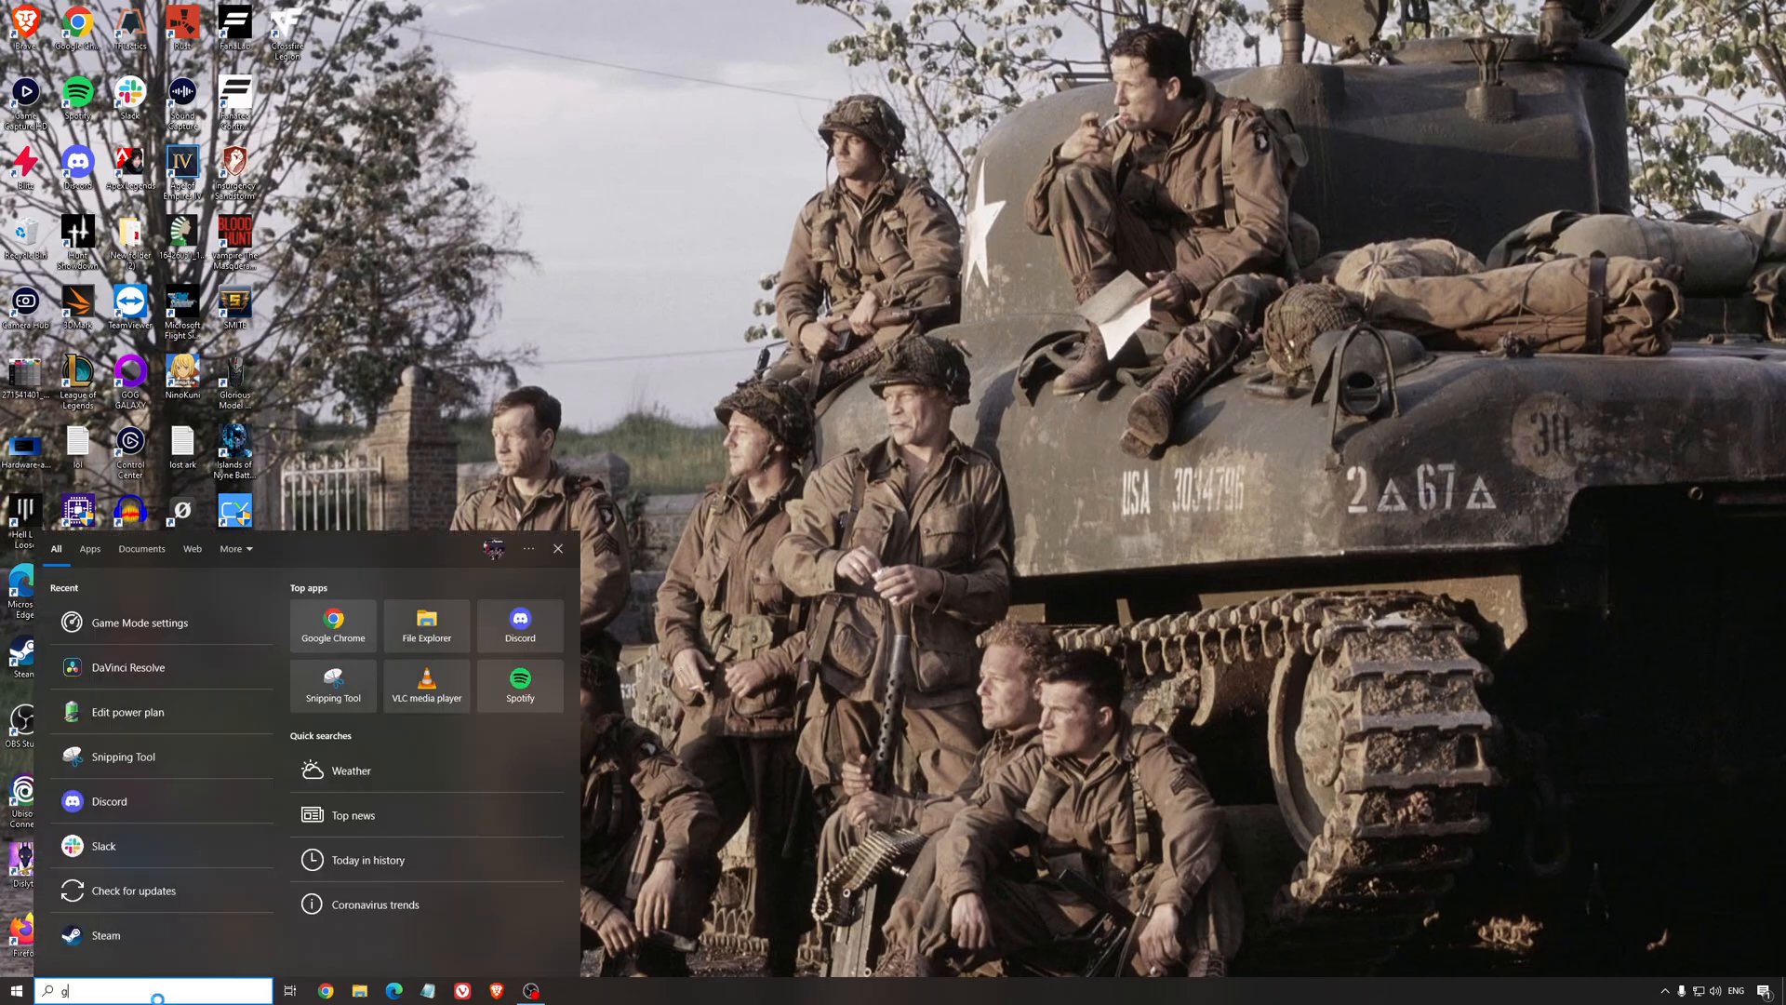
# Bring up the Game Mode page with the Game Mode toggle showing On
pyautogui.click(140, 622)
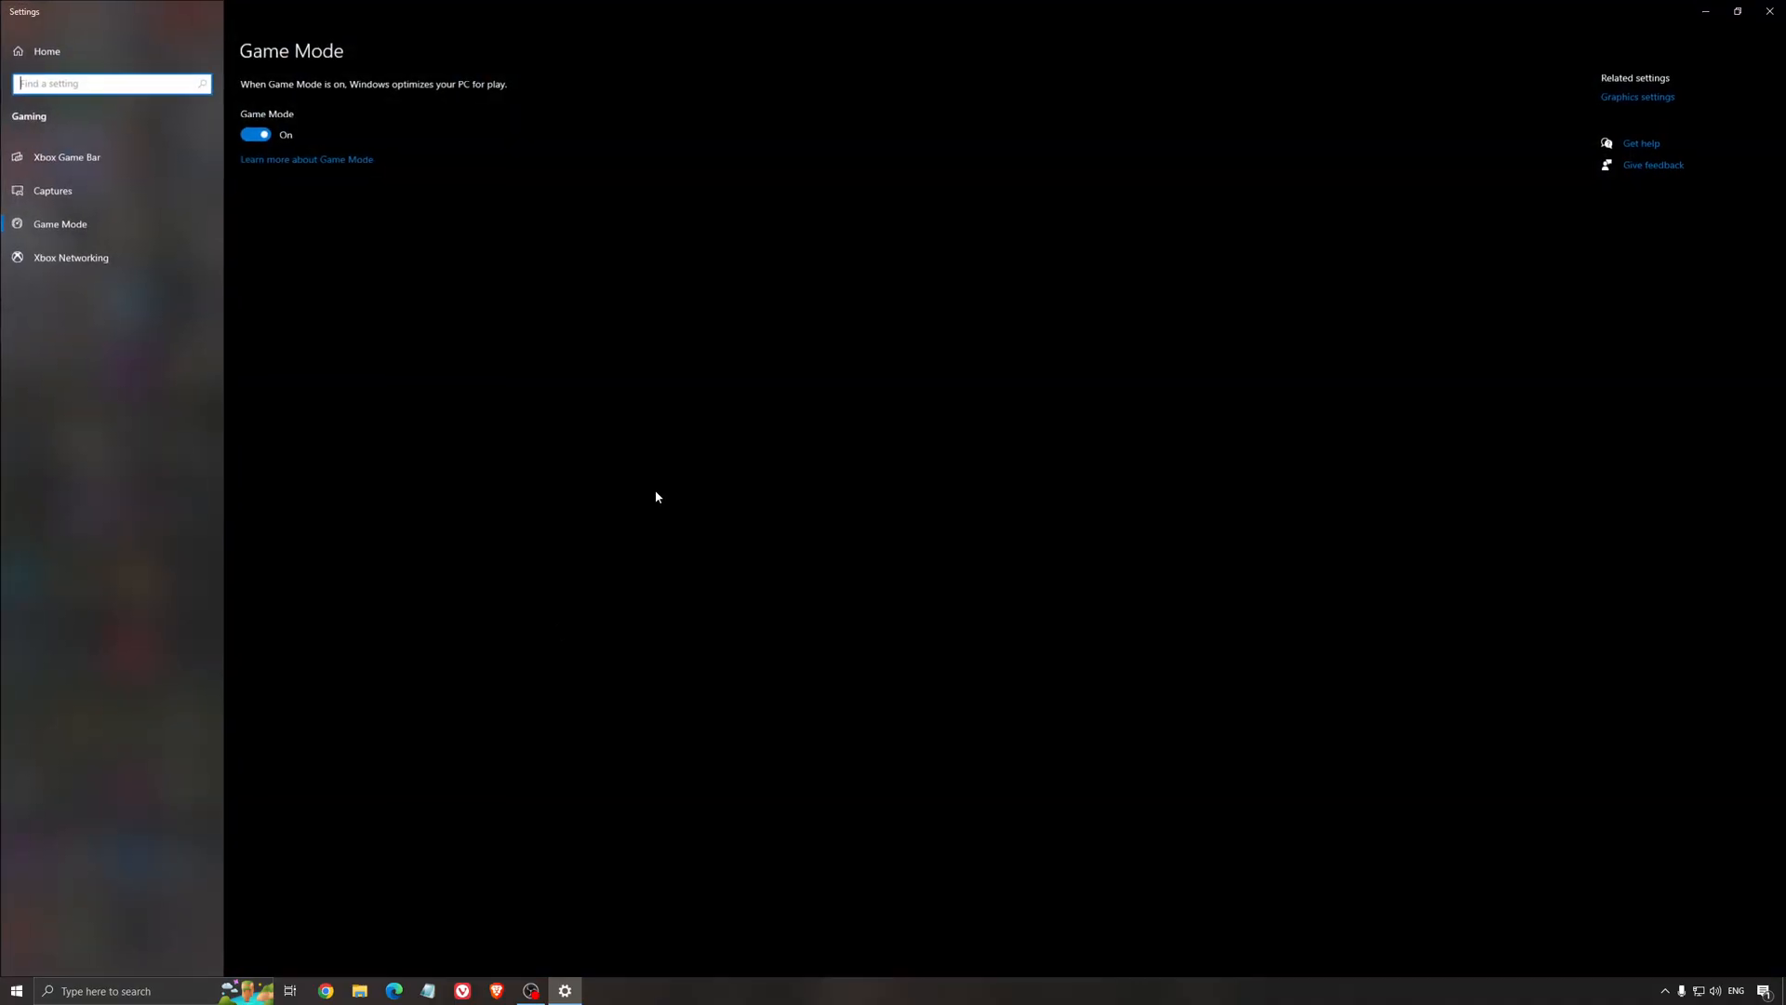
pyautogui.moveTo(556, 222)
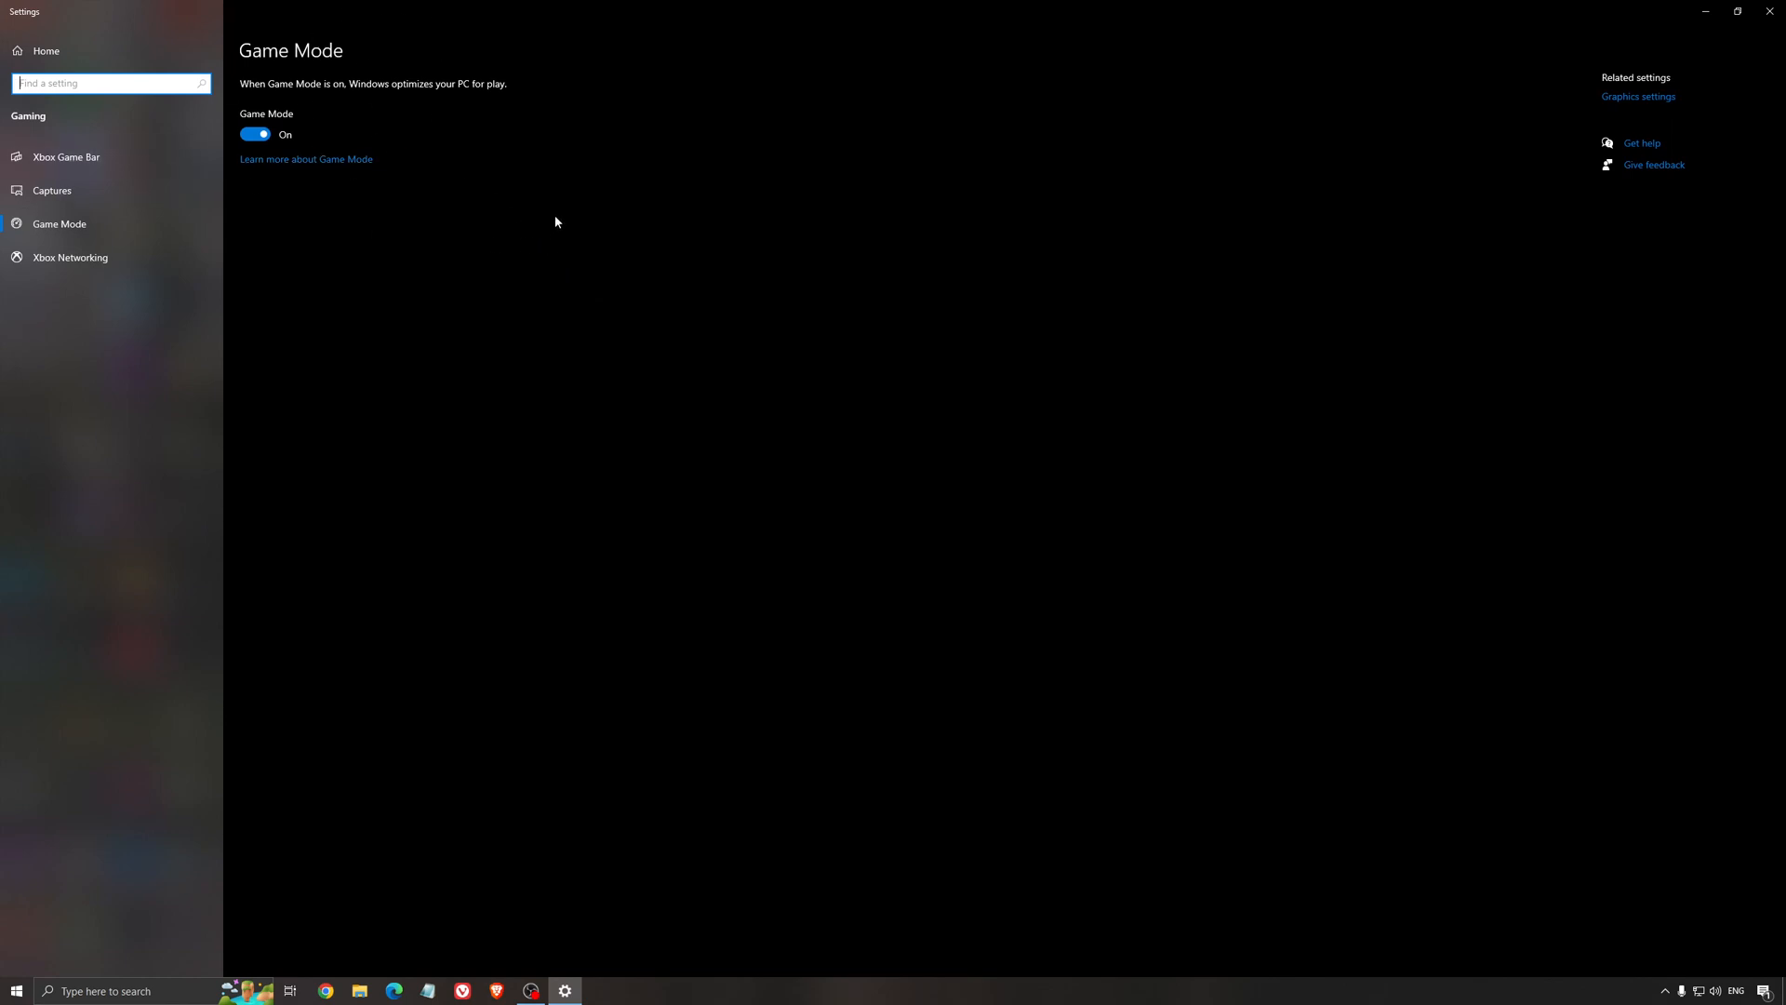
pyautogui.moveTo(688, 320)
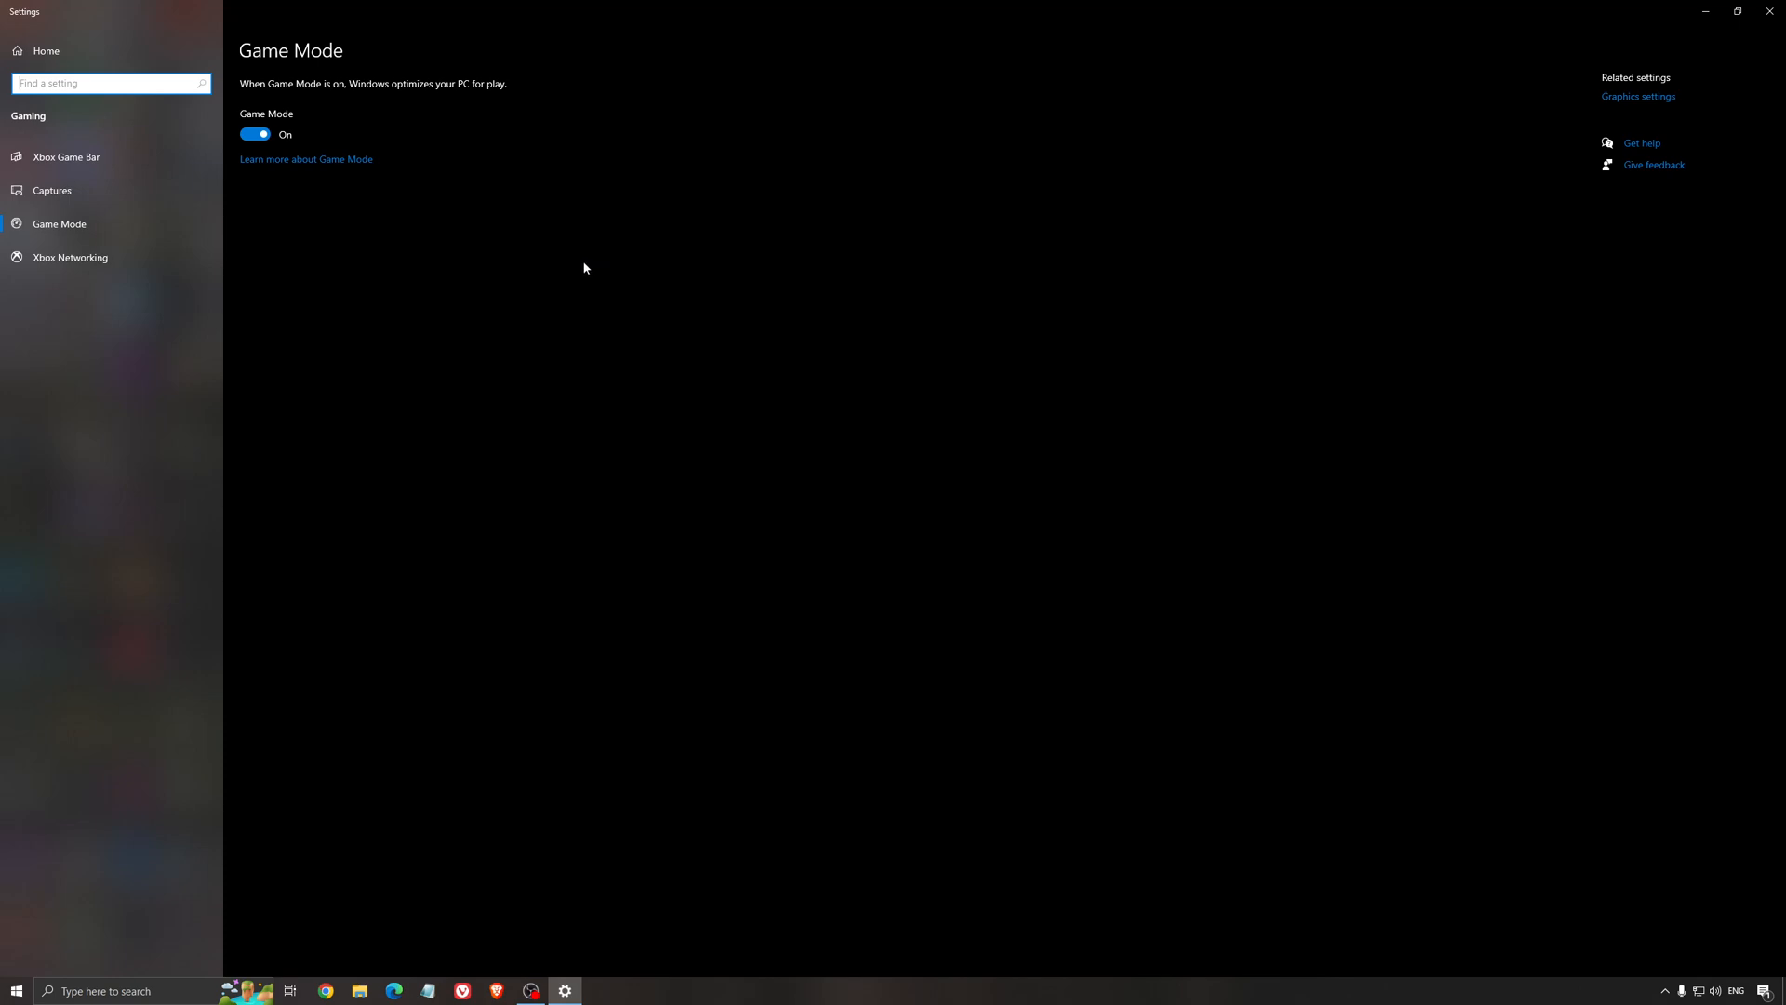
pyautogui.moveTo(582, 290)
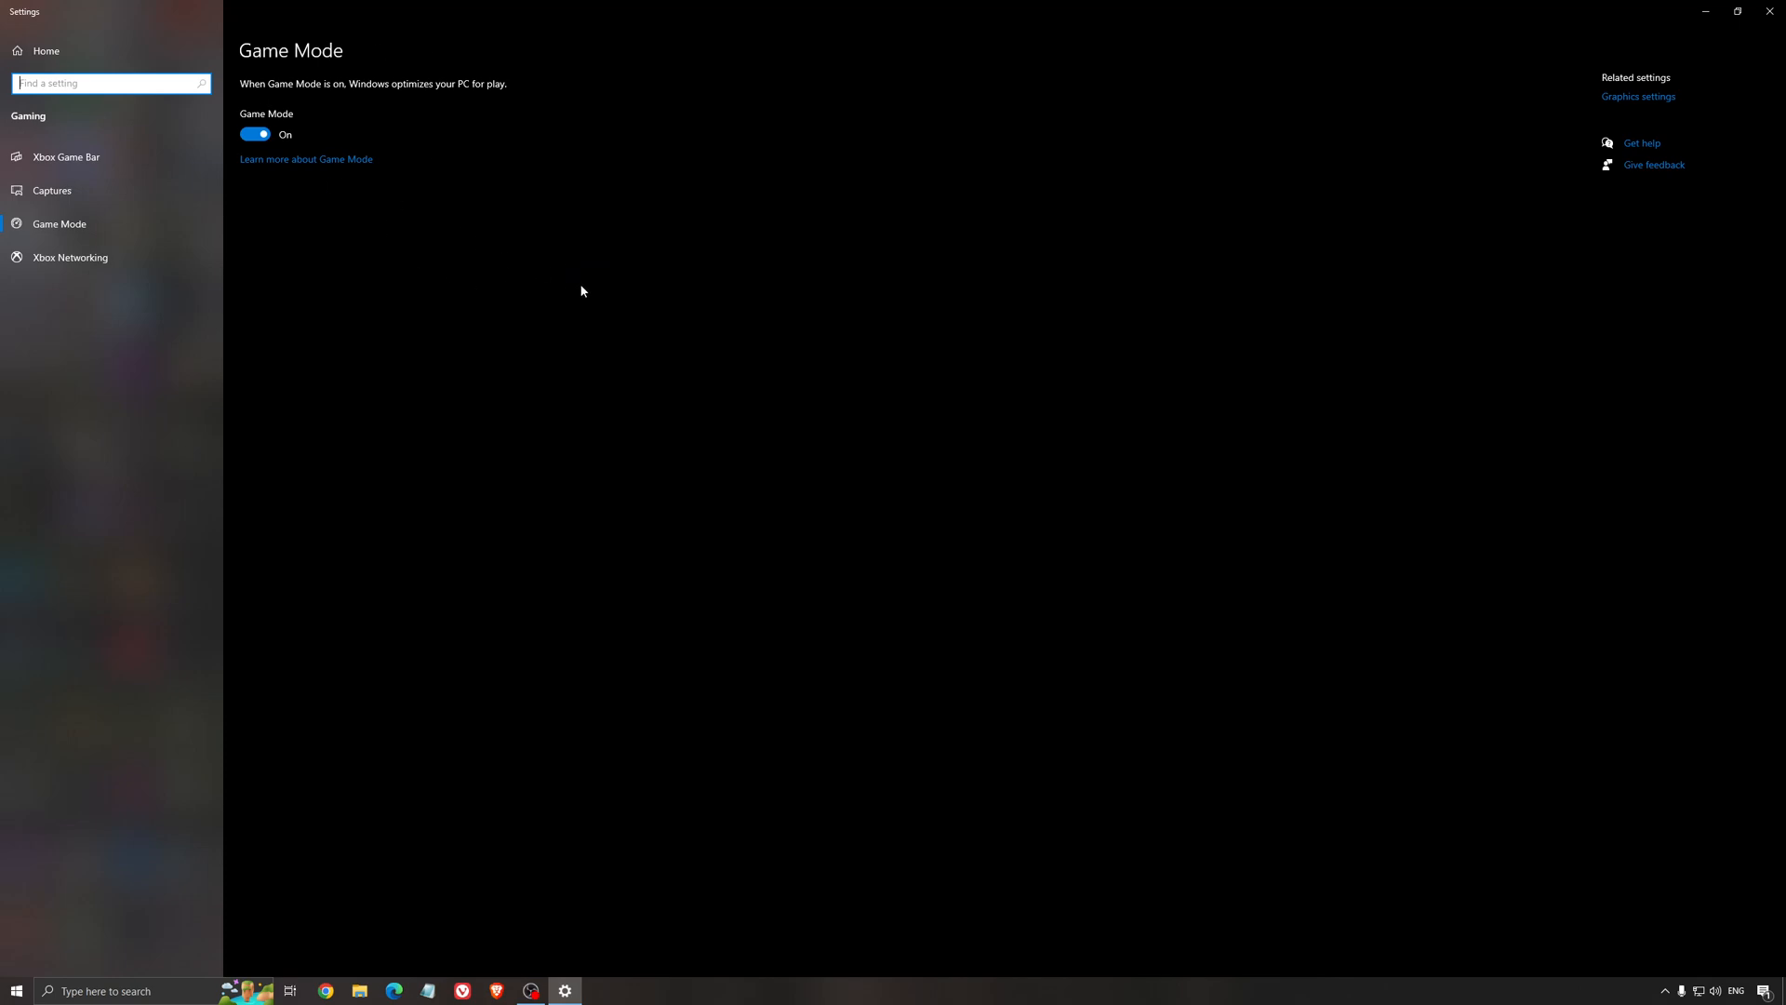
pyautogui.moveTo(514, 297)
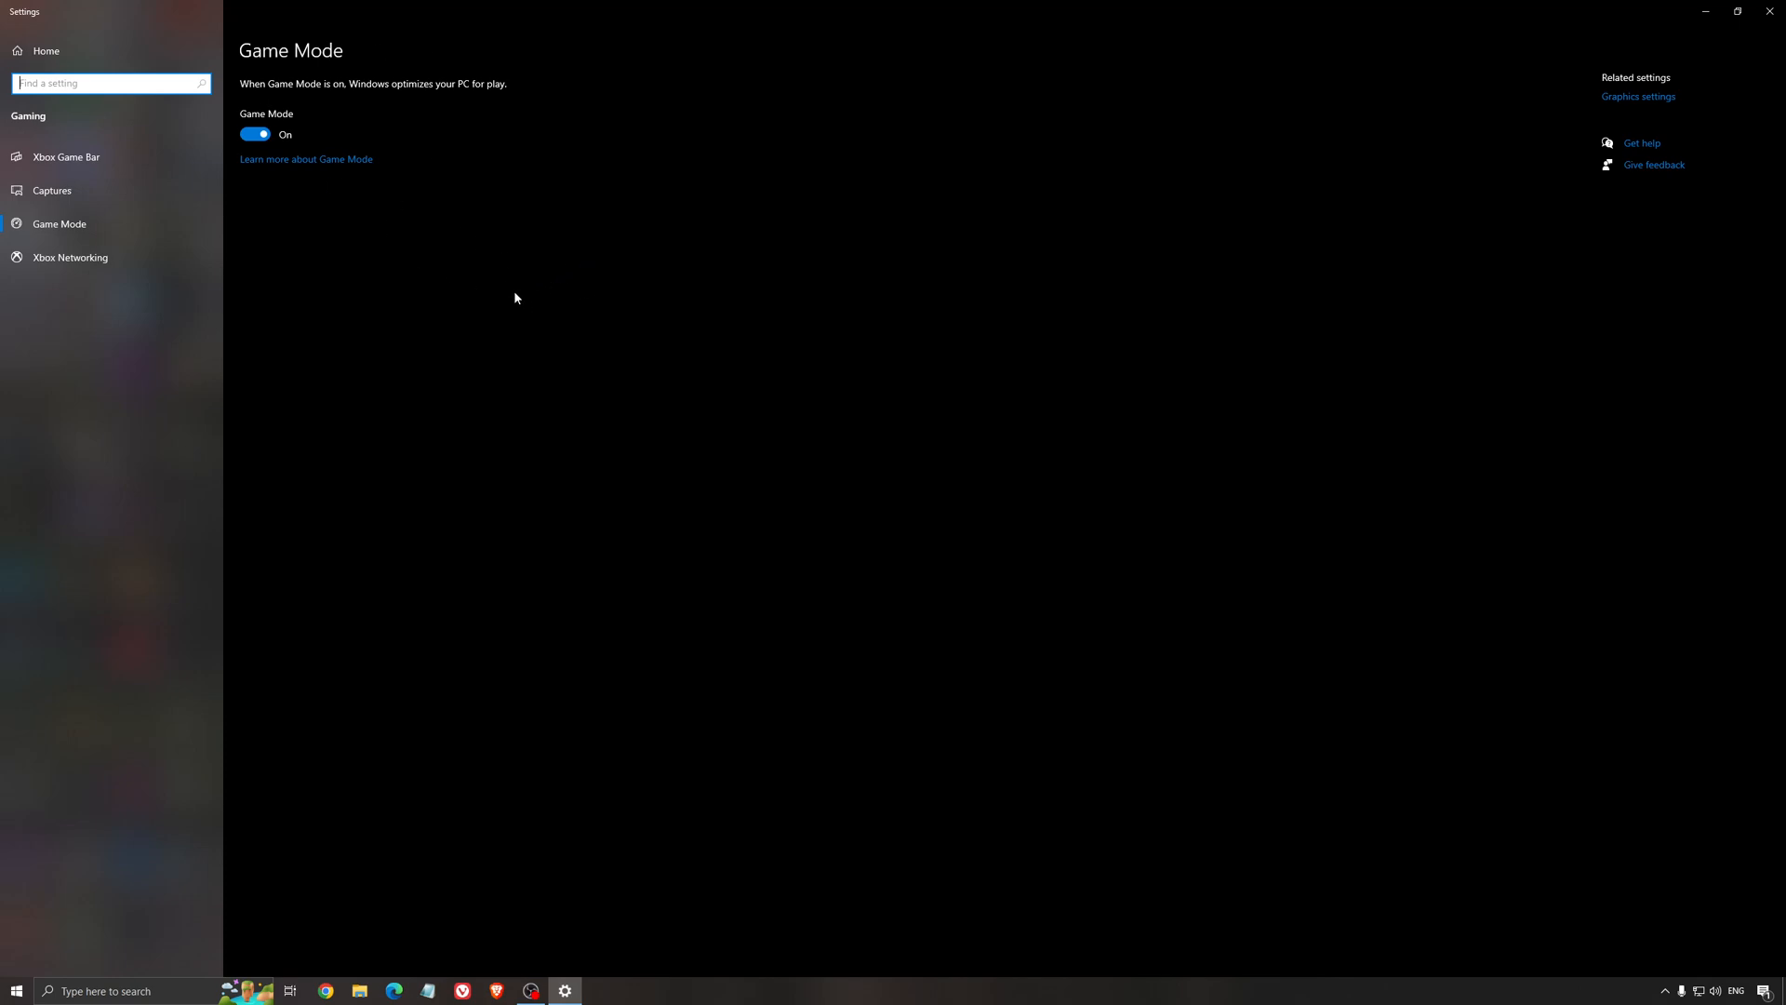
# Check Xbox Game Bar is off, then view the Captures page with recording options off
pyautogui.click(65, 156)
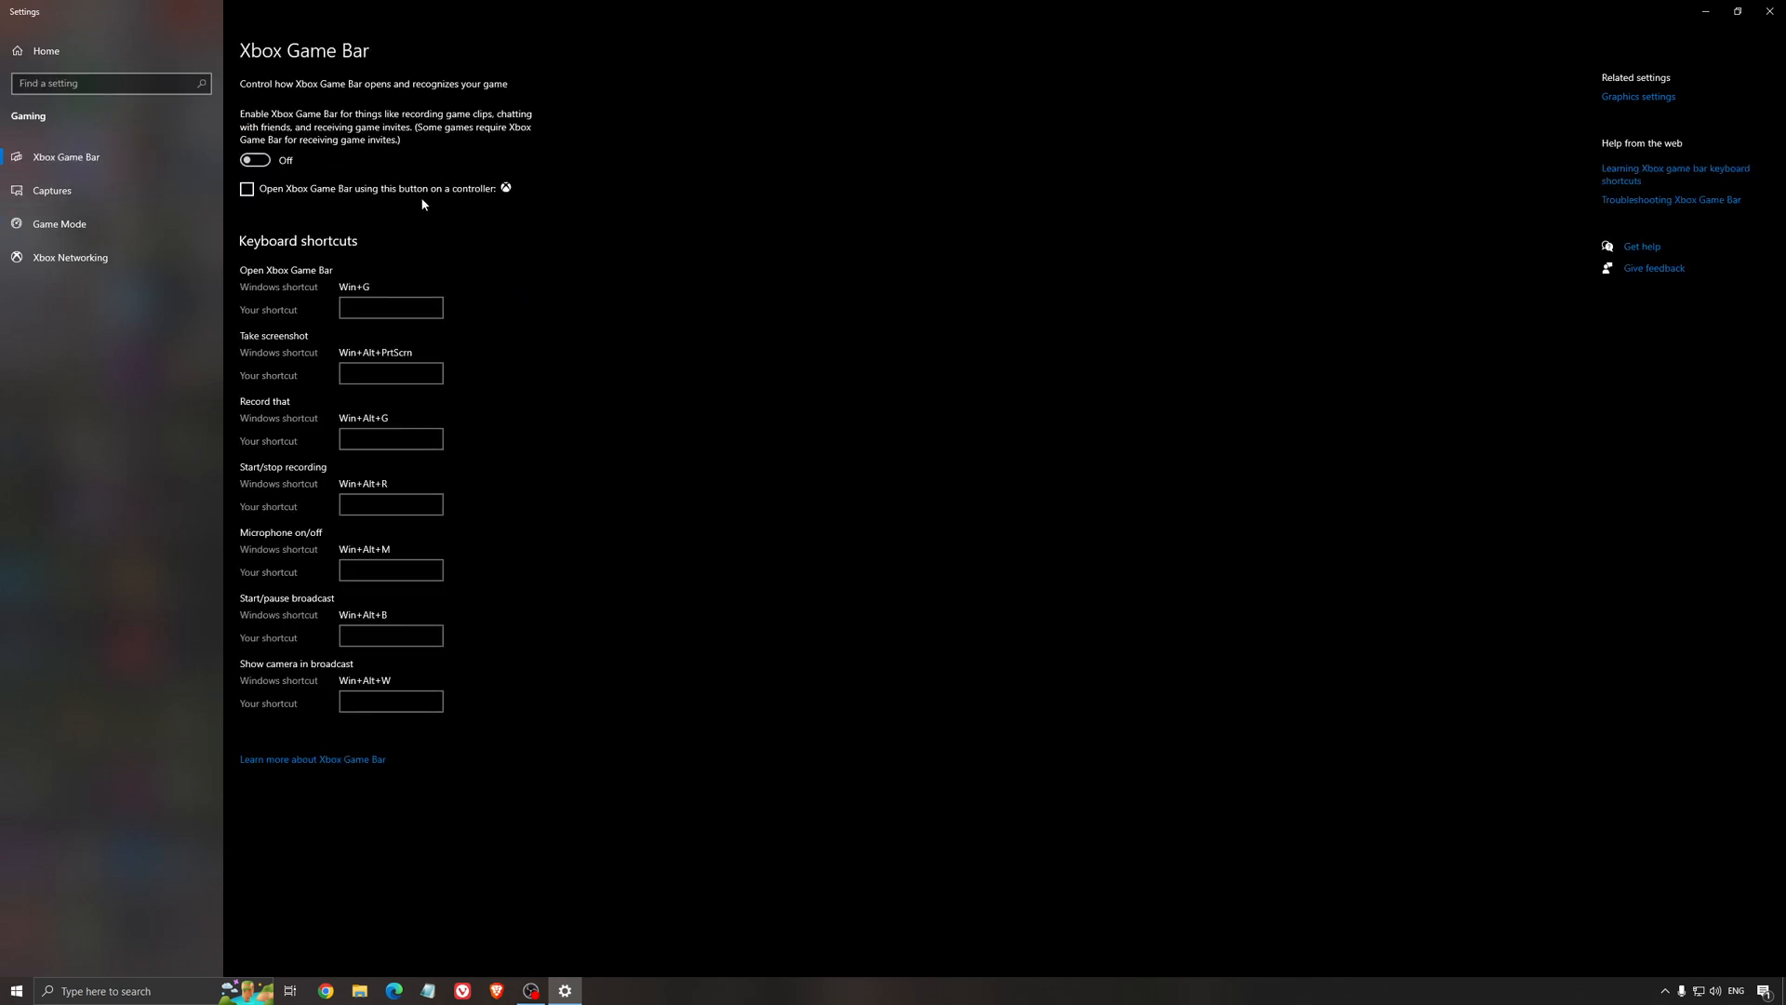
pyautogui.moveTo(621, 188)
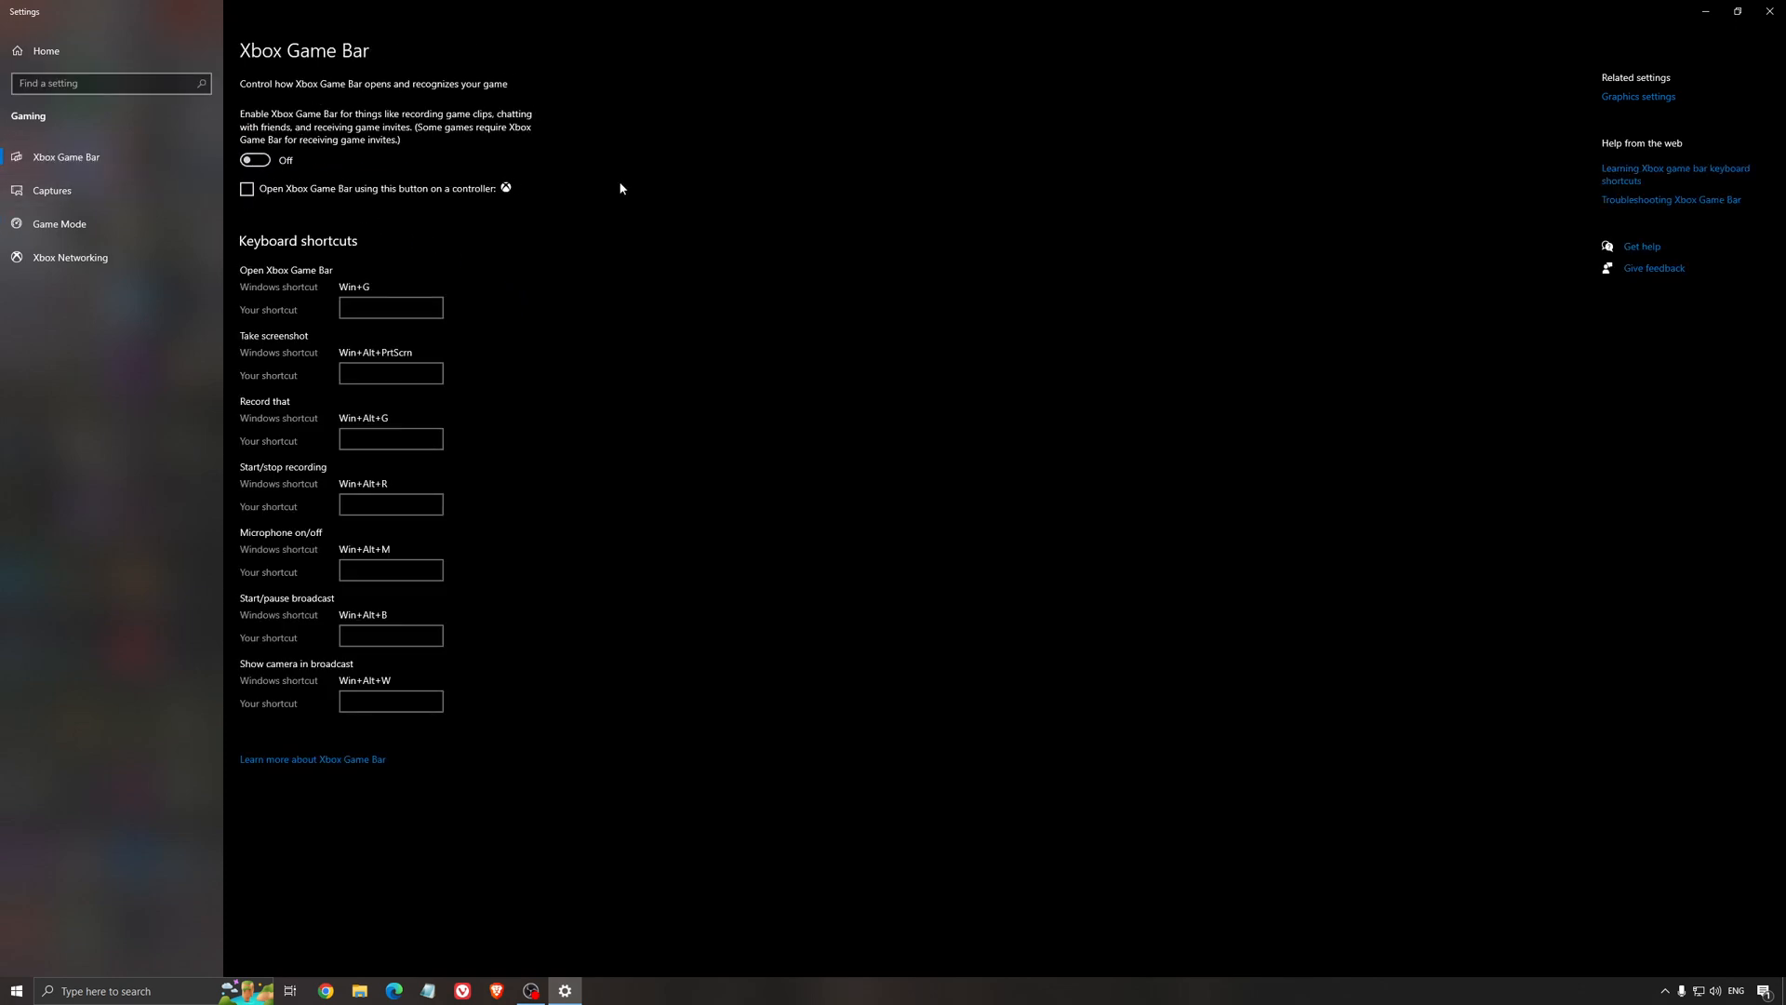
pyautogui.moveTo(810, 251)
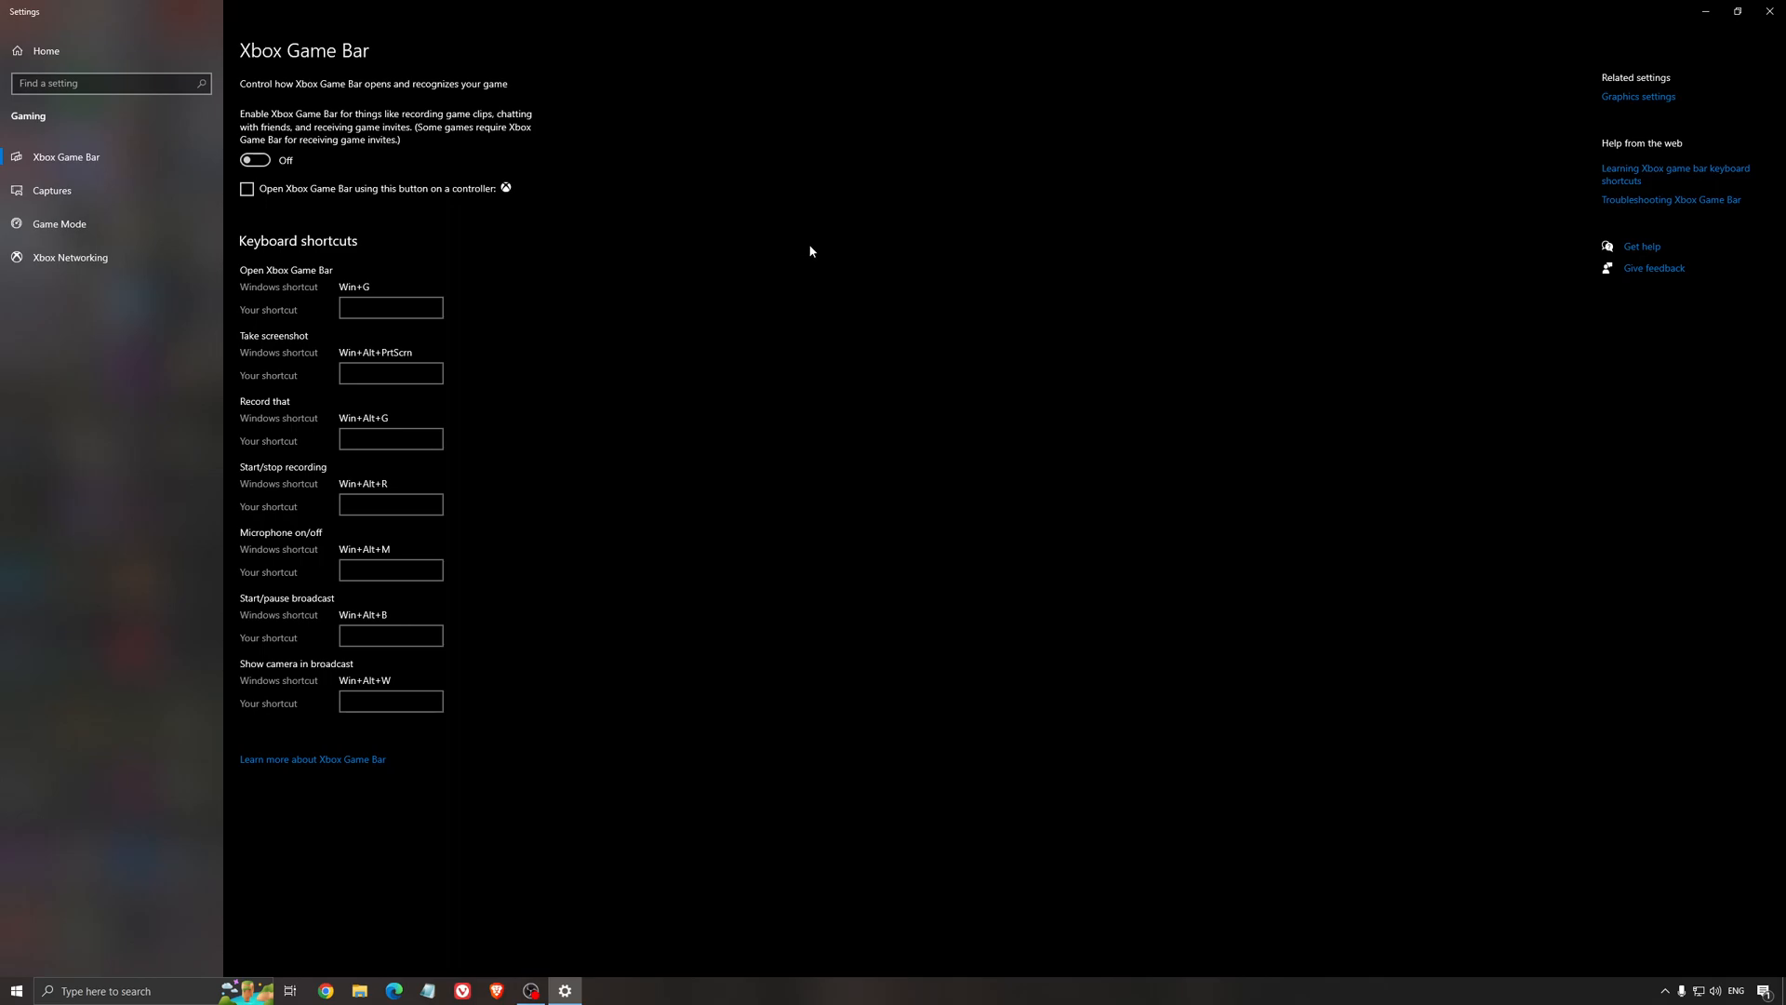
pyautogui.moveTo(565, 240)
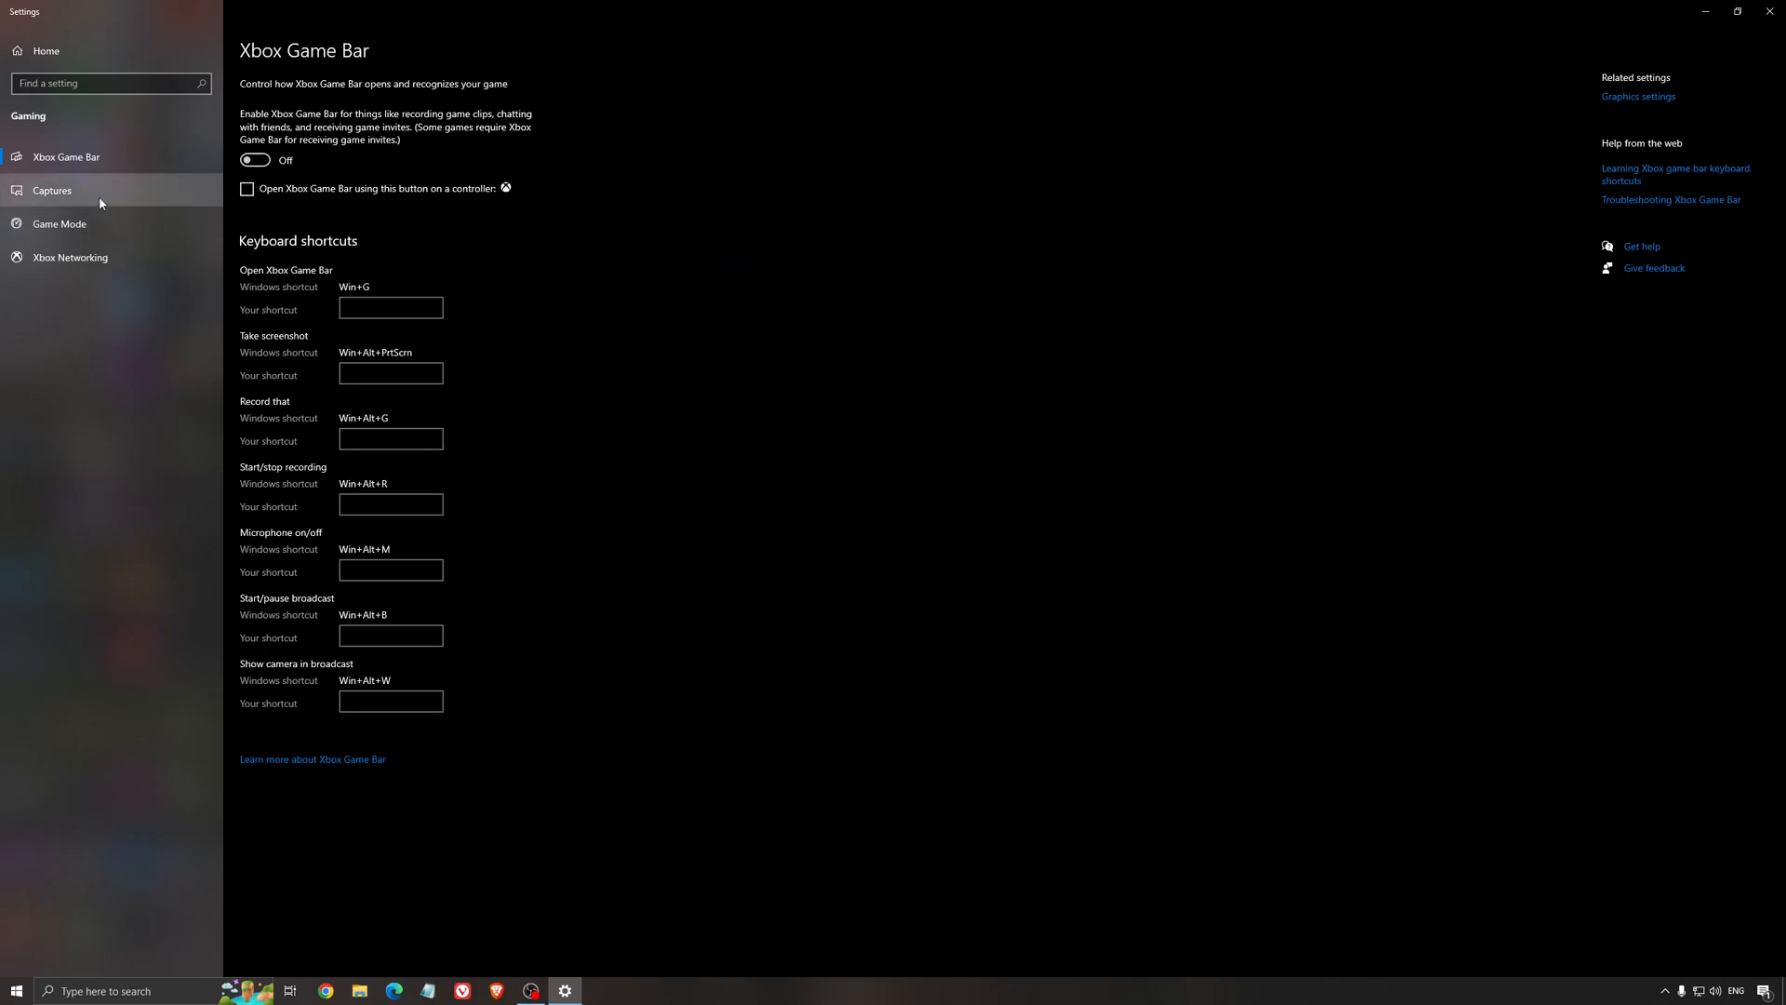
pyautogui.click(52, 190)
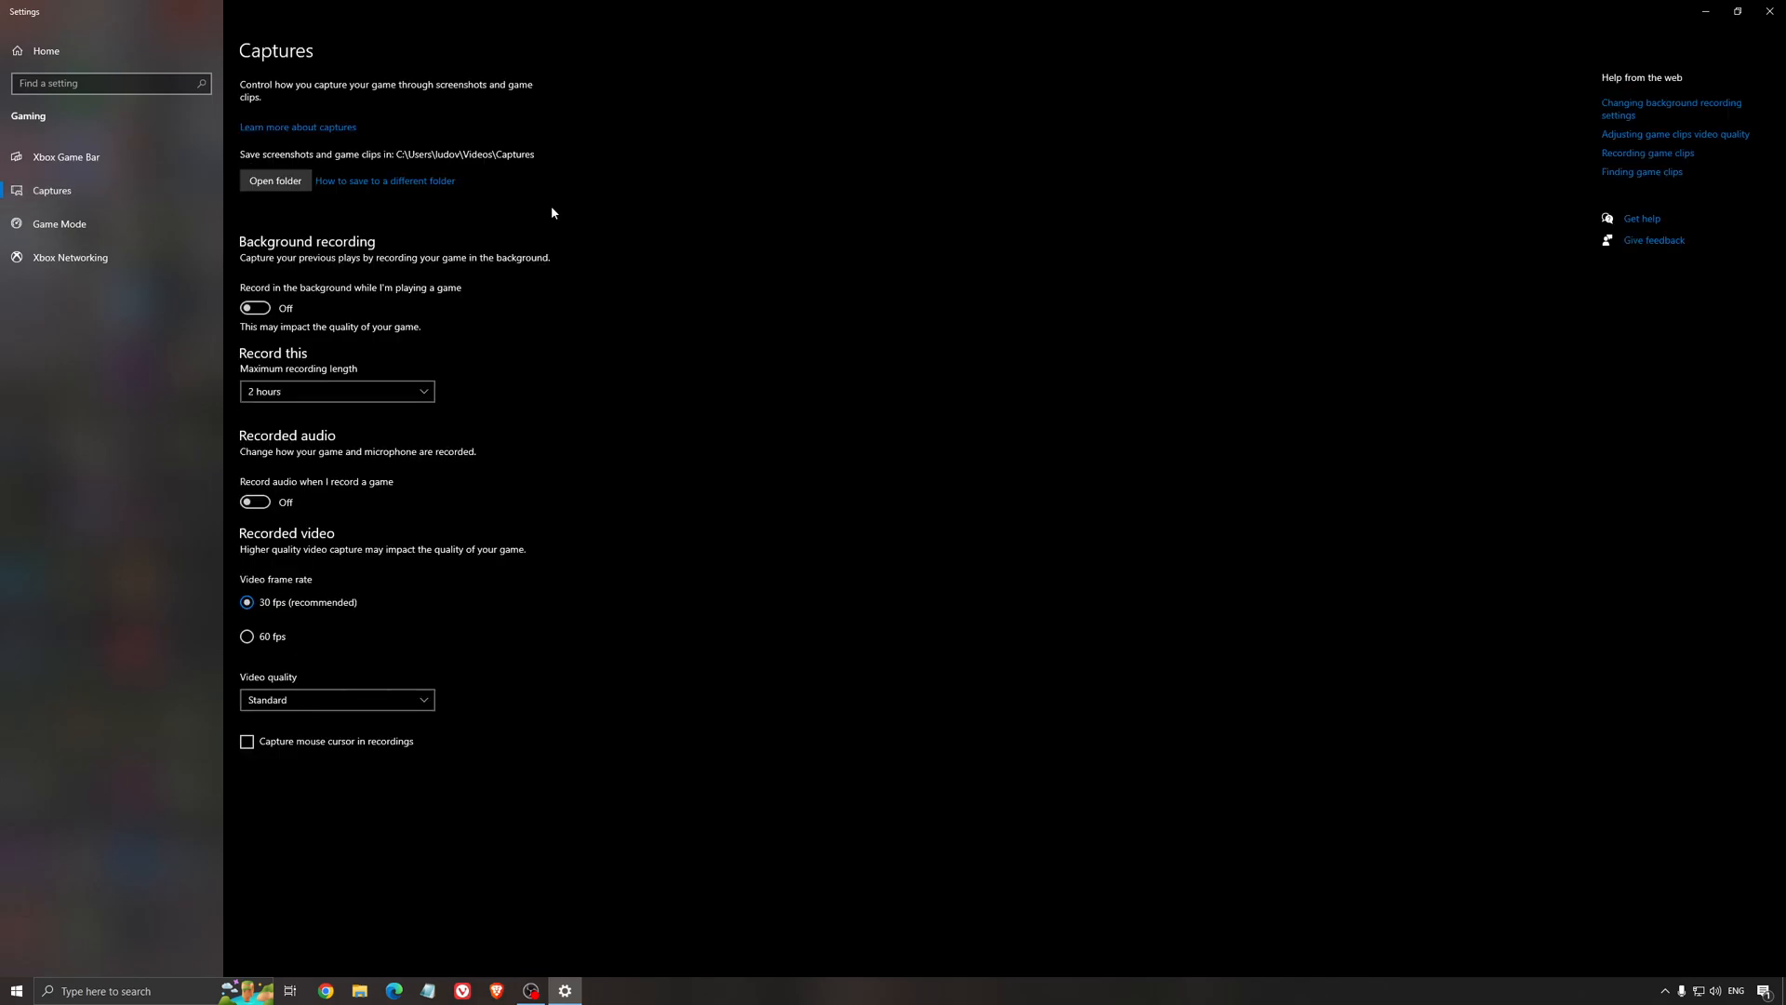
pyautogui.moveTo(413, 303)
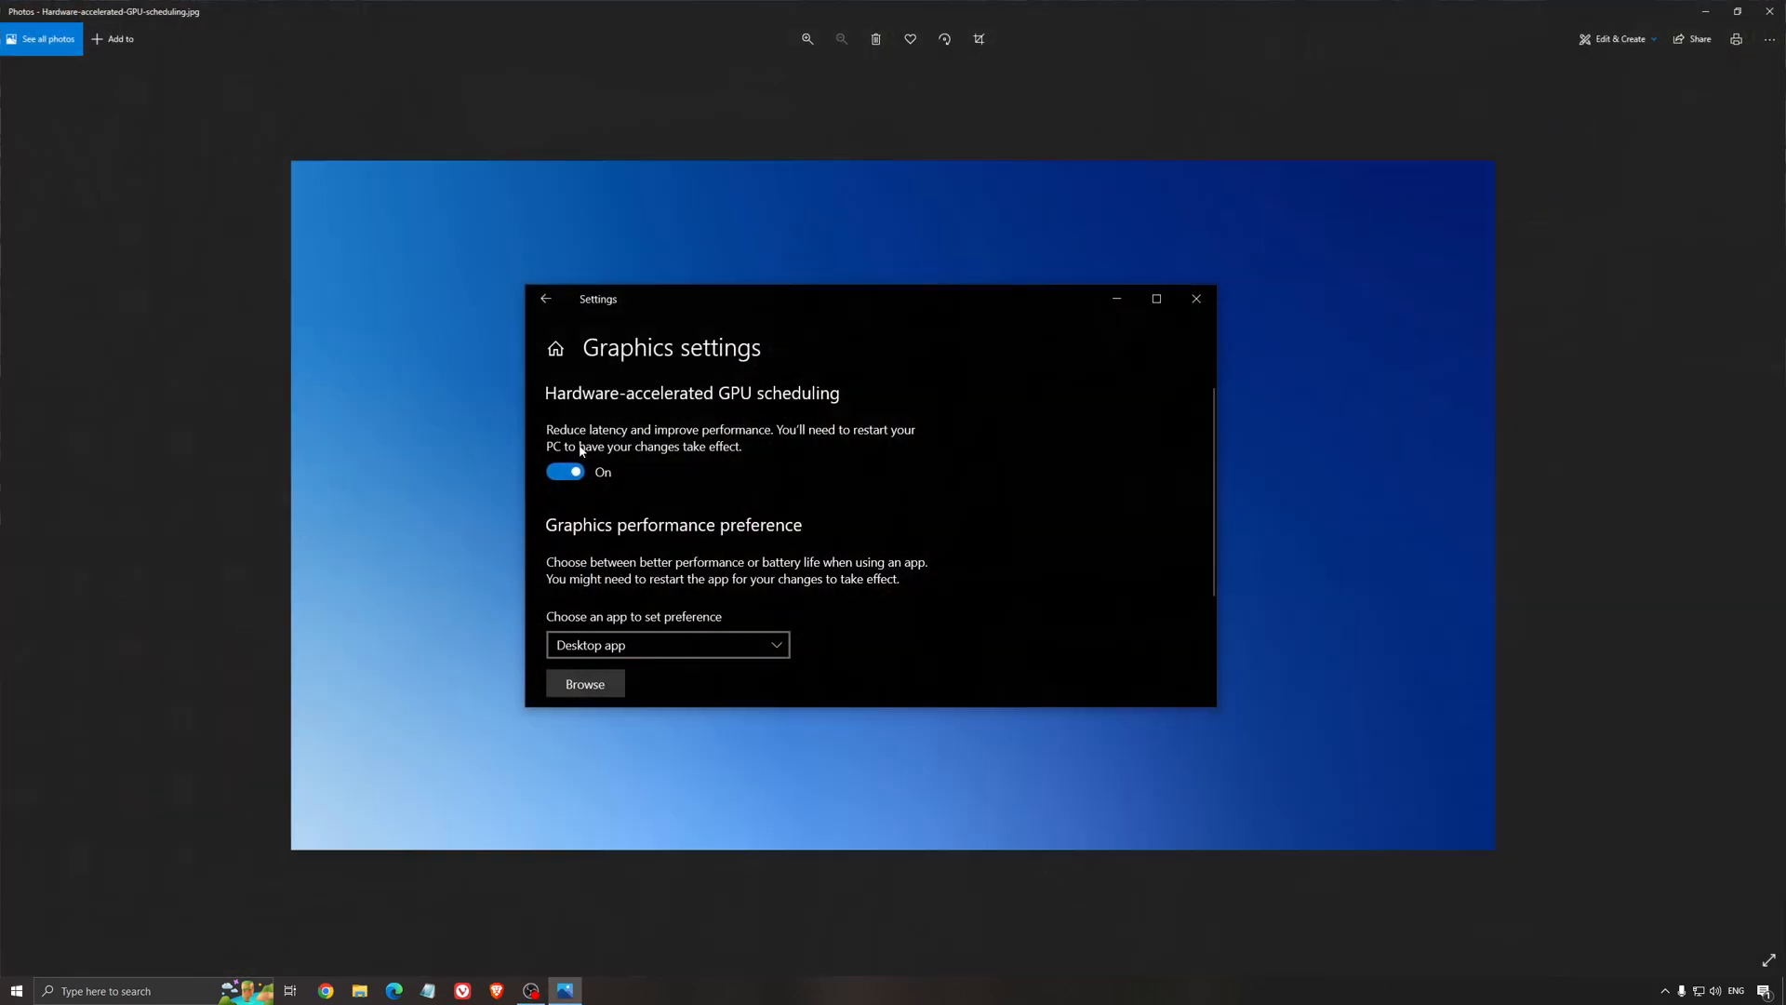
pyautogui.moveTo(828, 413)
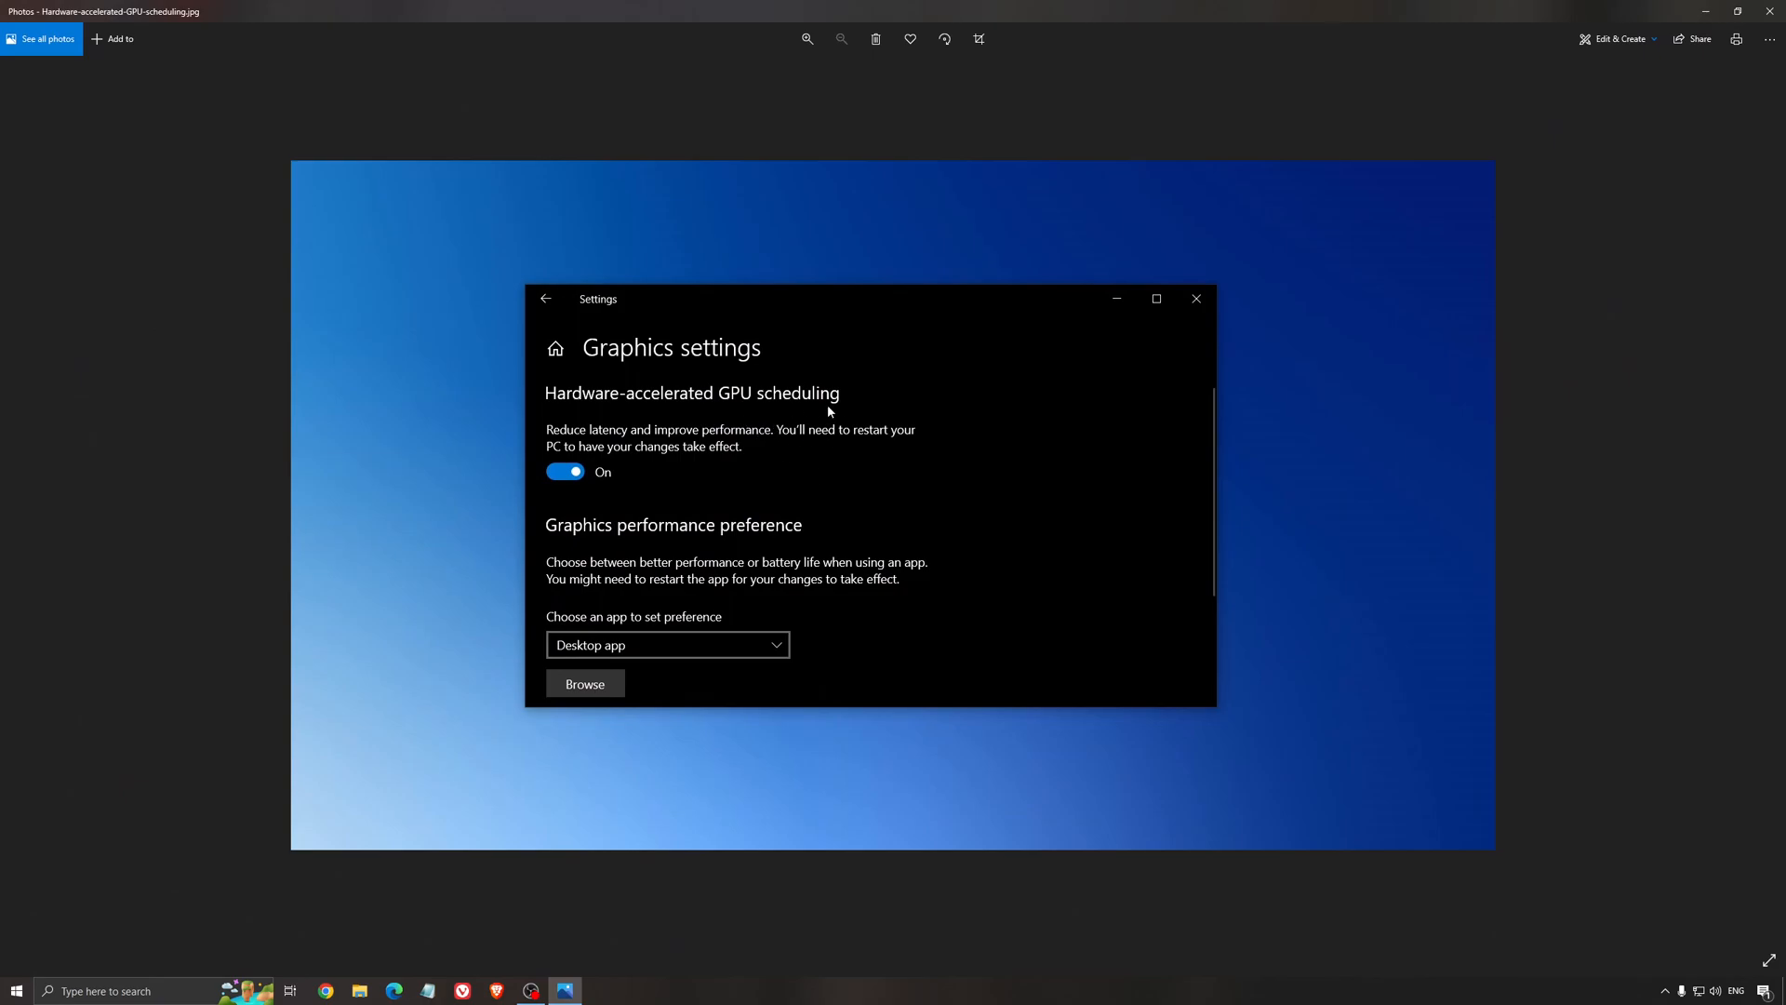
pyautogui.moveTo(707, 359)
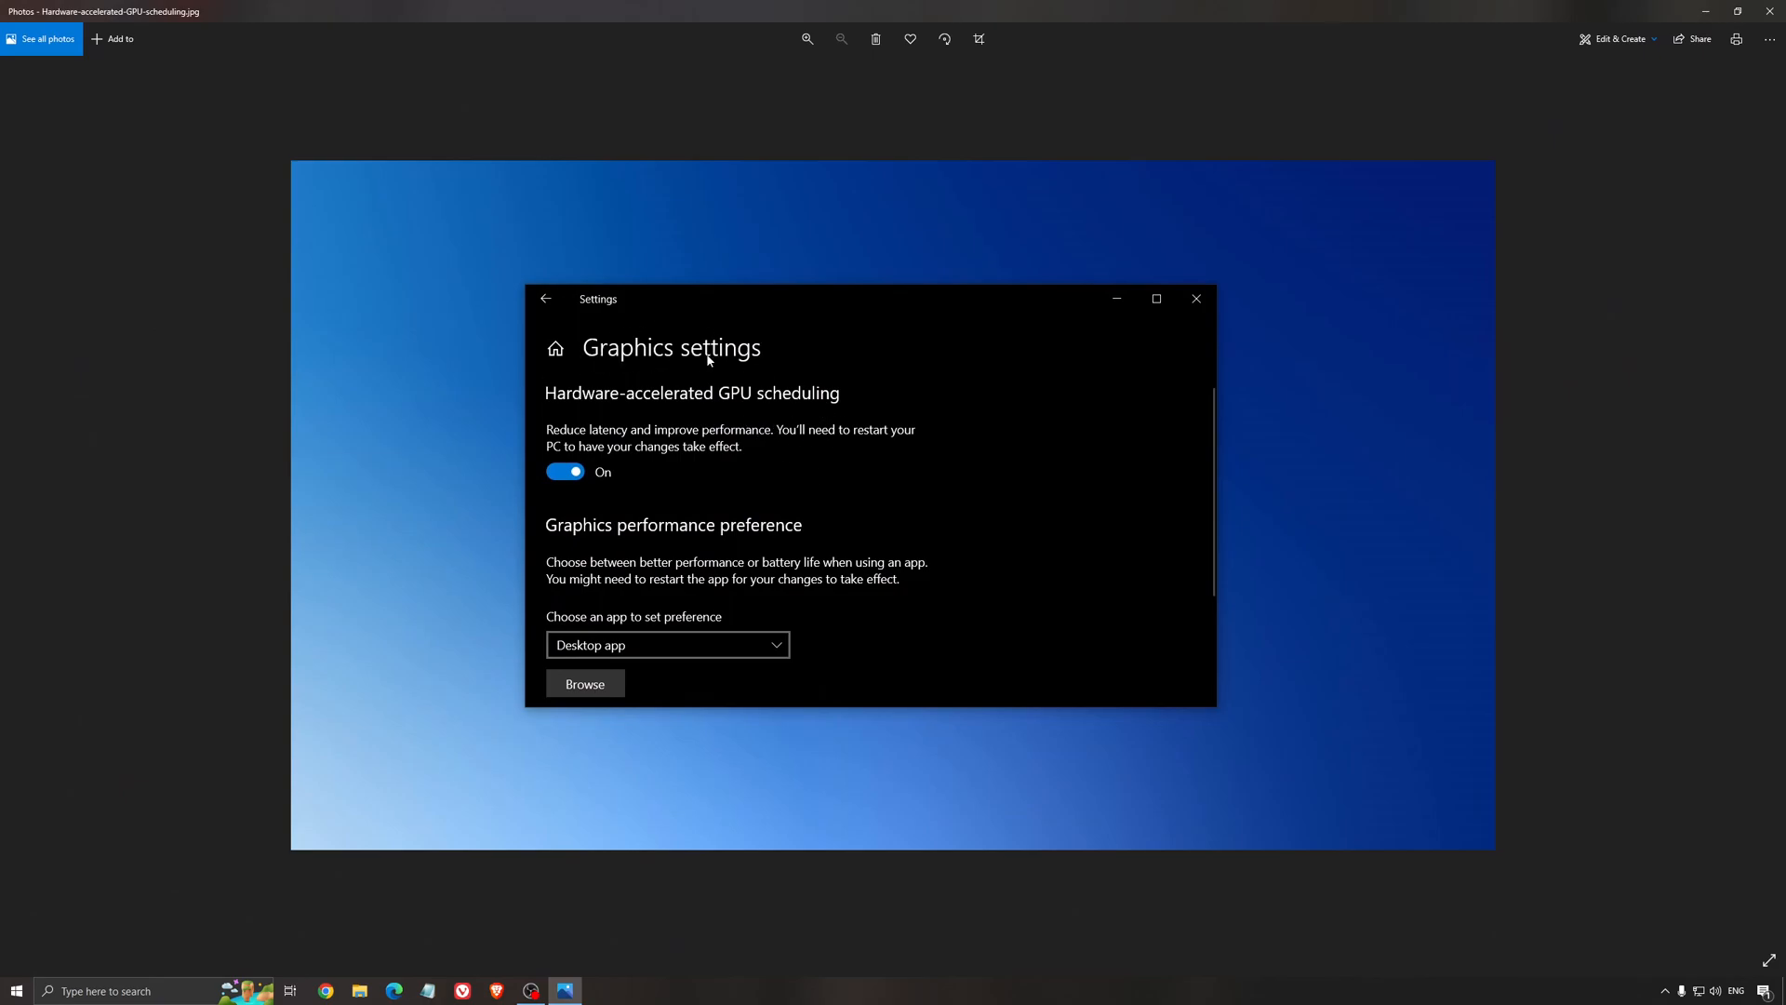
pyautogui.moveTo(962, 519)
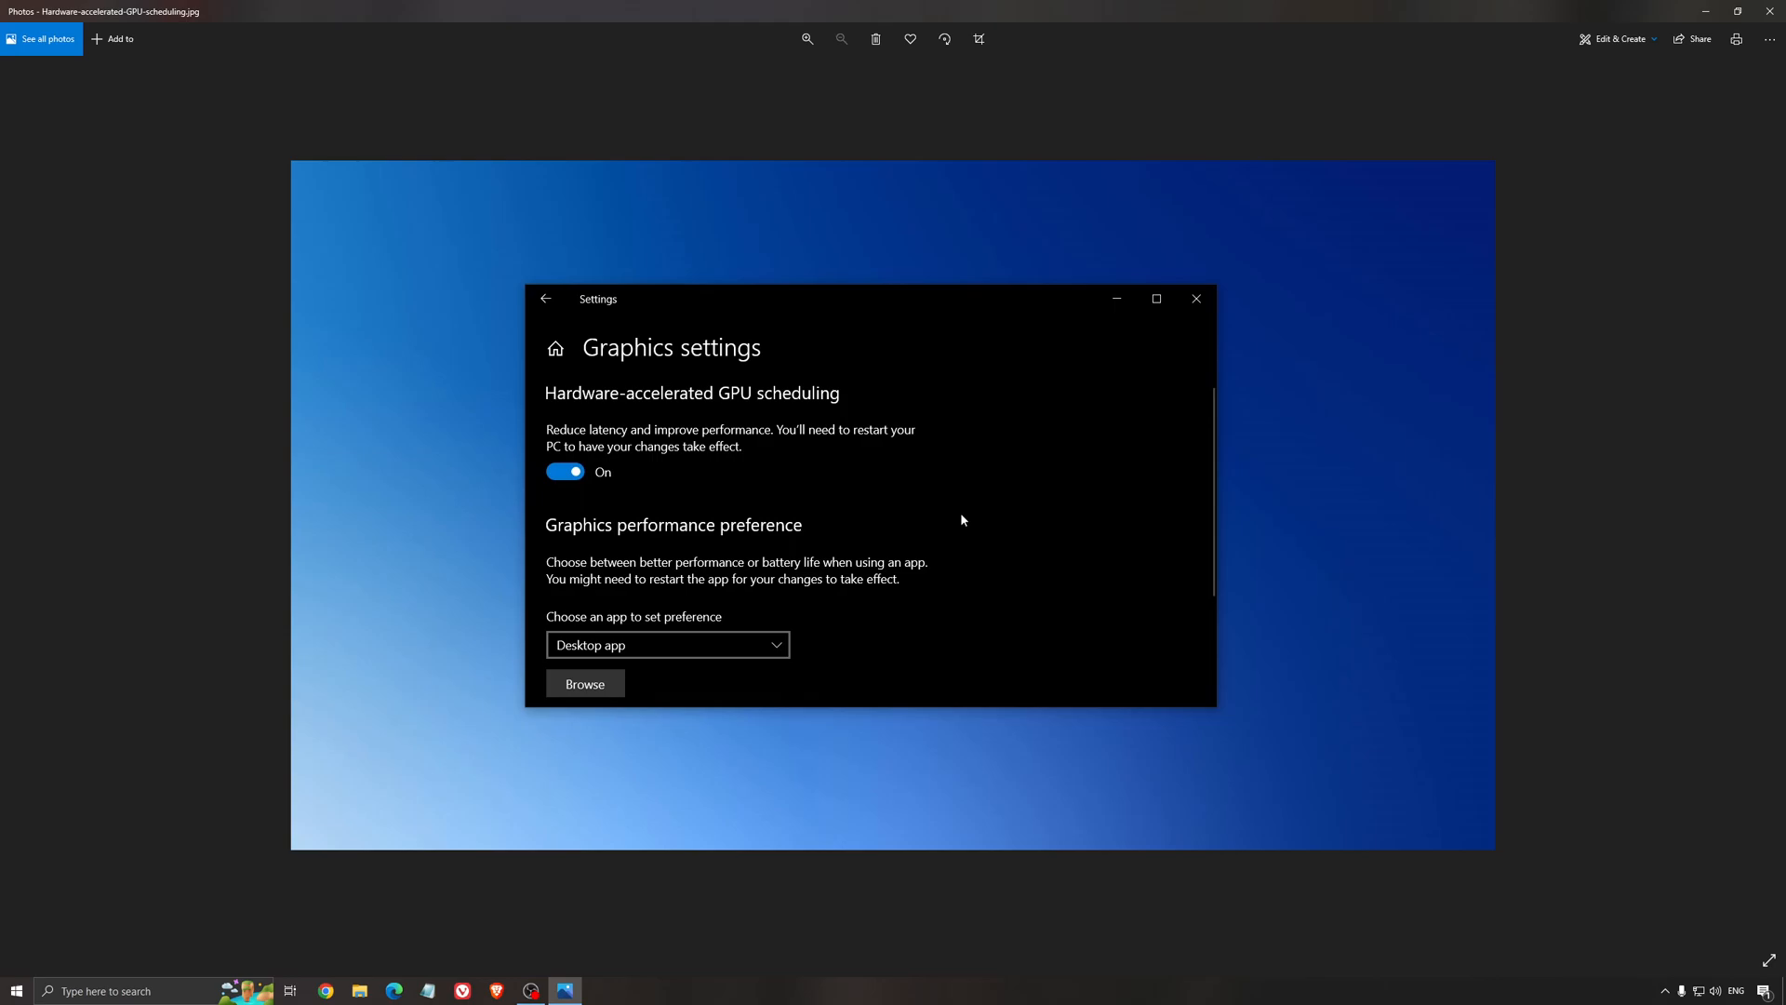
pyautogui.moveTo(912, 464)
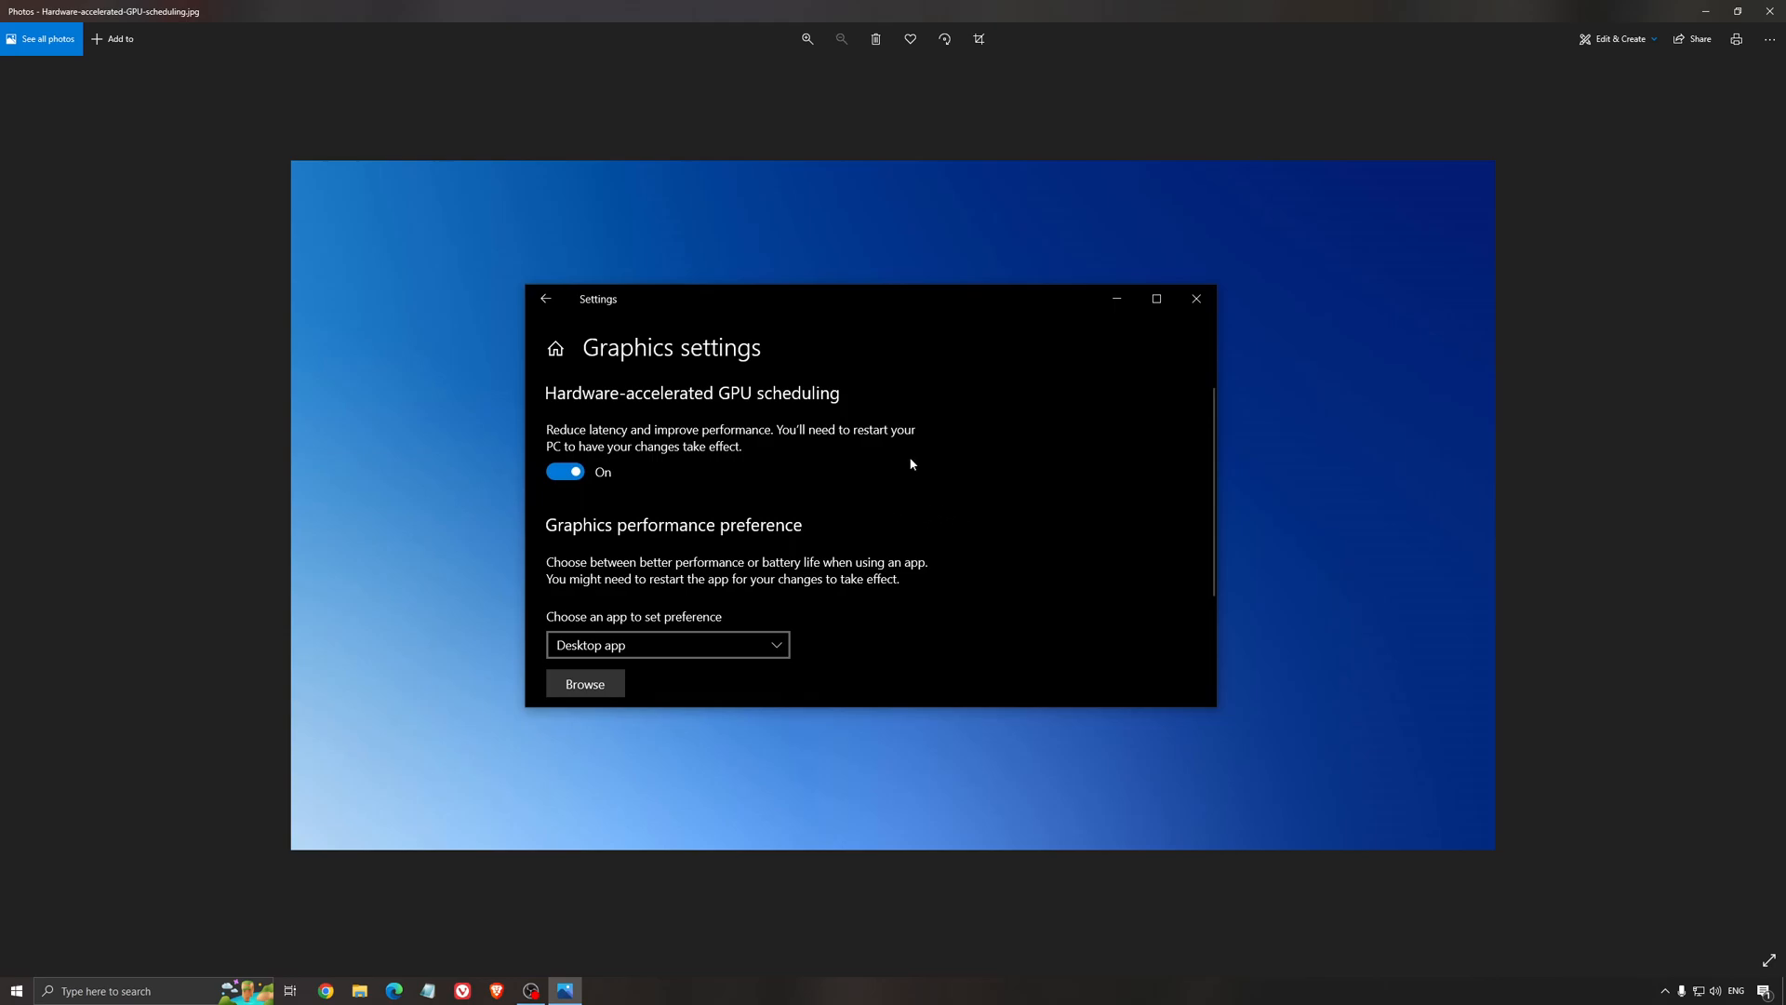
pyautogui.moveTo(971, 551)
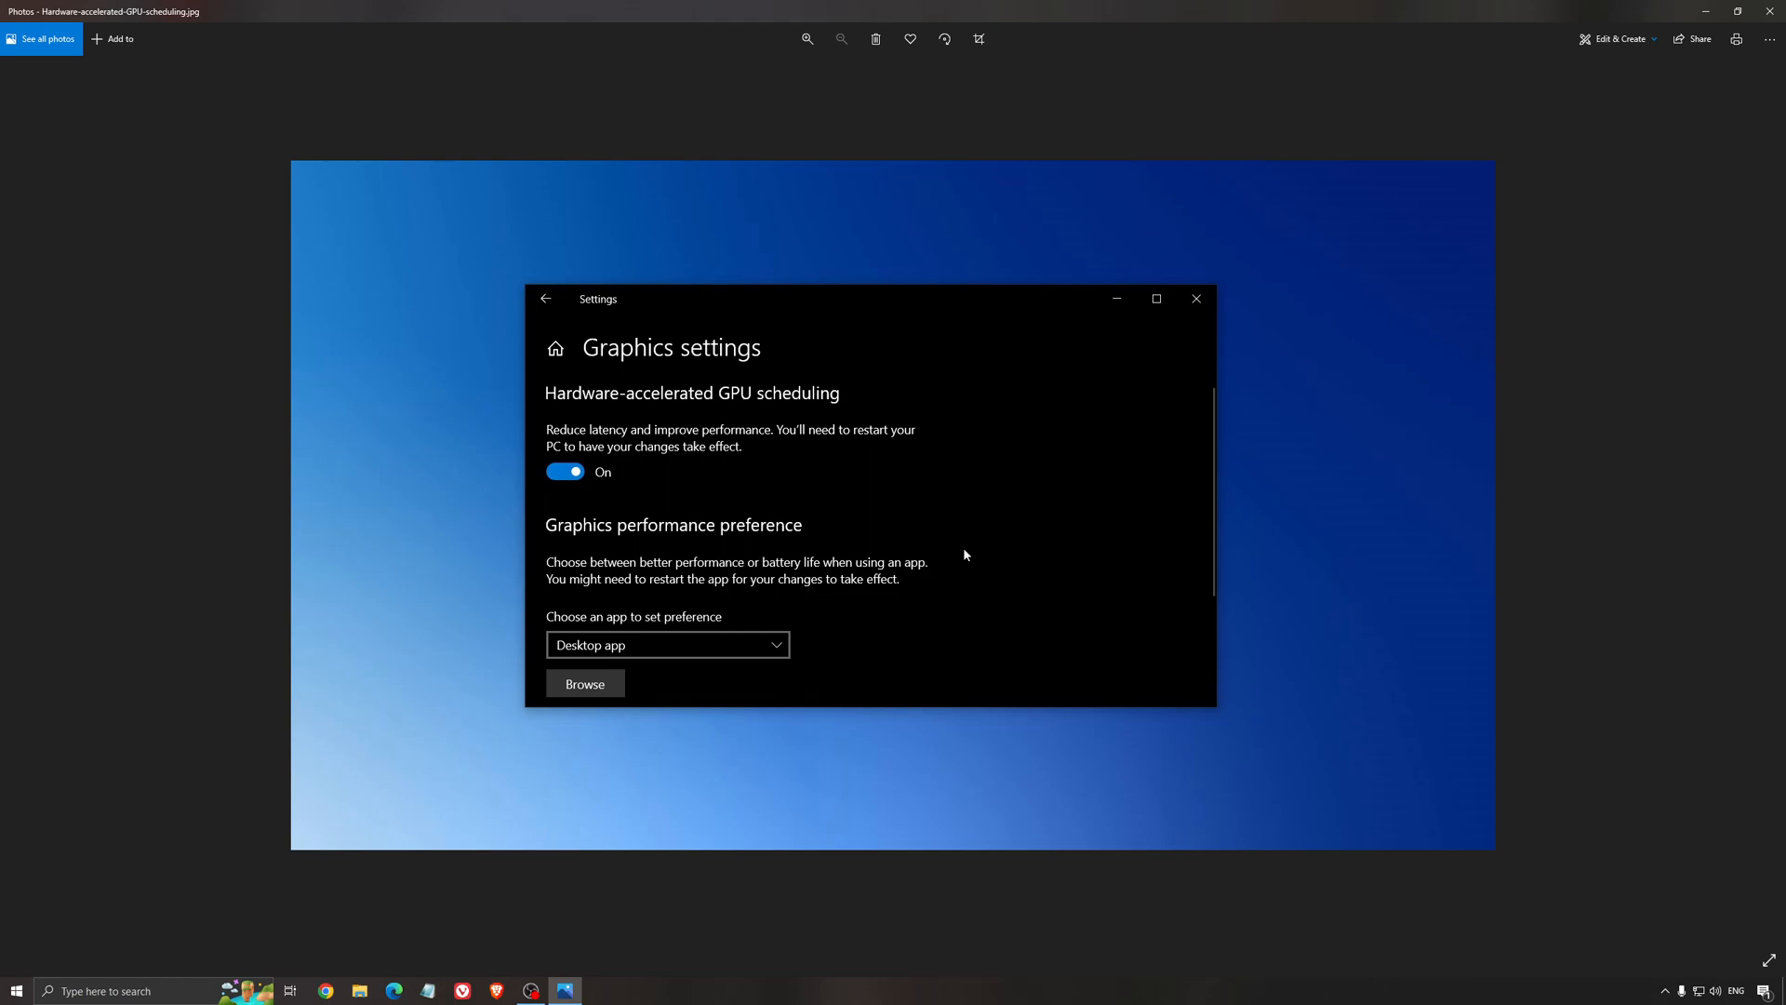
pyautogui.moveTo(962, 560)
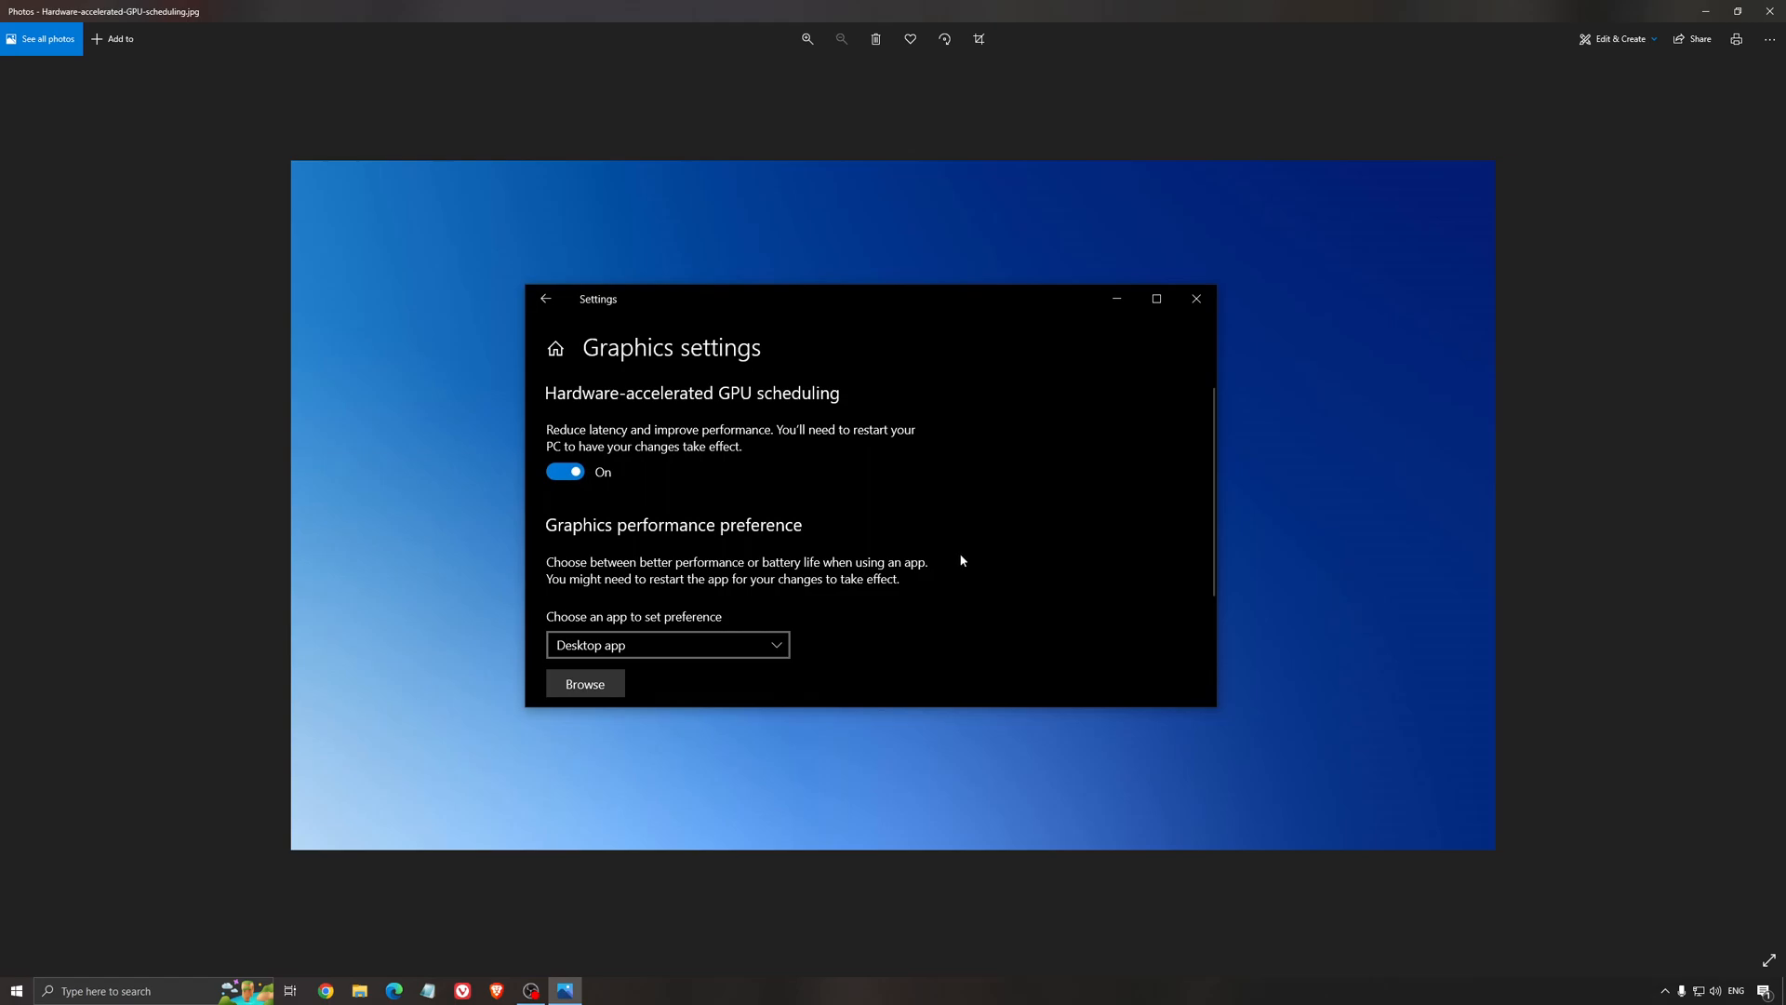
pyautogui.moveTo(951, 485)
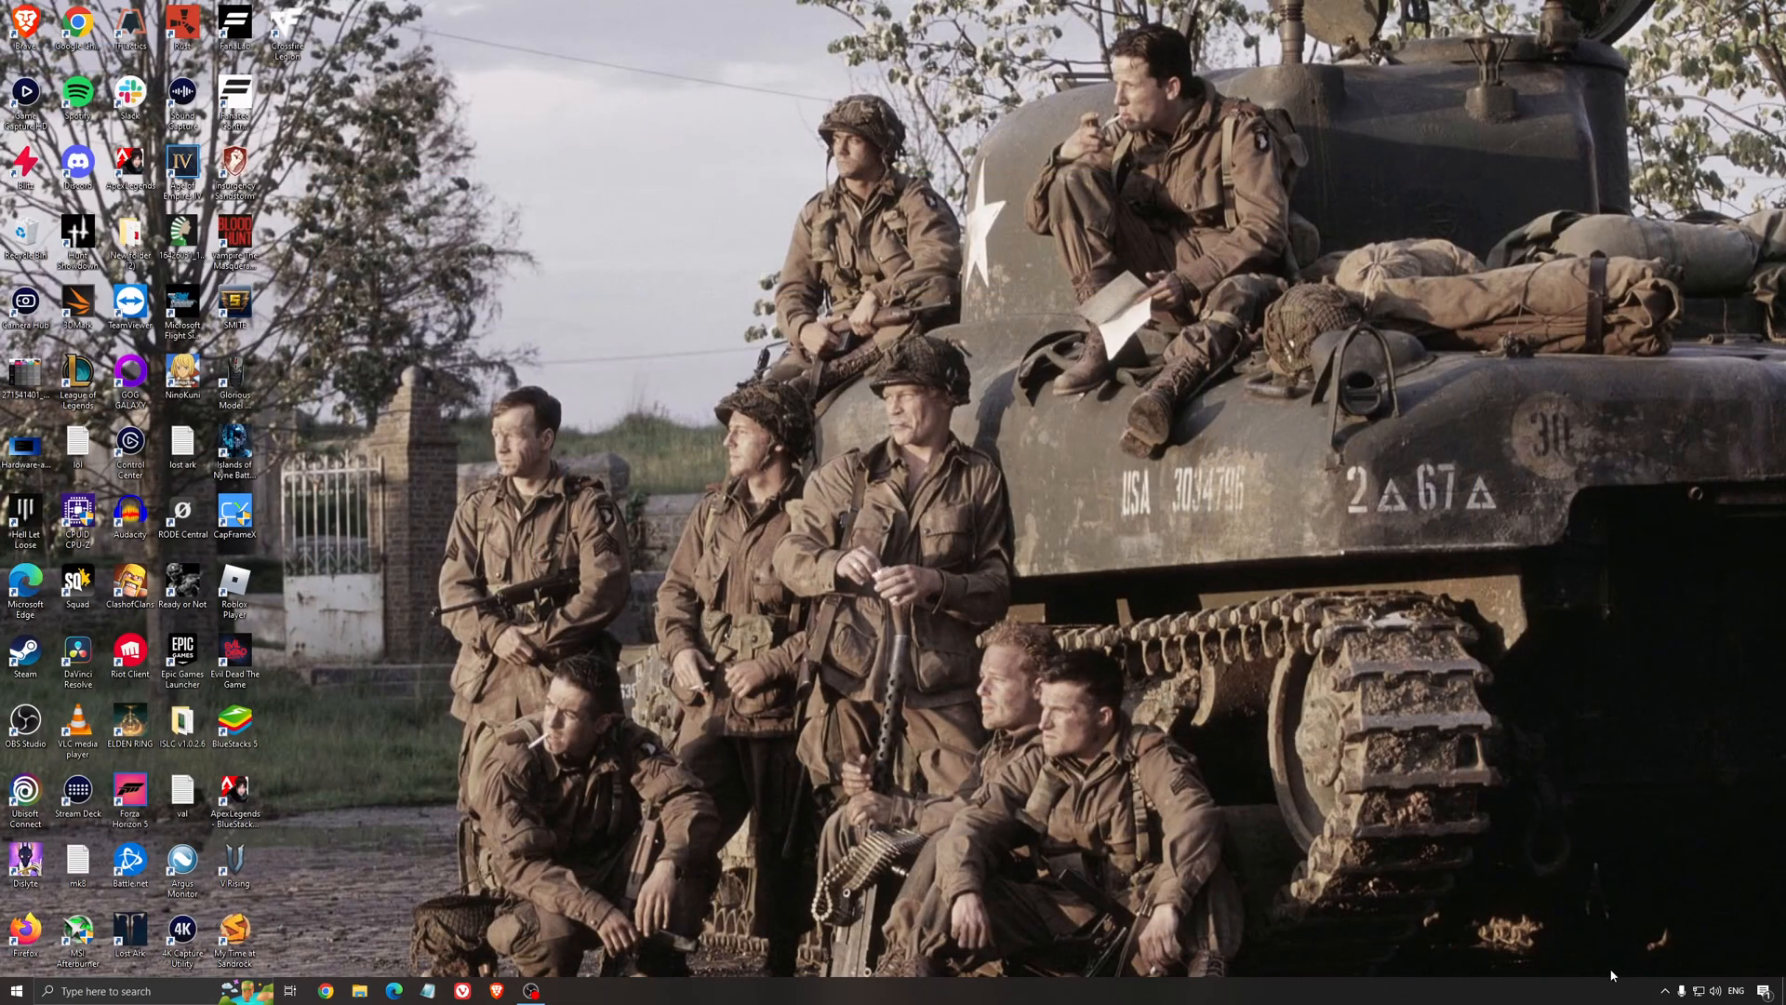
# Launch AMD Software from the taskbar and land on its Home overview
pyautogui.click(566, 989)
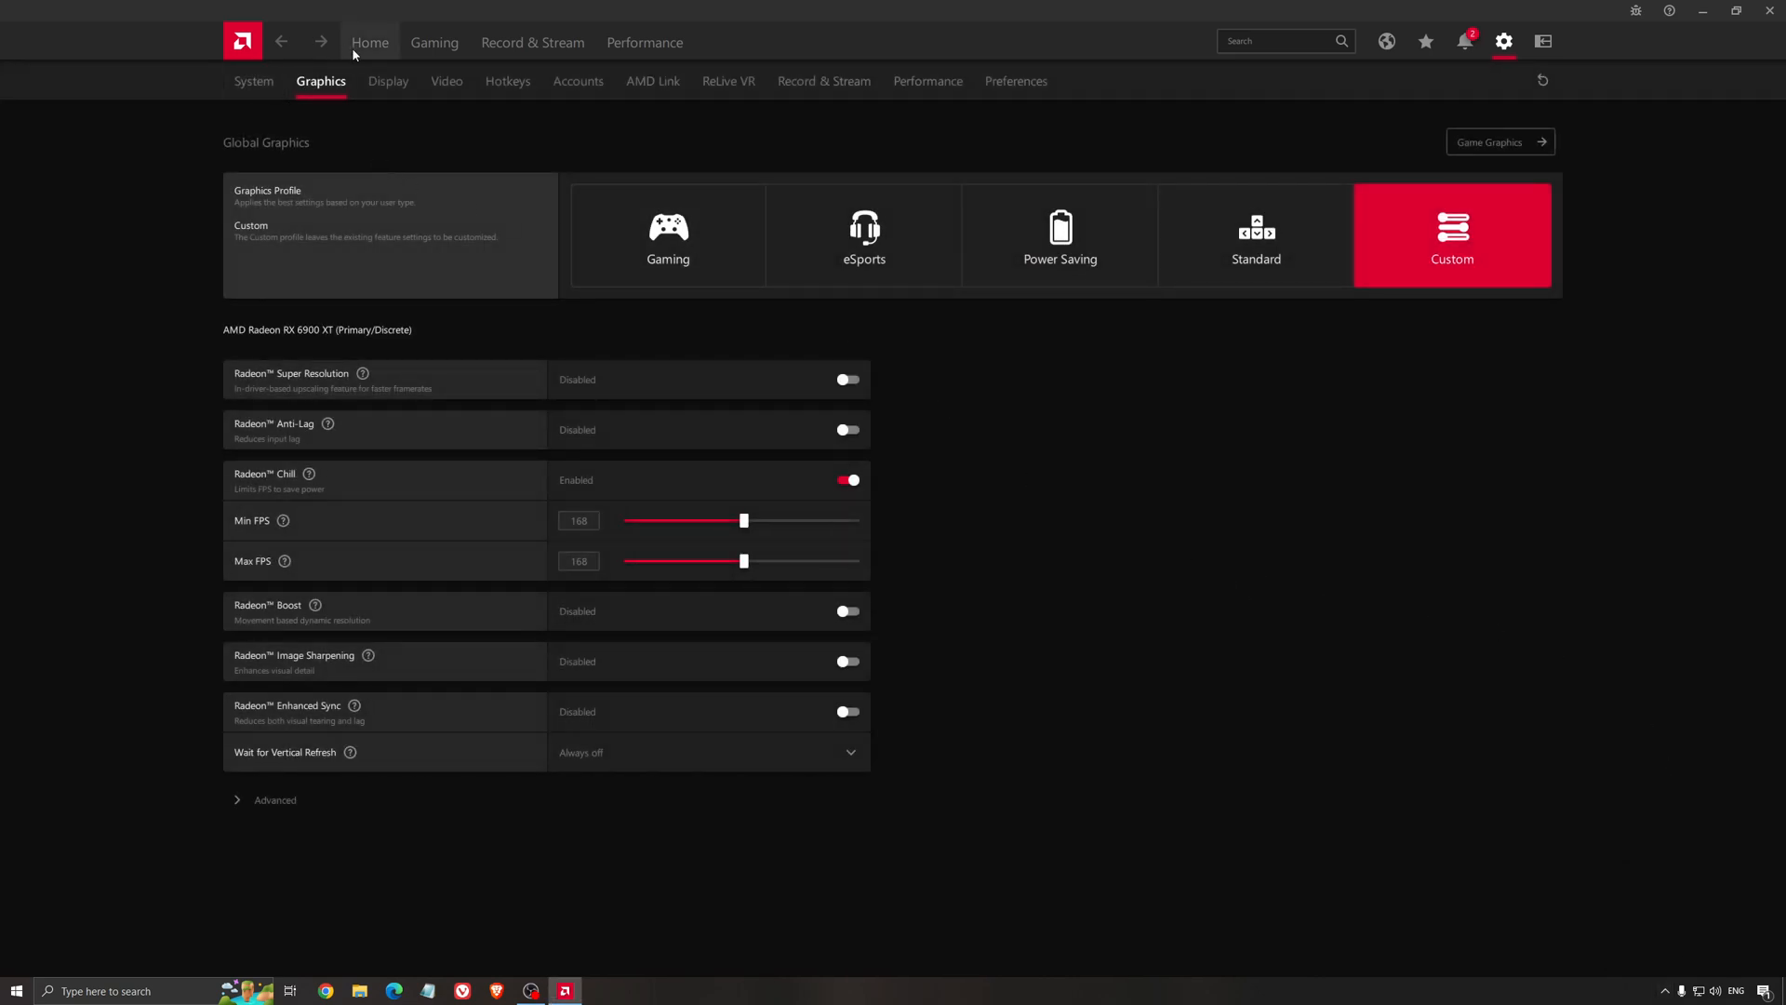
pyautogui.click(368, 42)
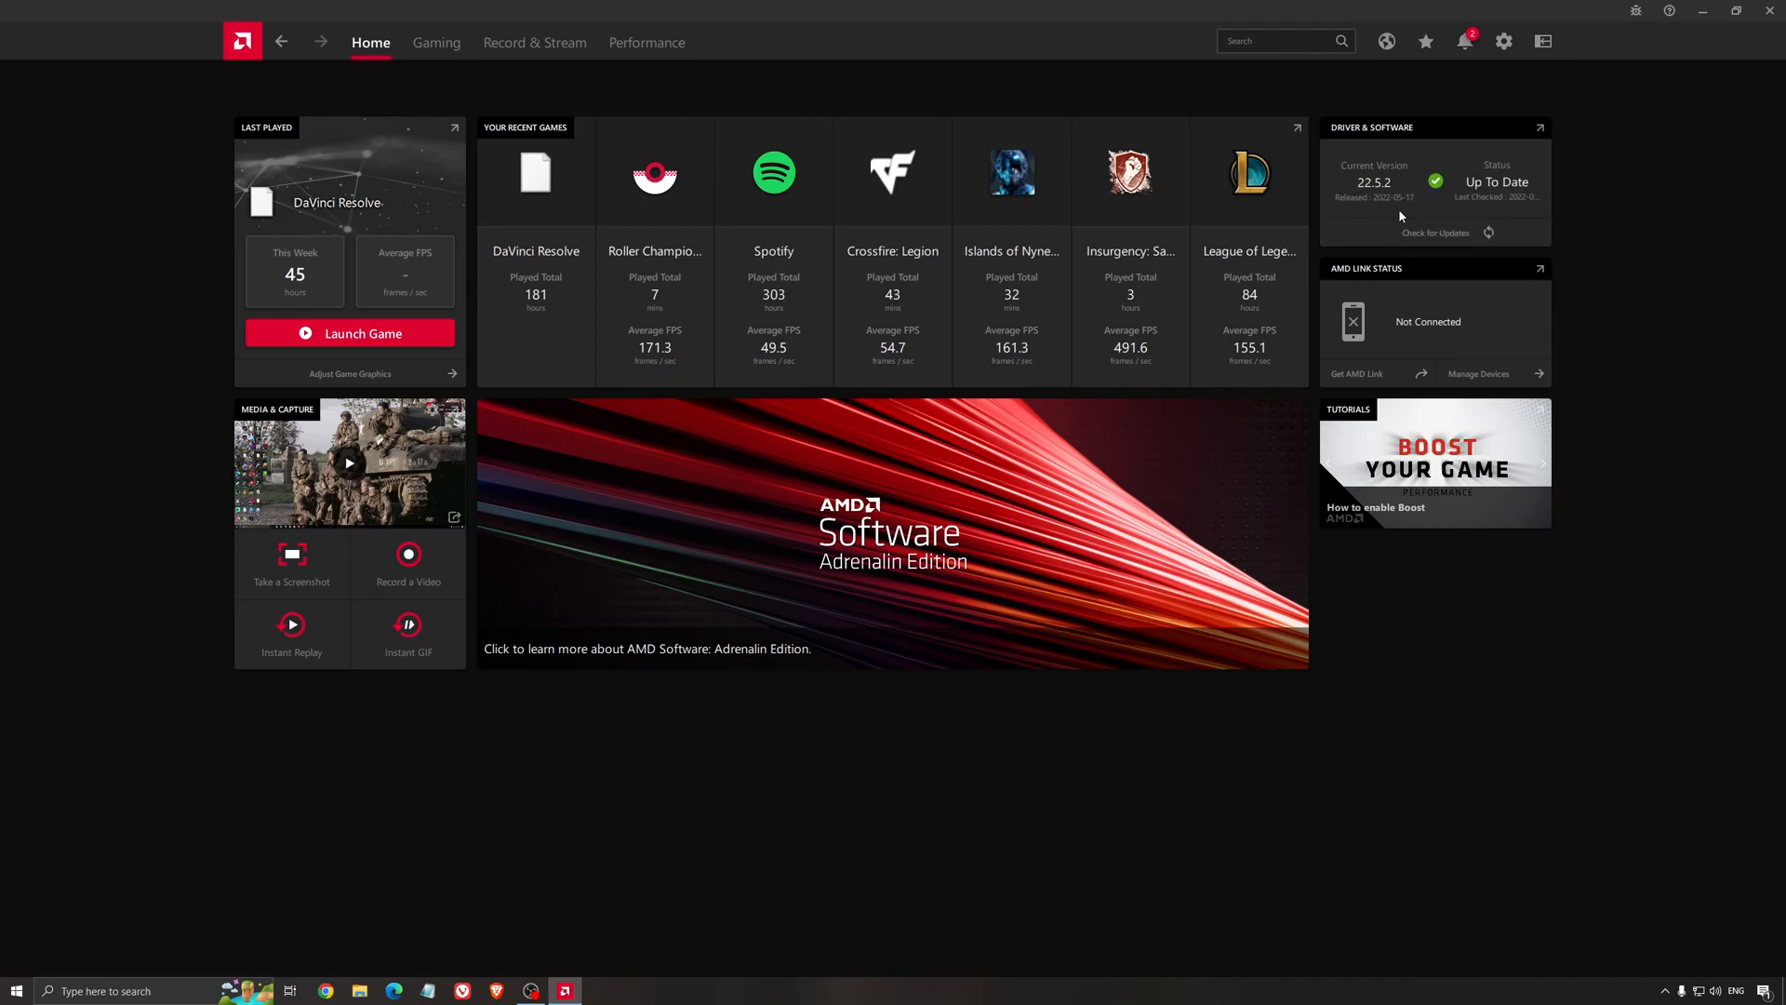
pyautogui.moveTo(491, 95)
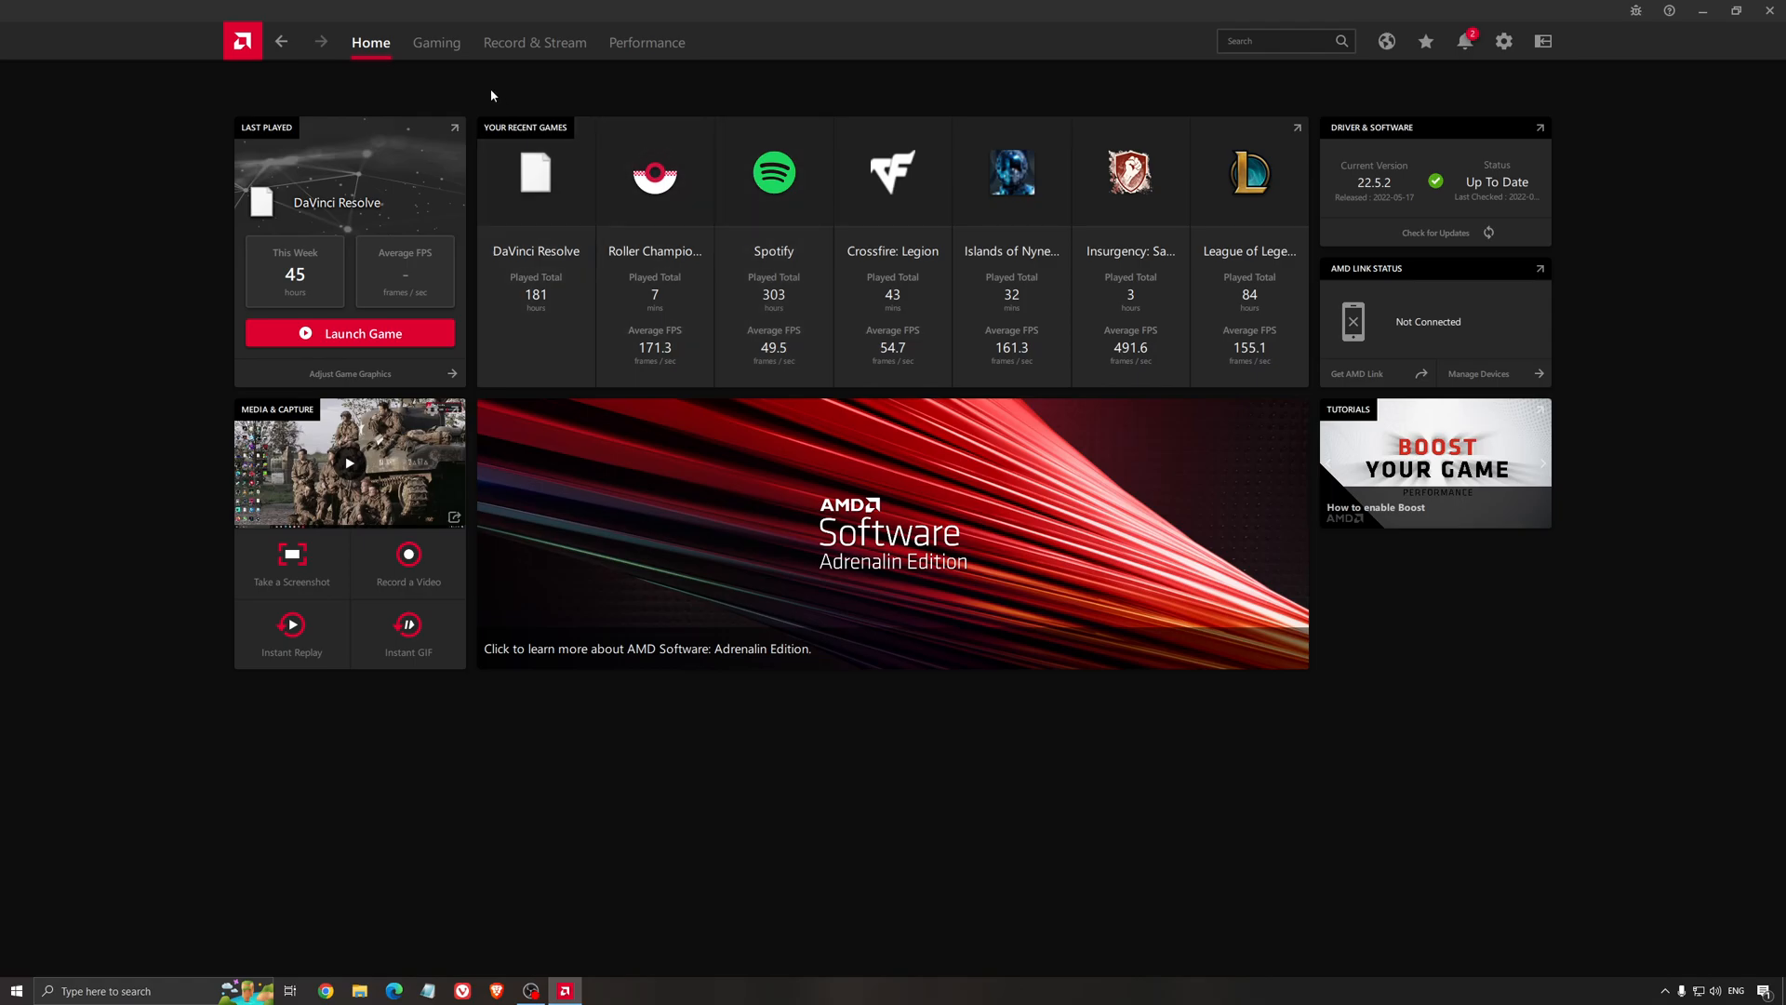
# Show the Global Graphics settings with the Custom profile and Radeon Chill at 168 FPS
pyautogui.click(436, 43)
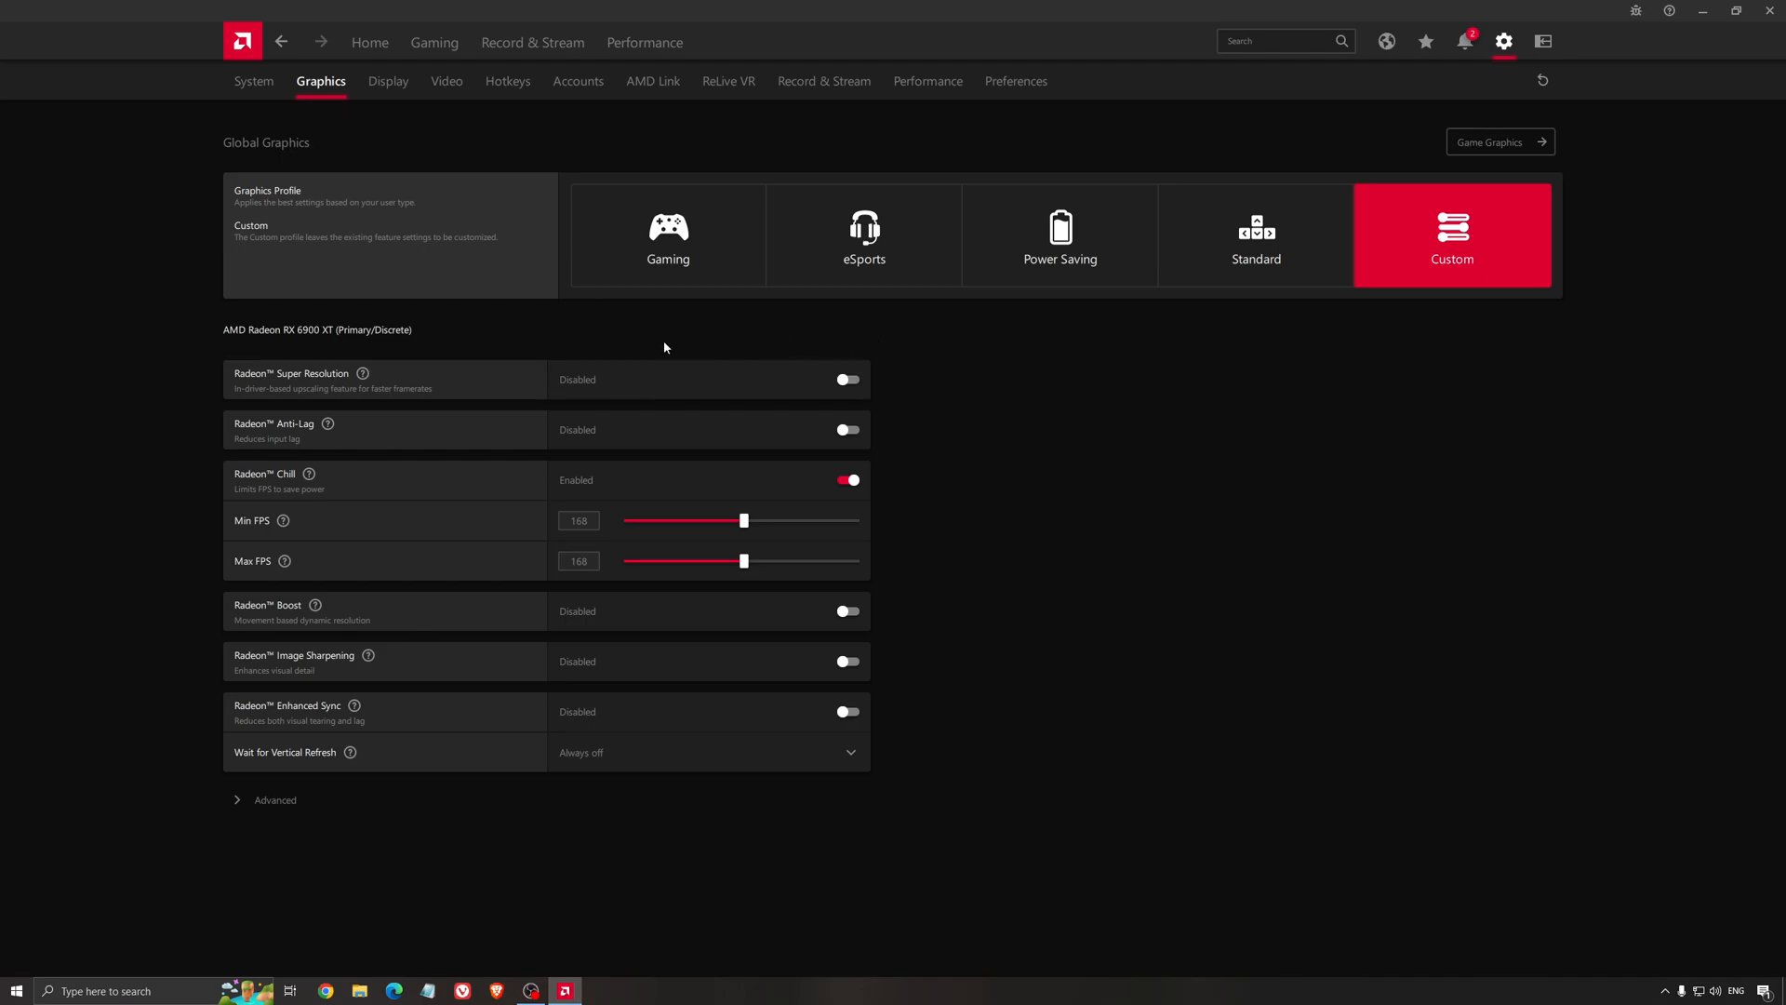
pyautogui.moveTo(286, 348)
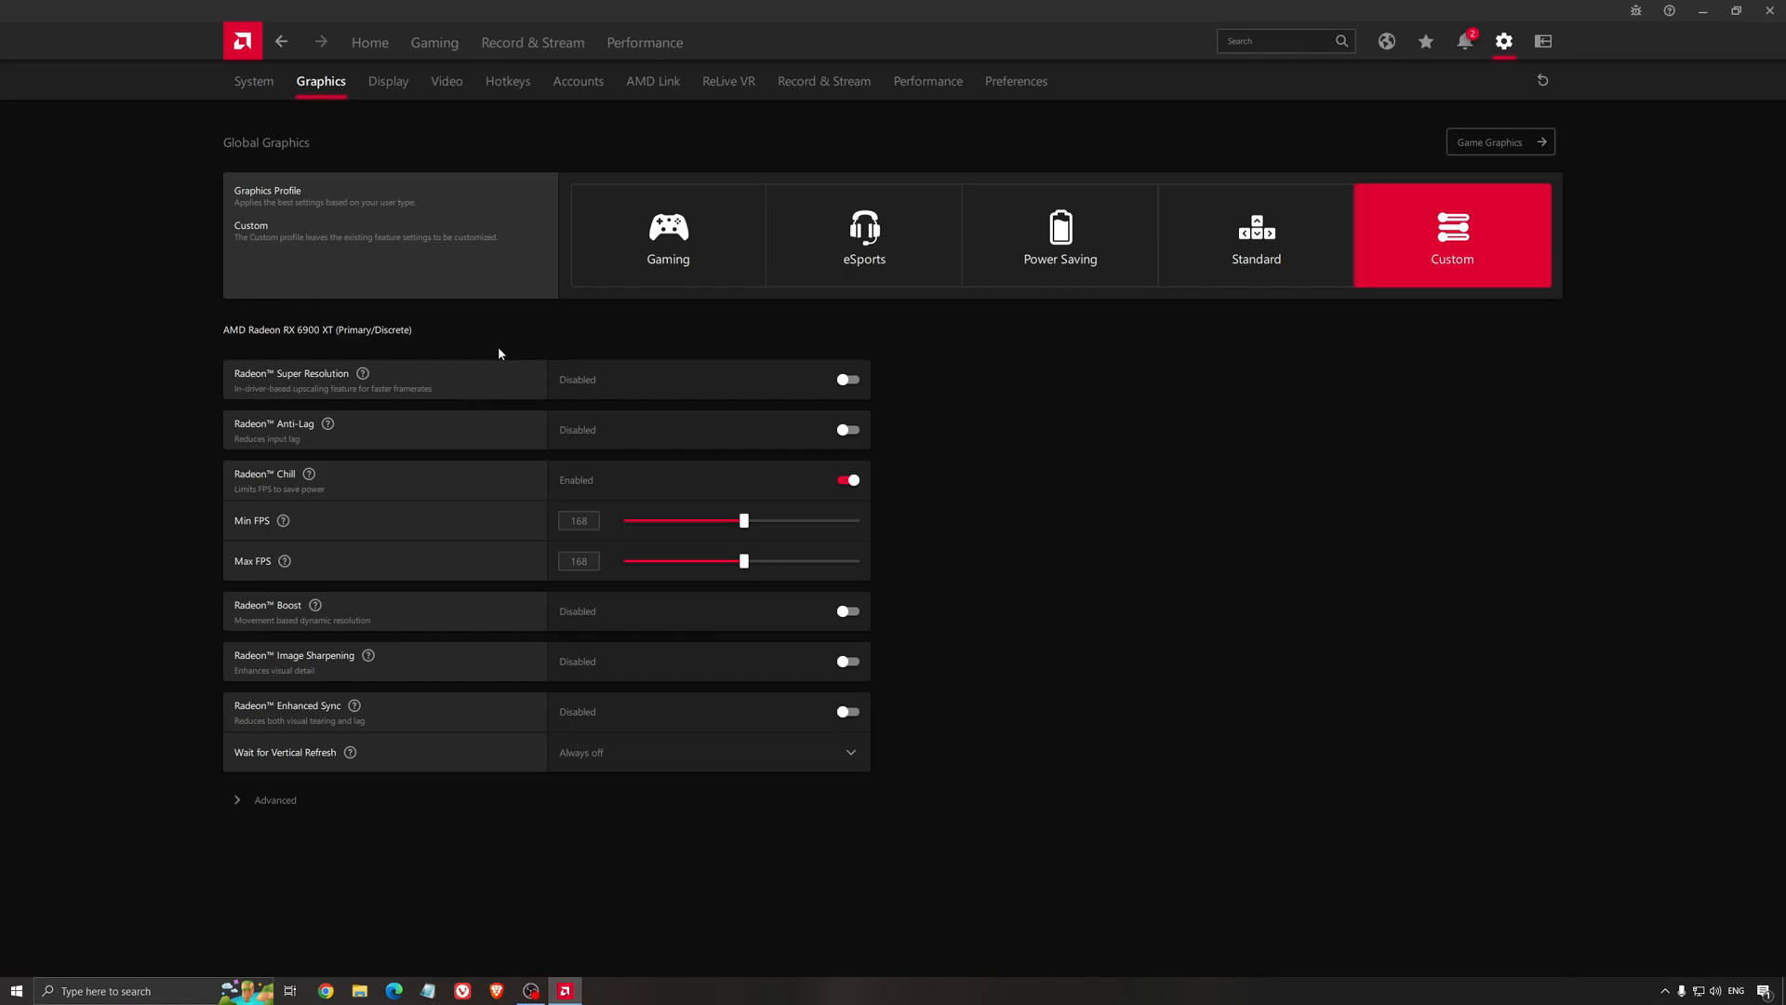
pyautogui.moveTo(502, 418)
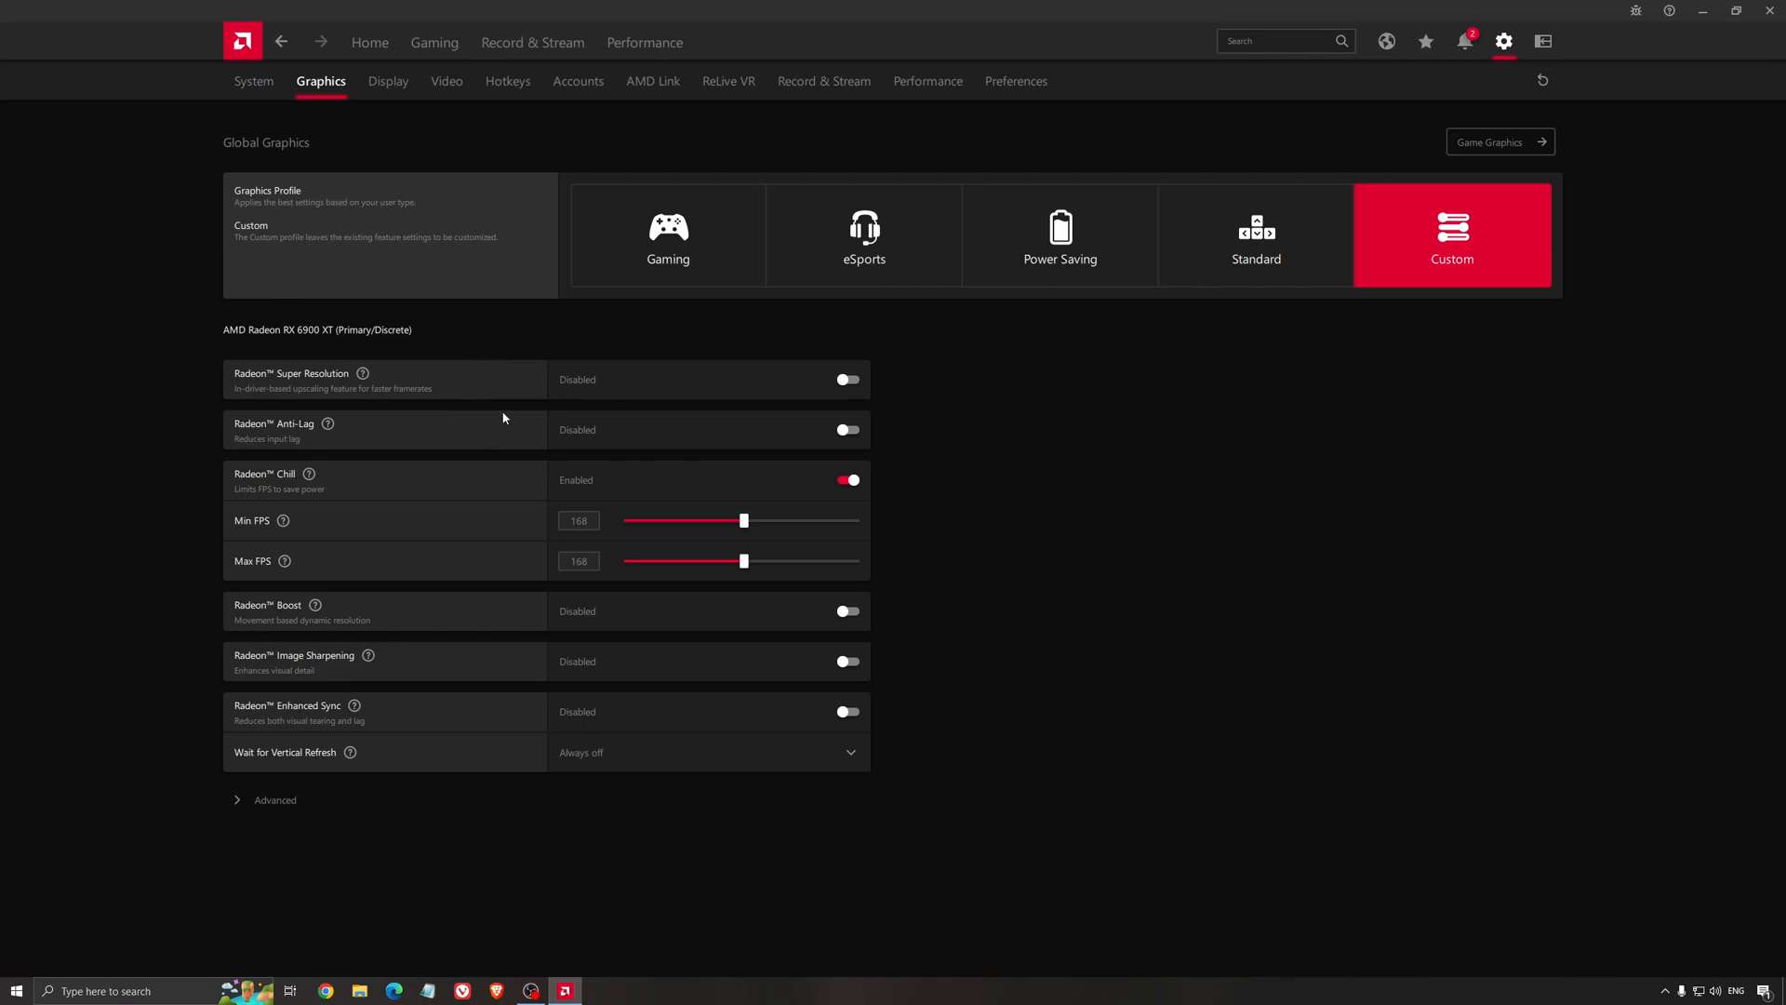
pyautogui.moveTo(351, 373)
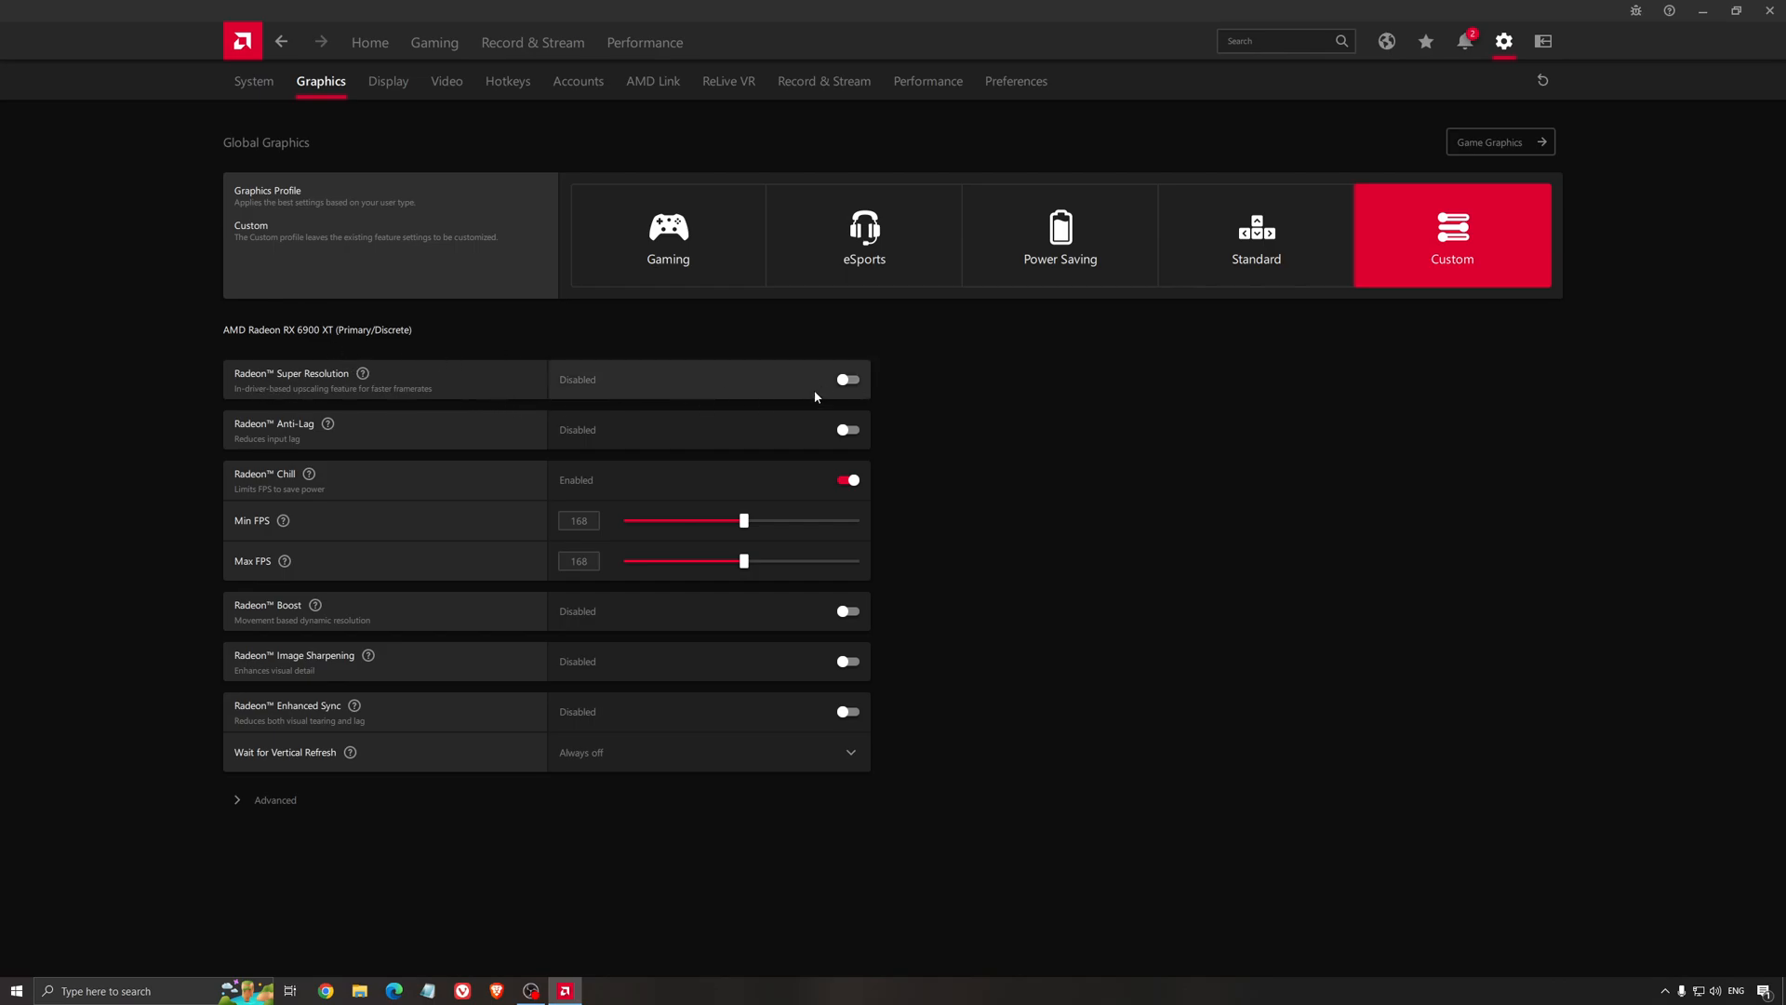
pyautogui.moveTo(826, 388)
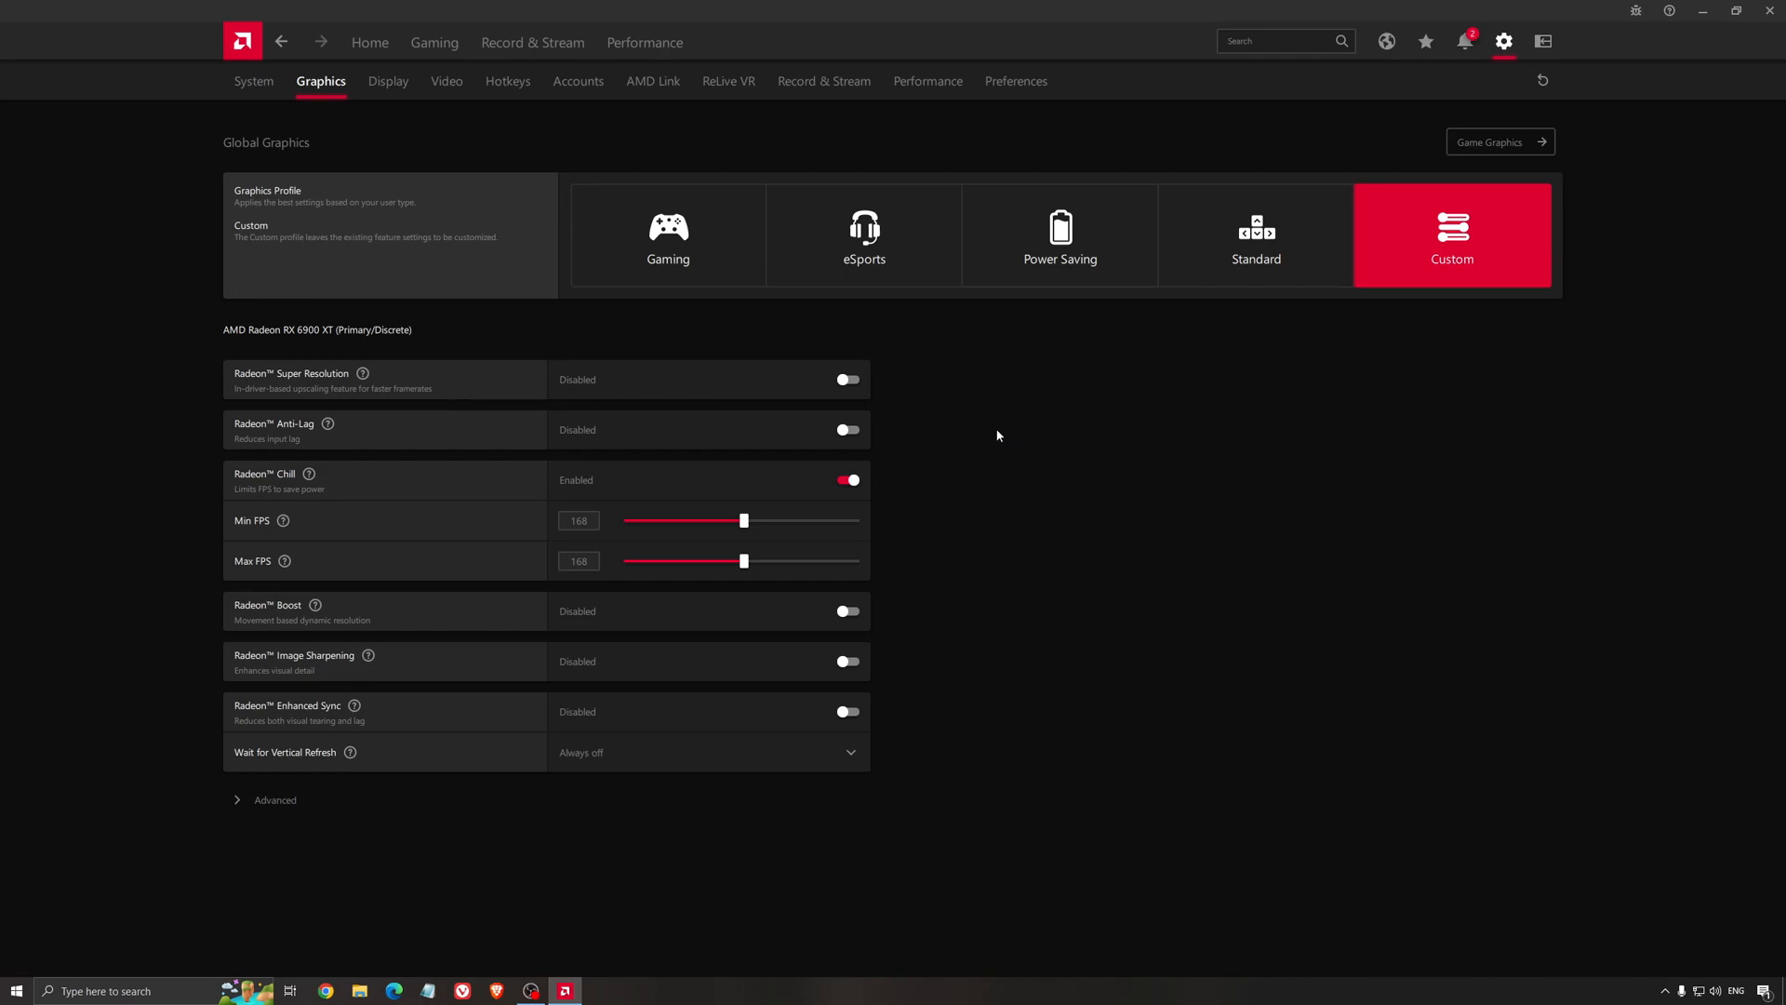
pyautogui.moveTo(991, 435)
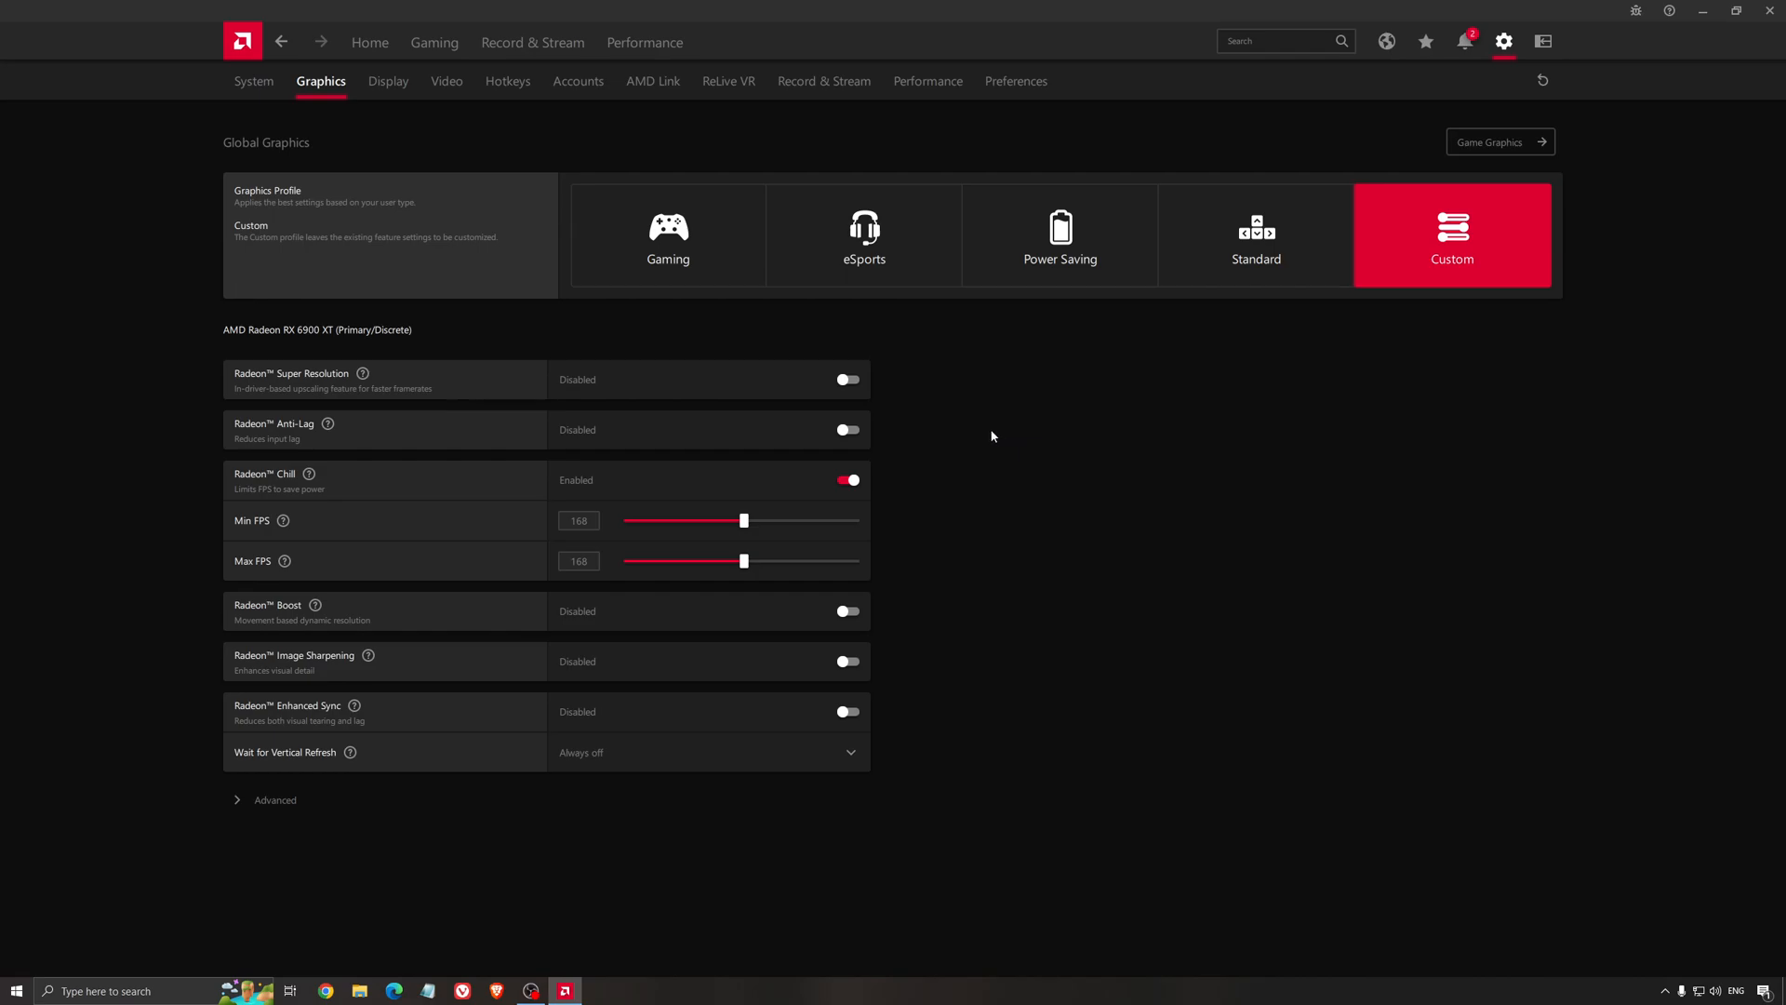
pyautogui.moveTo(980, 440)
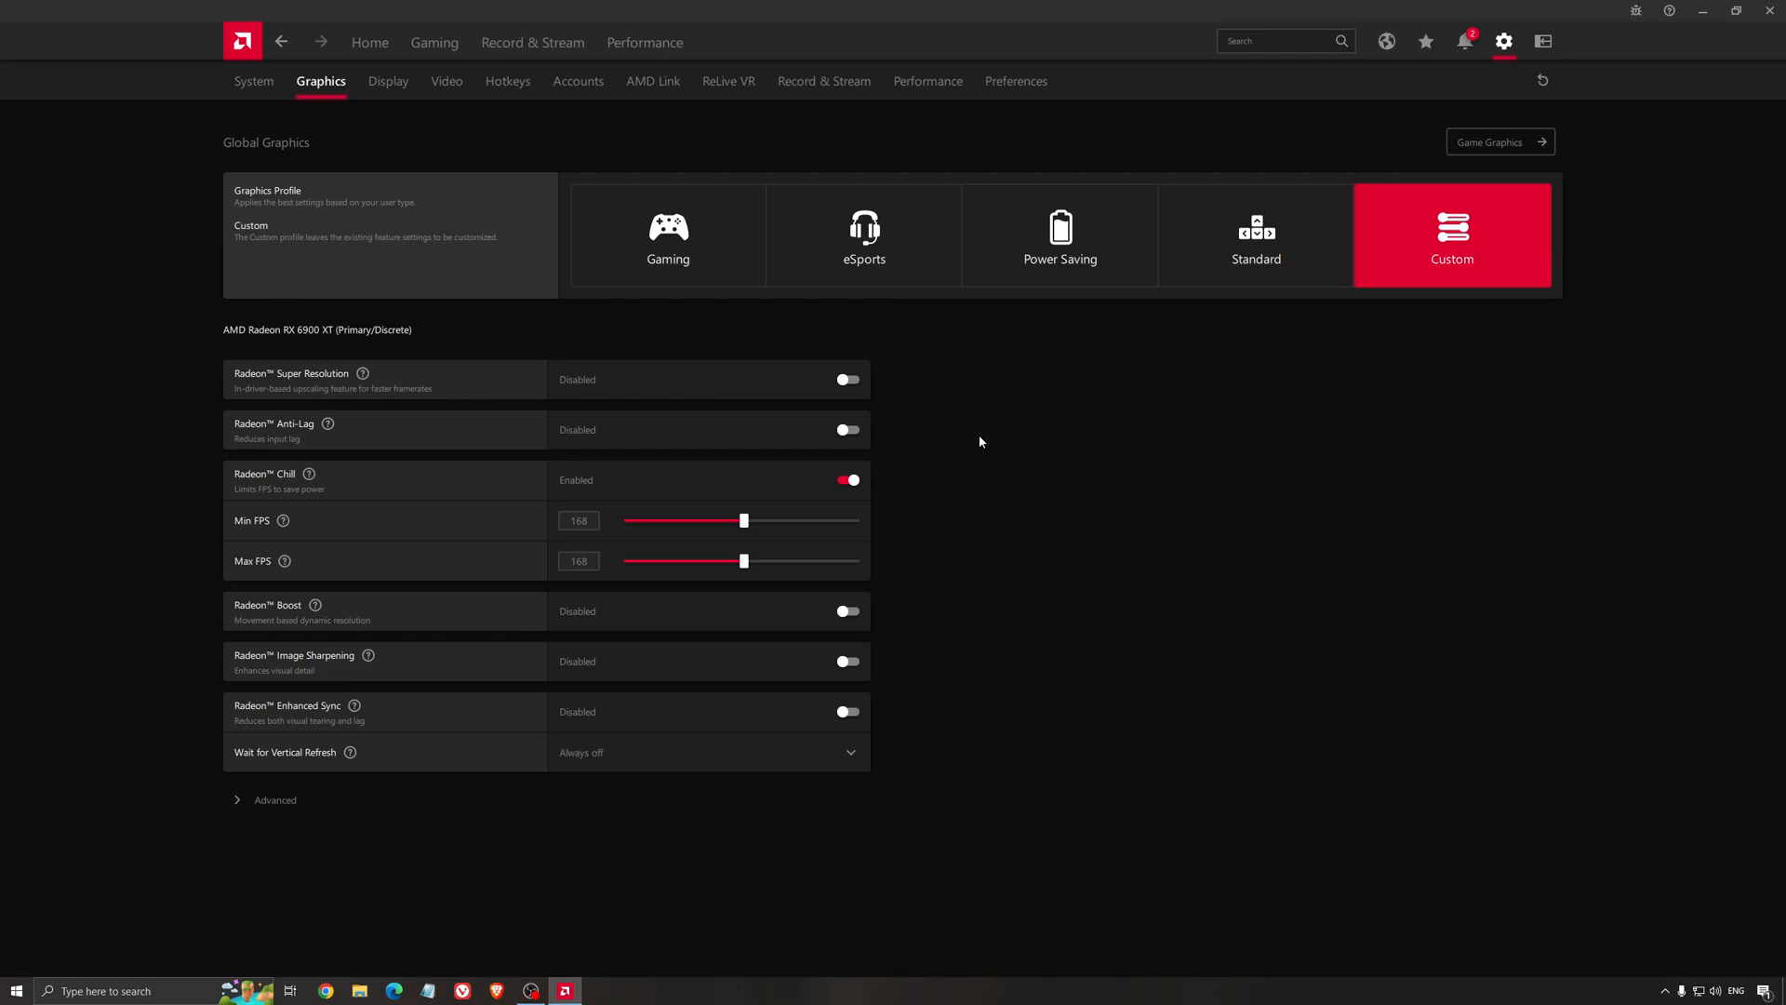
pyautogui.moveTo(991, 461)
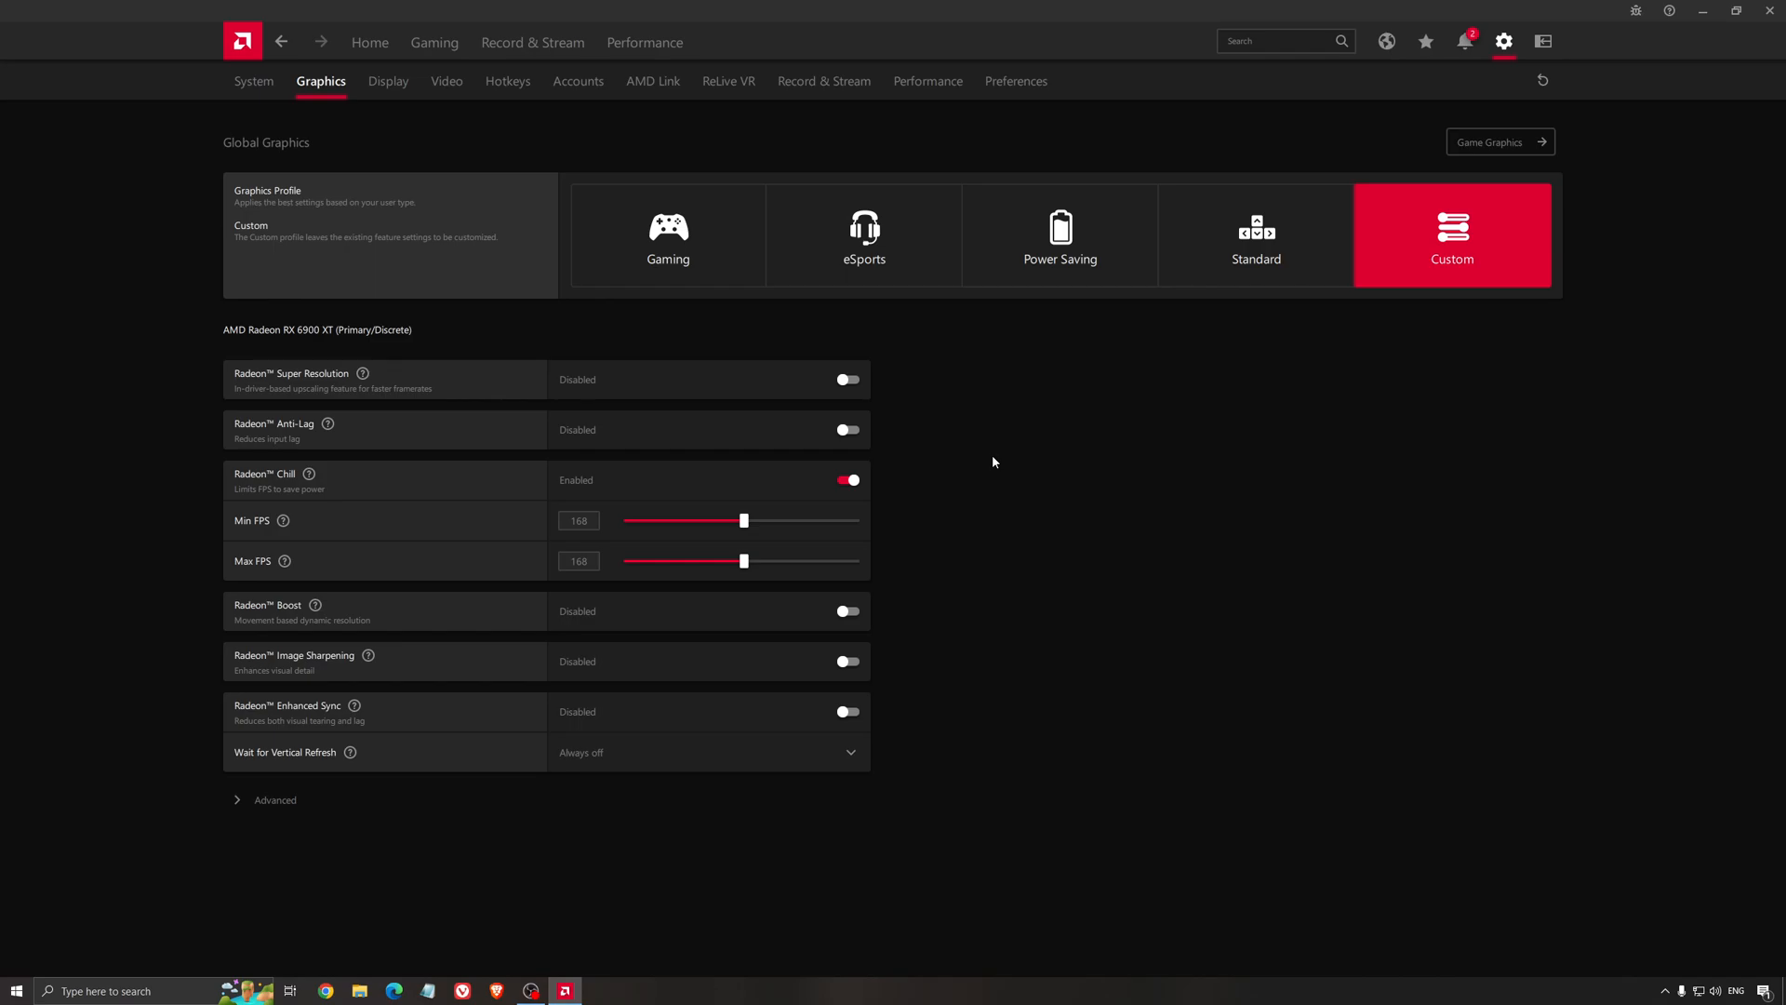
pyautogui.moveTo(956, 380)
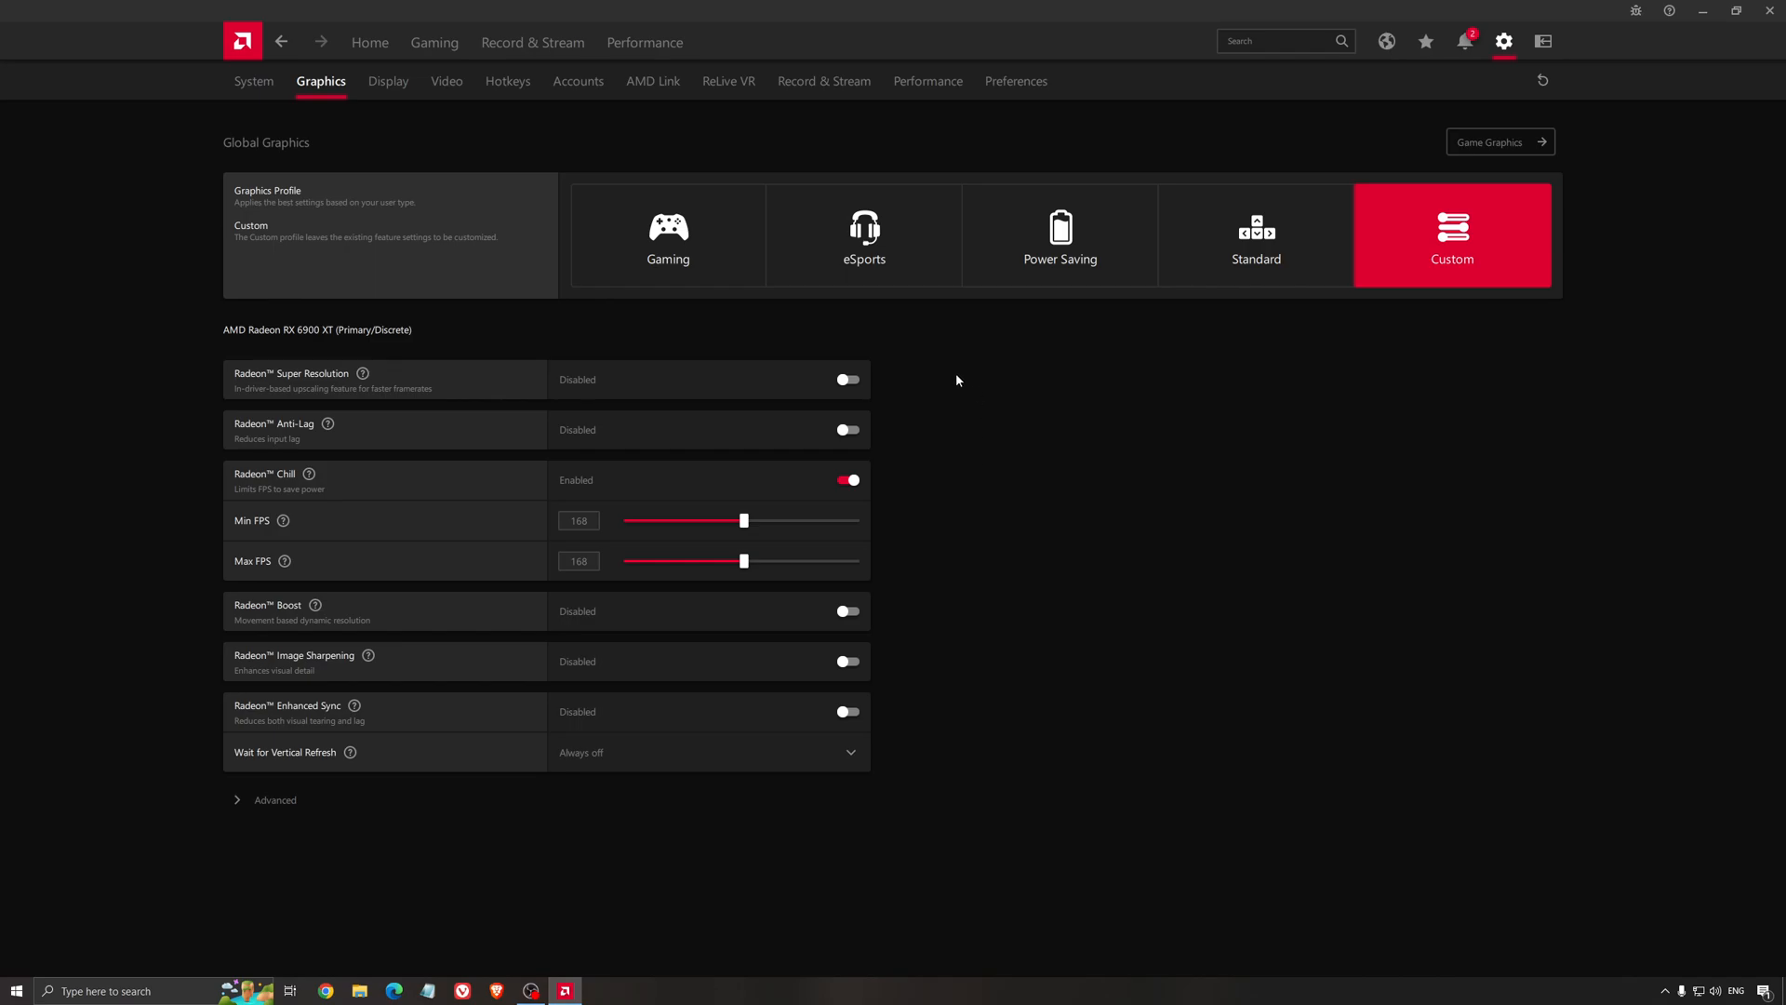
pyautogui.moveTo(1074, 407)
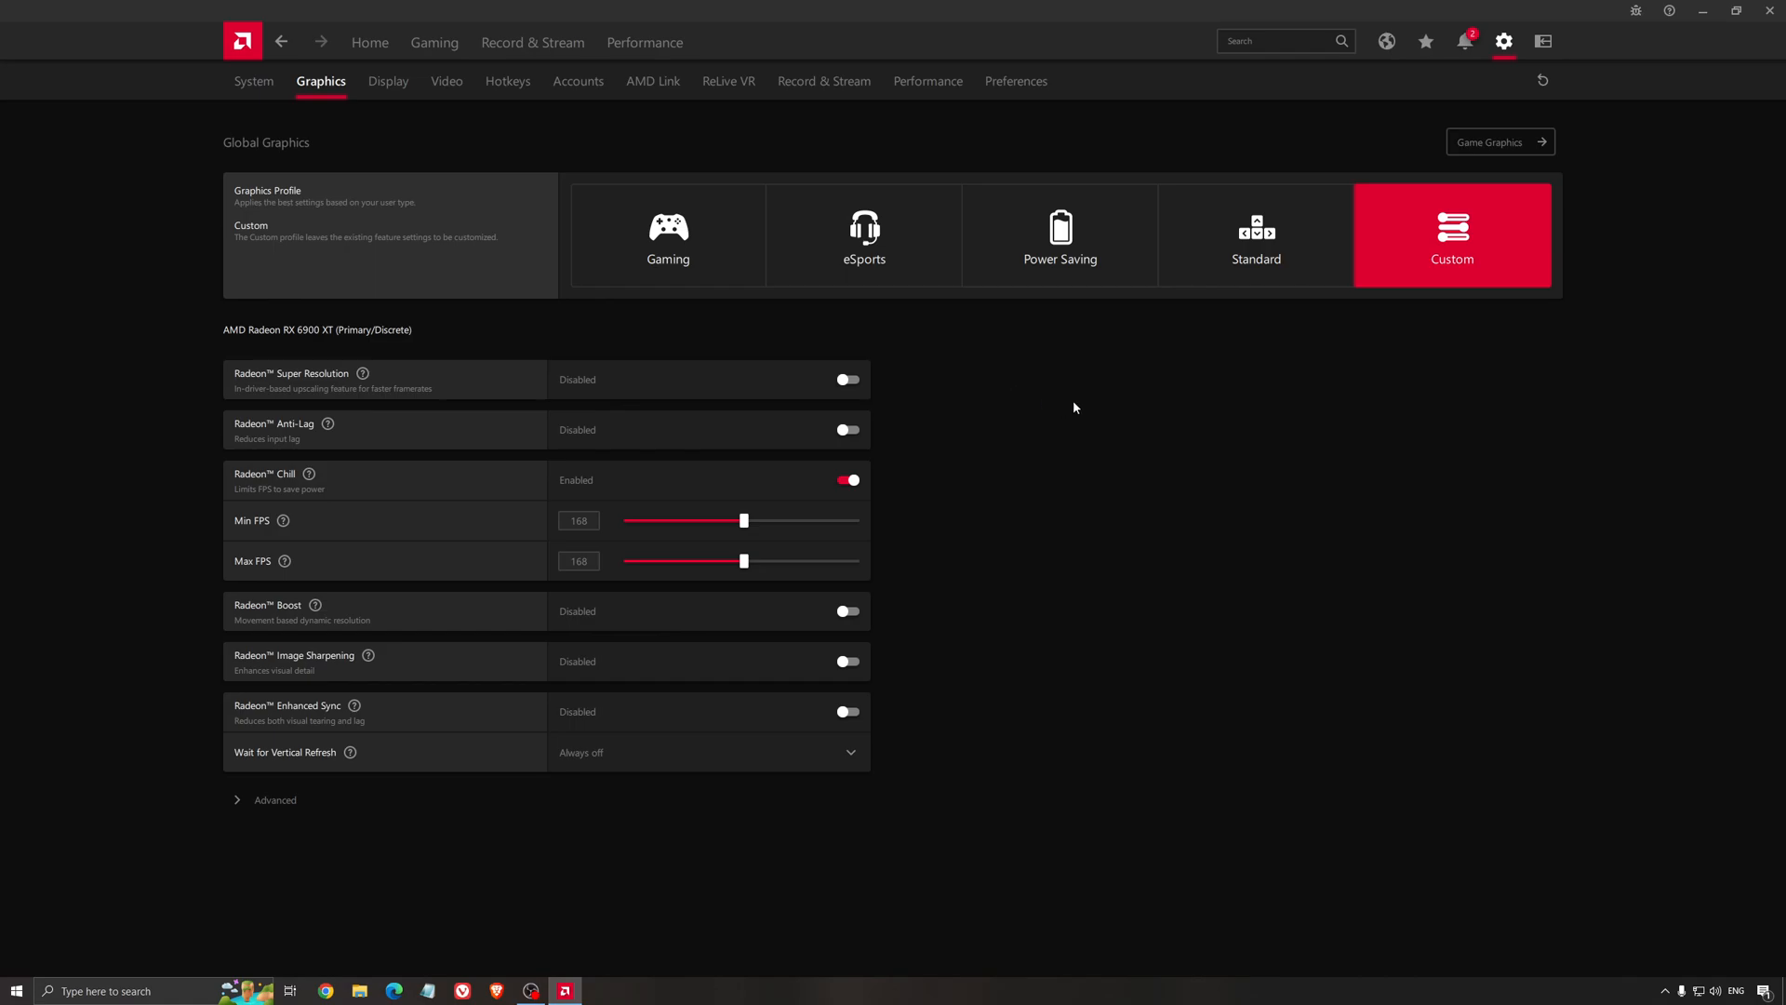
pyautogui.moveTo(1745, 73)
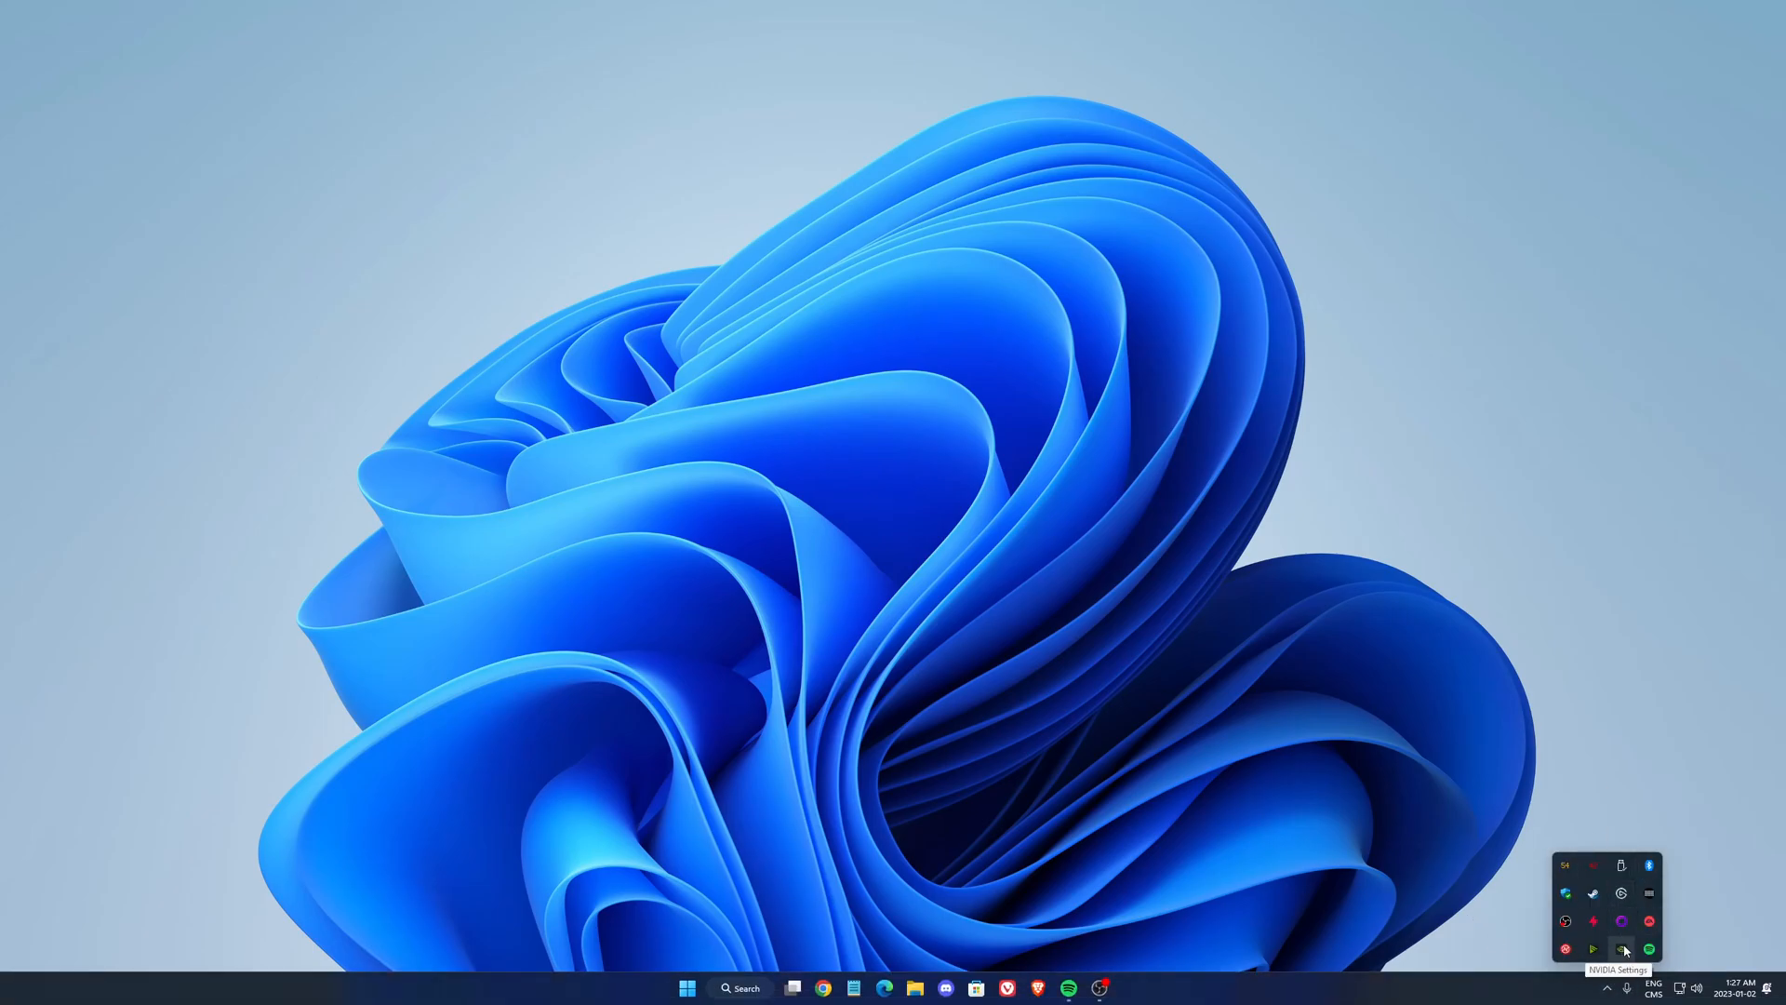
pyautogui.moveTo(1648, 895)
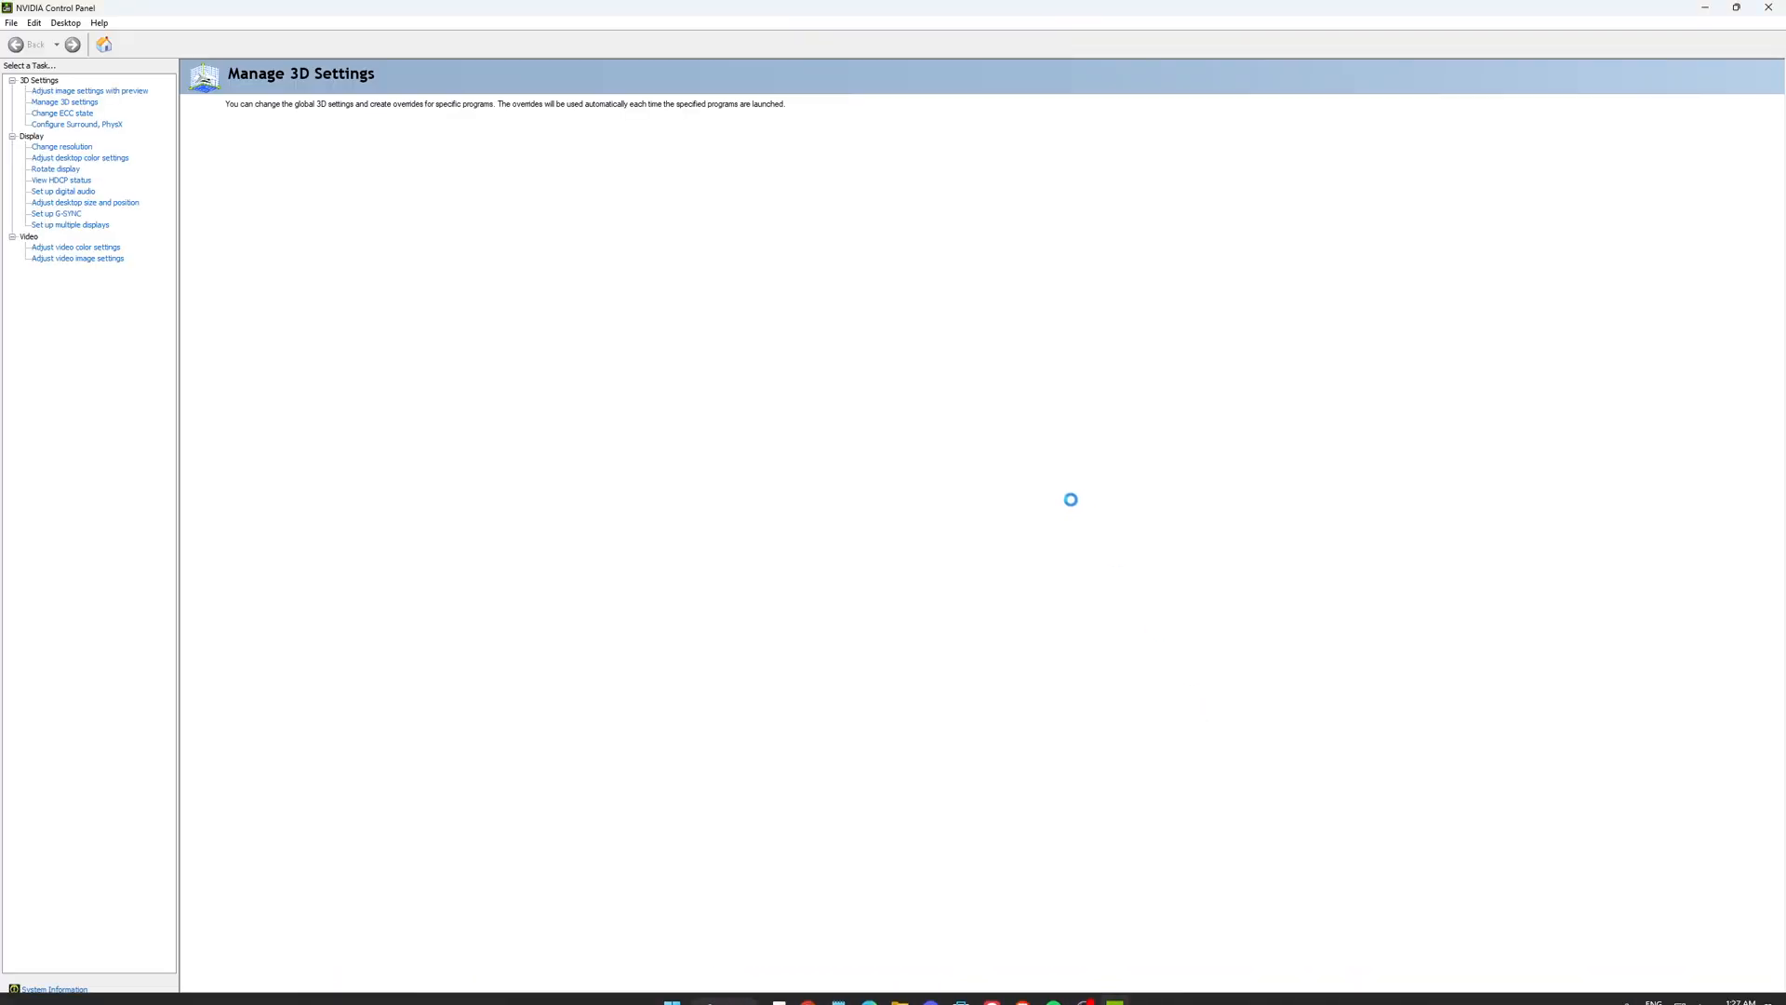
# Reach Manage 3D Settings globally and expand the Max Frame Rate options, currently Off
pyautogui.click(63, 101)
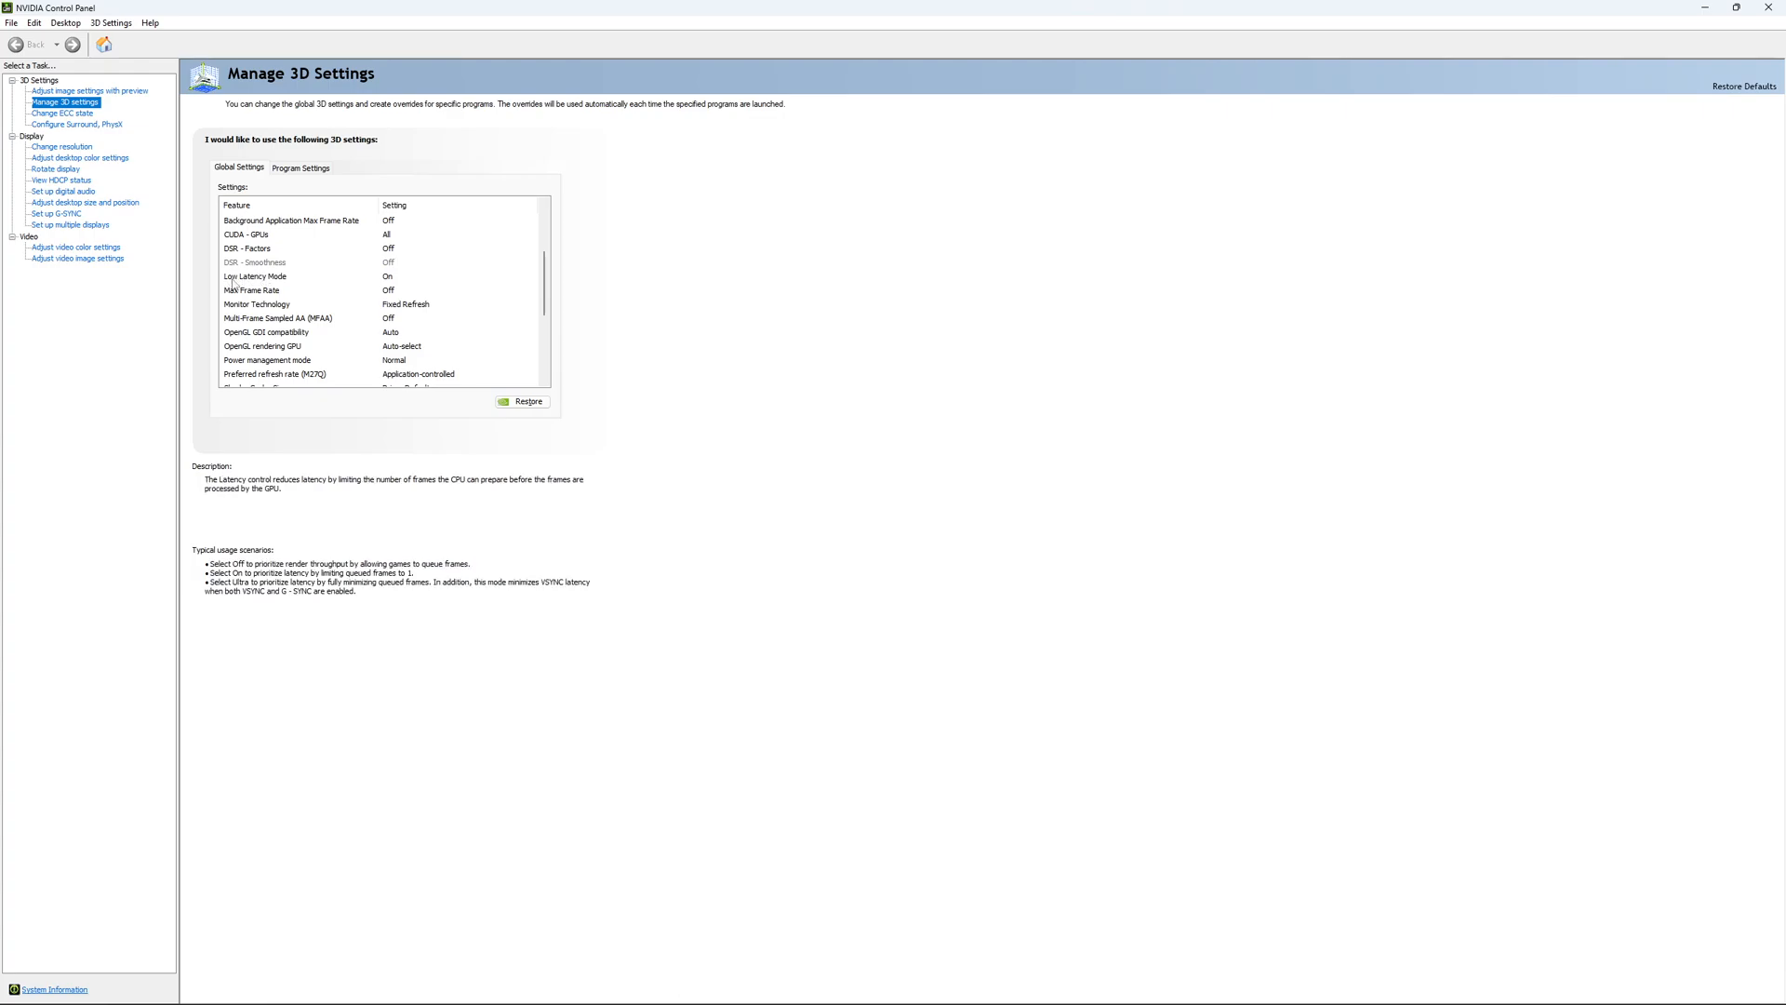
pyautogui.moveTo(398, 273)
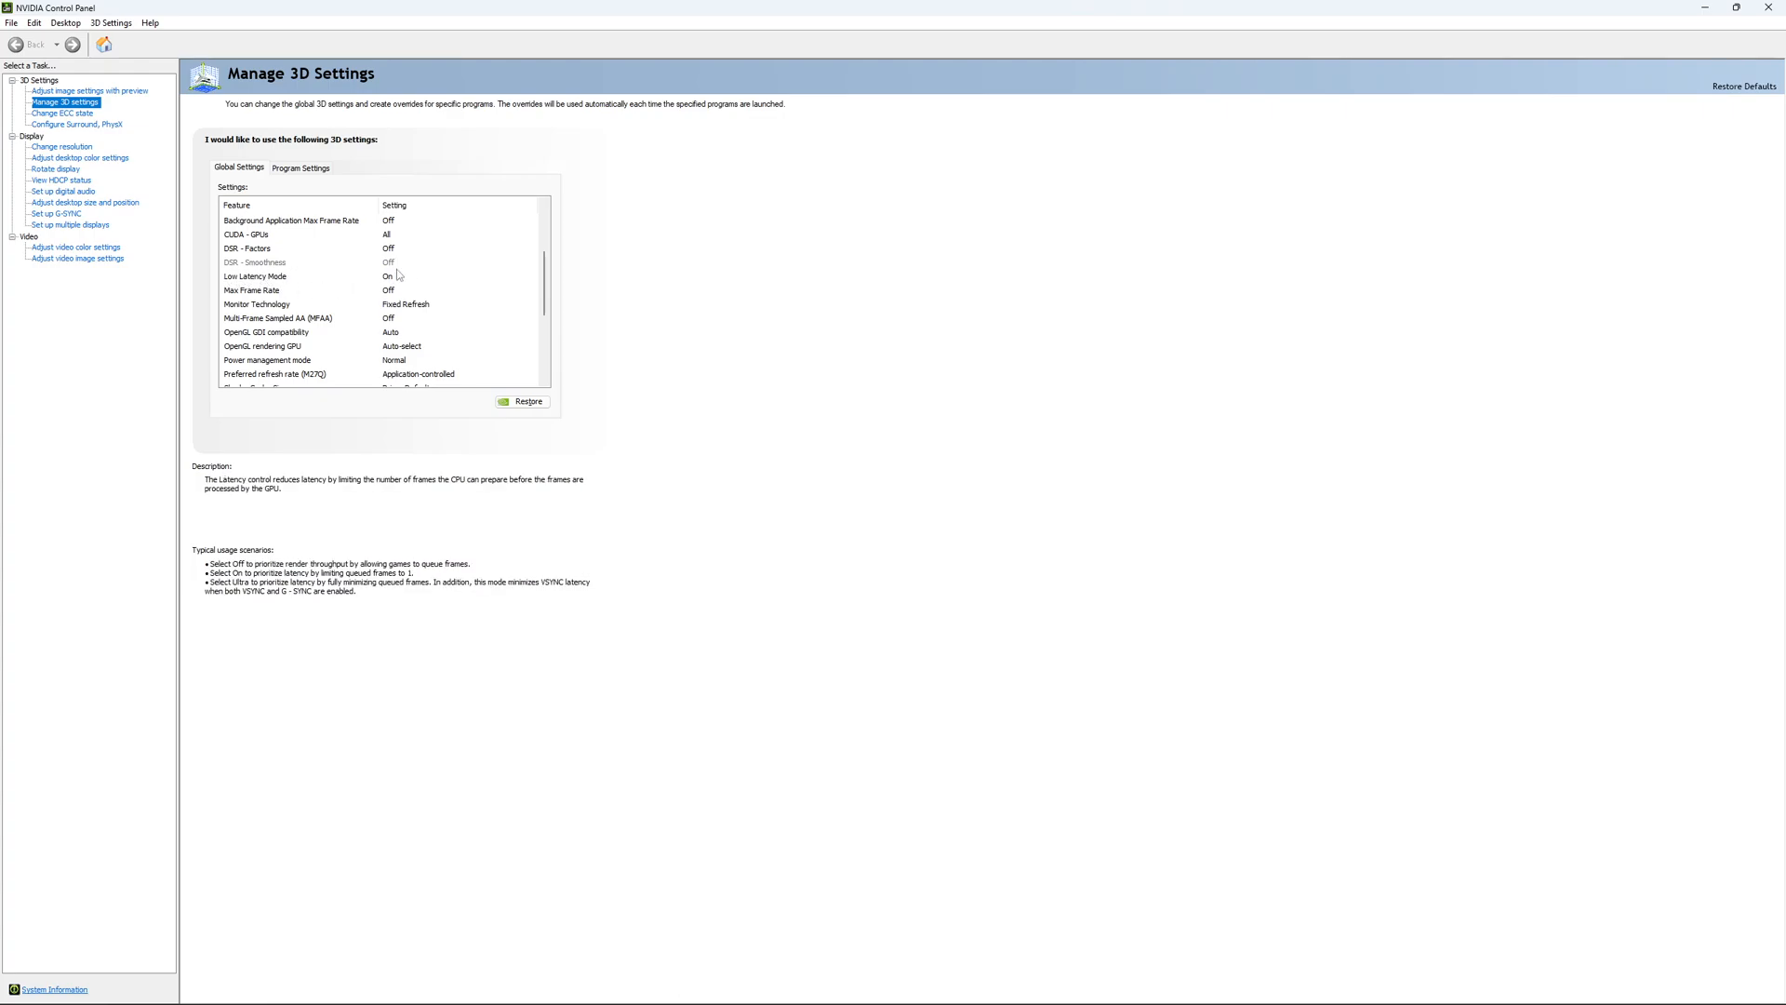
pyautogui.scroll(-3)
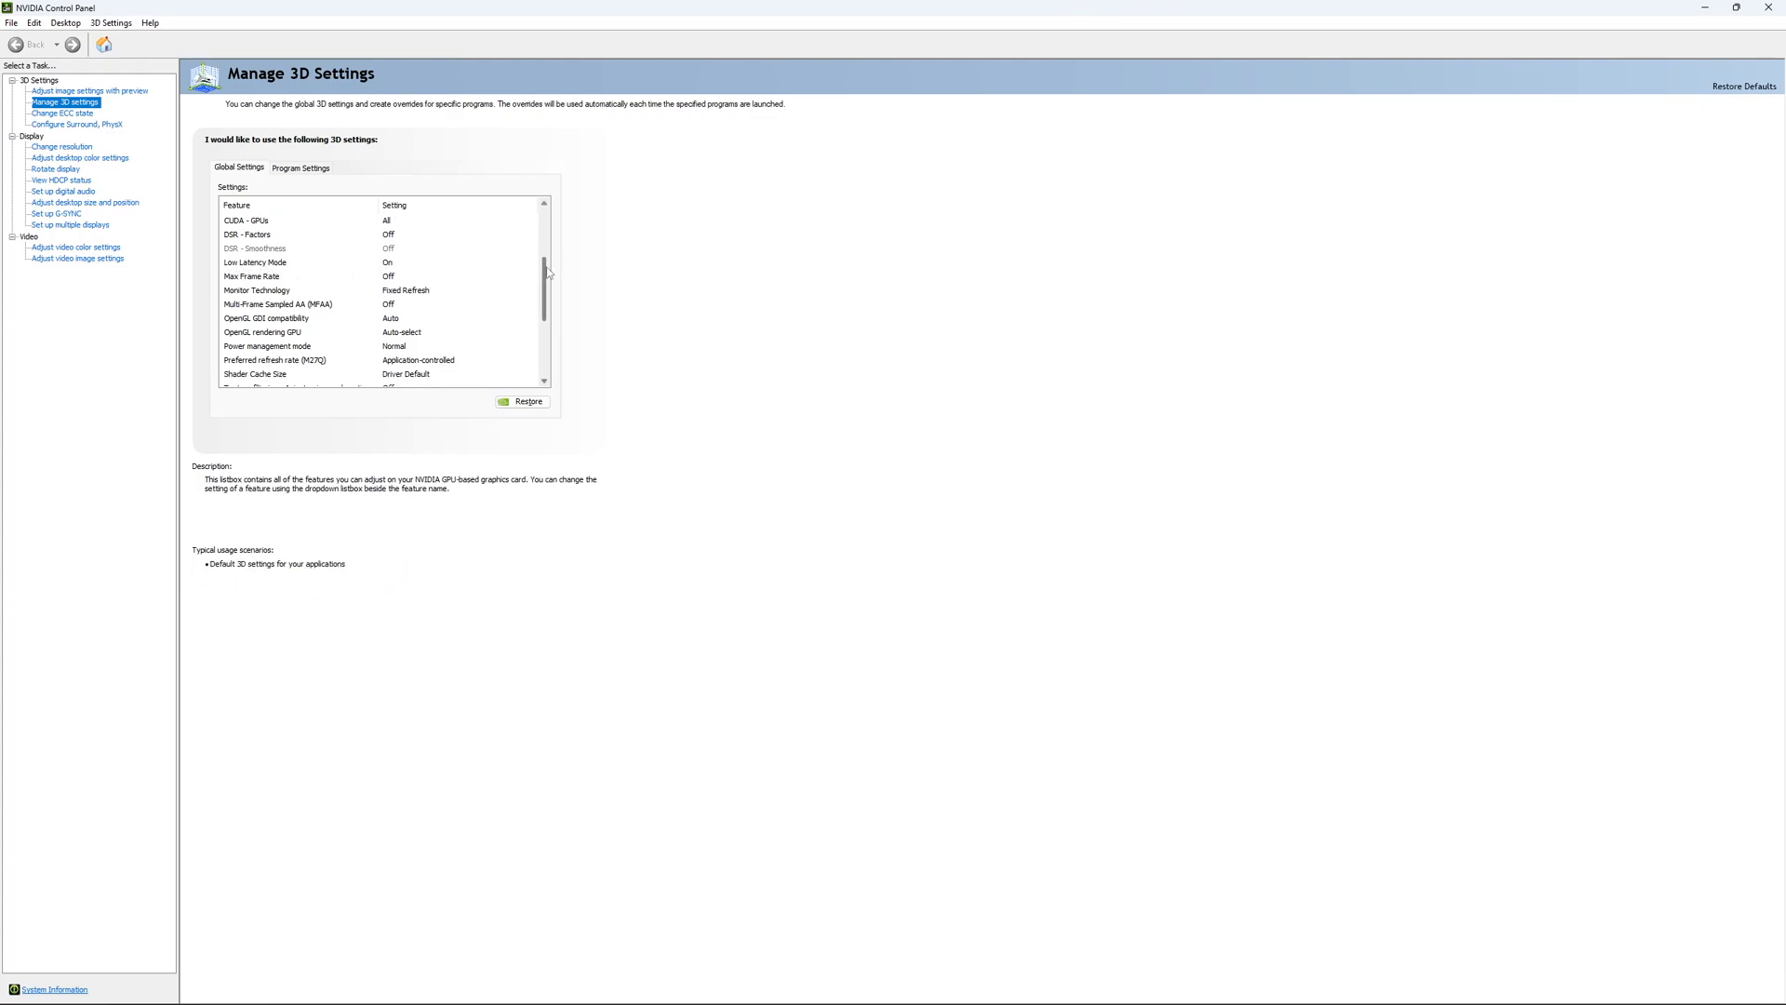
pyautogui.click(284, 263)
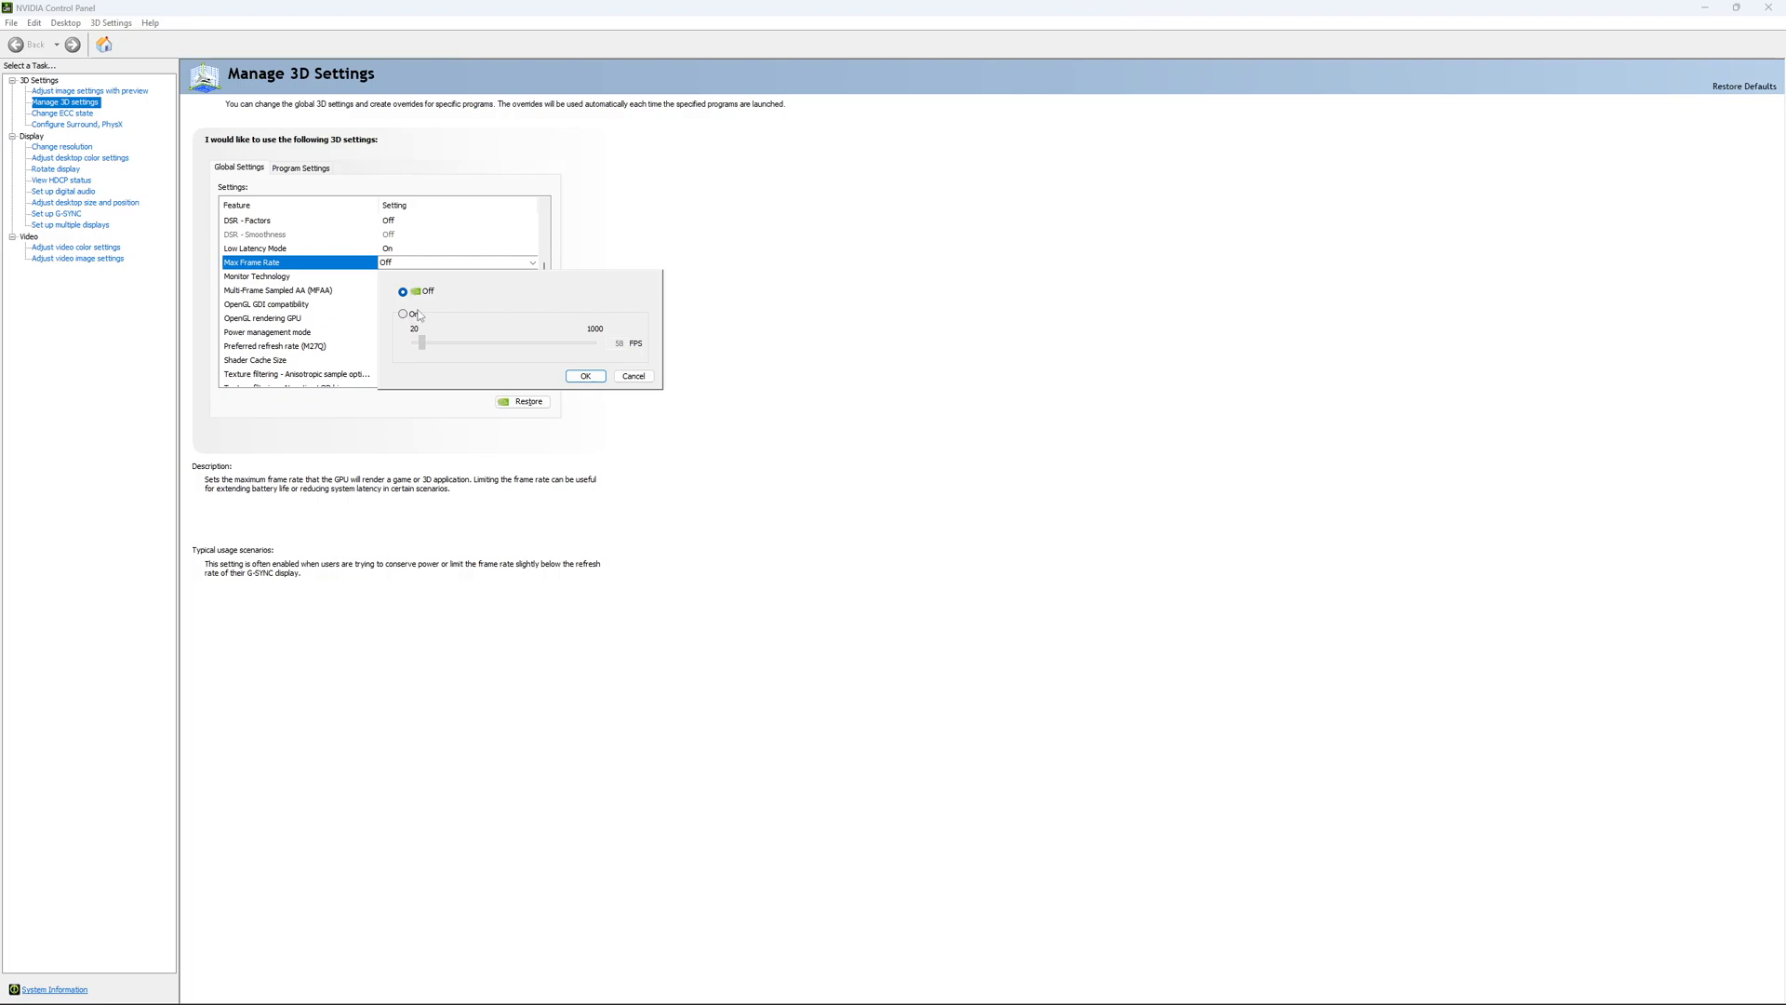
pyautogui.click(401, 313)
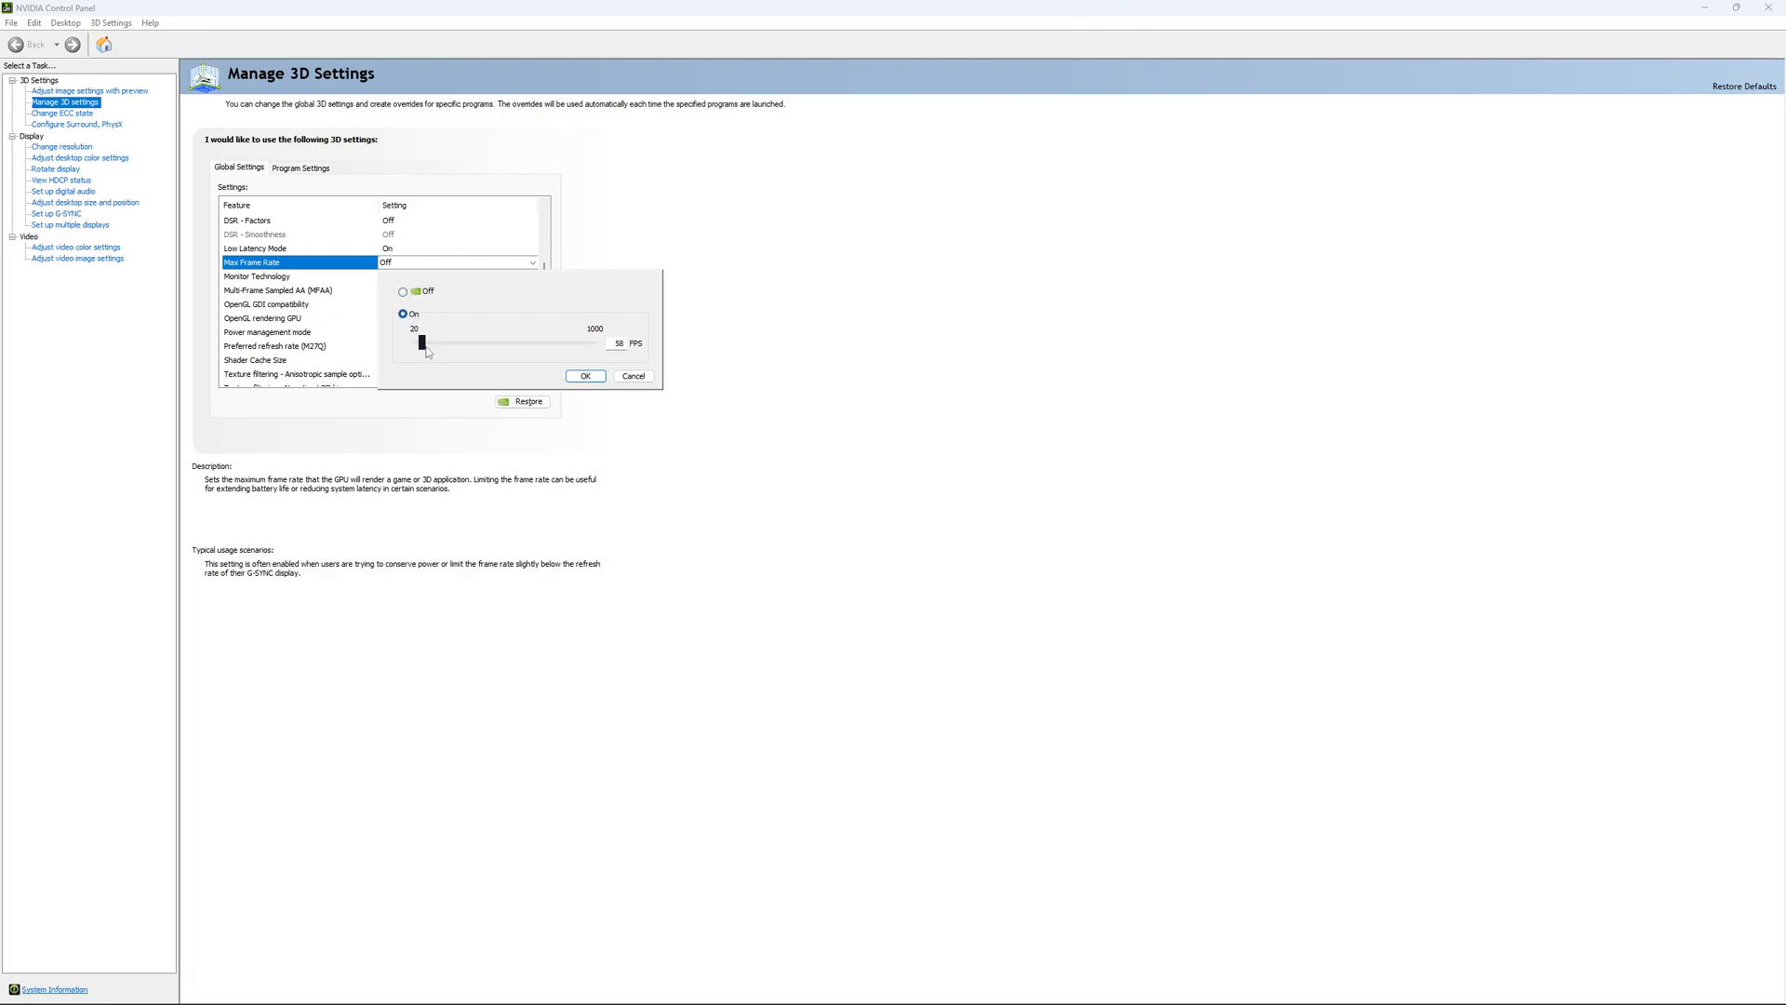
pyautogui.moveTo(424, 342); pyautogui.dragTo(449, 342)
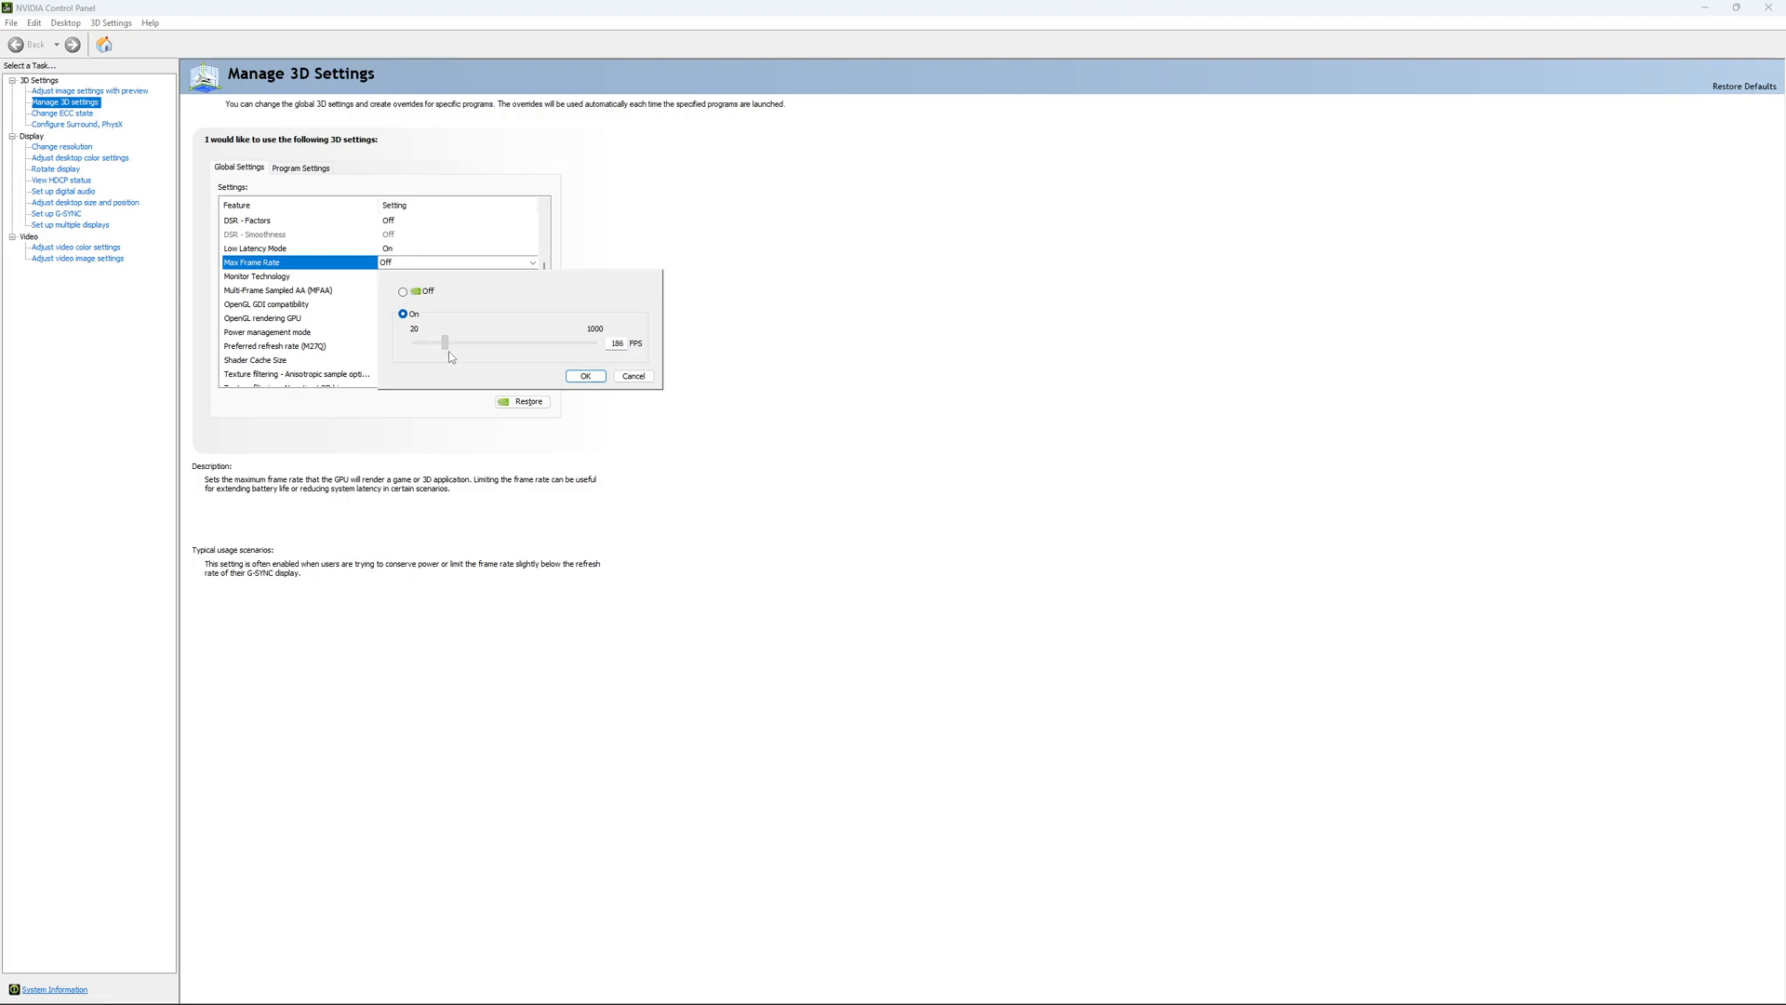
pyautogui.moveTo(448, 343); pyautogui.dragTo(443, 342)
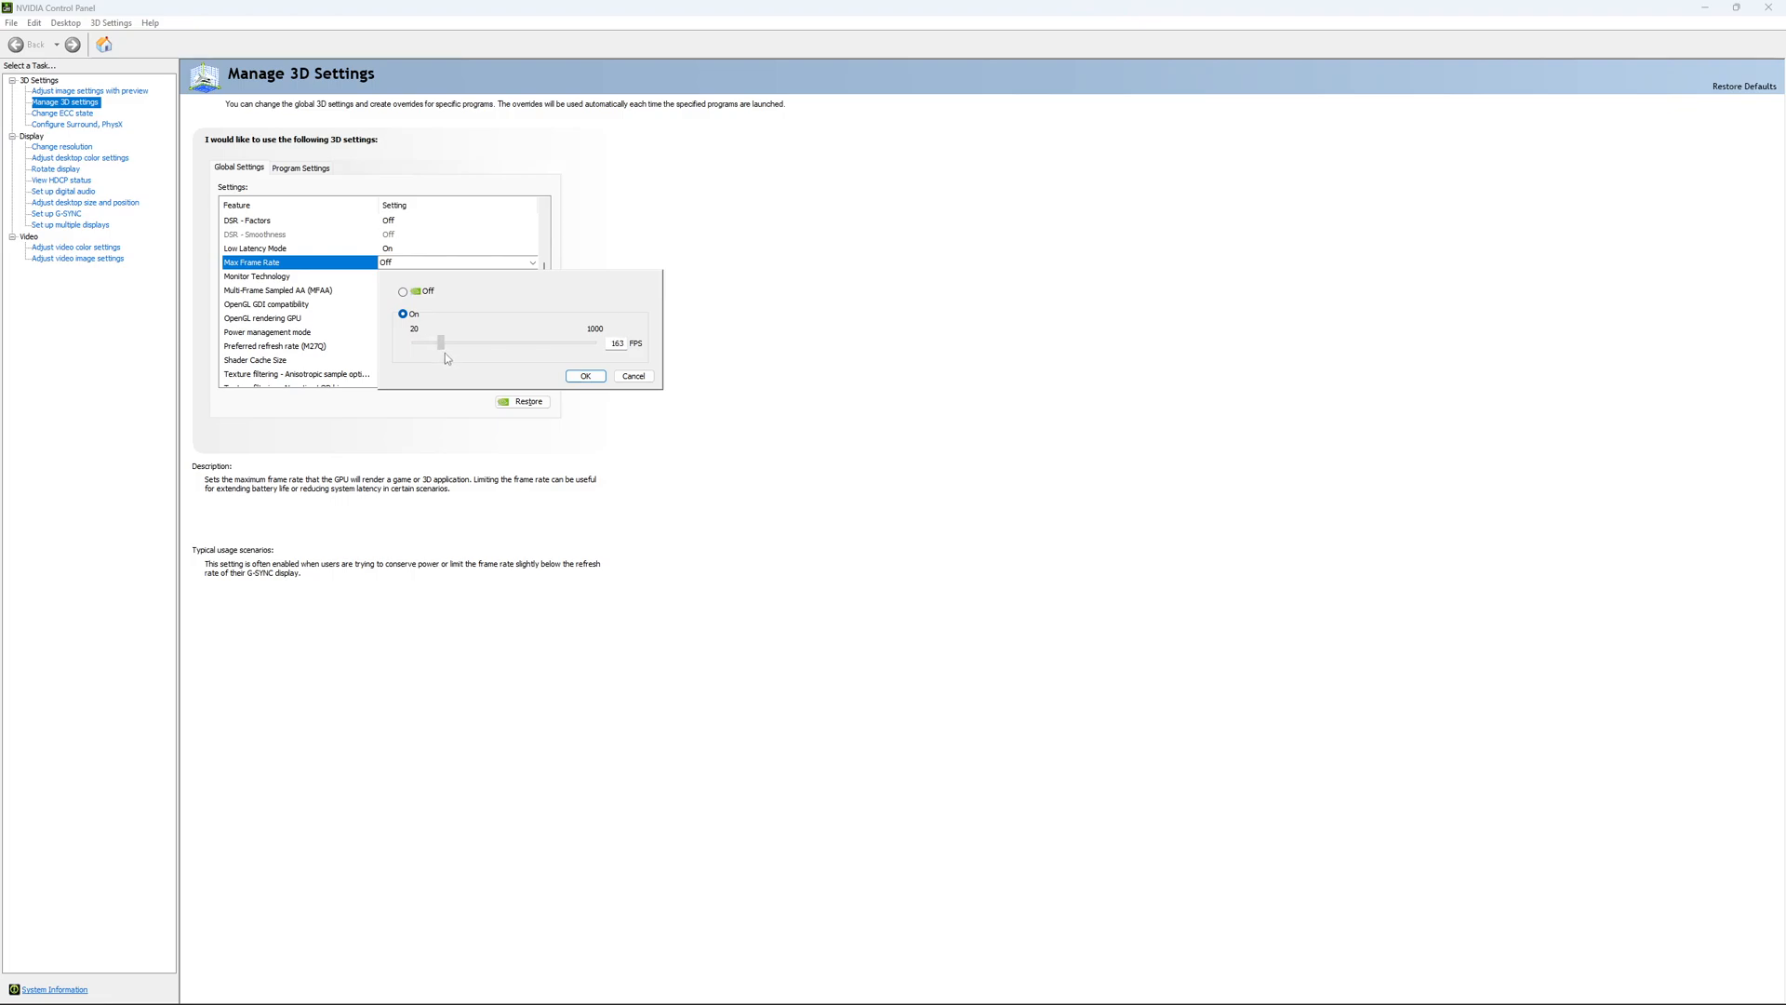
pyautogui.moveTo(443, 342); pyautogui.dragTo(444, 342)
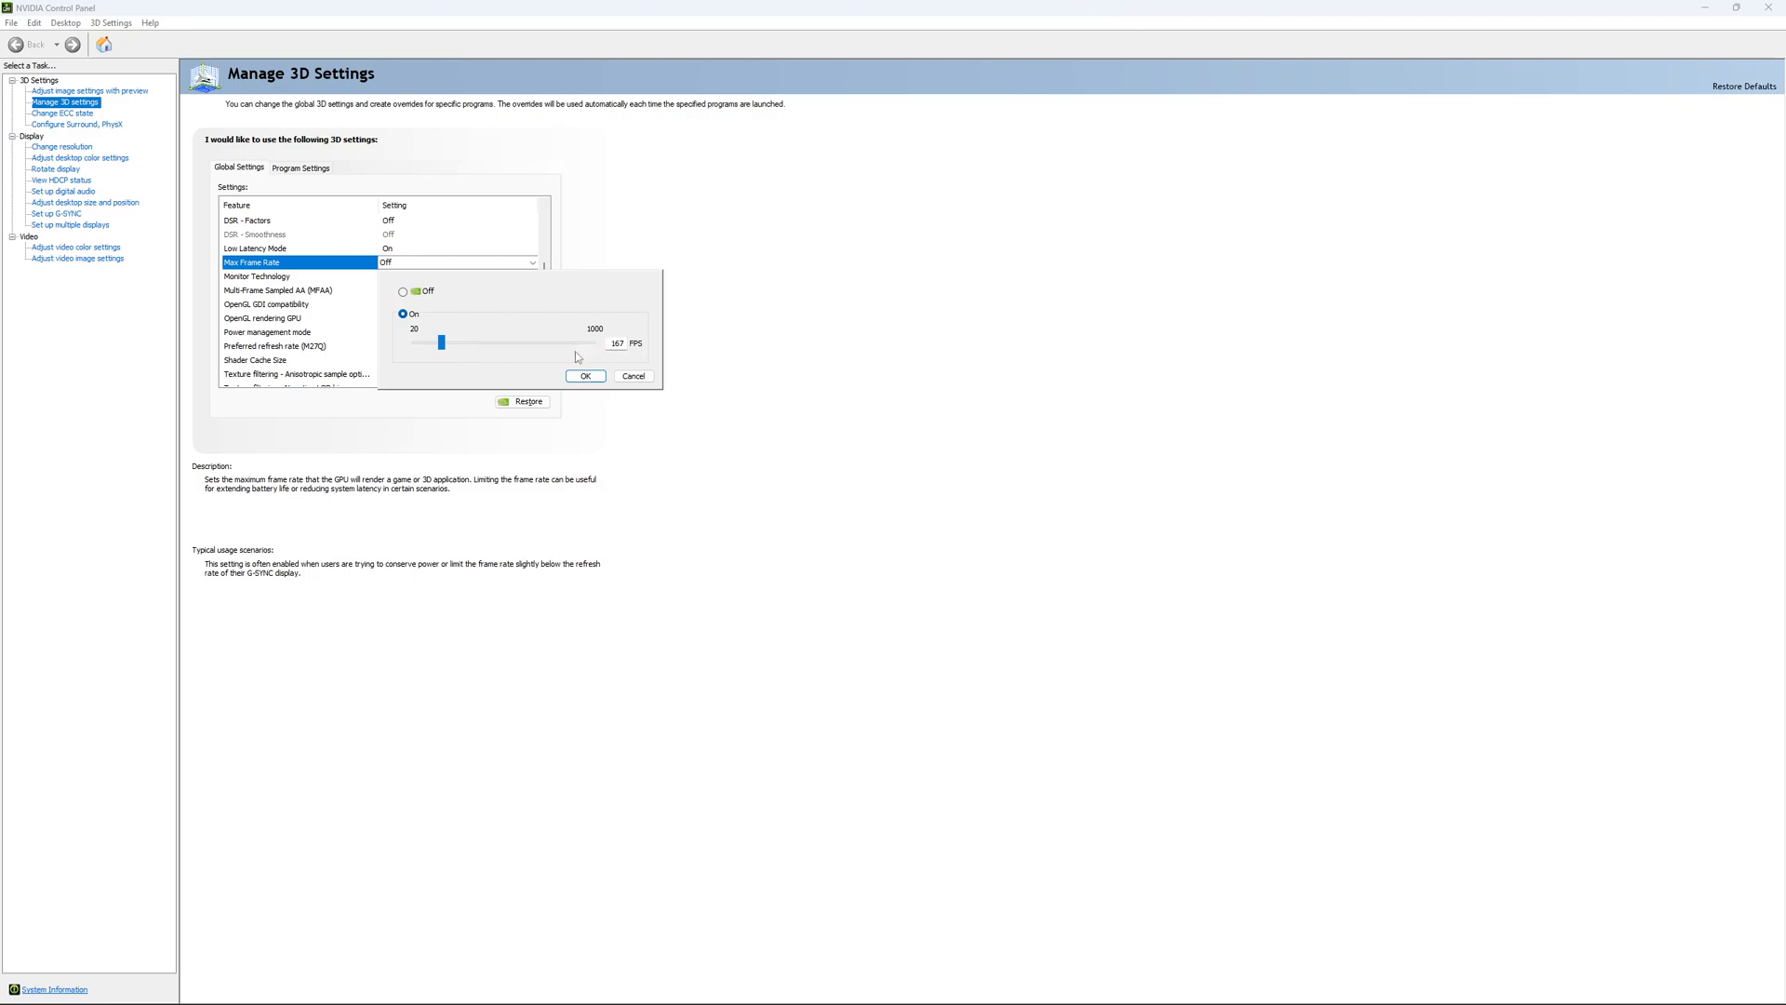
pyautogui.moveTo(448, 322)
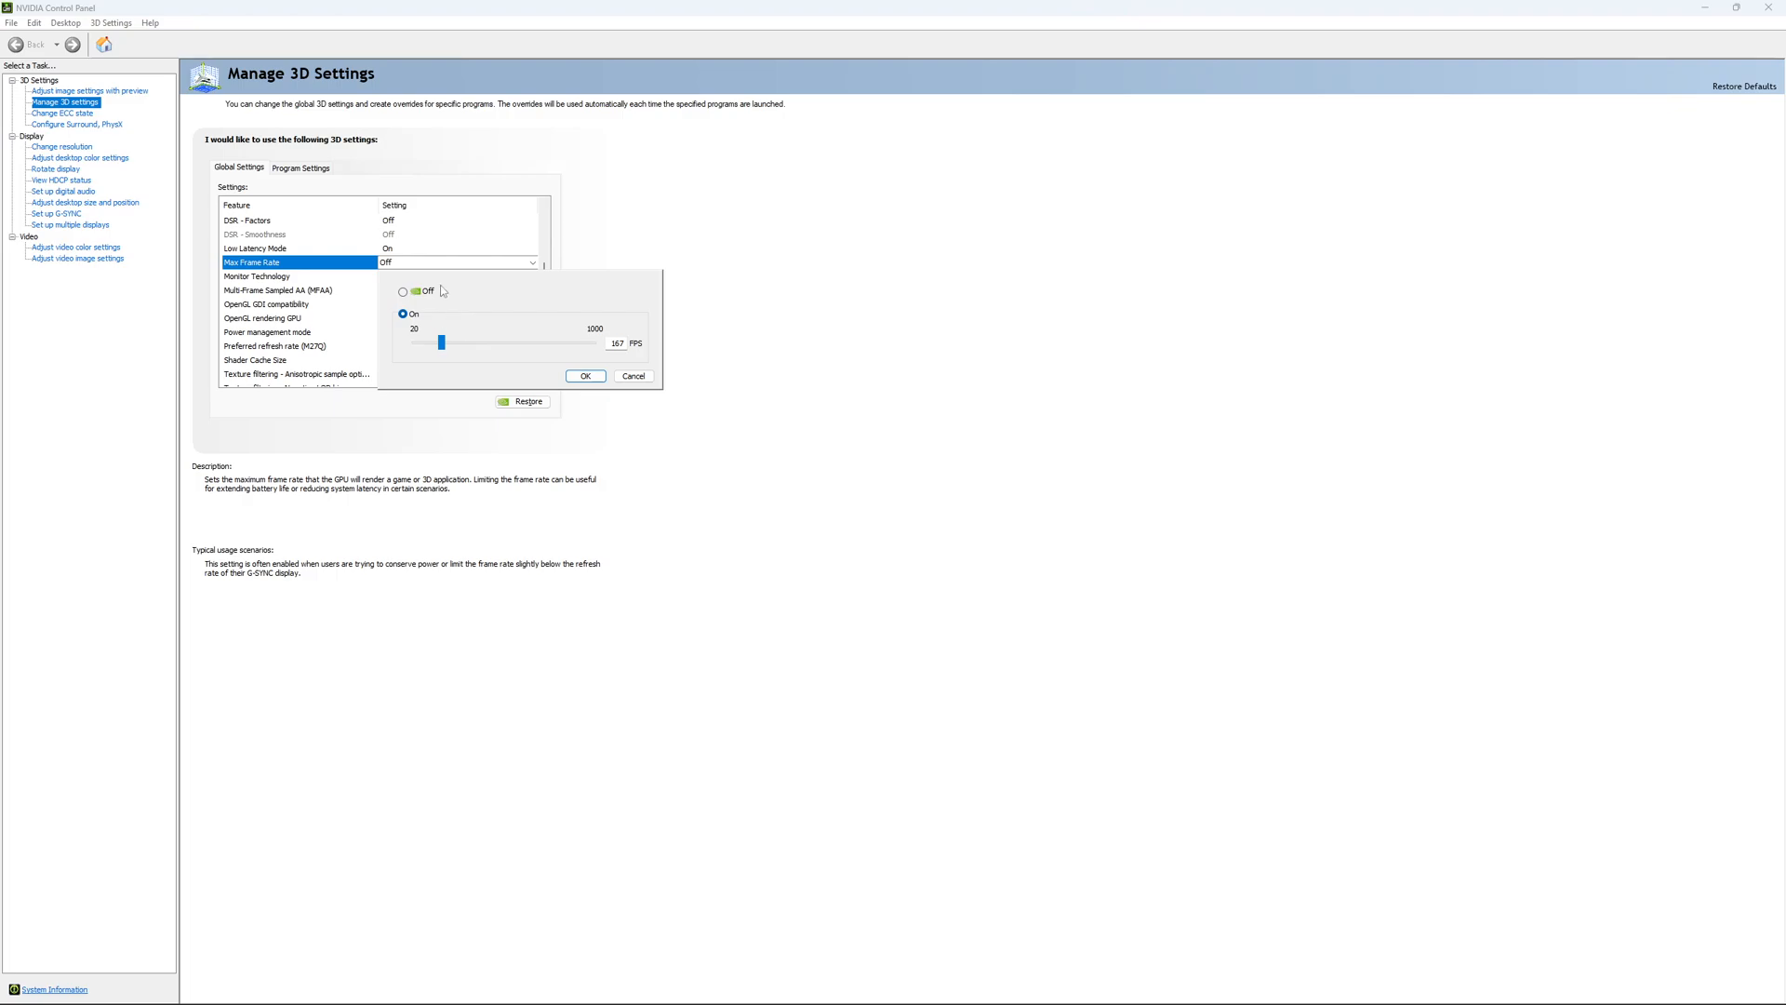
pyautogui.click(402, 291)
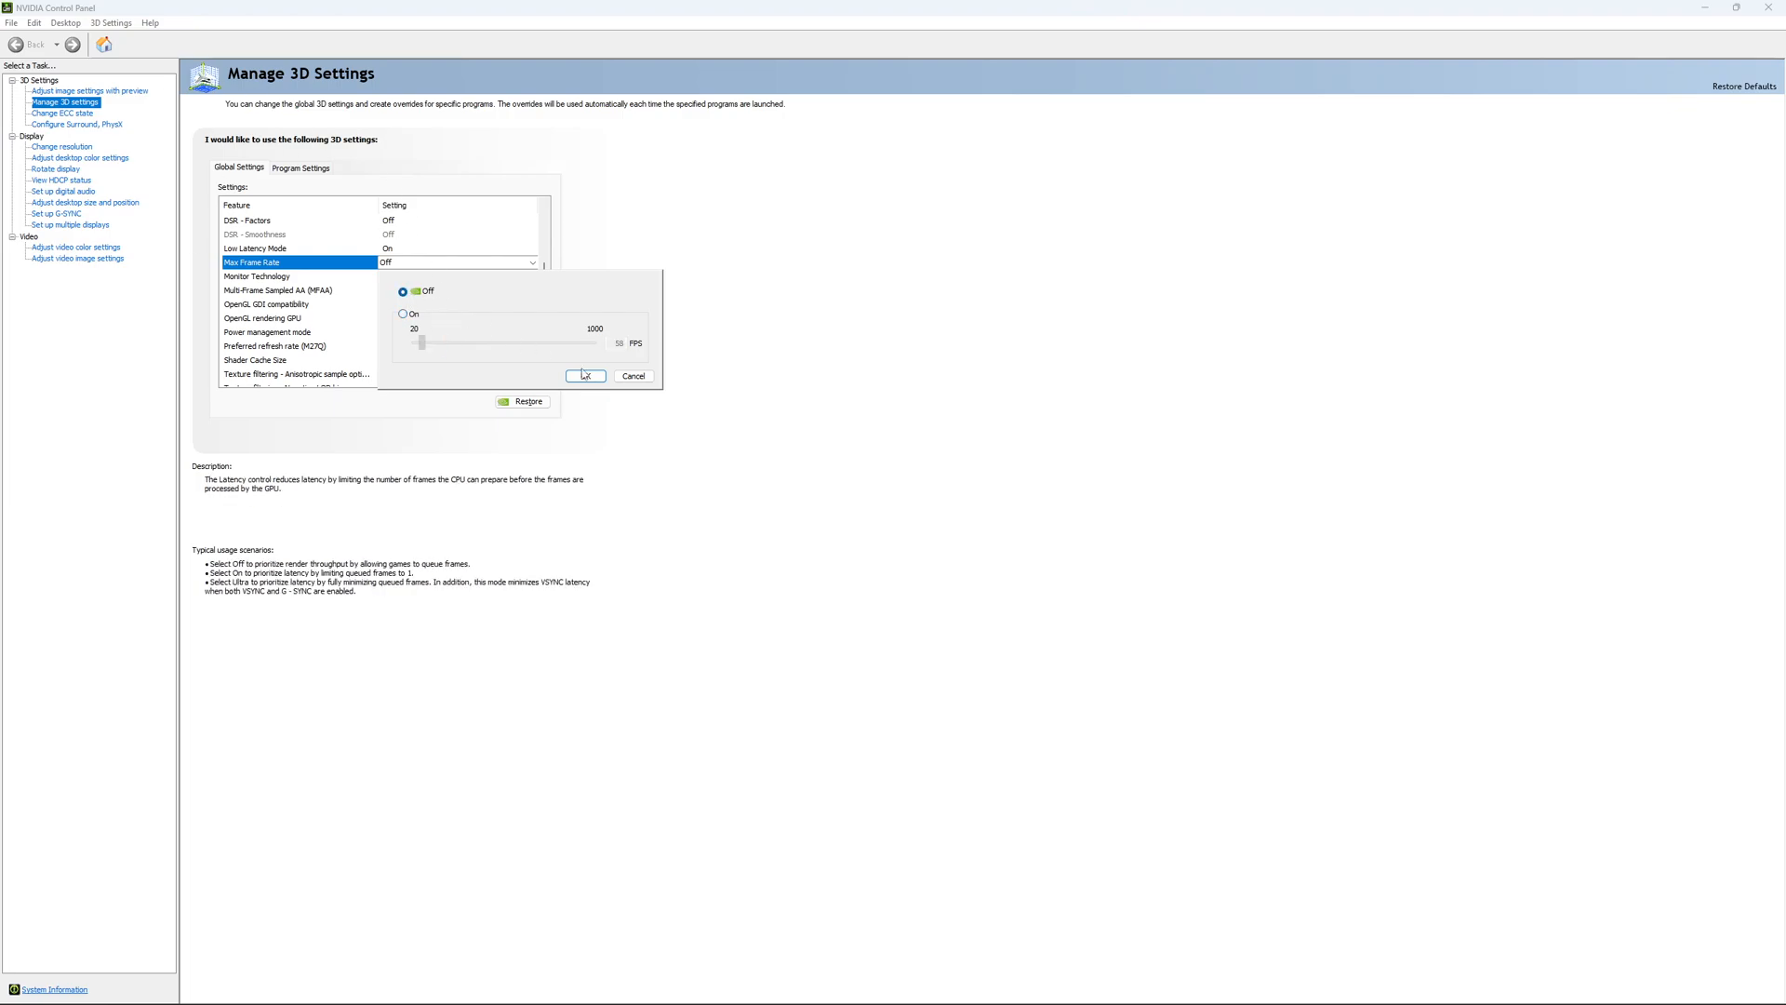
pyautogui.click(584, 376)
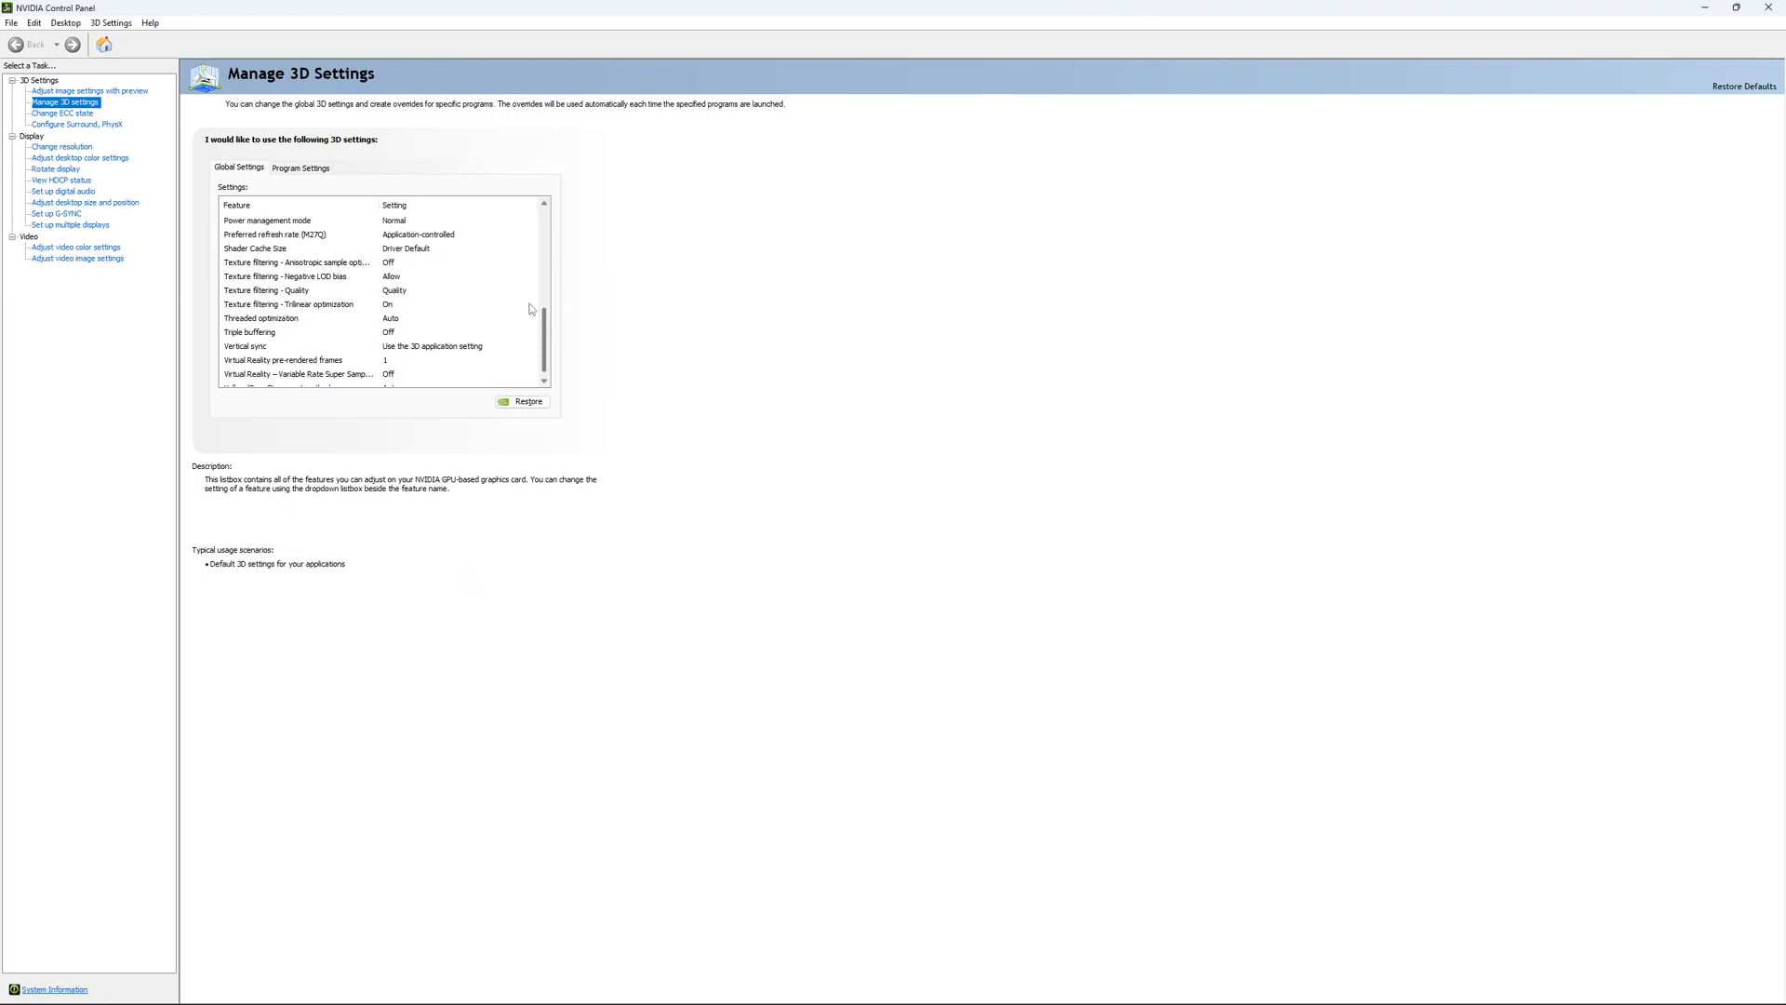
# Pass through ECC state to Change Resolution, keeping 2560 × 1440 native at 170 Hz
pyautogui.click(64, 113)
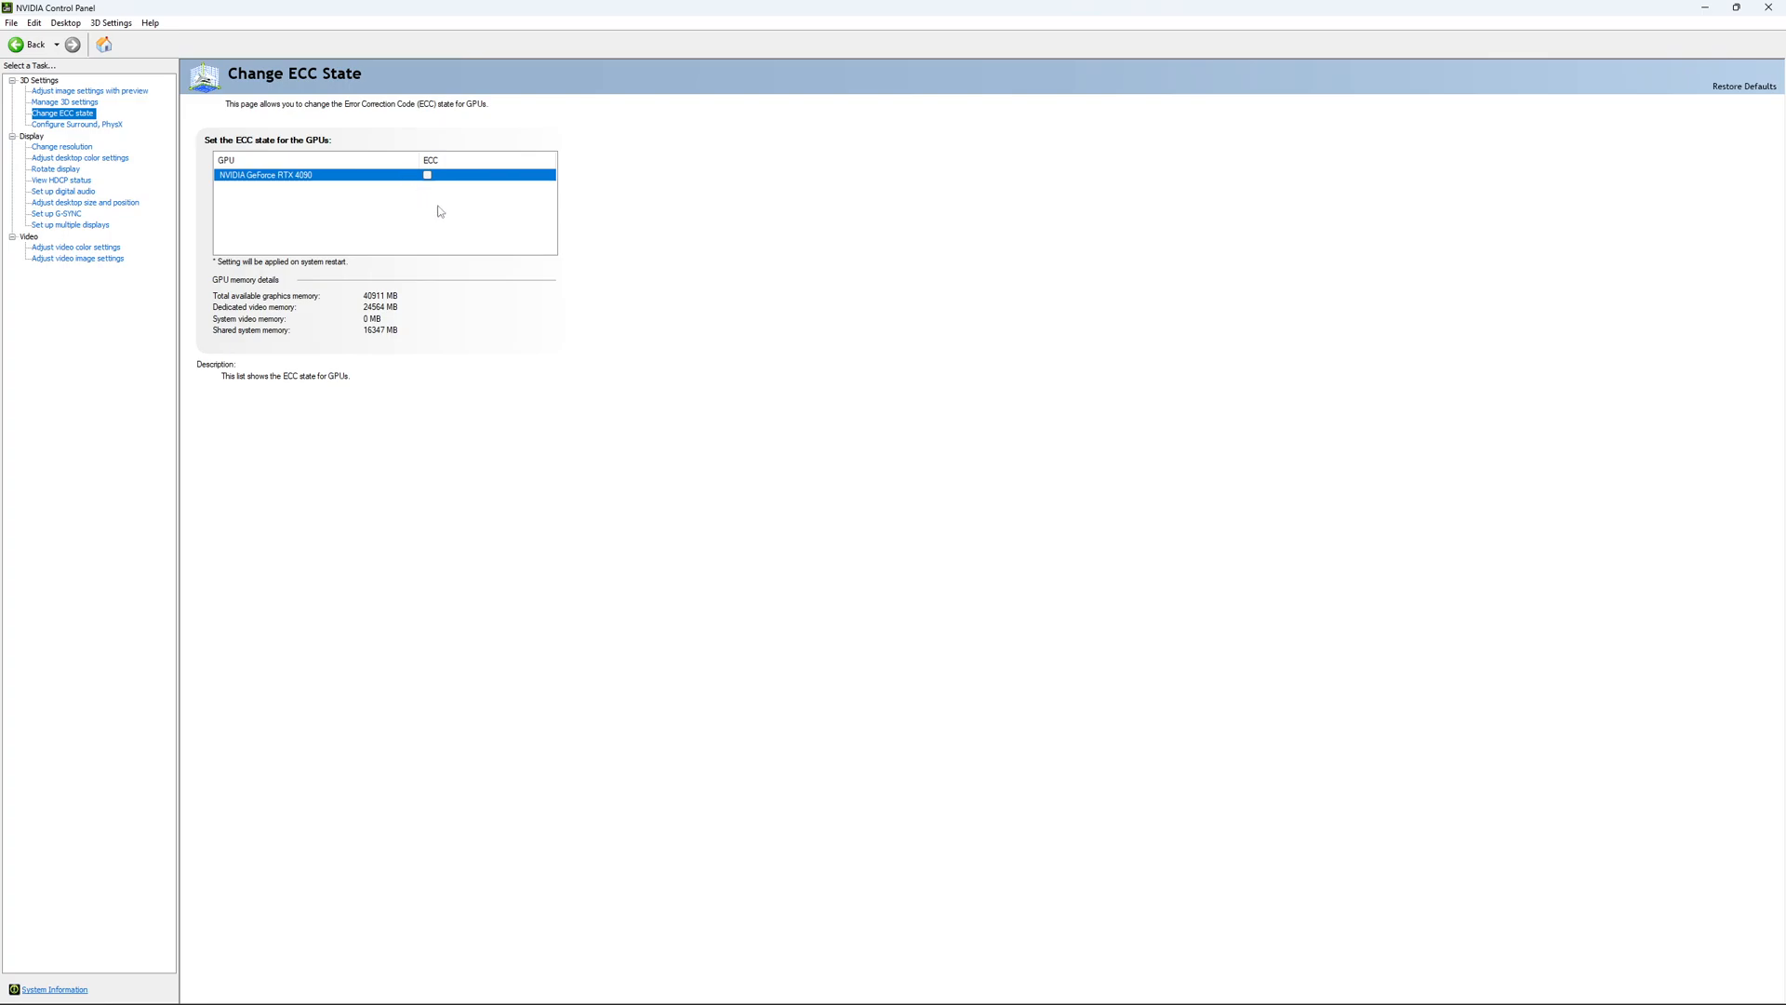
pyautogui.moveTo(59, 147)
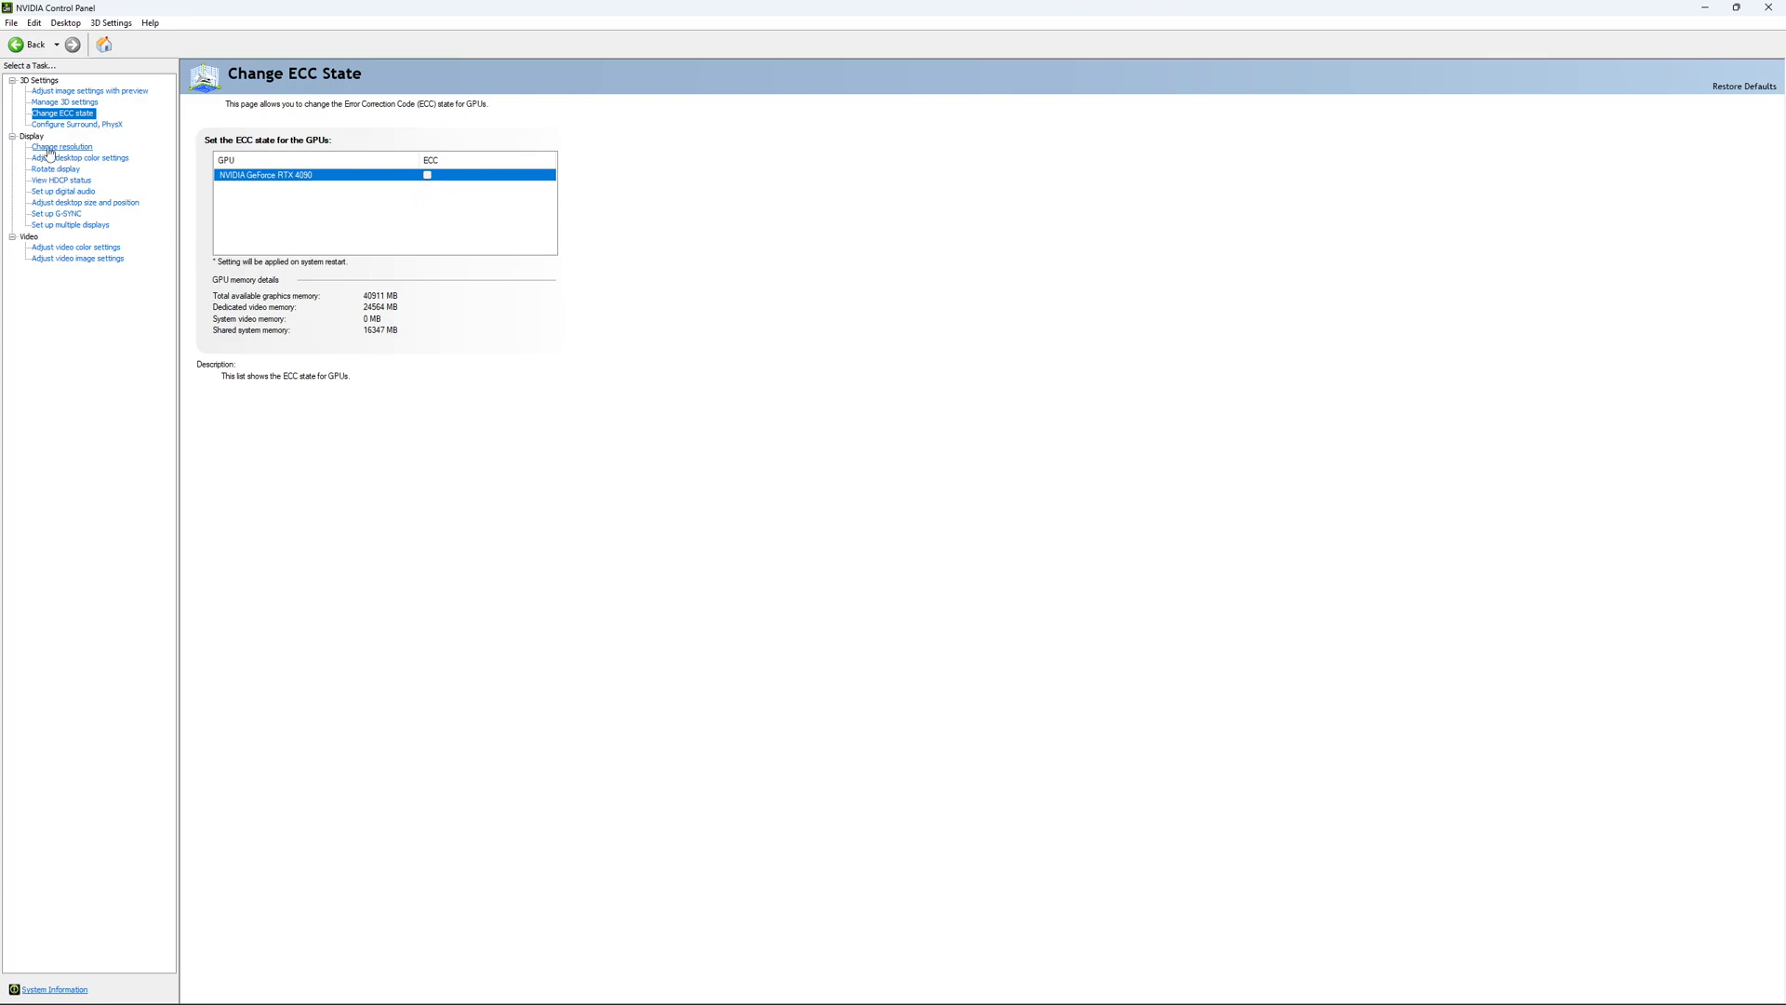
pyautogui.click(60, 145)
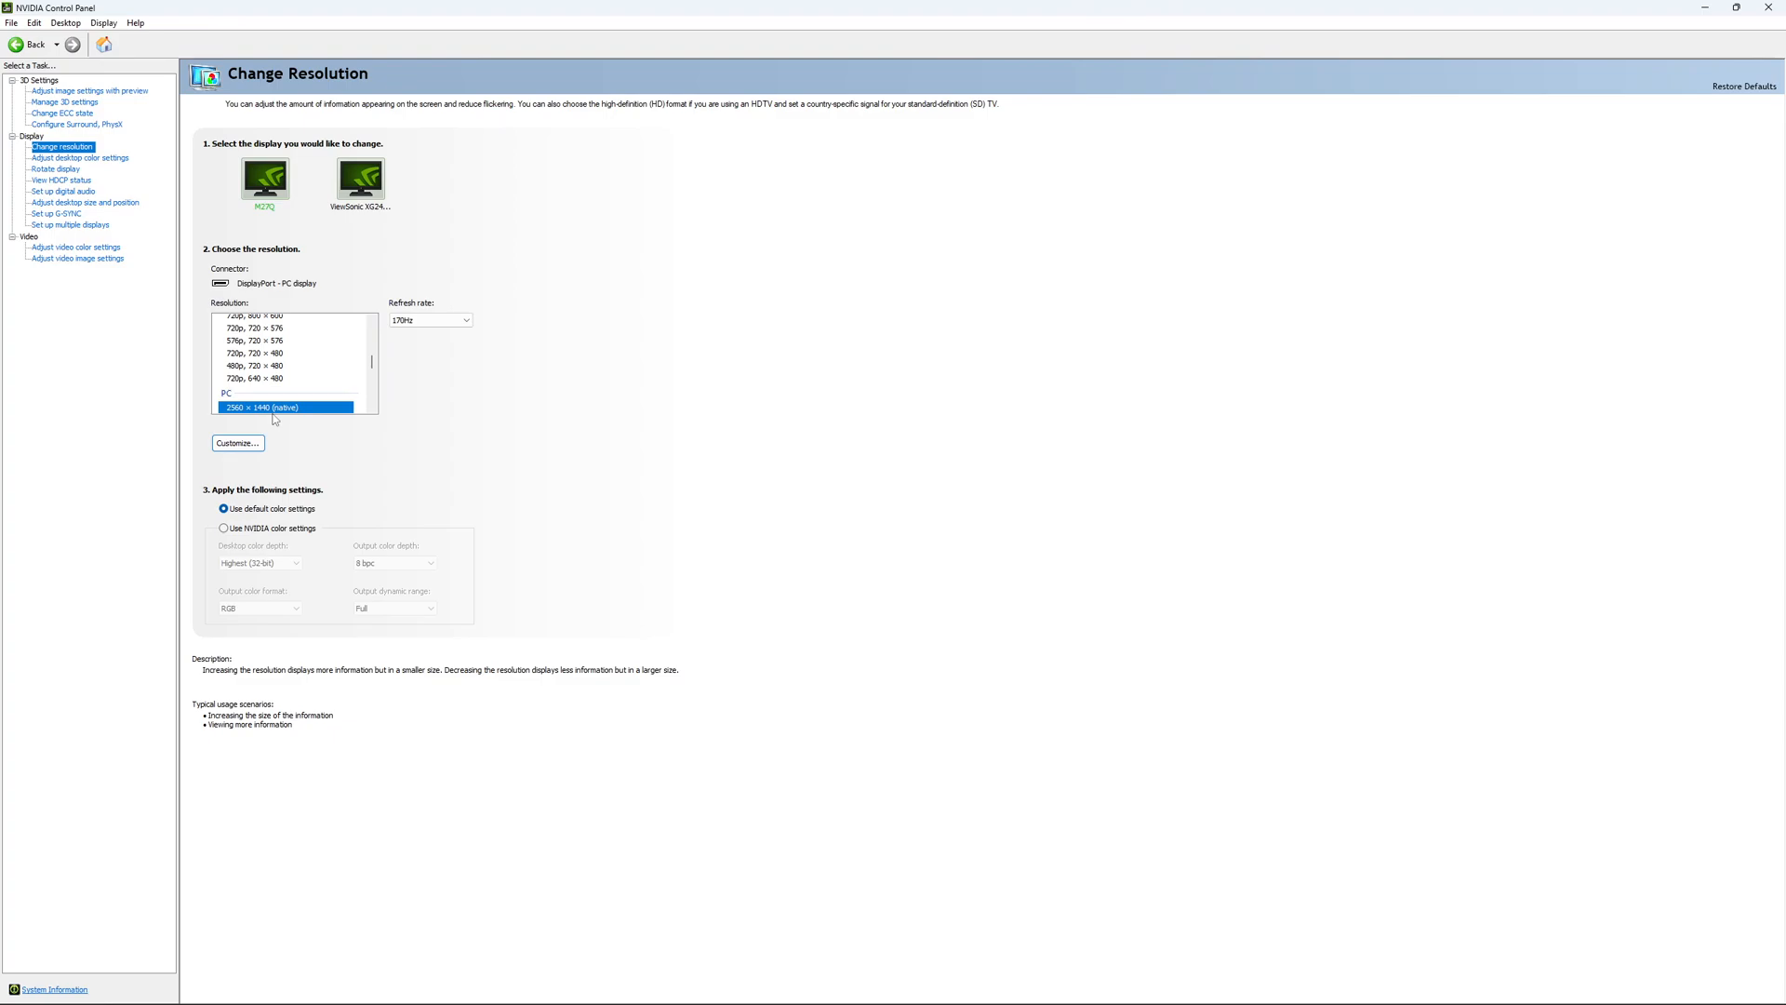
pyautogui.moveTo(353, 333)
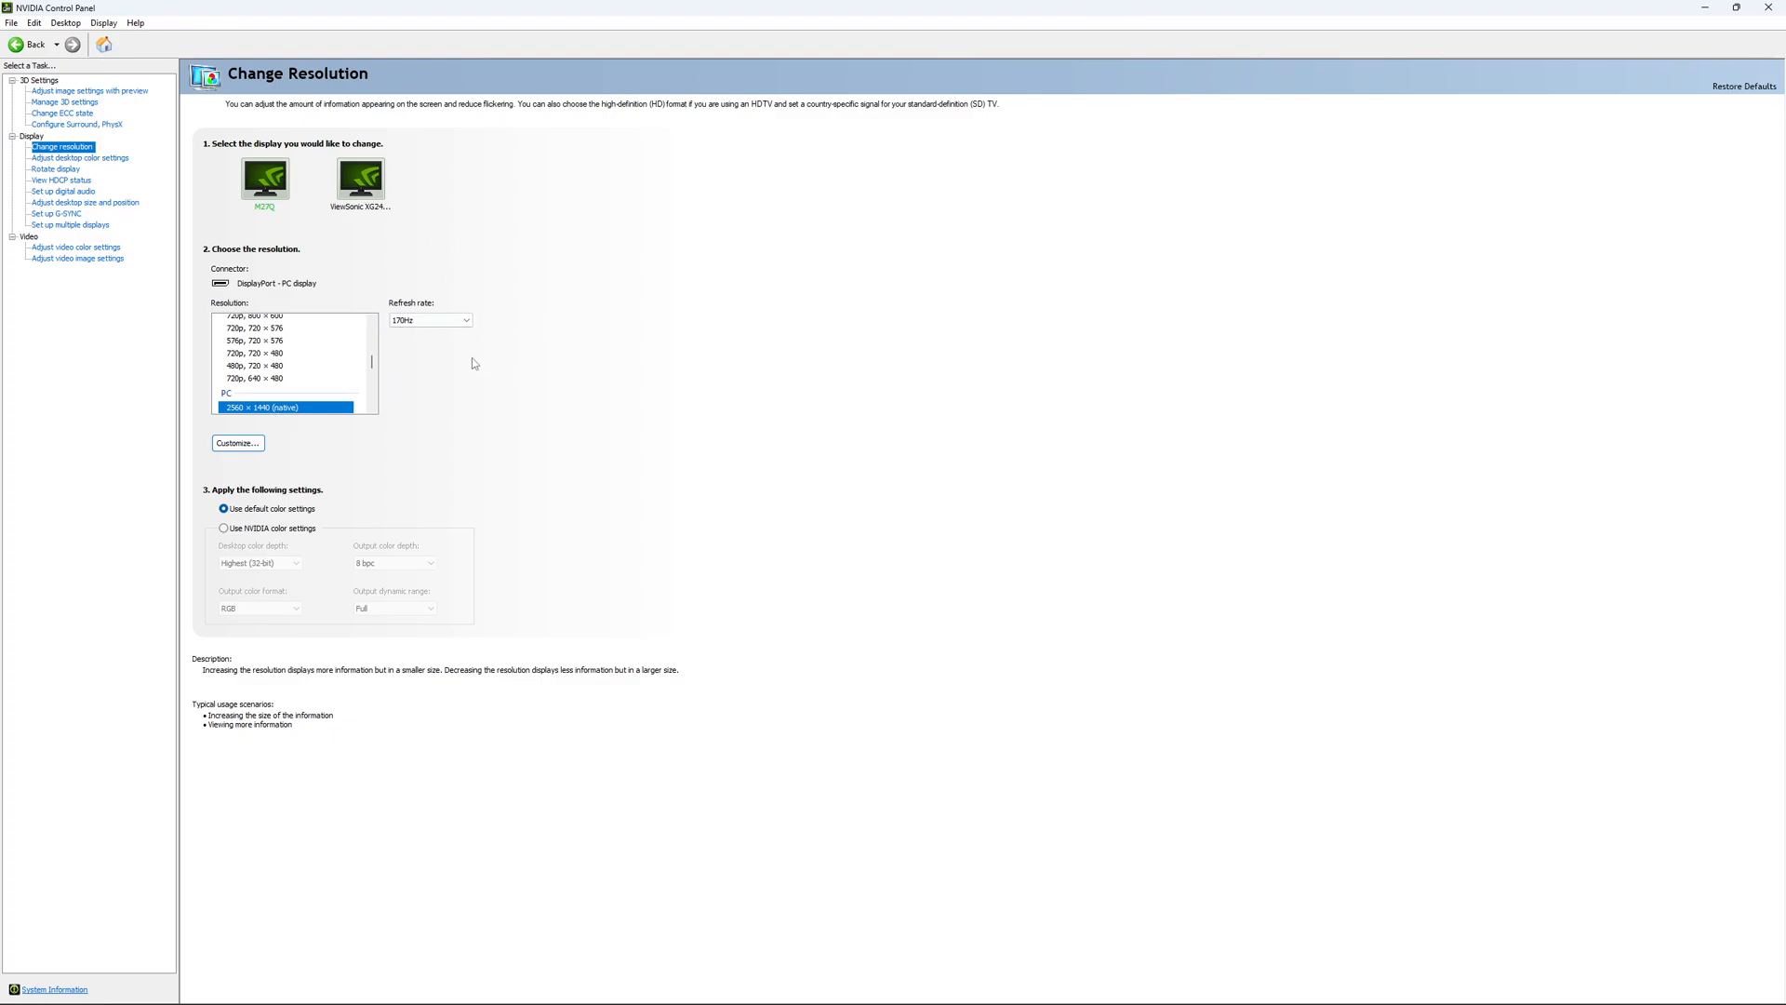
pyautogui.click(429, 318)
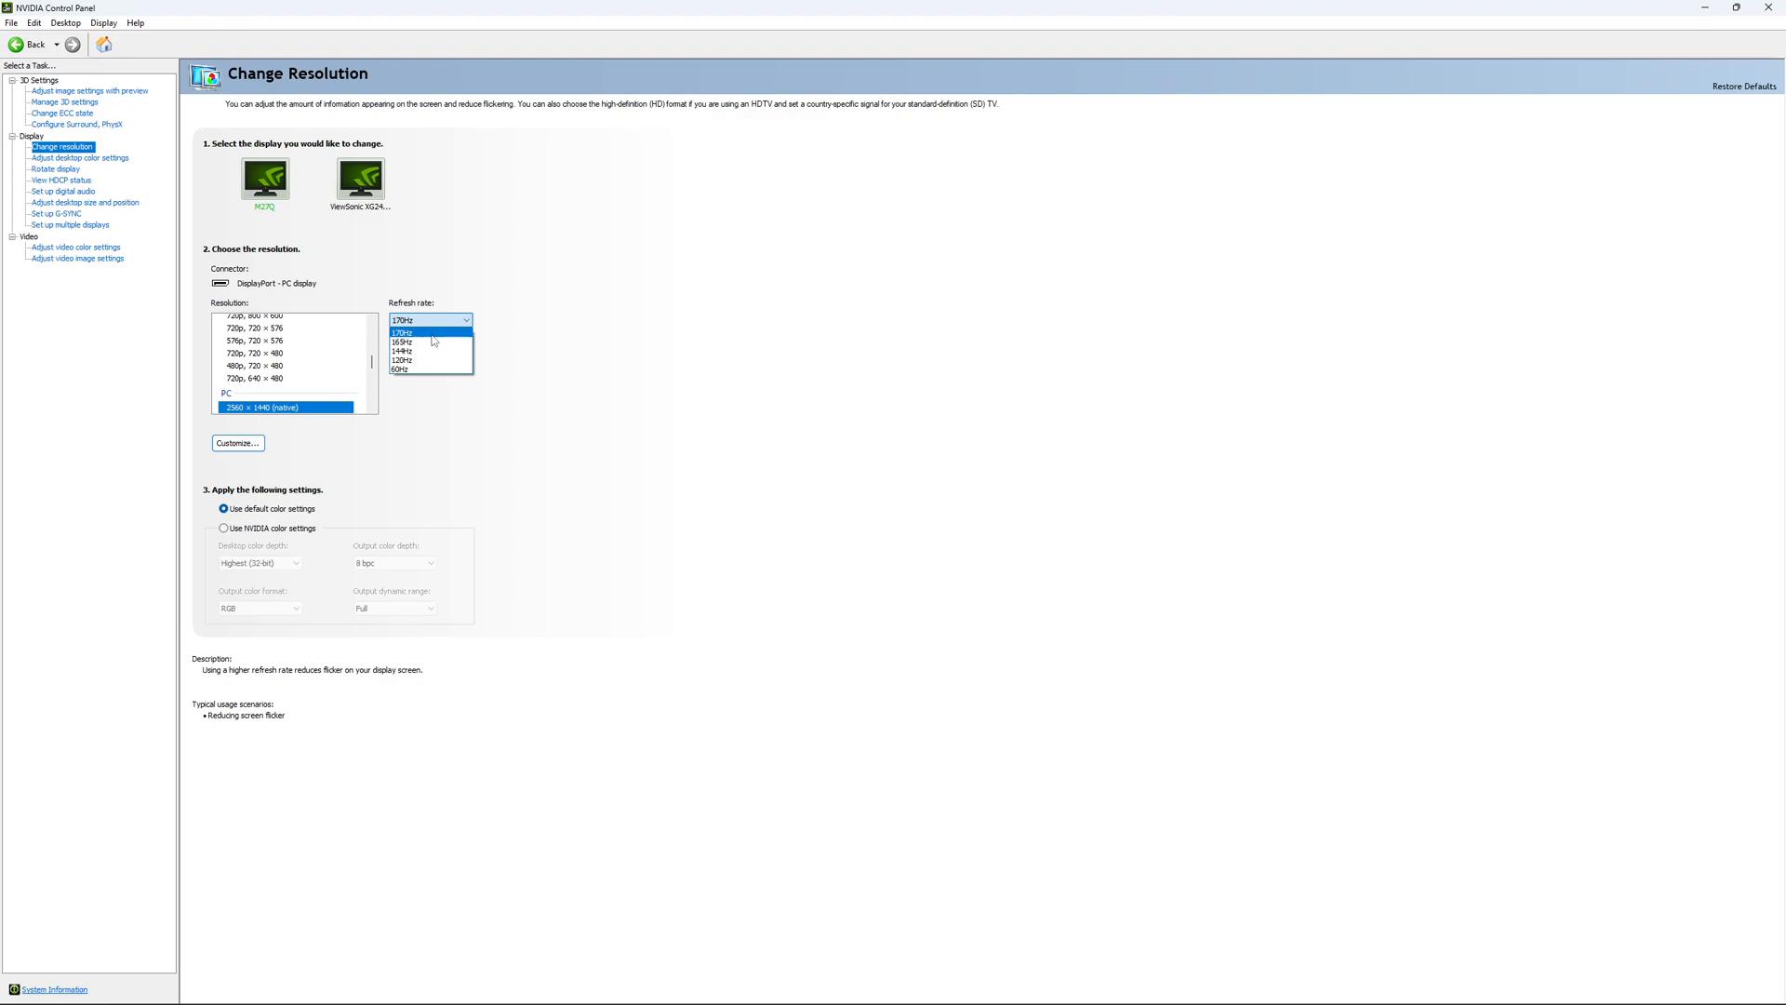
pyautogui.click(430, 333)
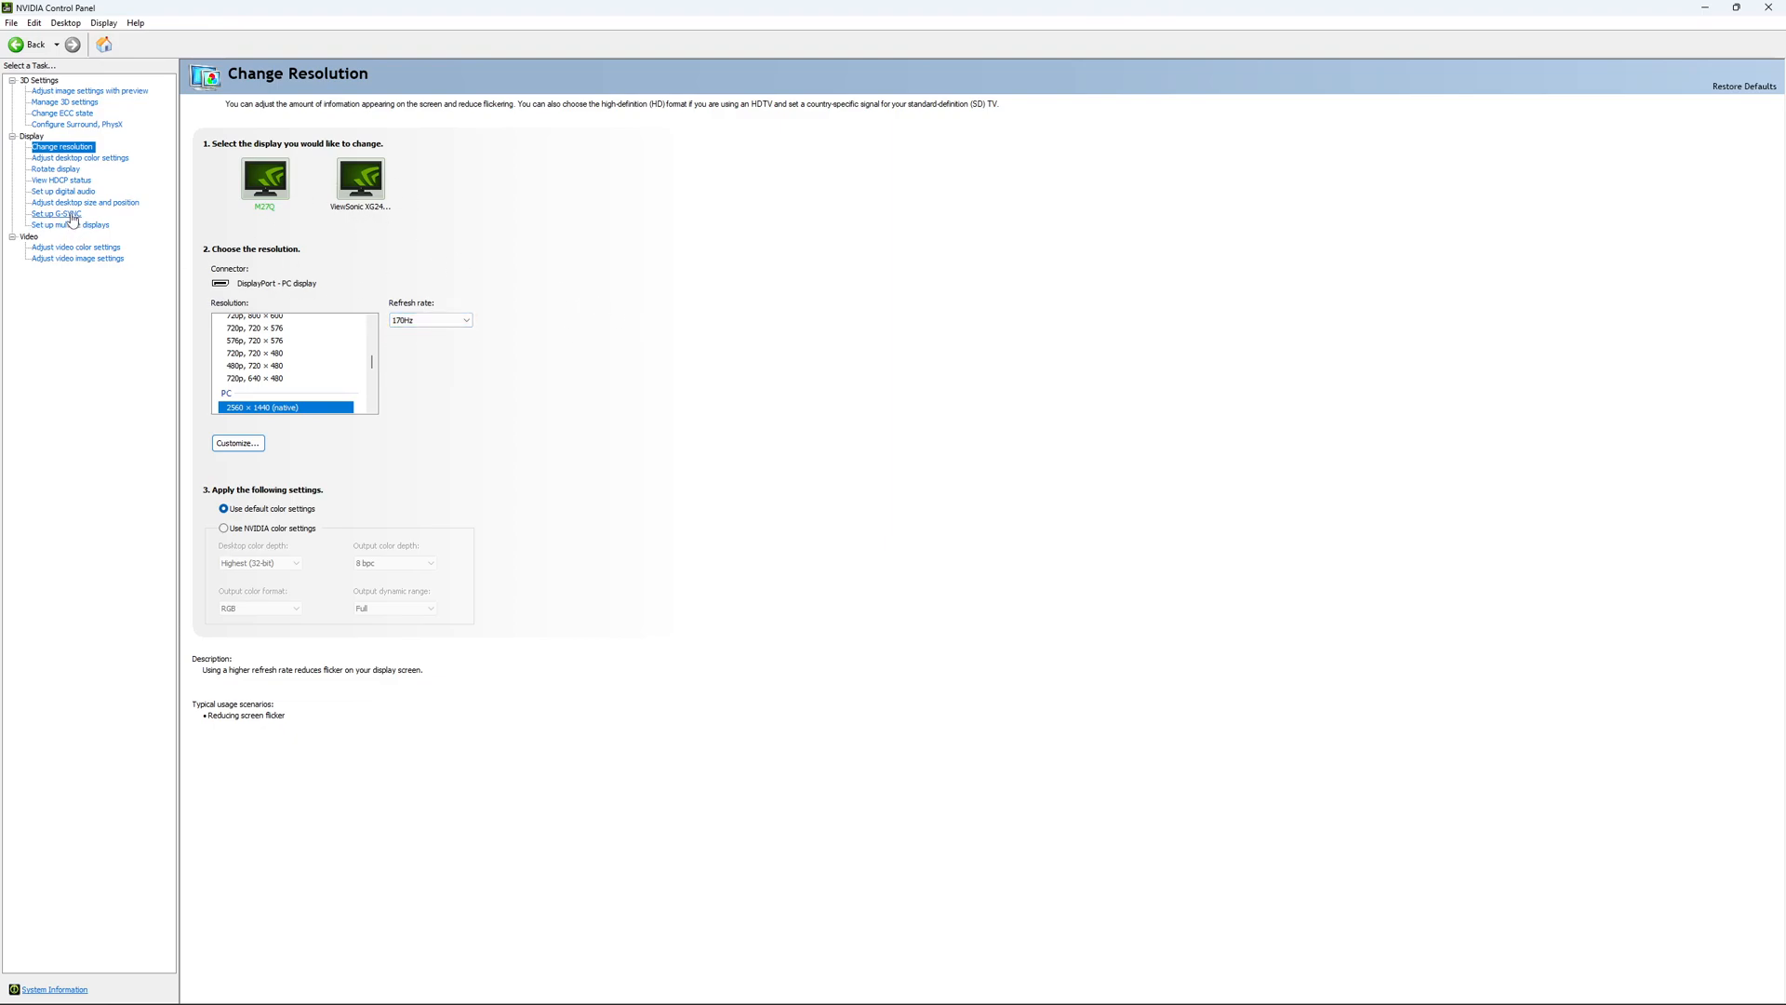
pyautogui.click(56, 214)
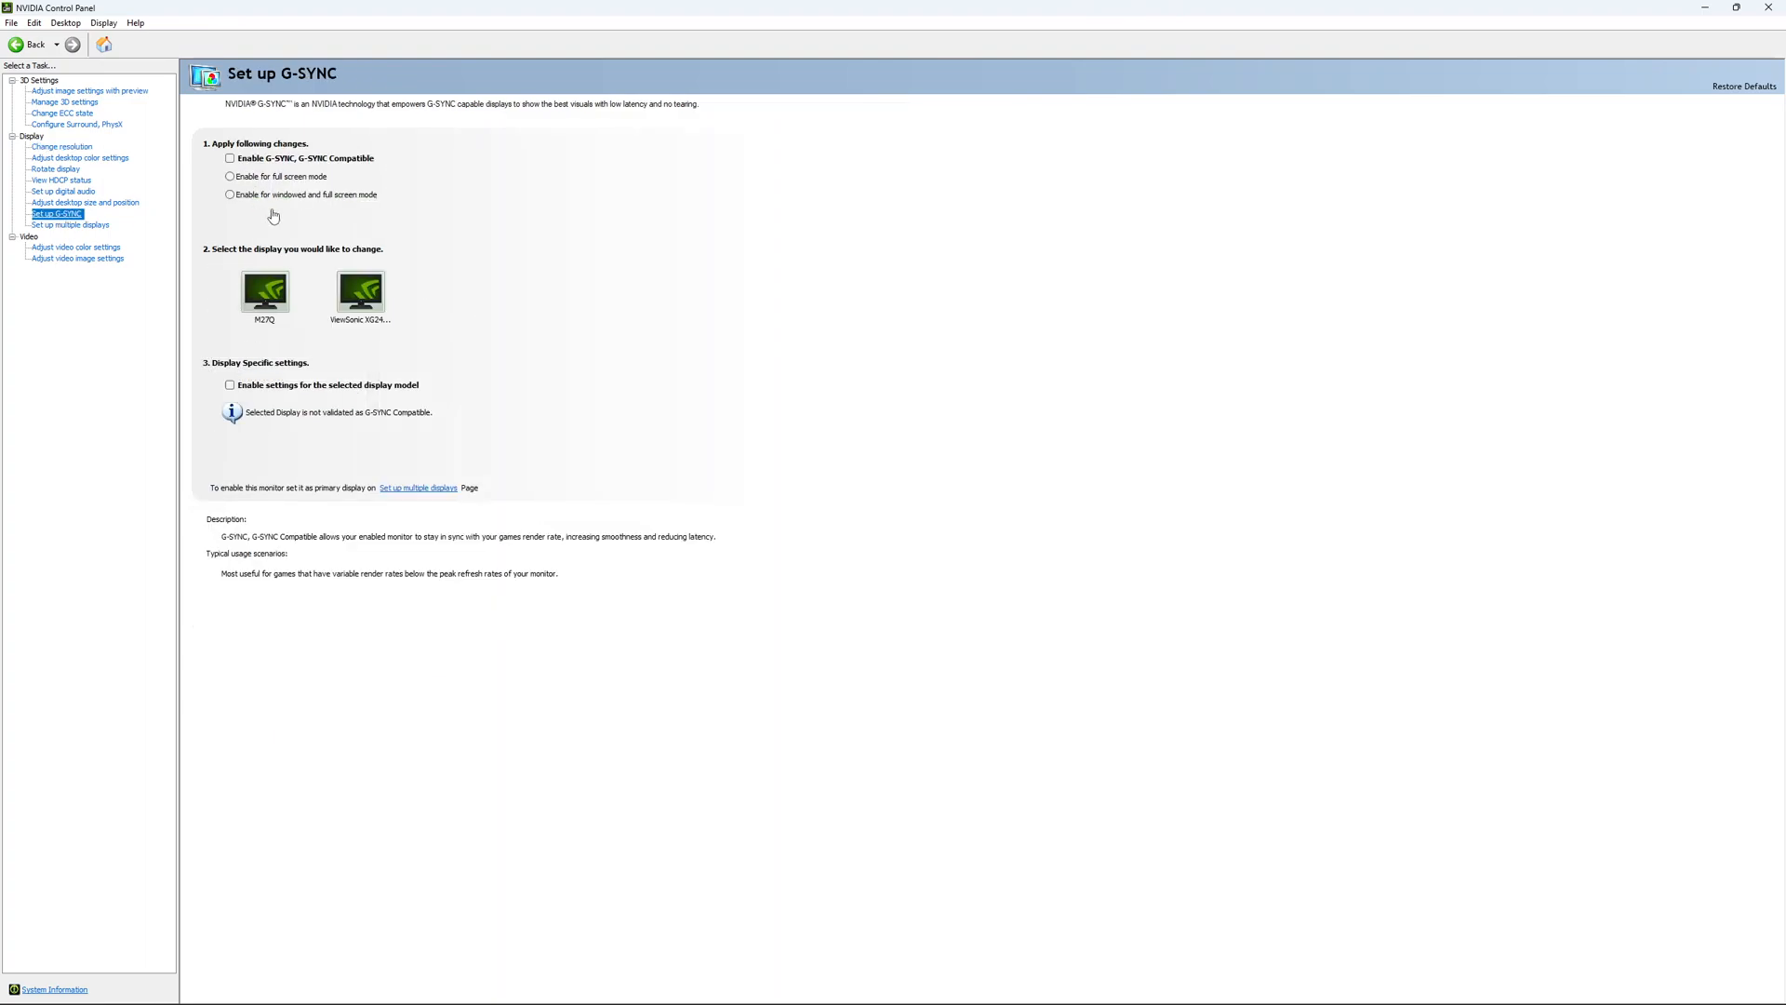
pyautogui.click(263, 291)
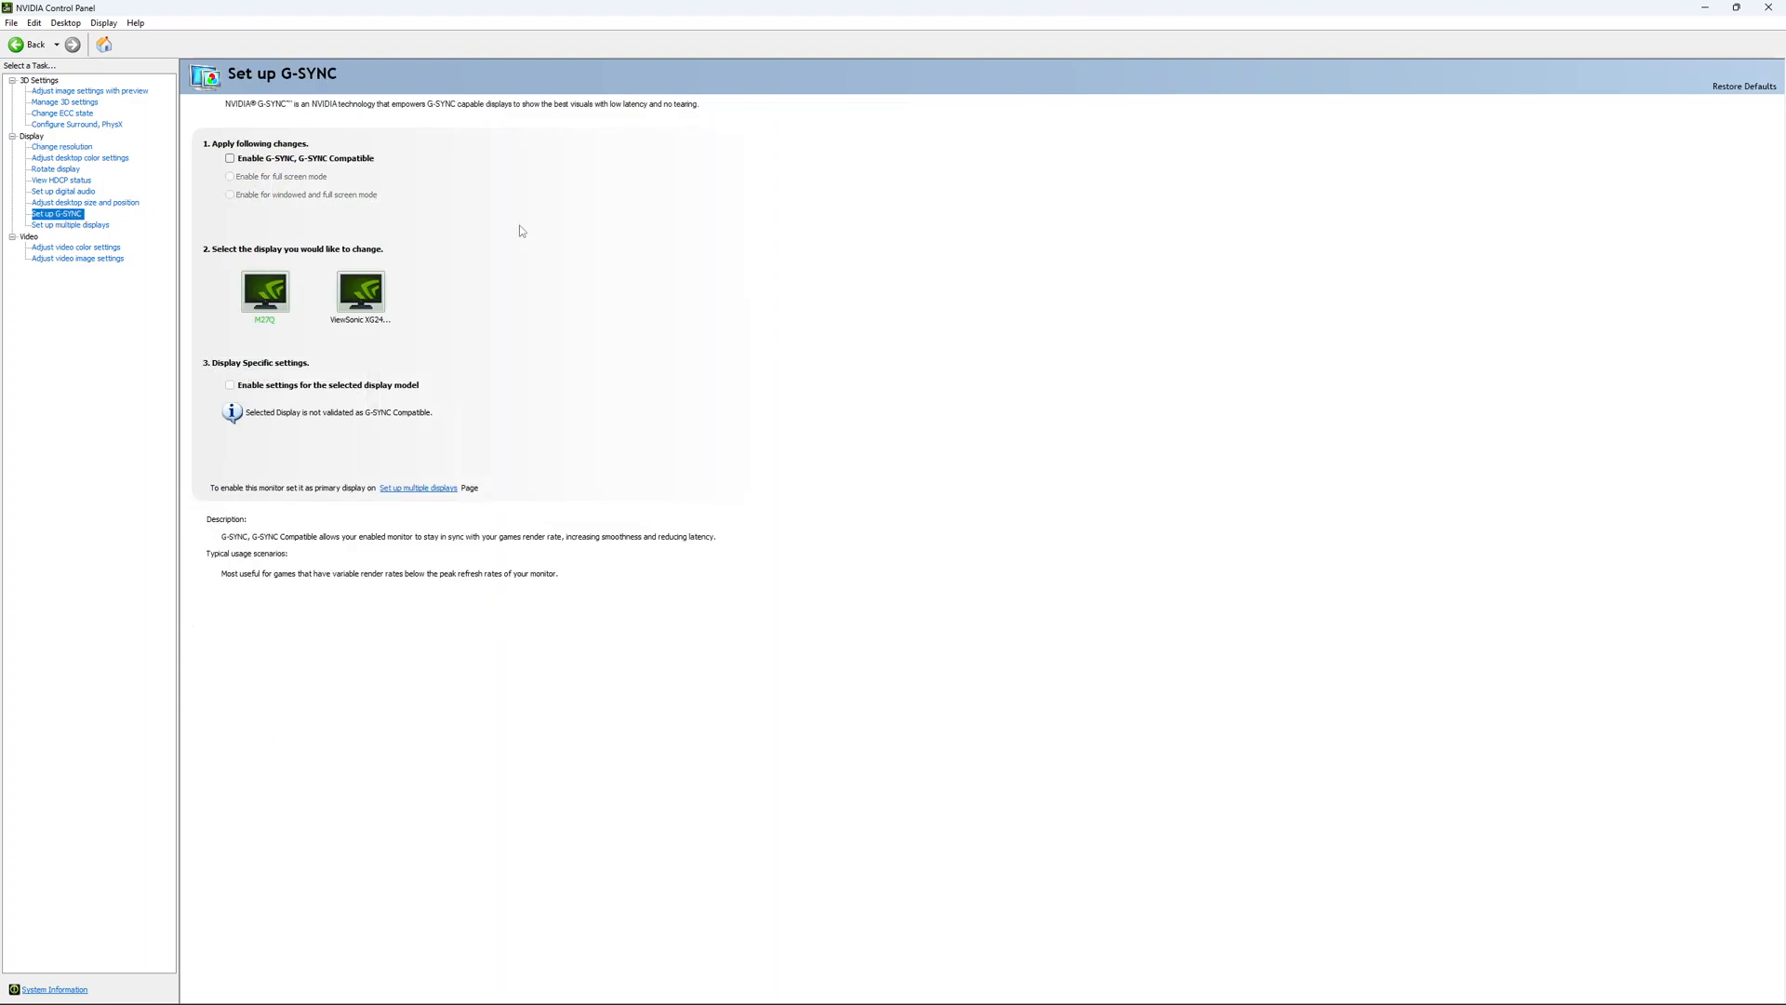
pyautogui.moveTo(291, 172)
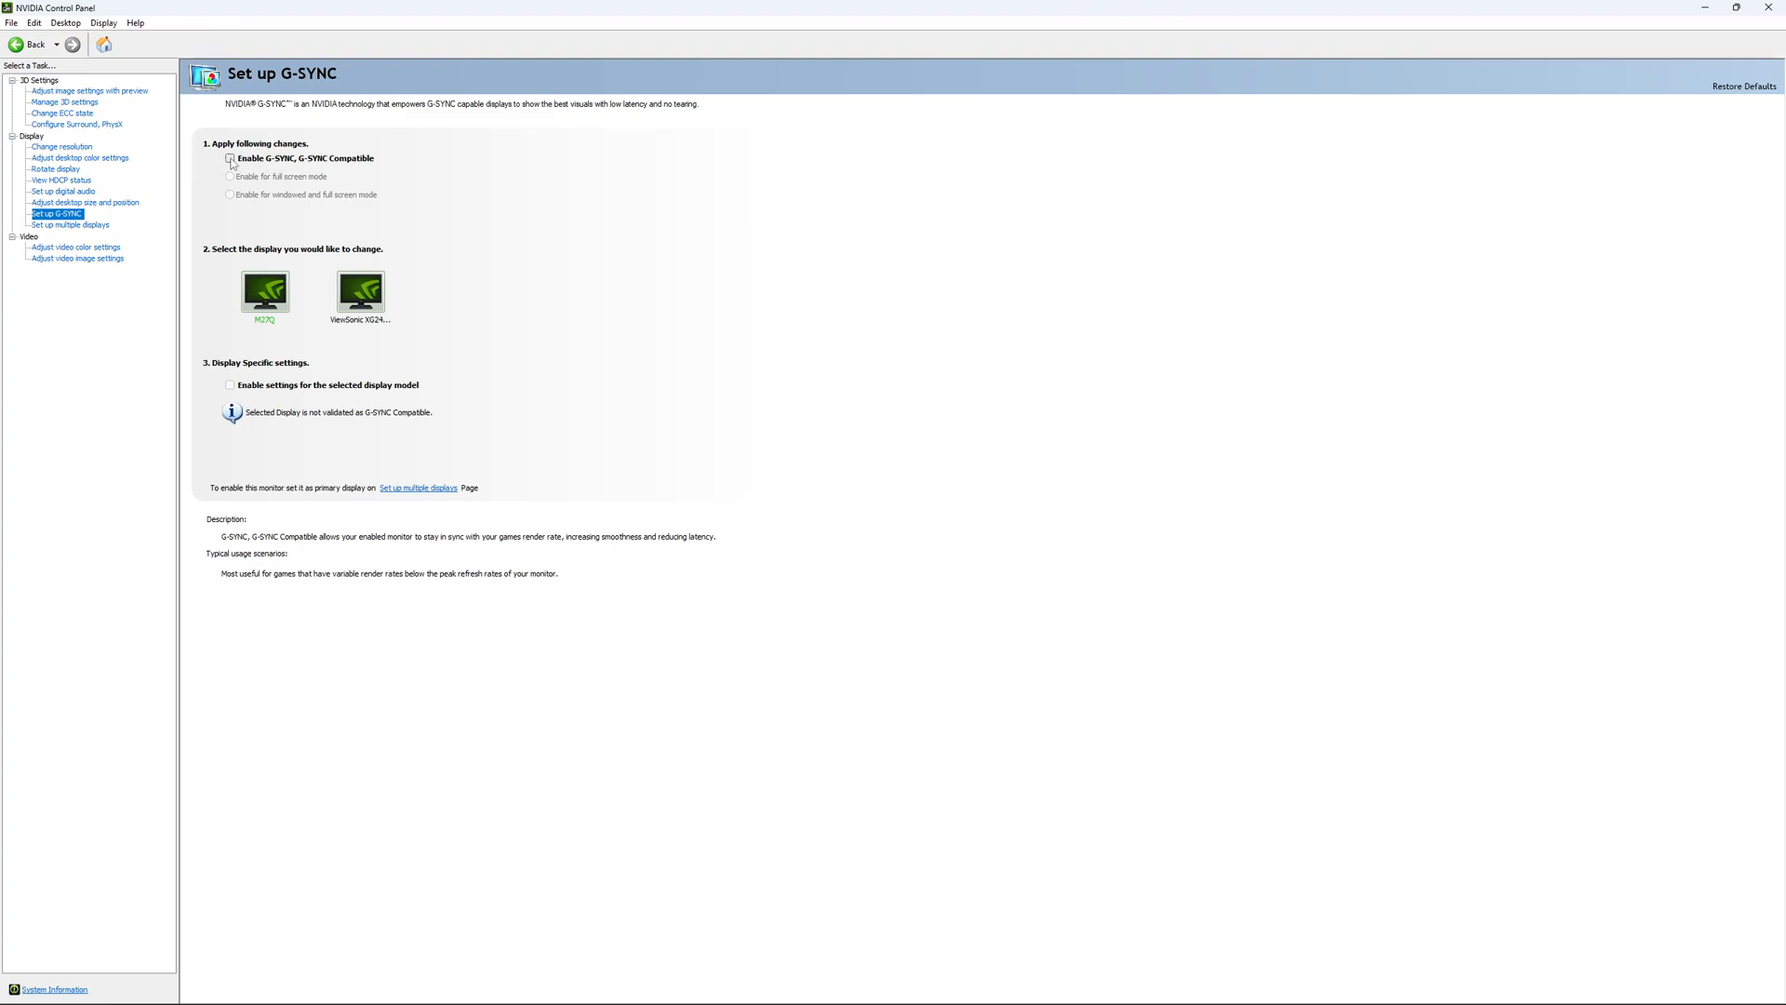
pyautogui.click(229, 159)
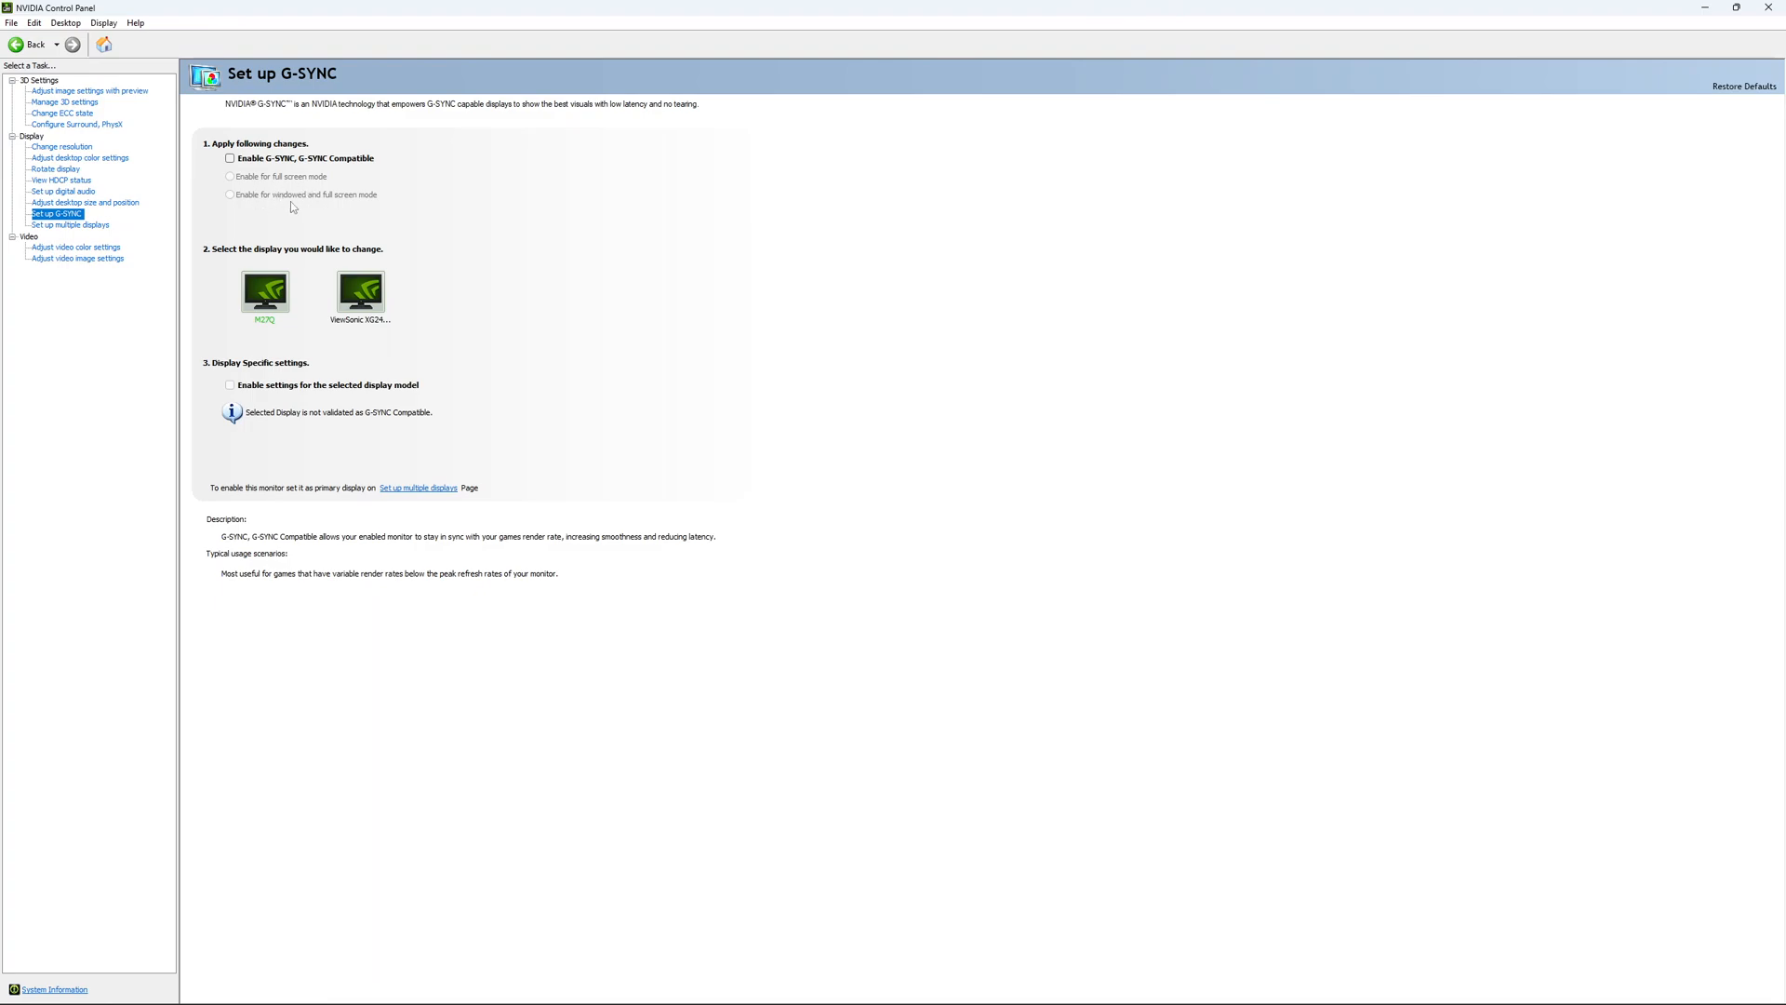
pyautogui.moveTo(286, 201)
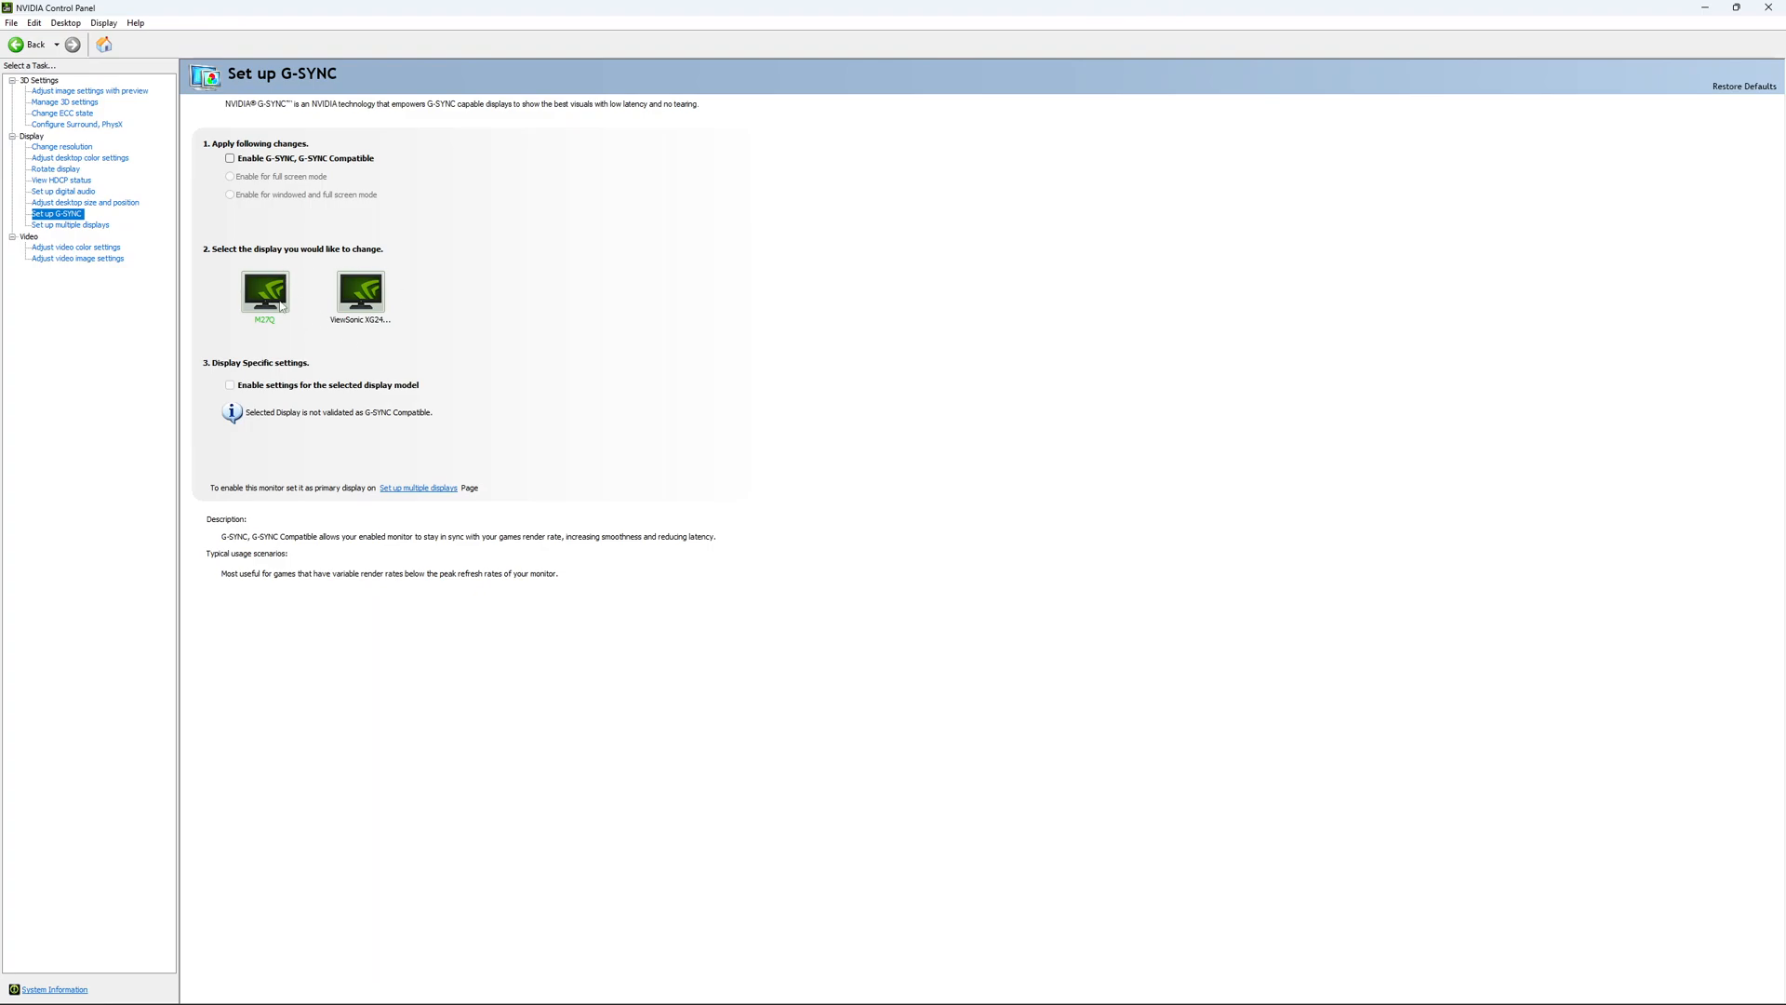
pyautogui.moveTo(557, 375)
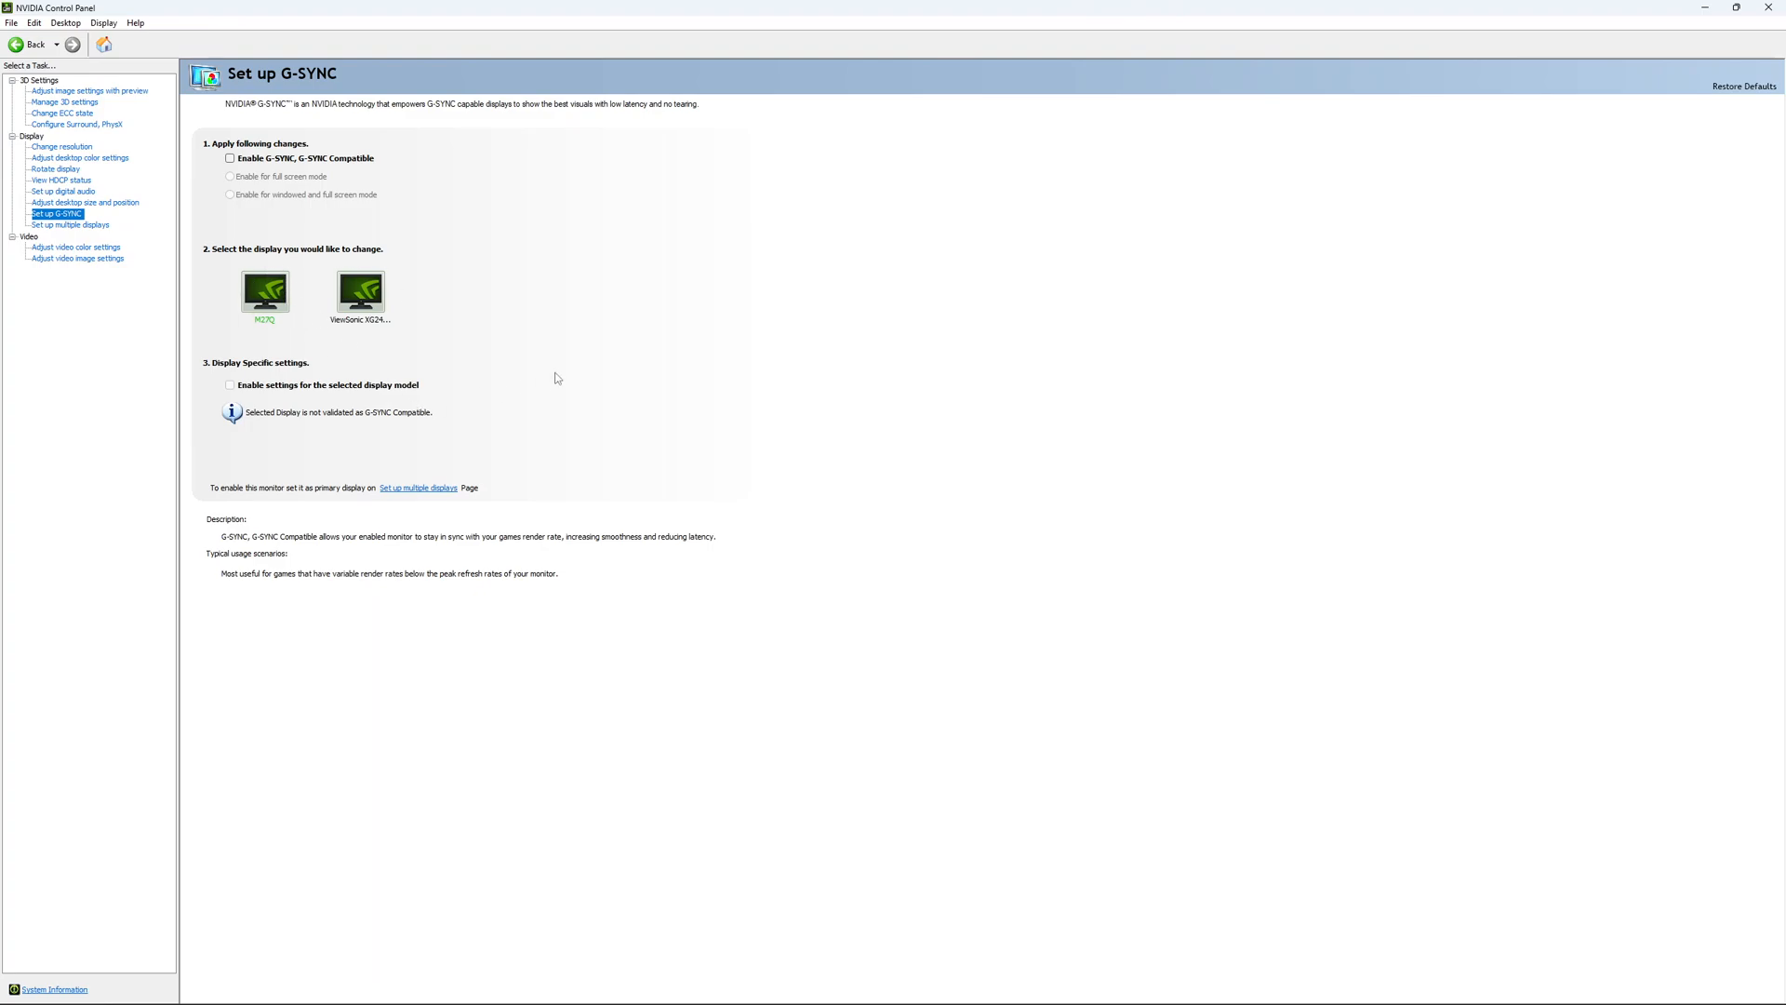
pyautogui.moveTo(545, 411)
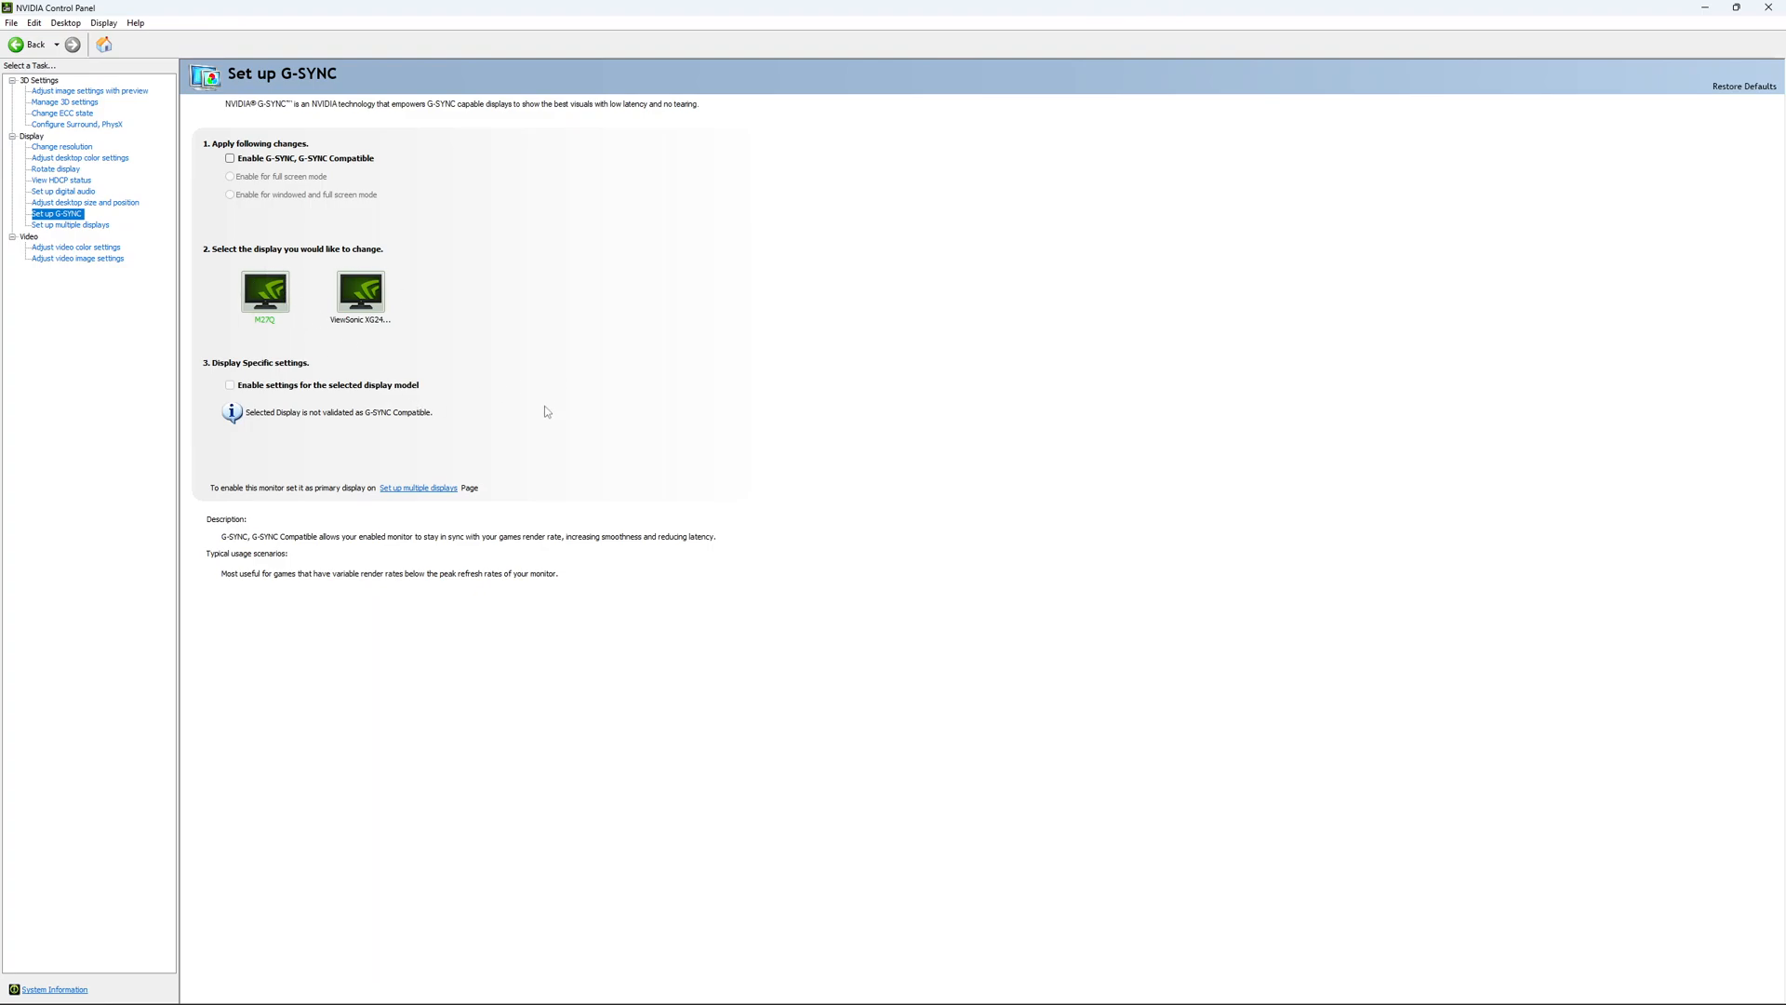
pyautogui.moveTo(514, 387)
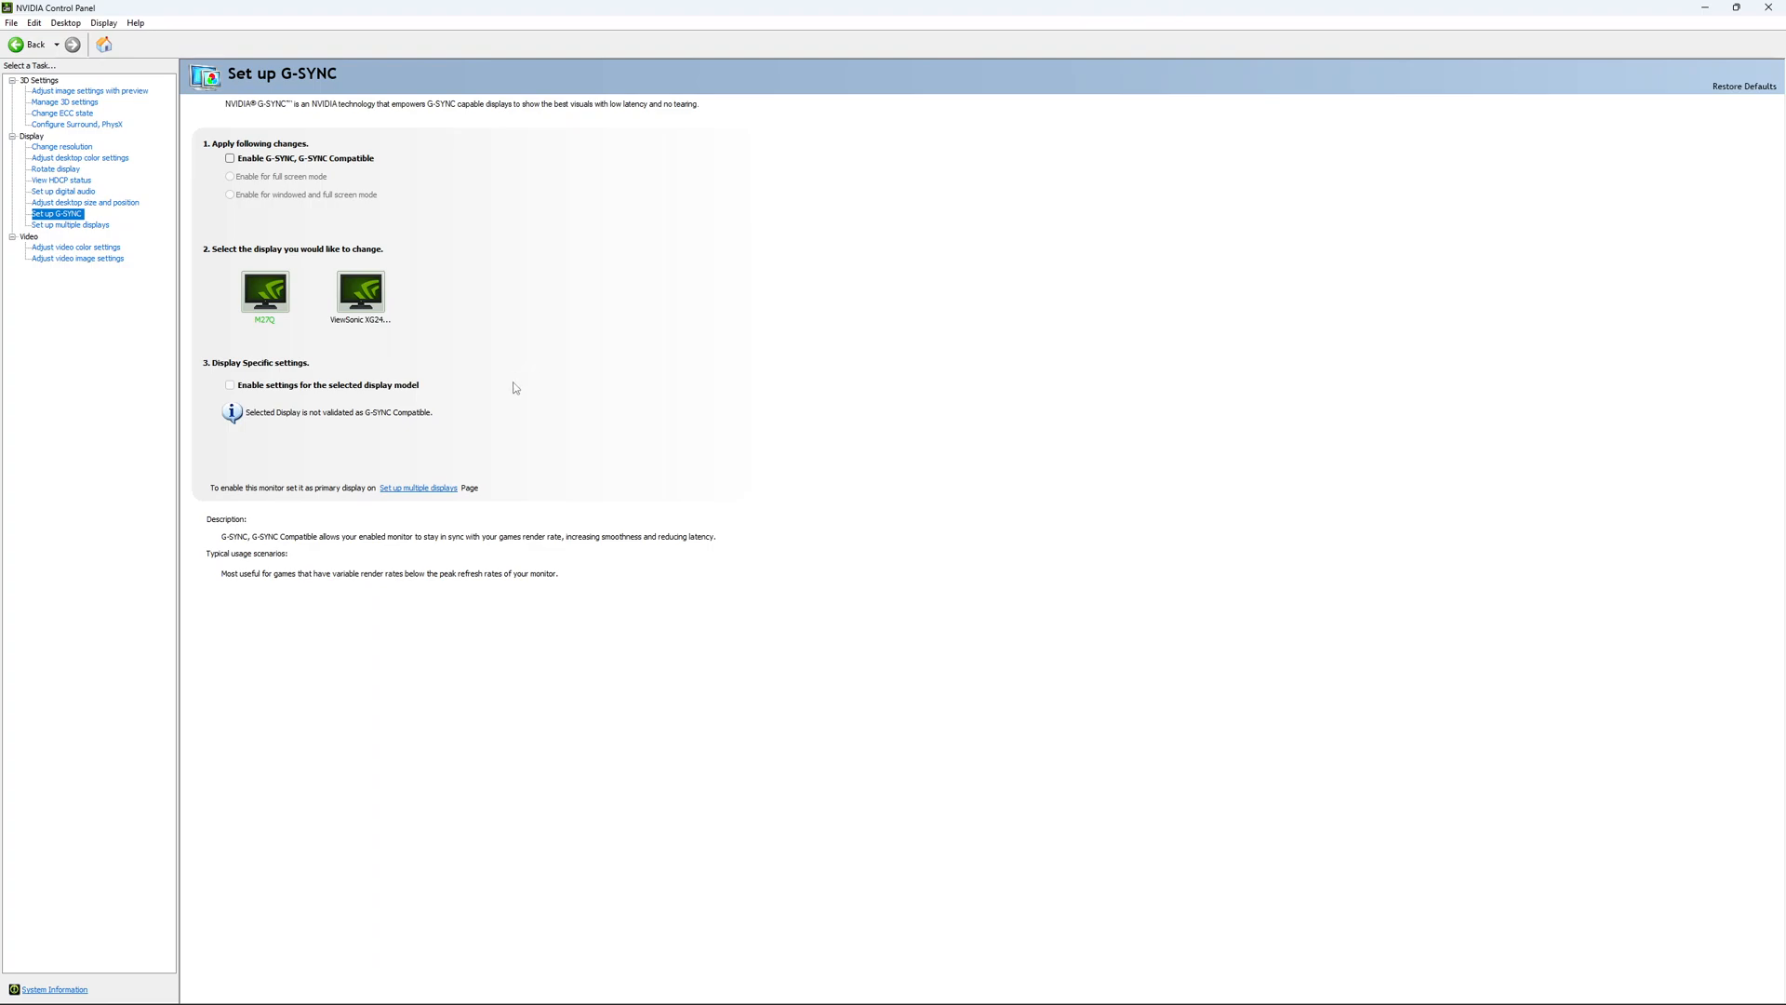
pyautogui.moveTo(499, 353)
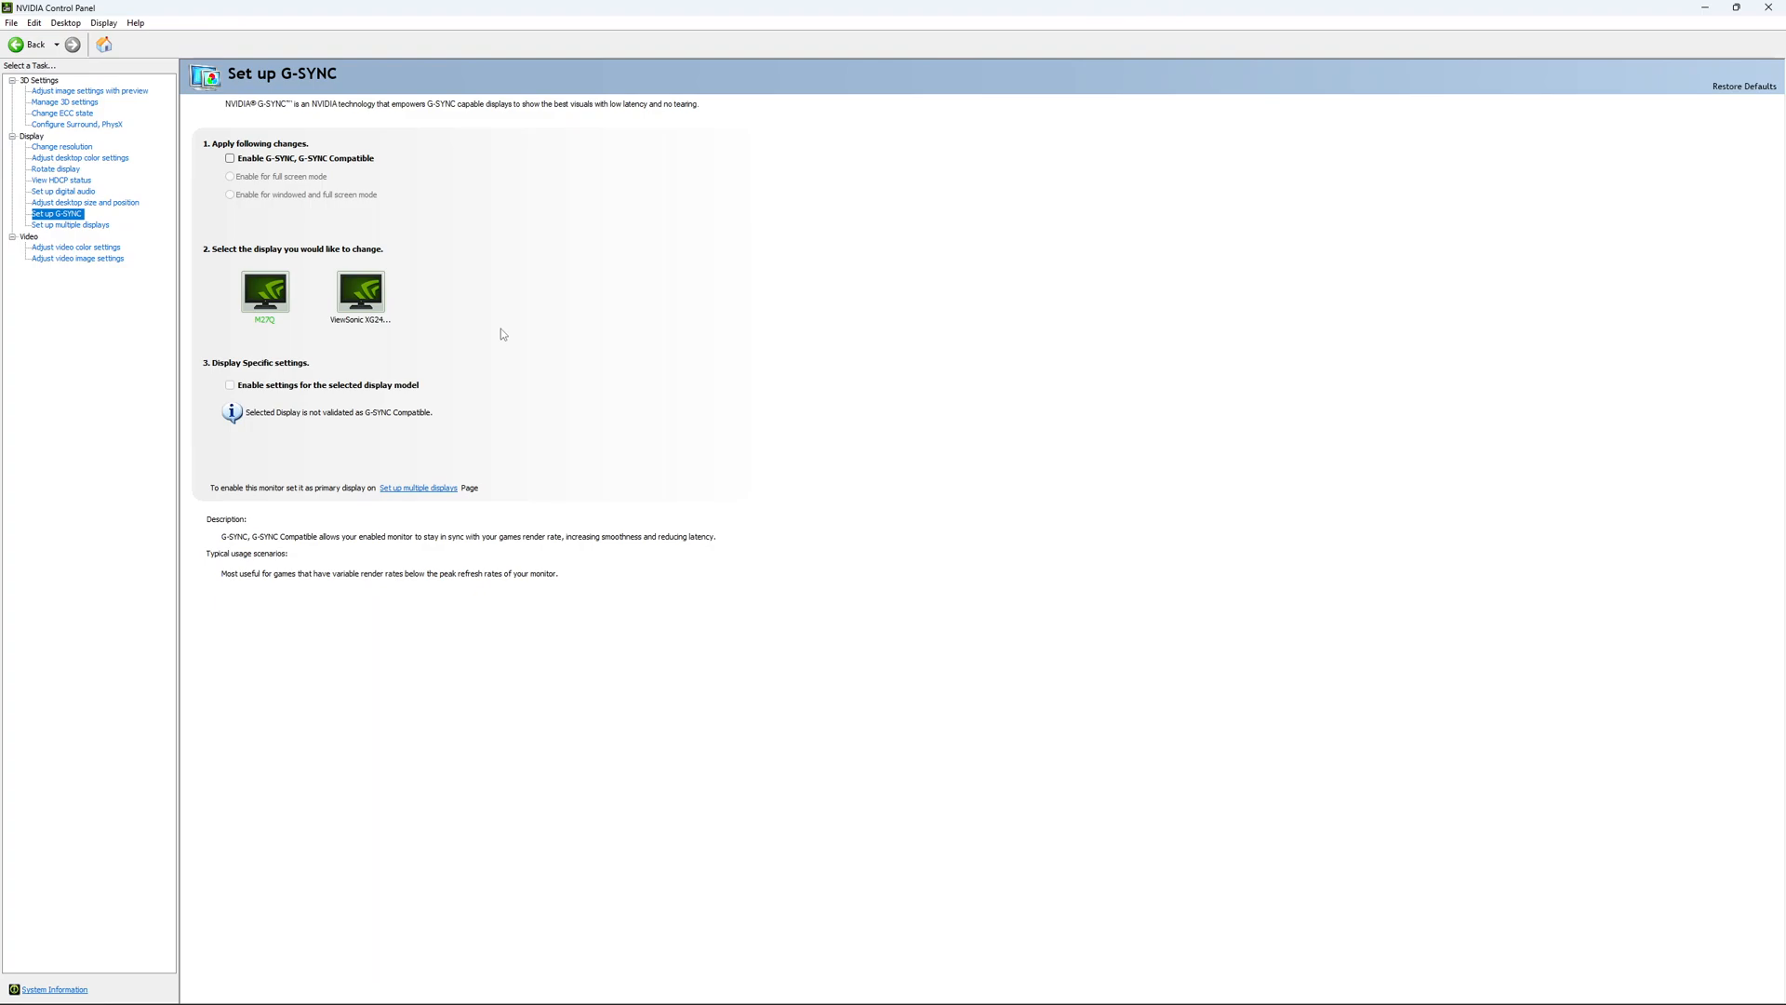
pyautogui.moveTo(499, 346)
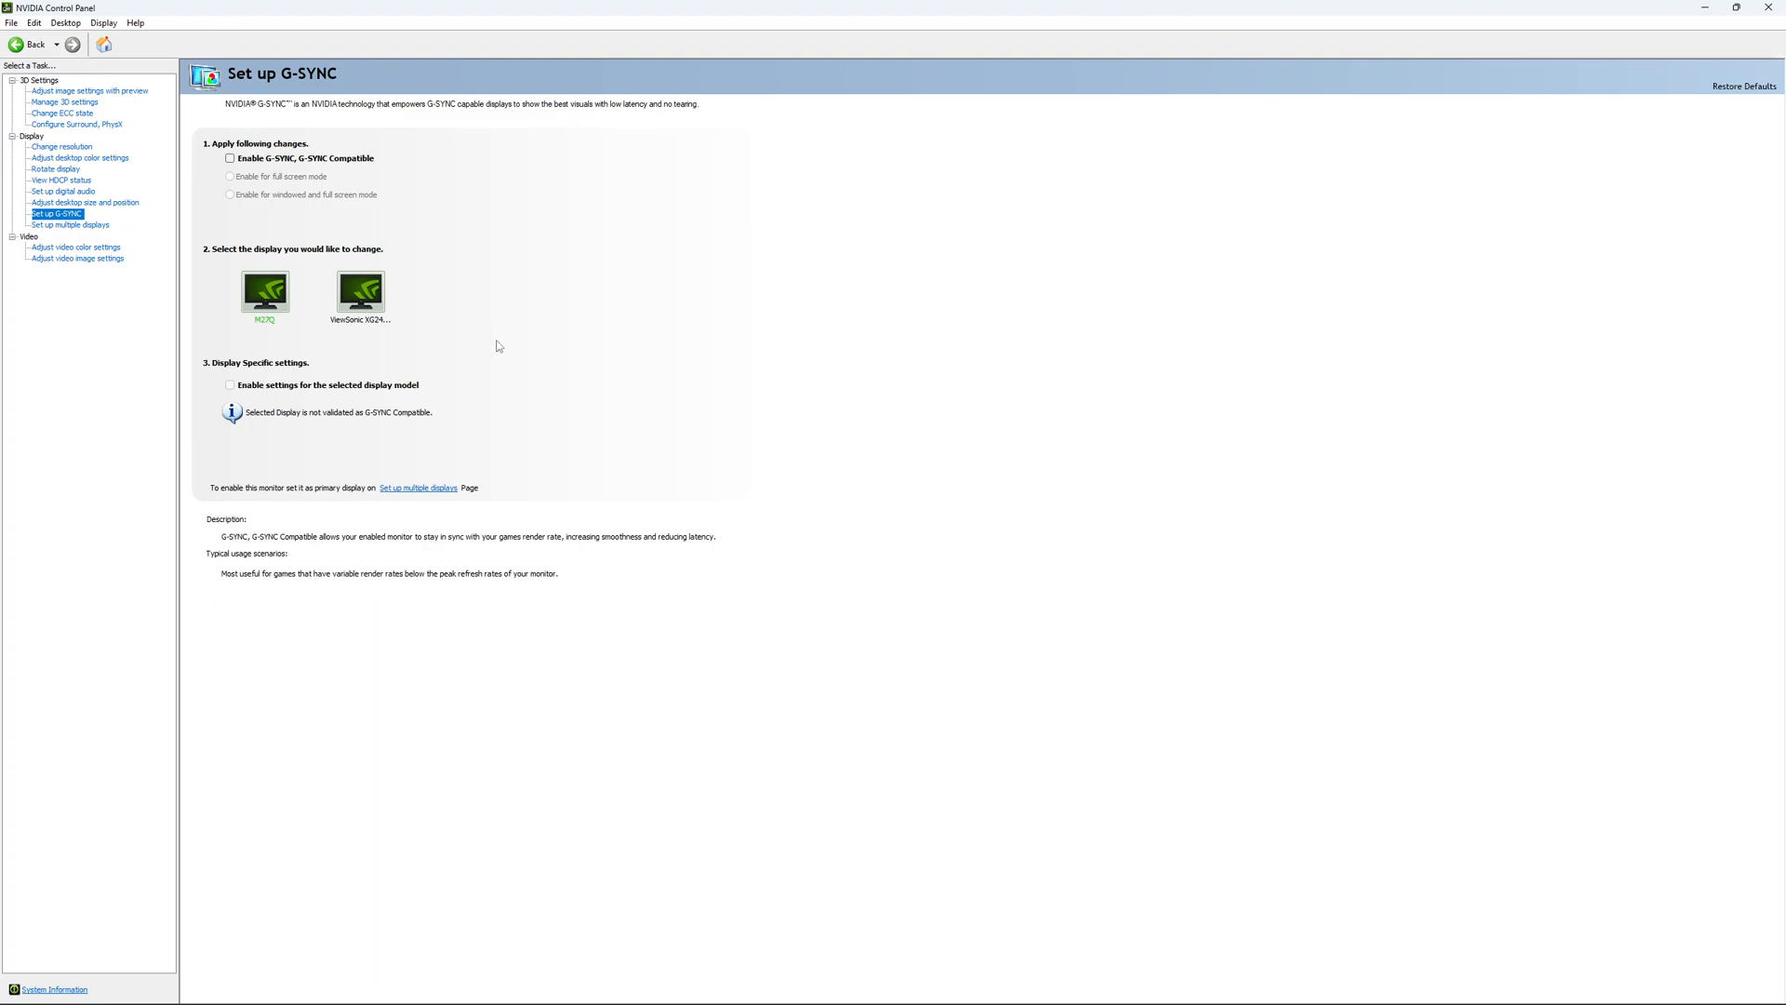
pyautogui.moveTo(509, 327)
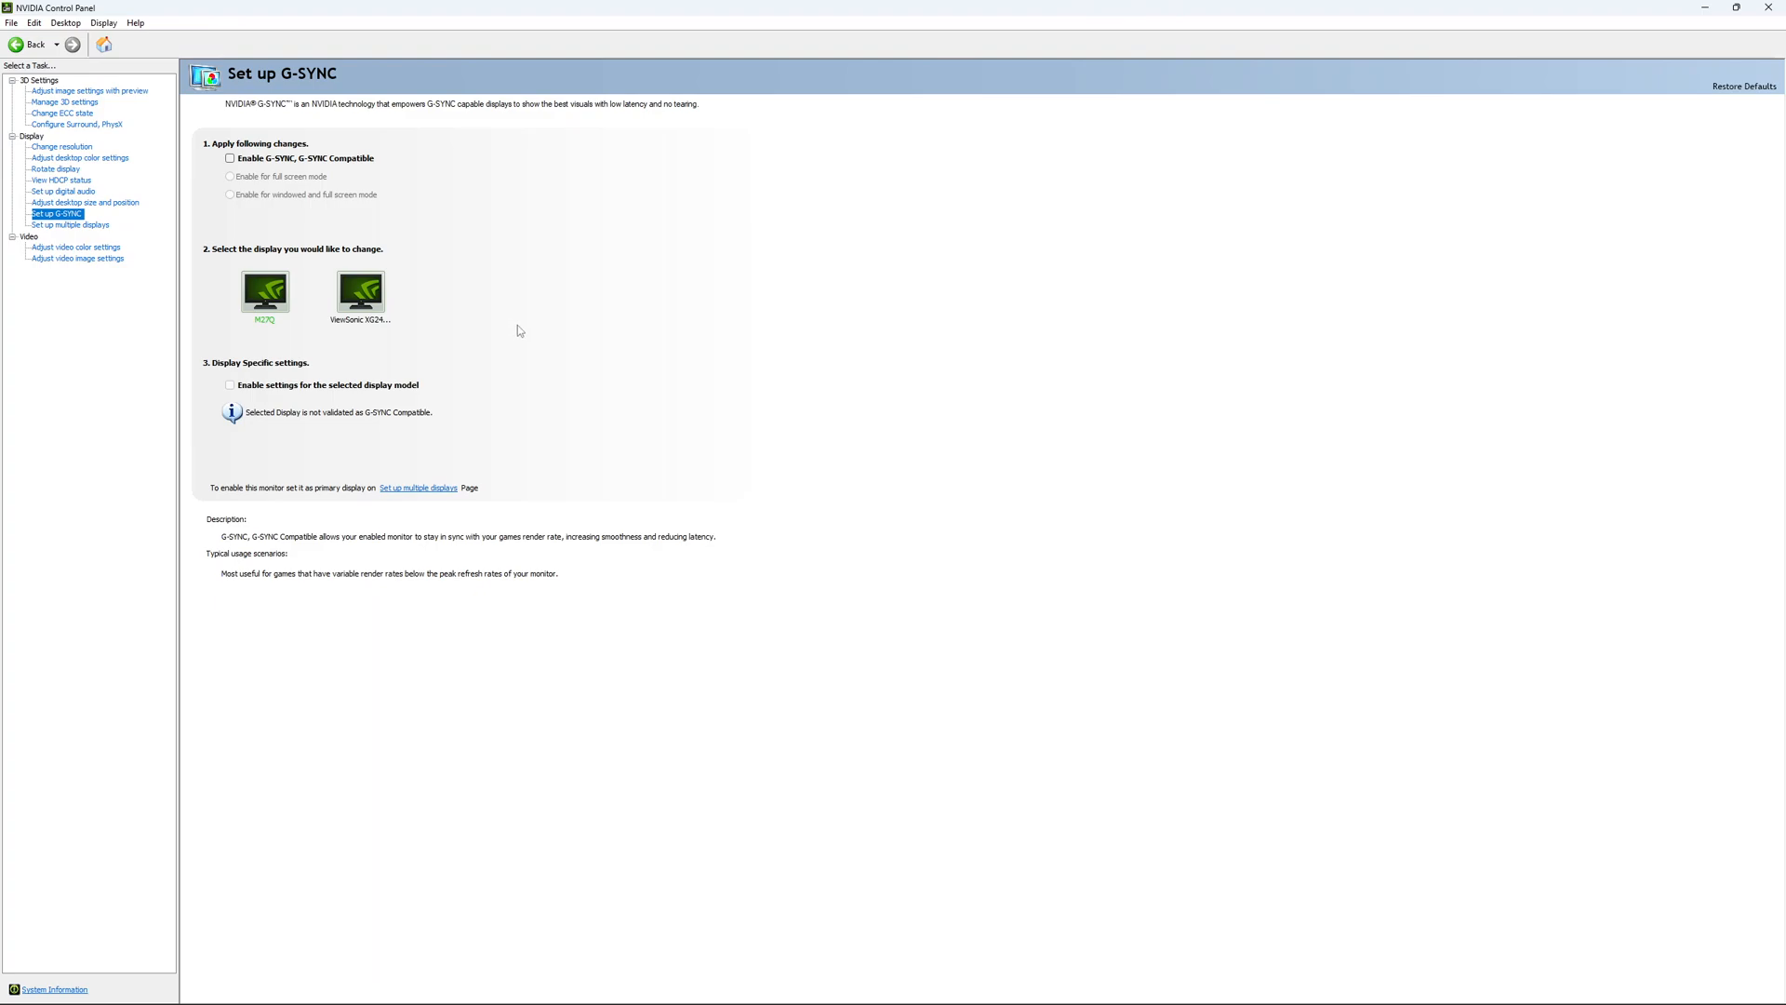
pyautogui.moveTo(536, 338)
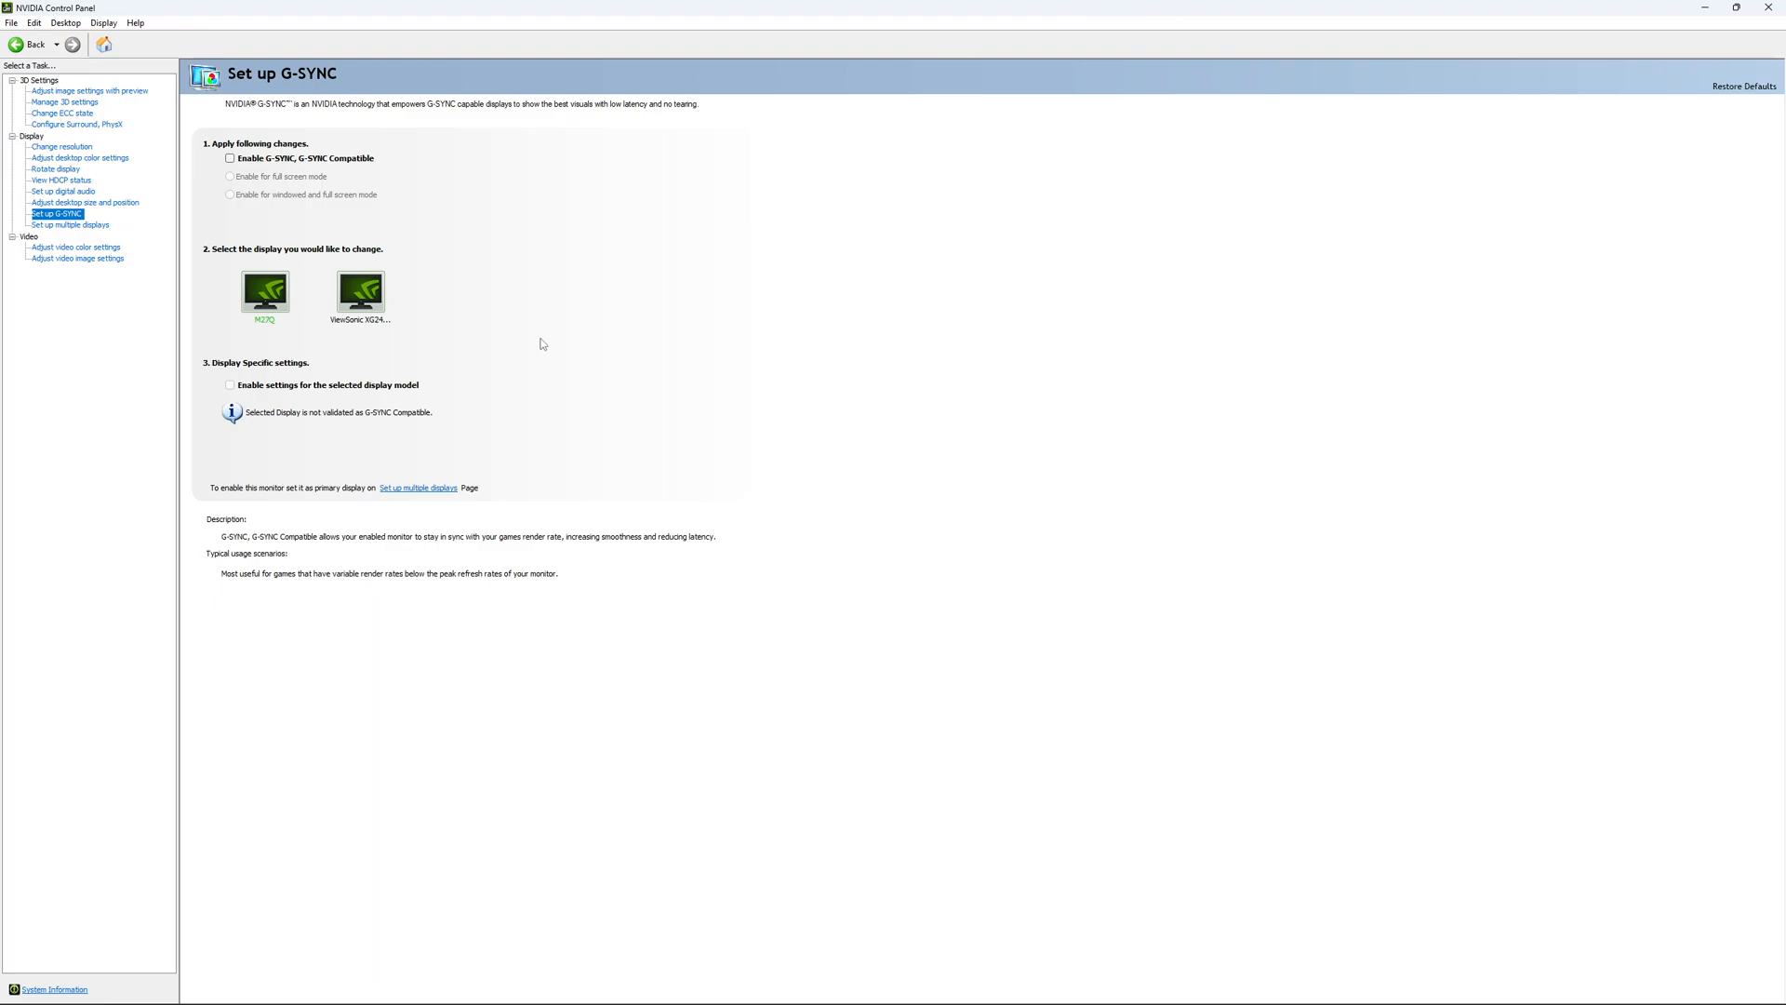
pyautogui.moveTo(528, 354)
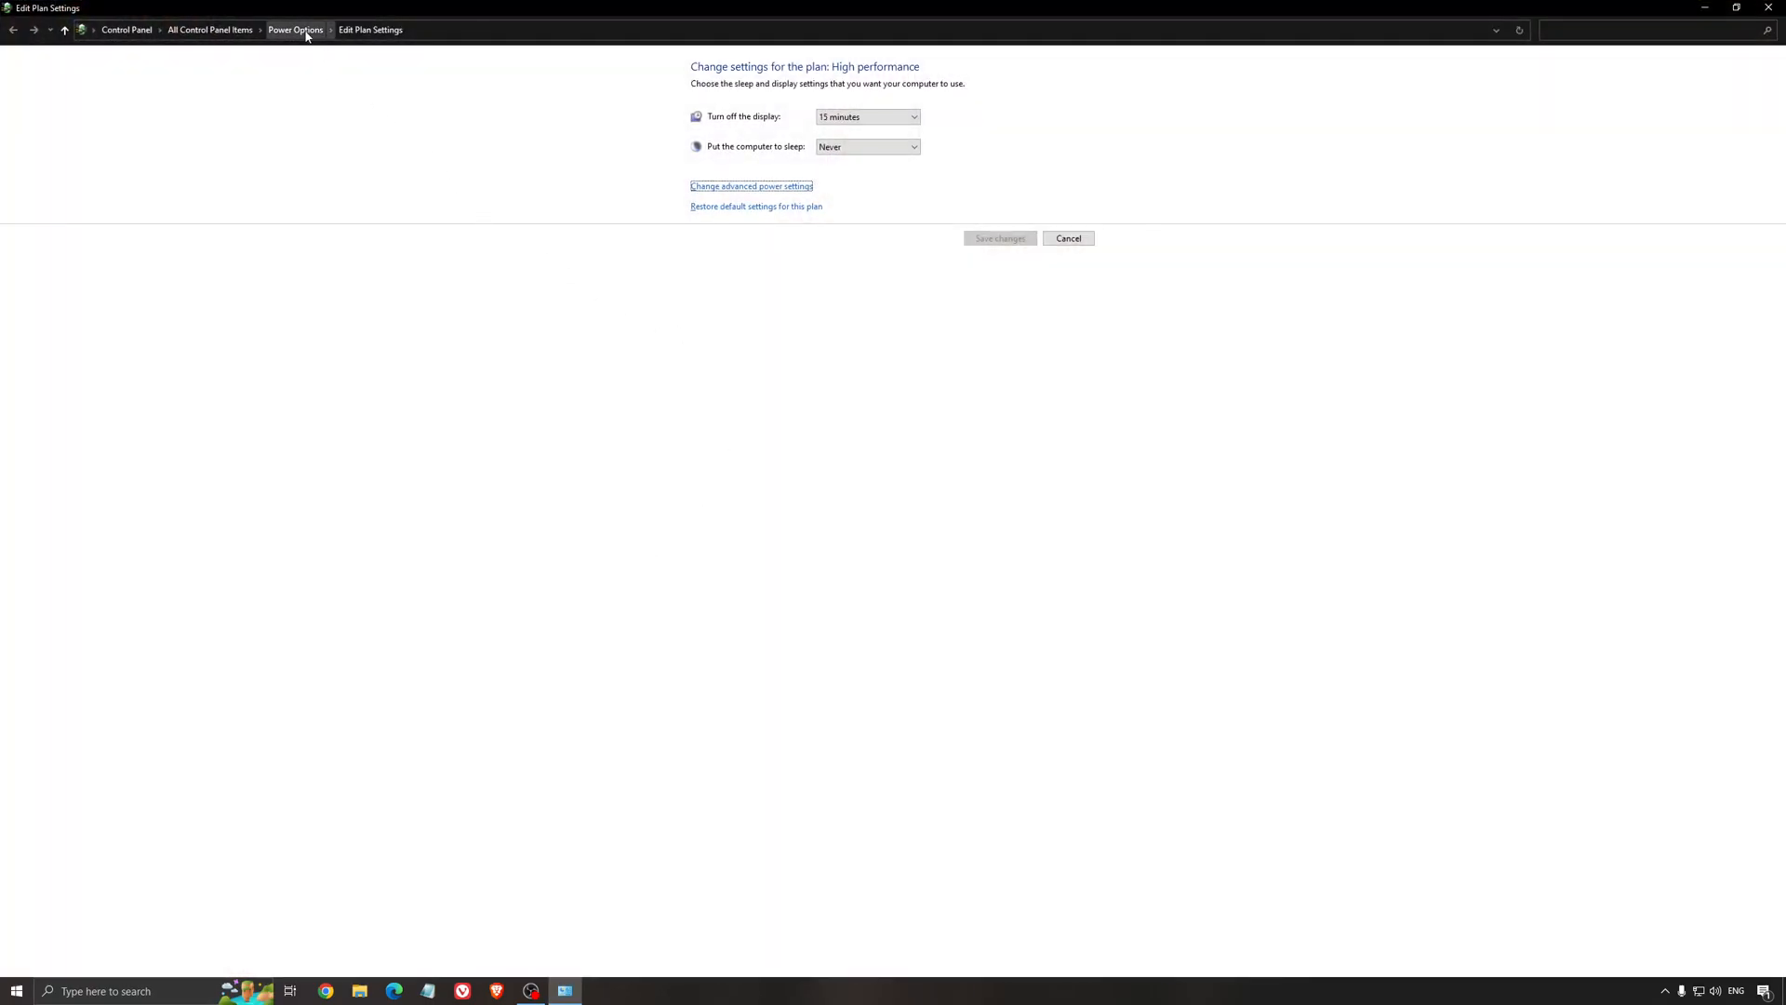
# Return via the breadcrumb to Power Options with High performance selected
pyautogui.click(295, 29)
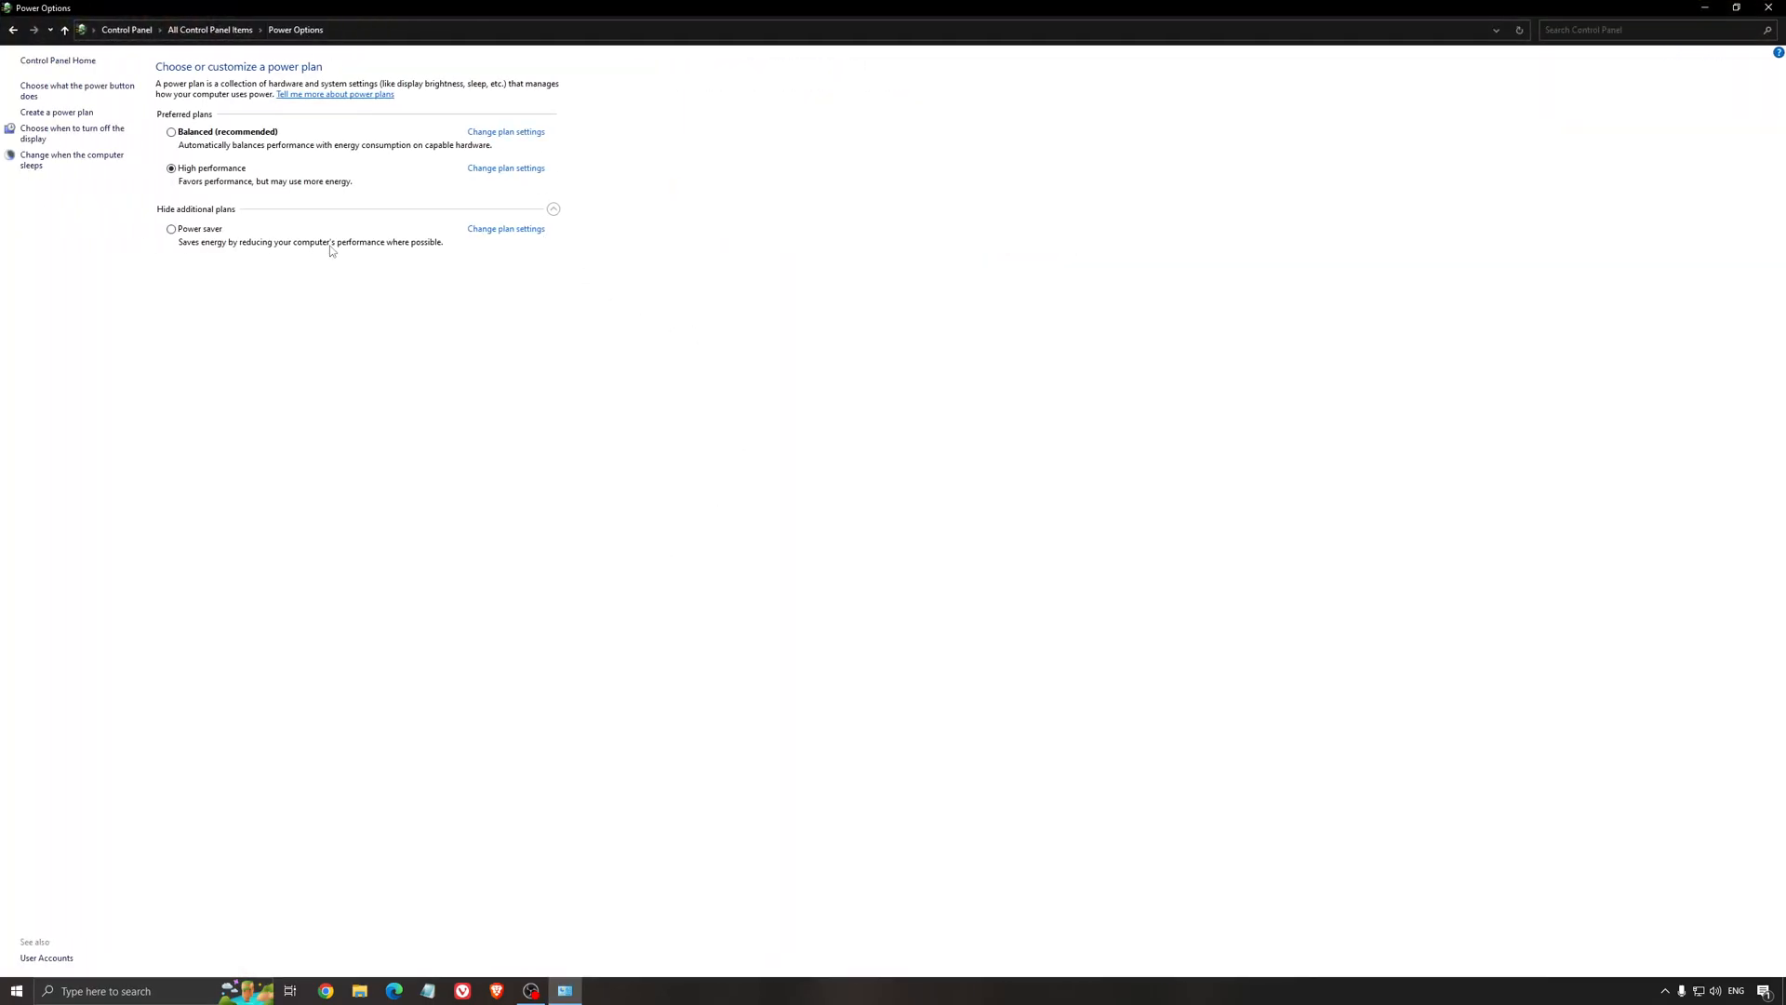
pyautogui.moveTo(510, 415)
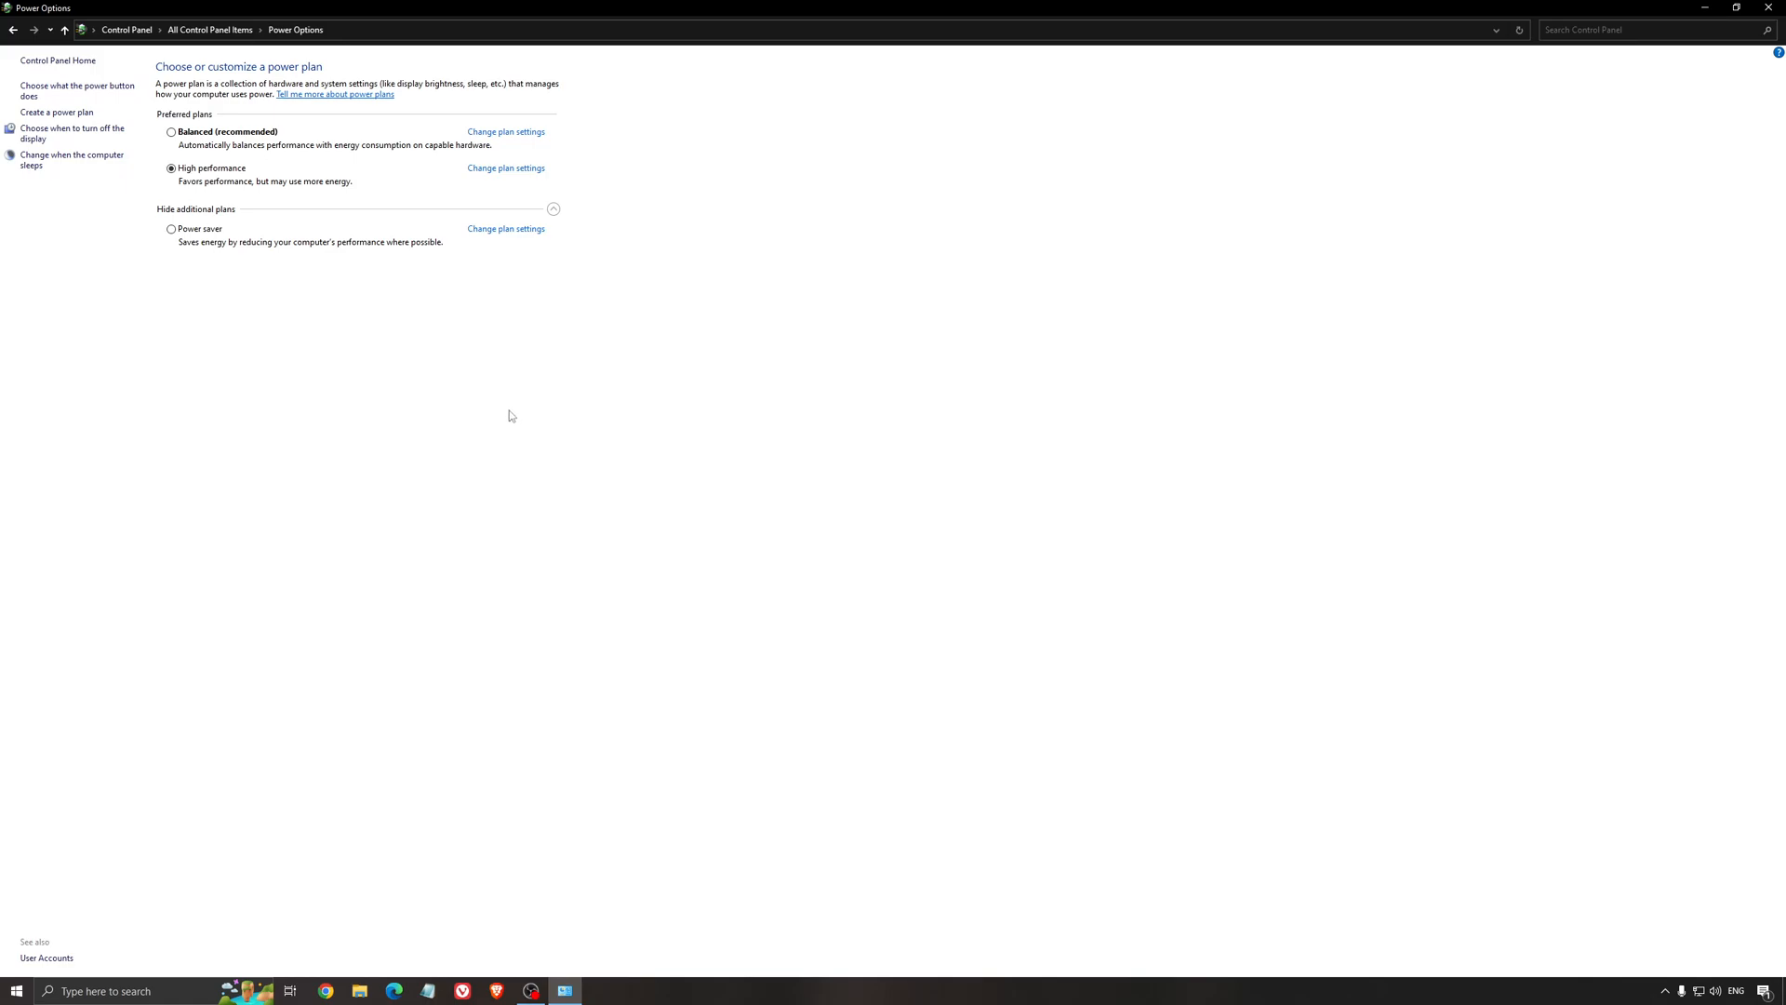
pyautogui.moveTo(408, 328)
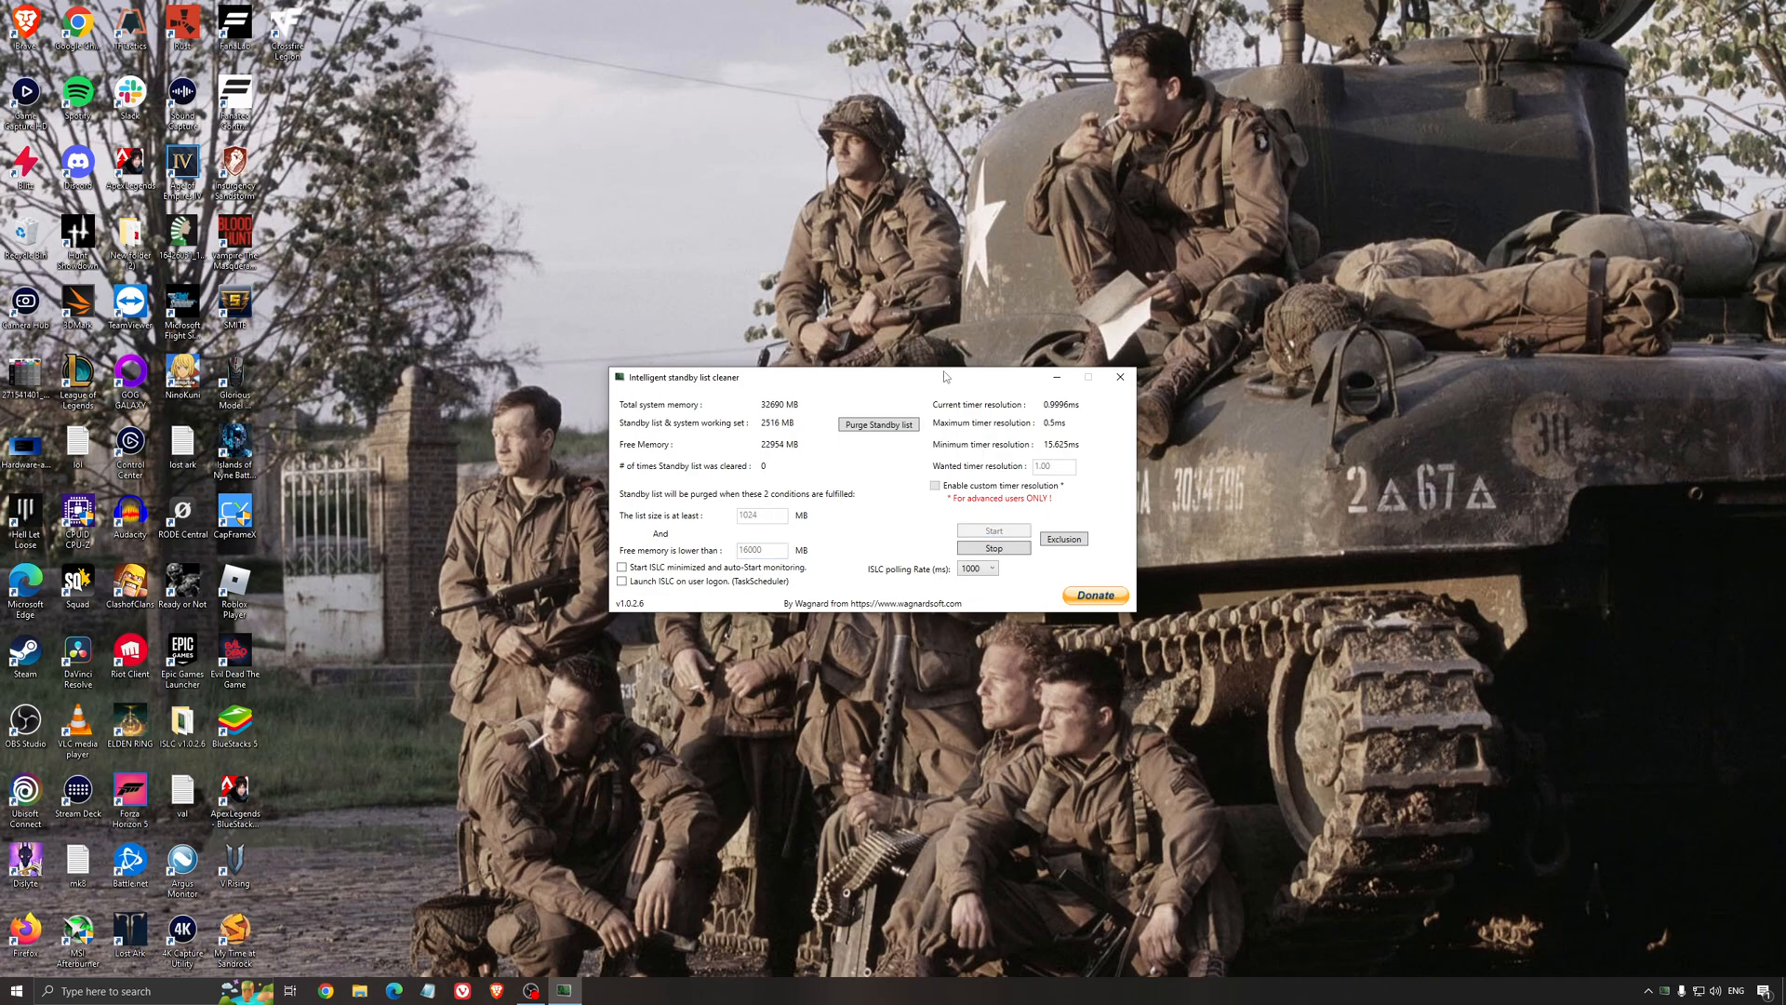
# Put the ISLC window away so the desktop shows while it keeps monitoring
pyautogui.click(1118, 377)
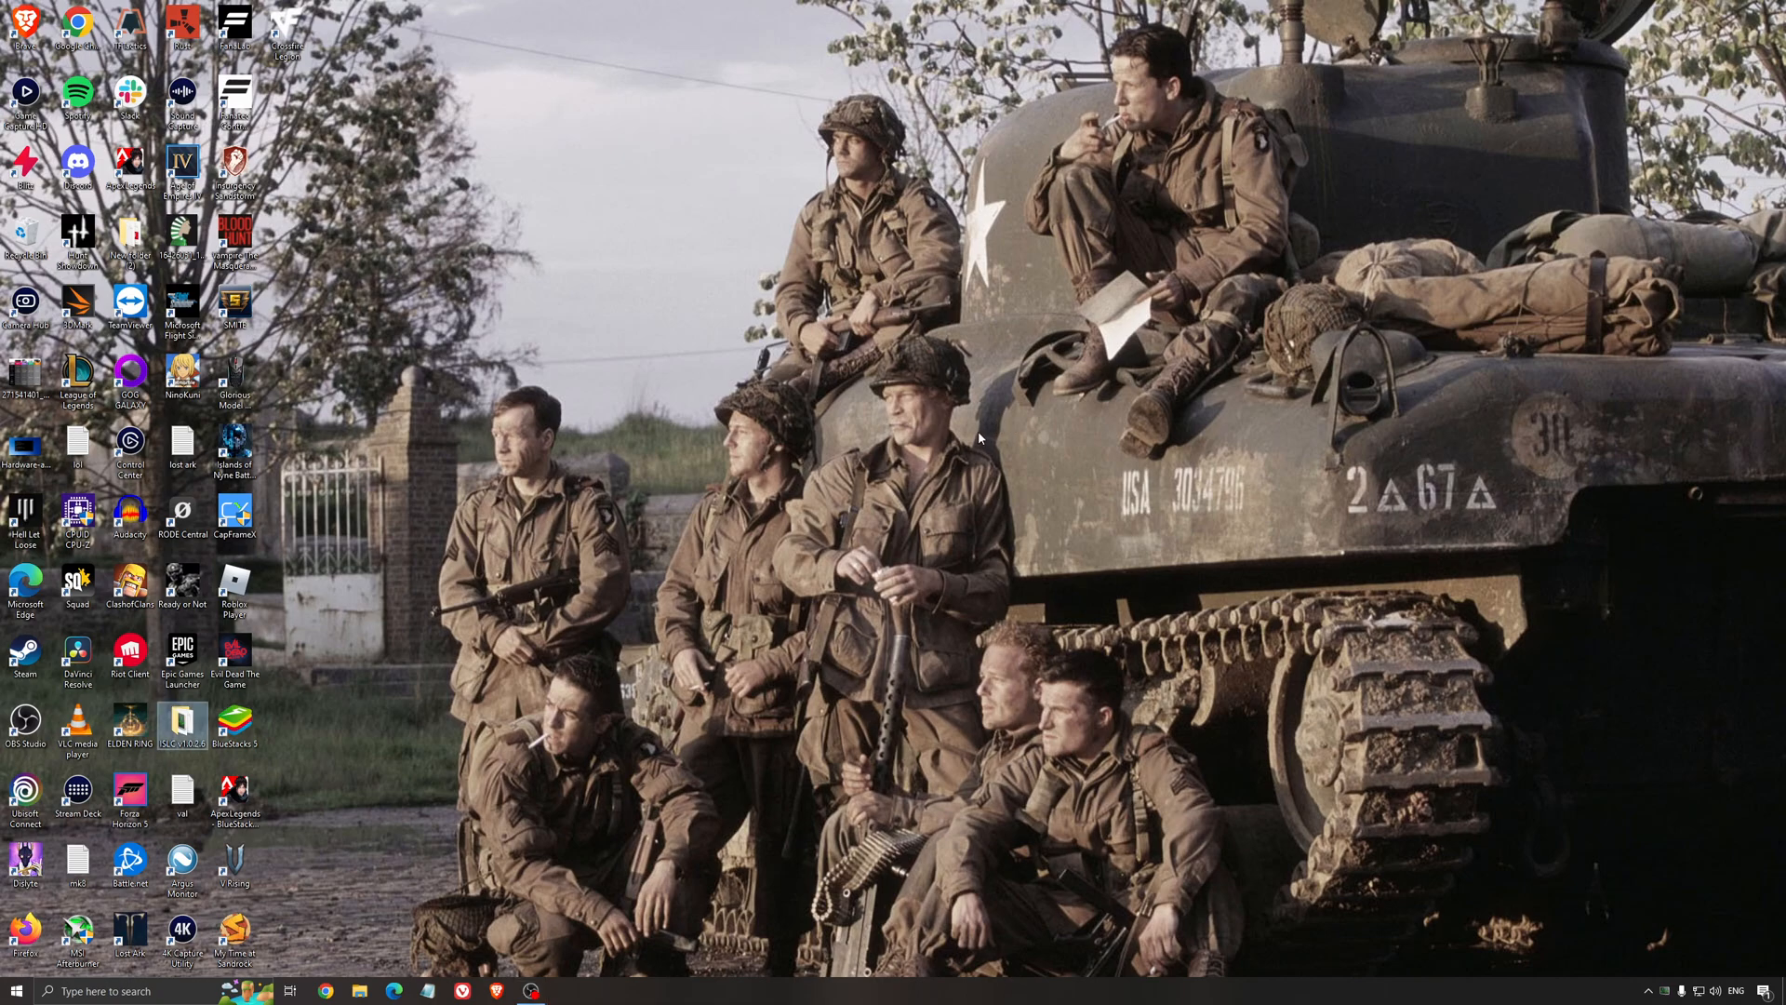
pyautogui.moveTo(993, 602)
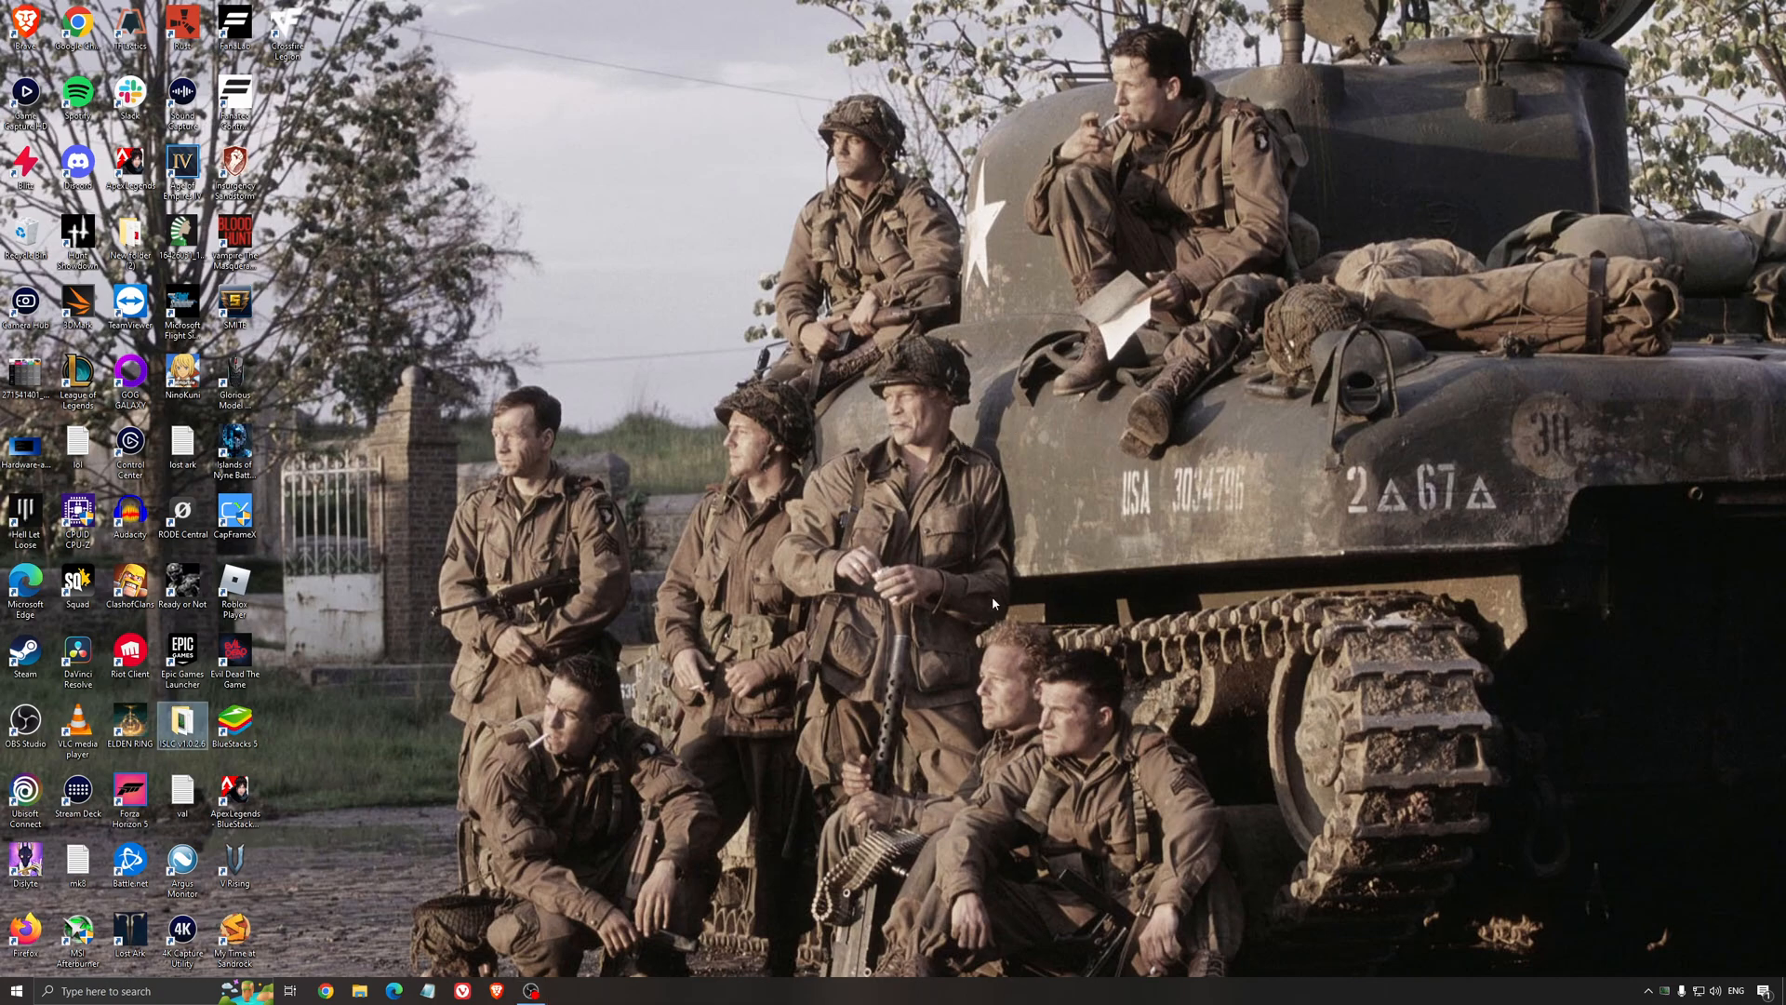
pyautogui.moveTo(1023, 673)
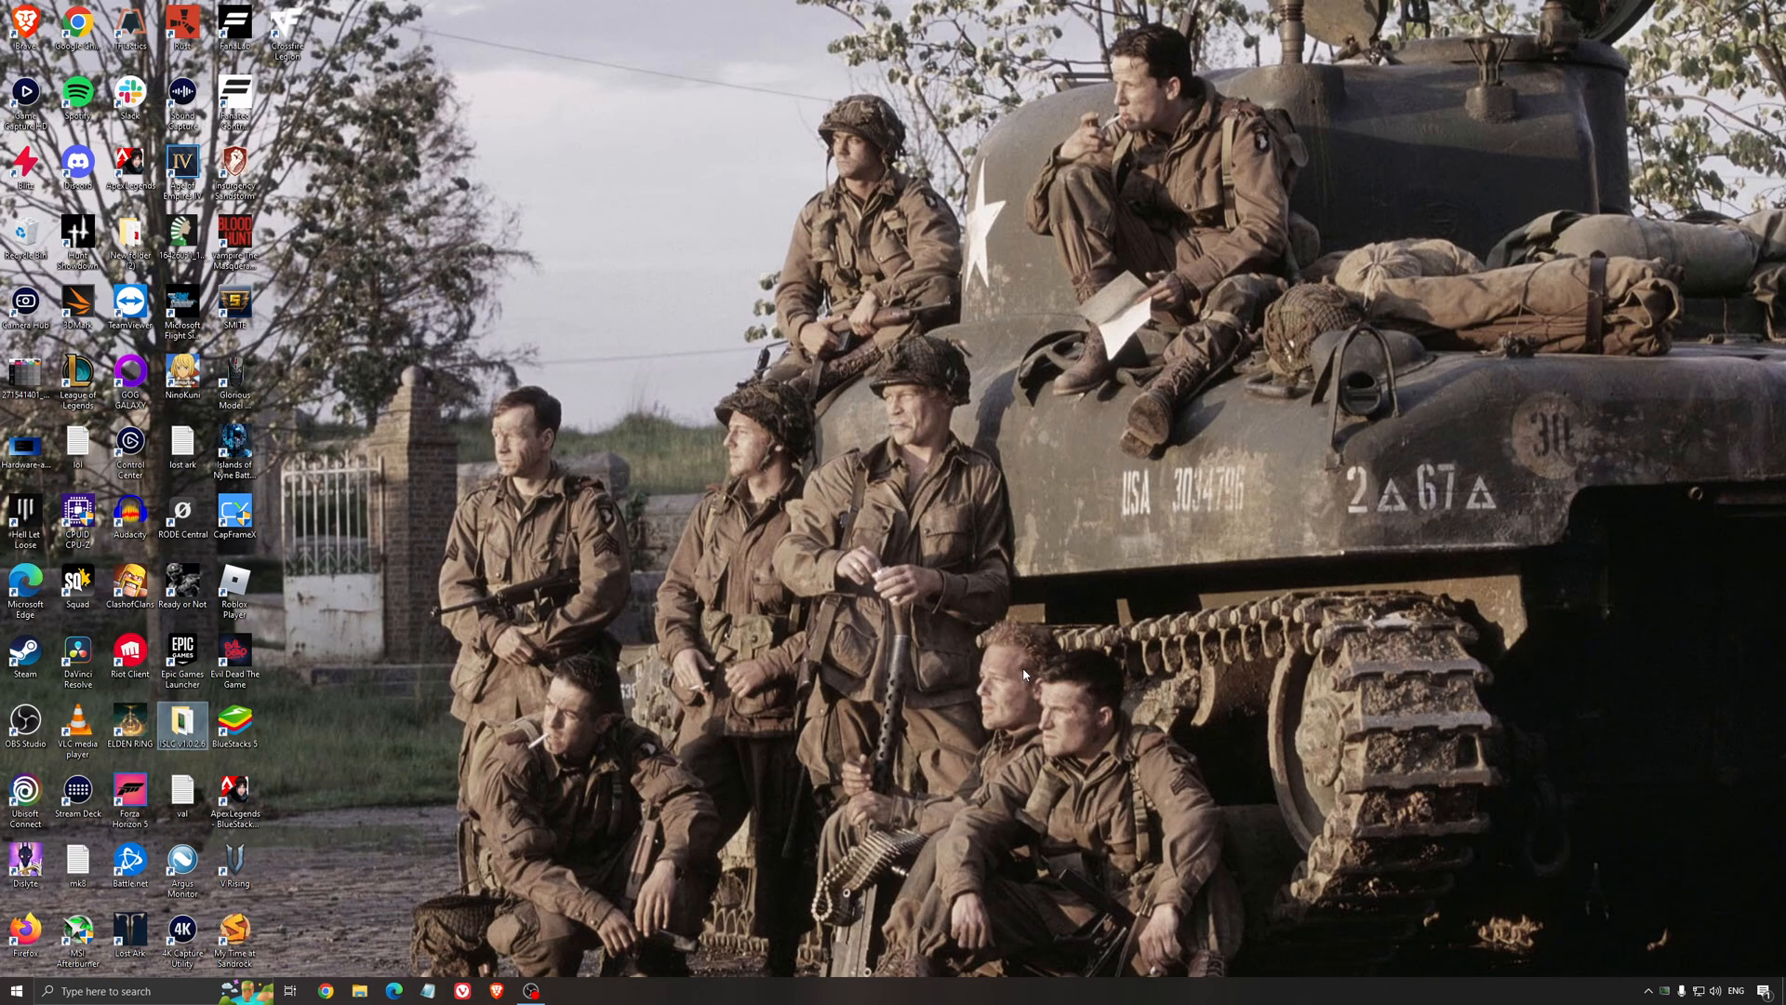
pyautogui.moveTo(906, 560)
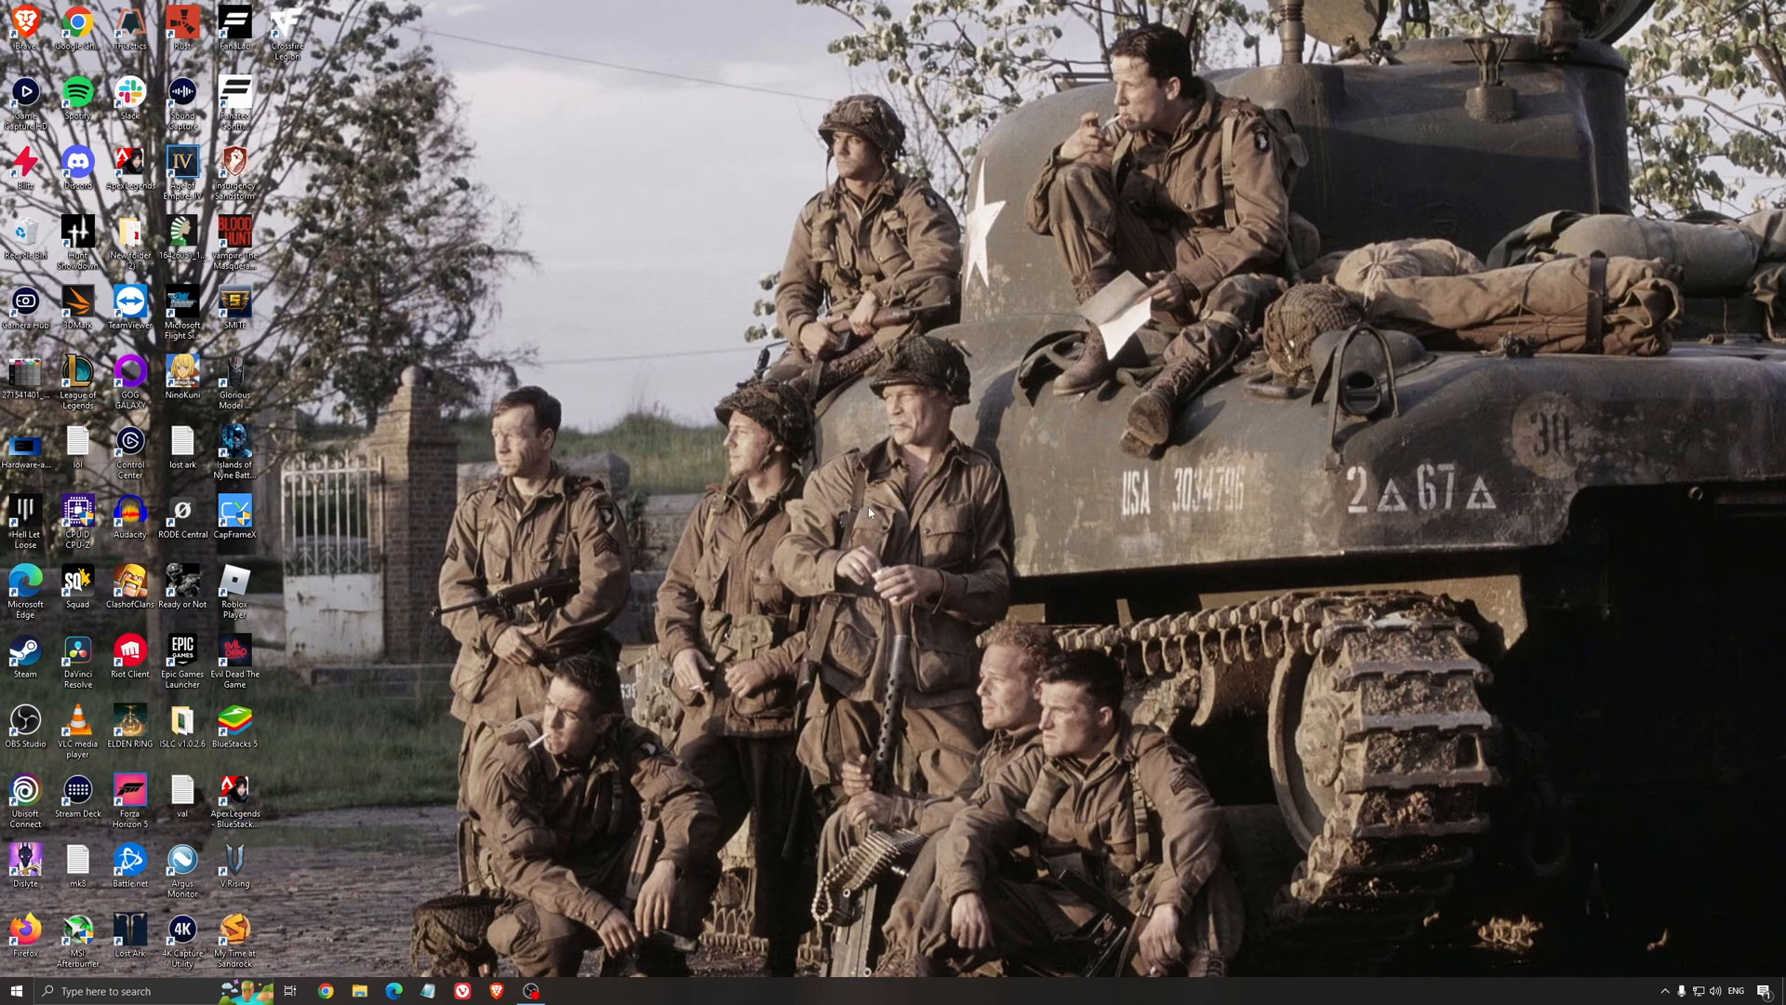
pyautogui.moveTo(867, 515)
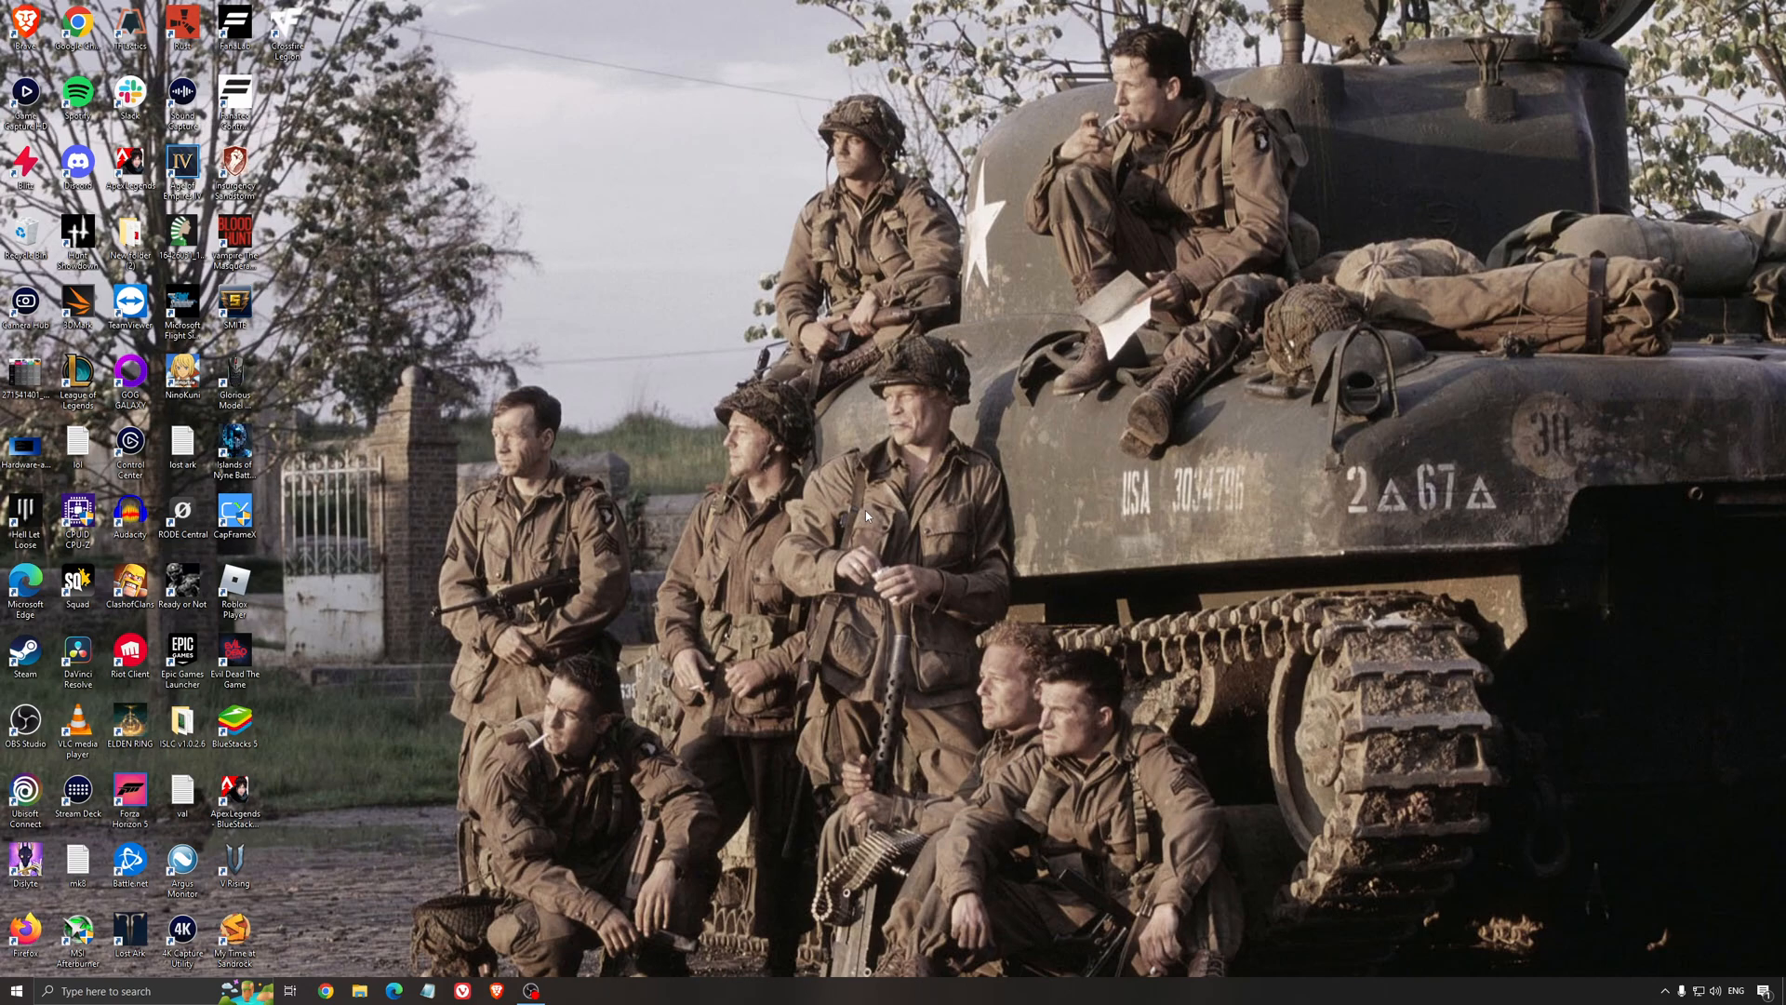
pyautogui.moveTo(880, 504)
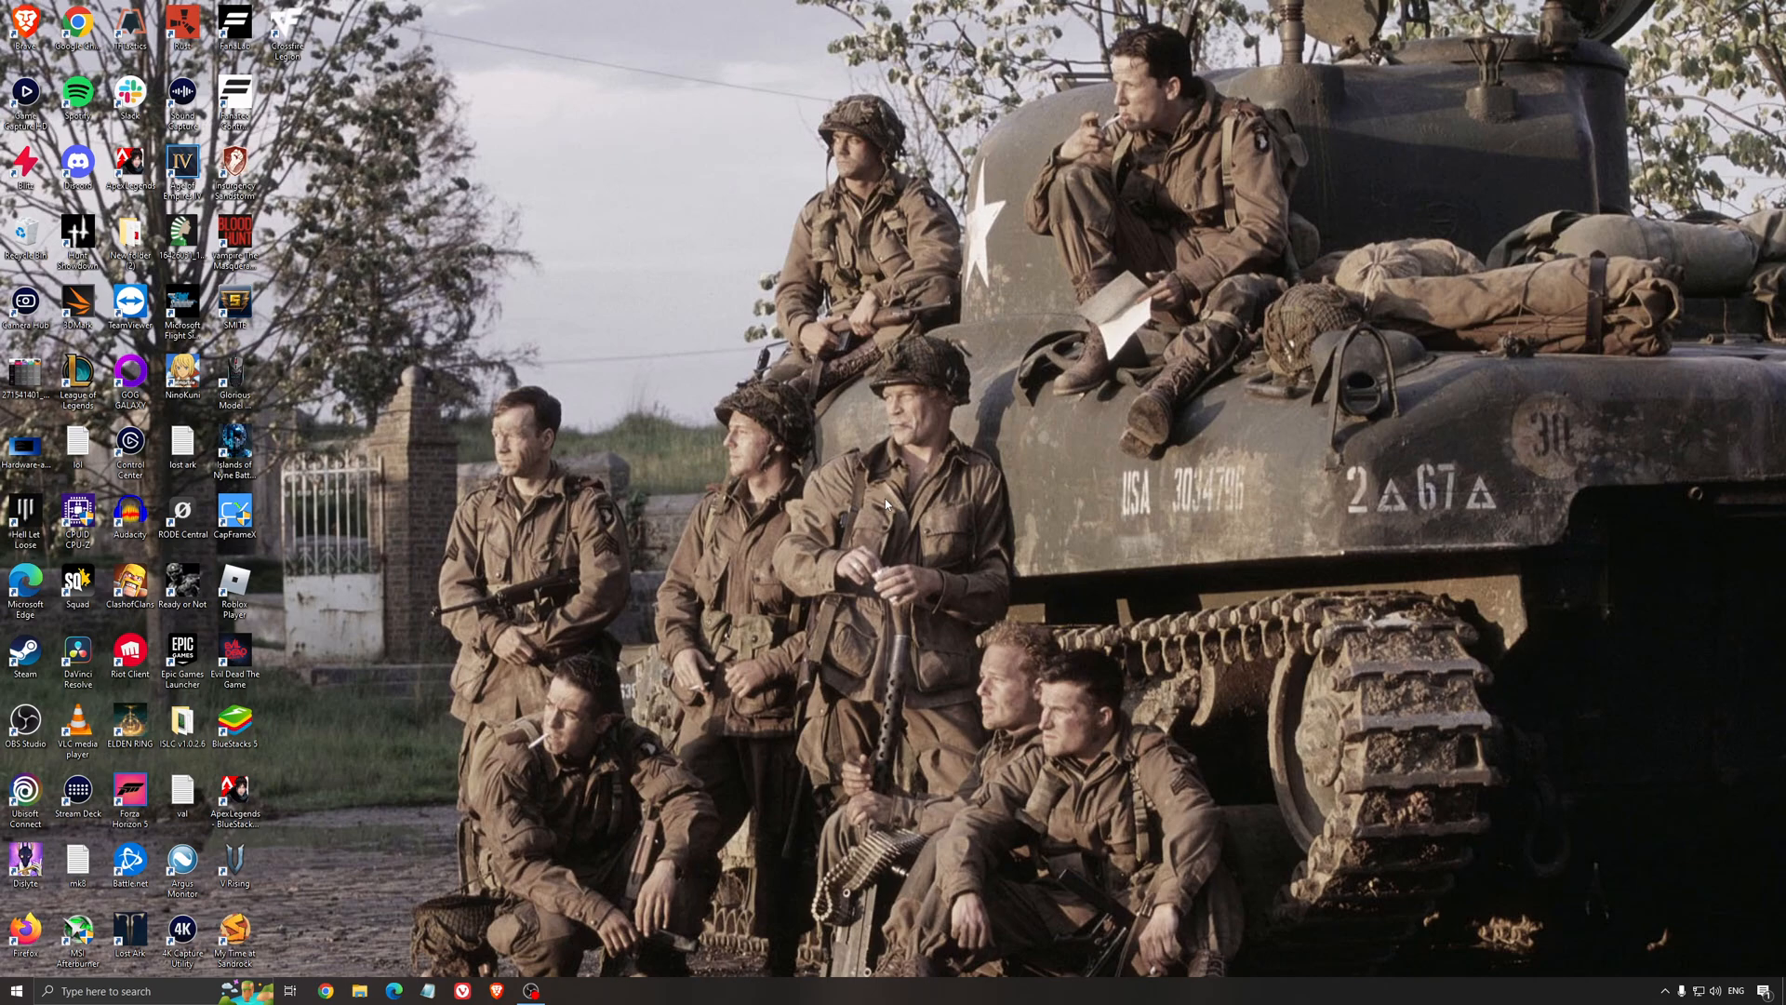
pyautogui.moveTo(849, 483)
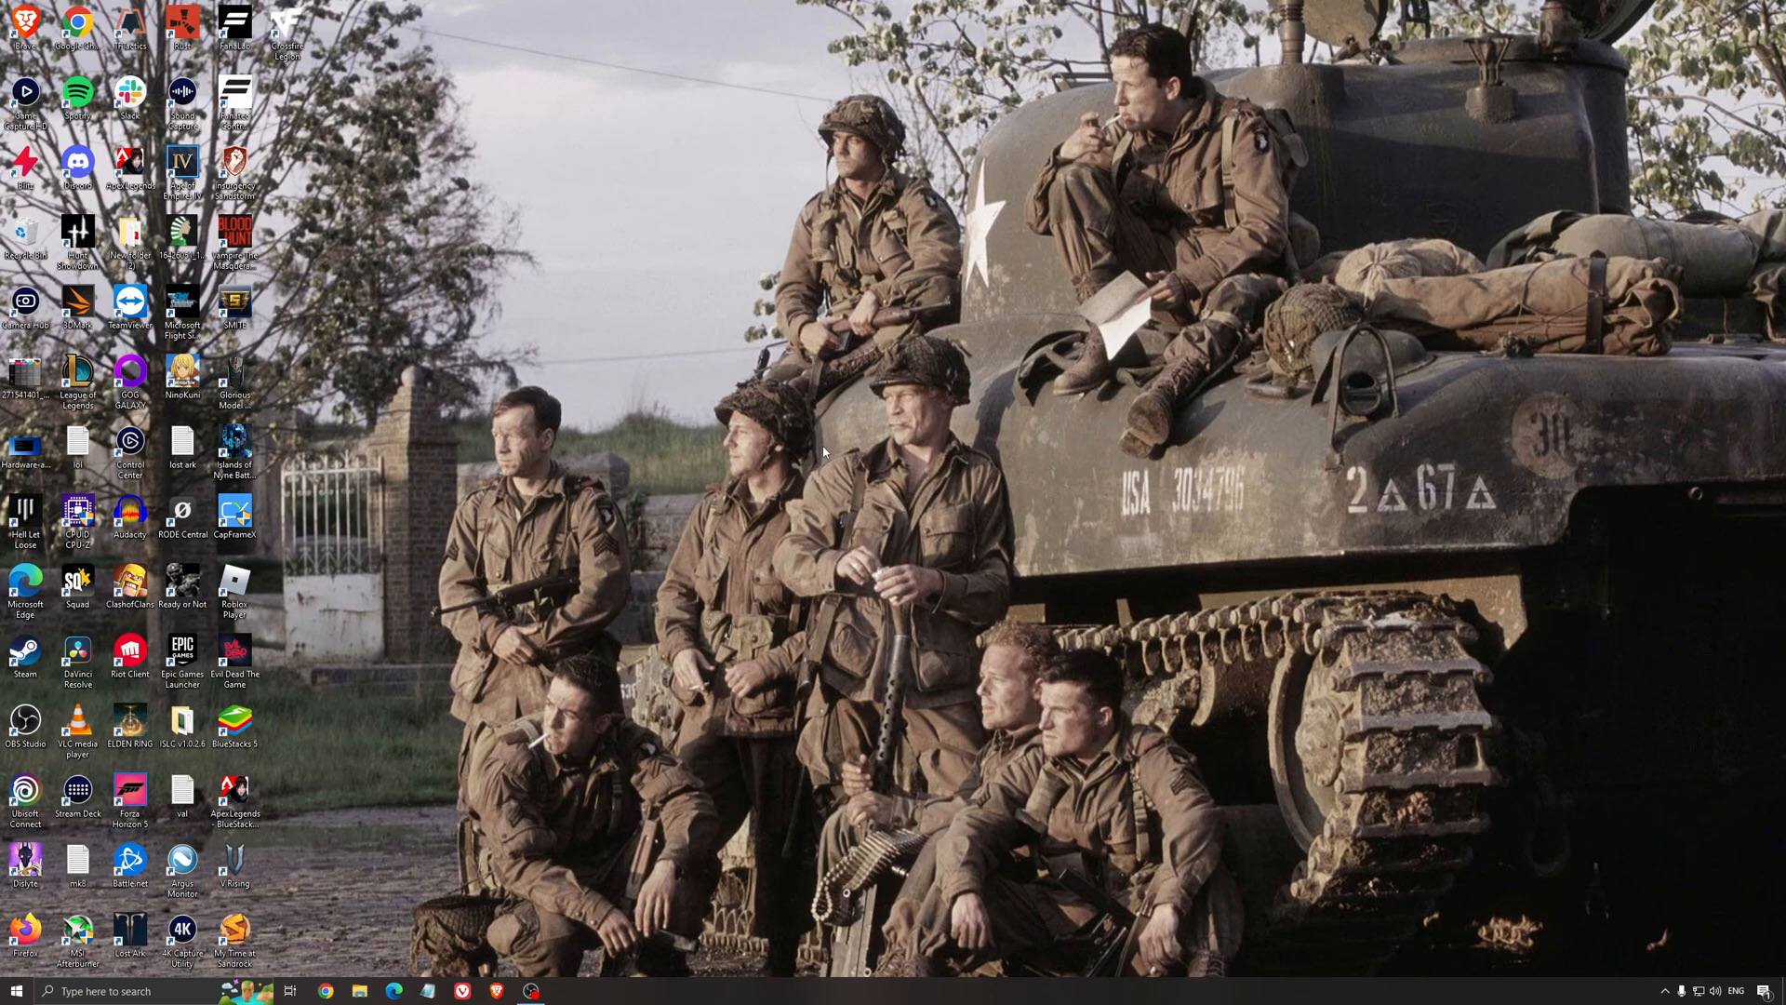
pyautogui.moveTo(849, 467)
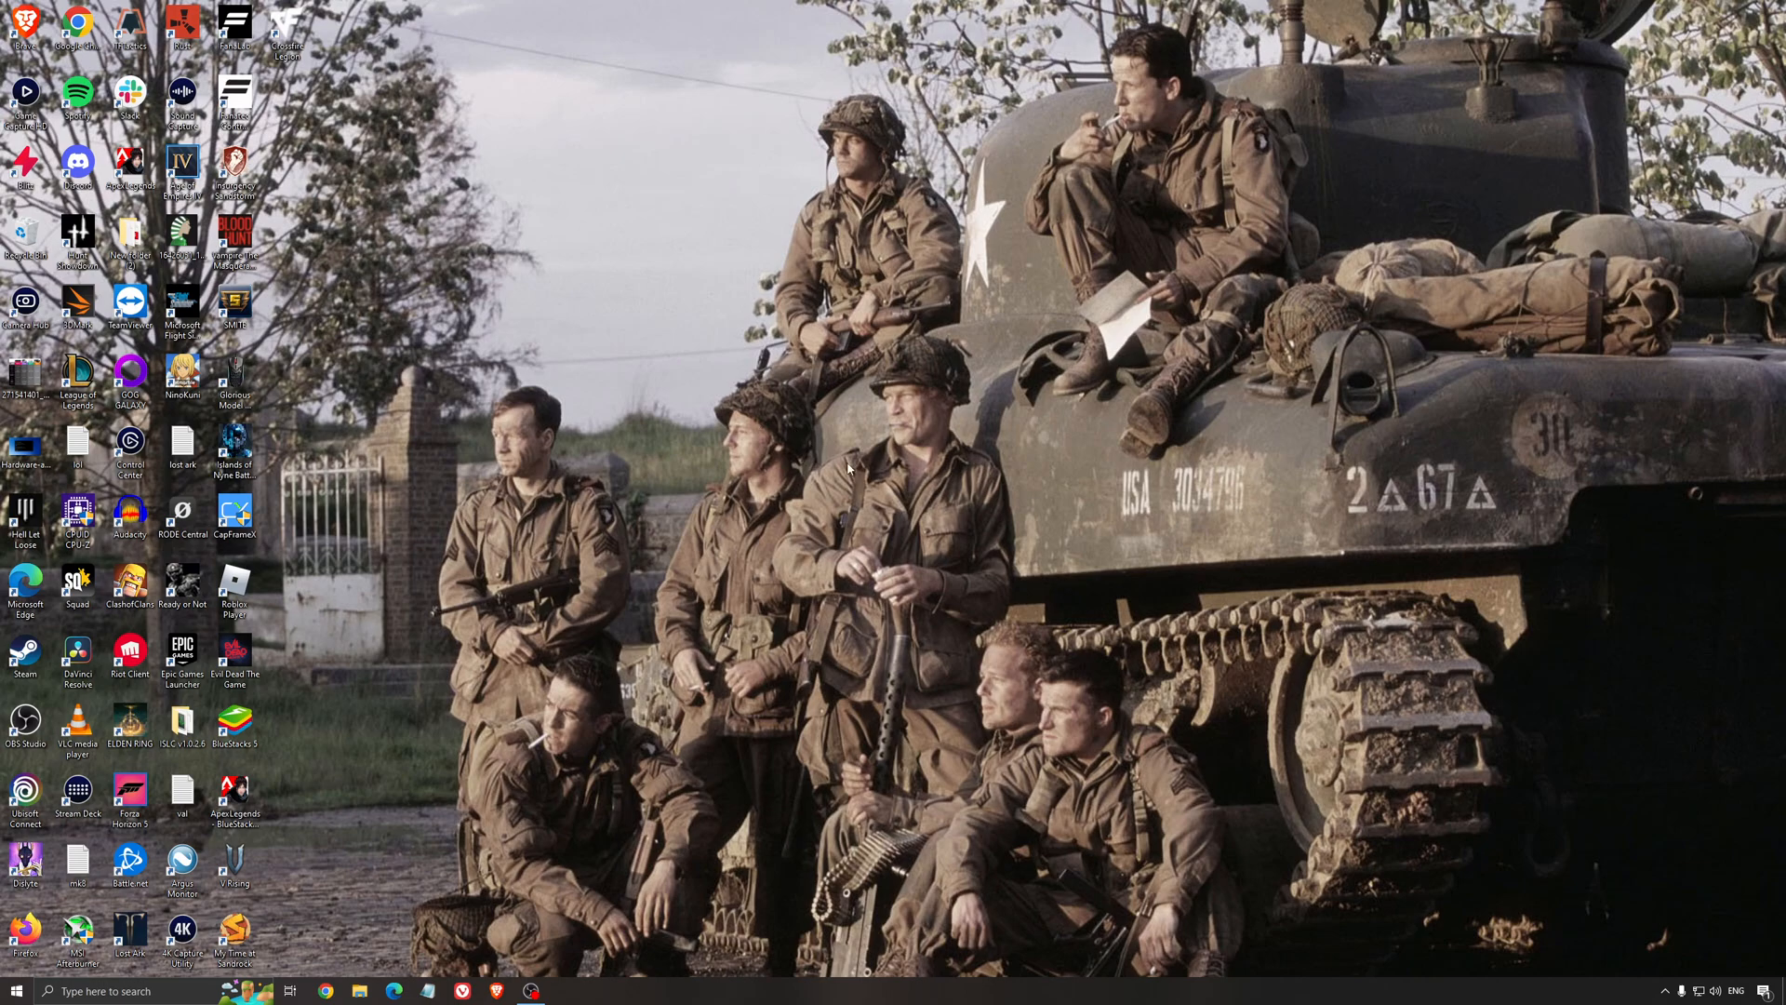
pyautogui.moveTo(877, 486)
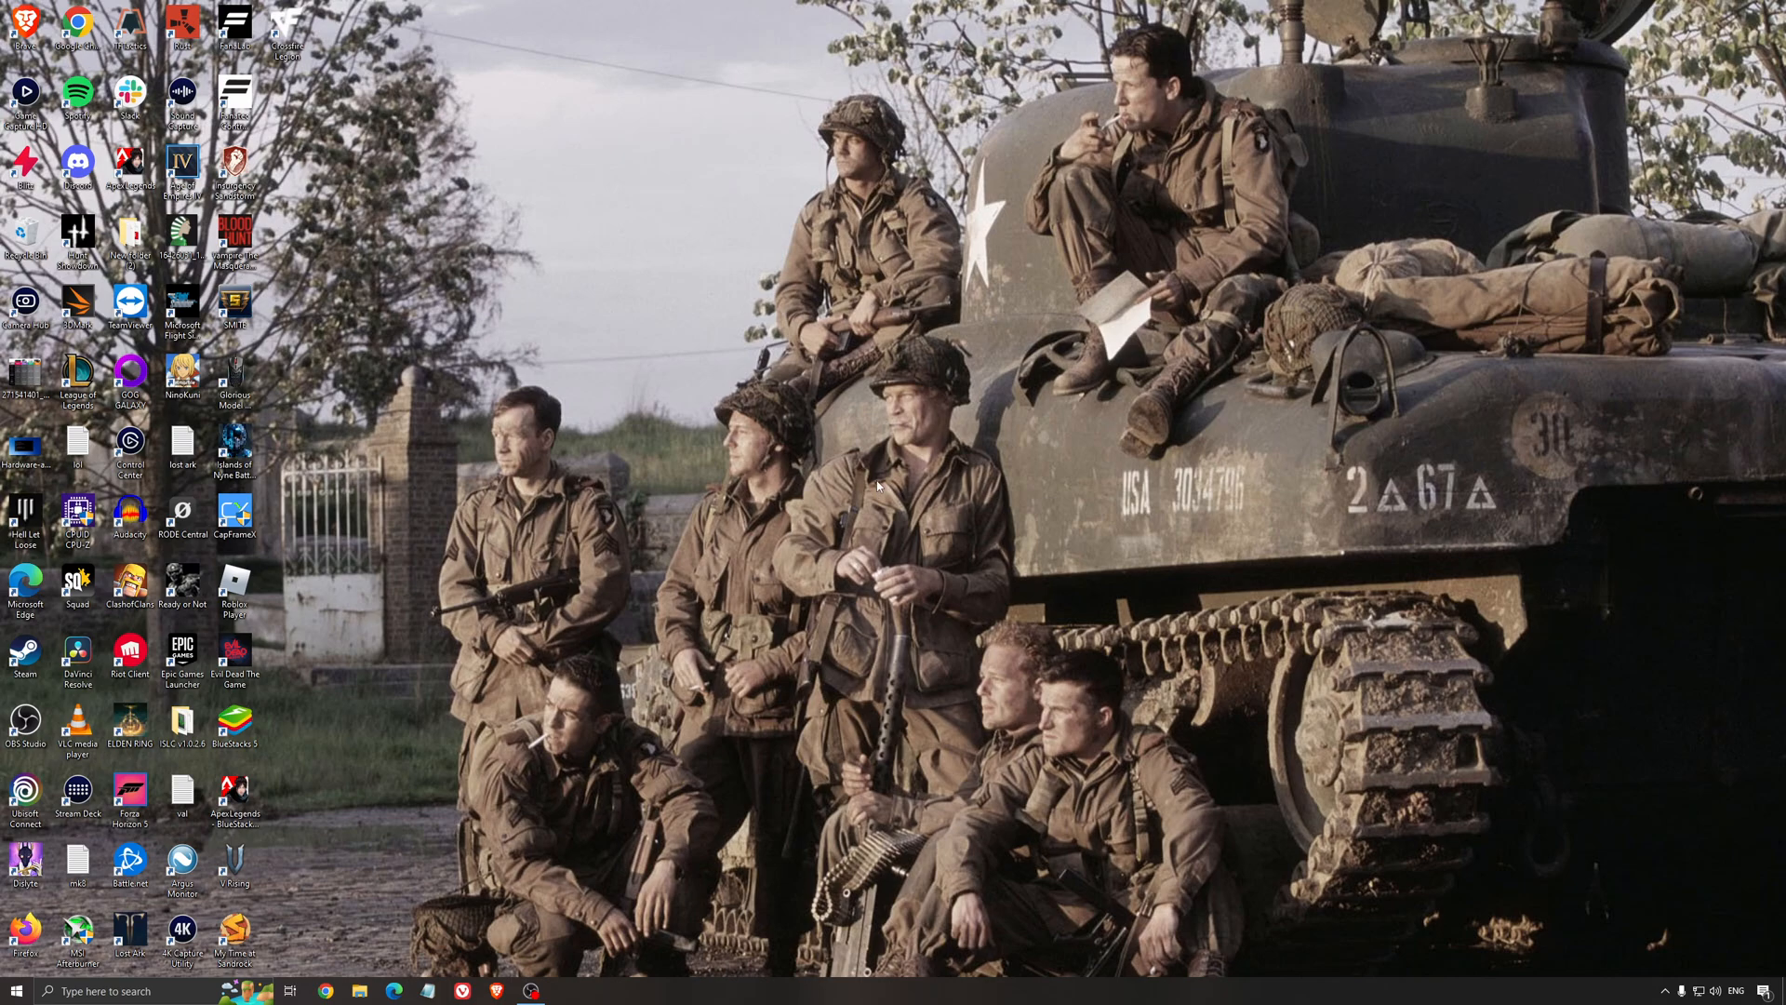
pyautogui.moveTo(921, 499)
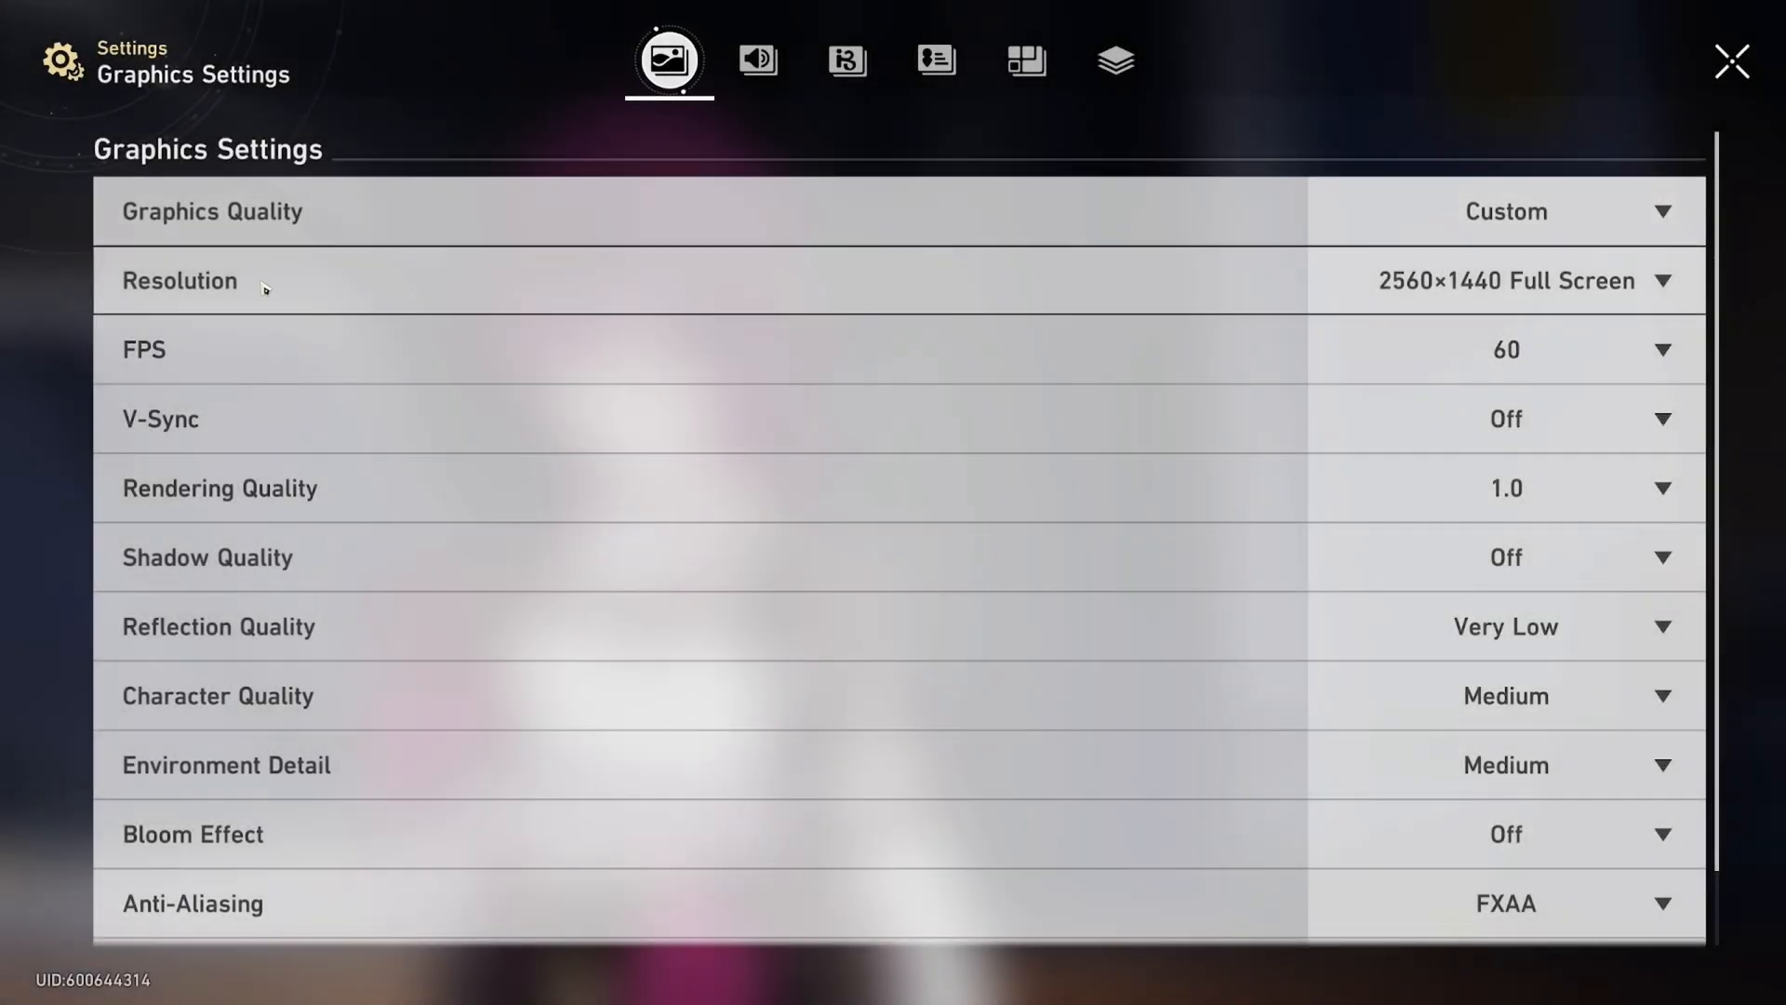
# Keep resolution 2560×1440 Full Screen, 60 FPS, V-Sync off, rendering quality 1.0
pyautogui.click(1503, 281)
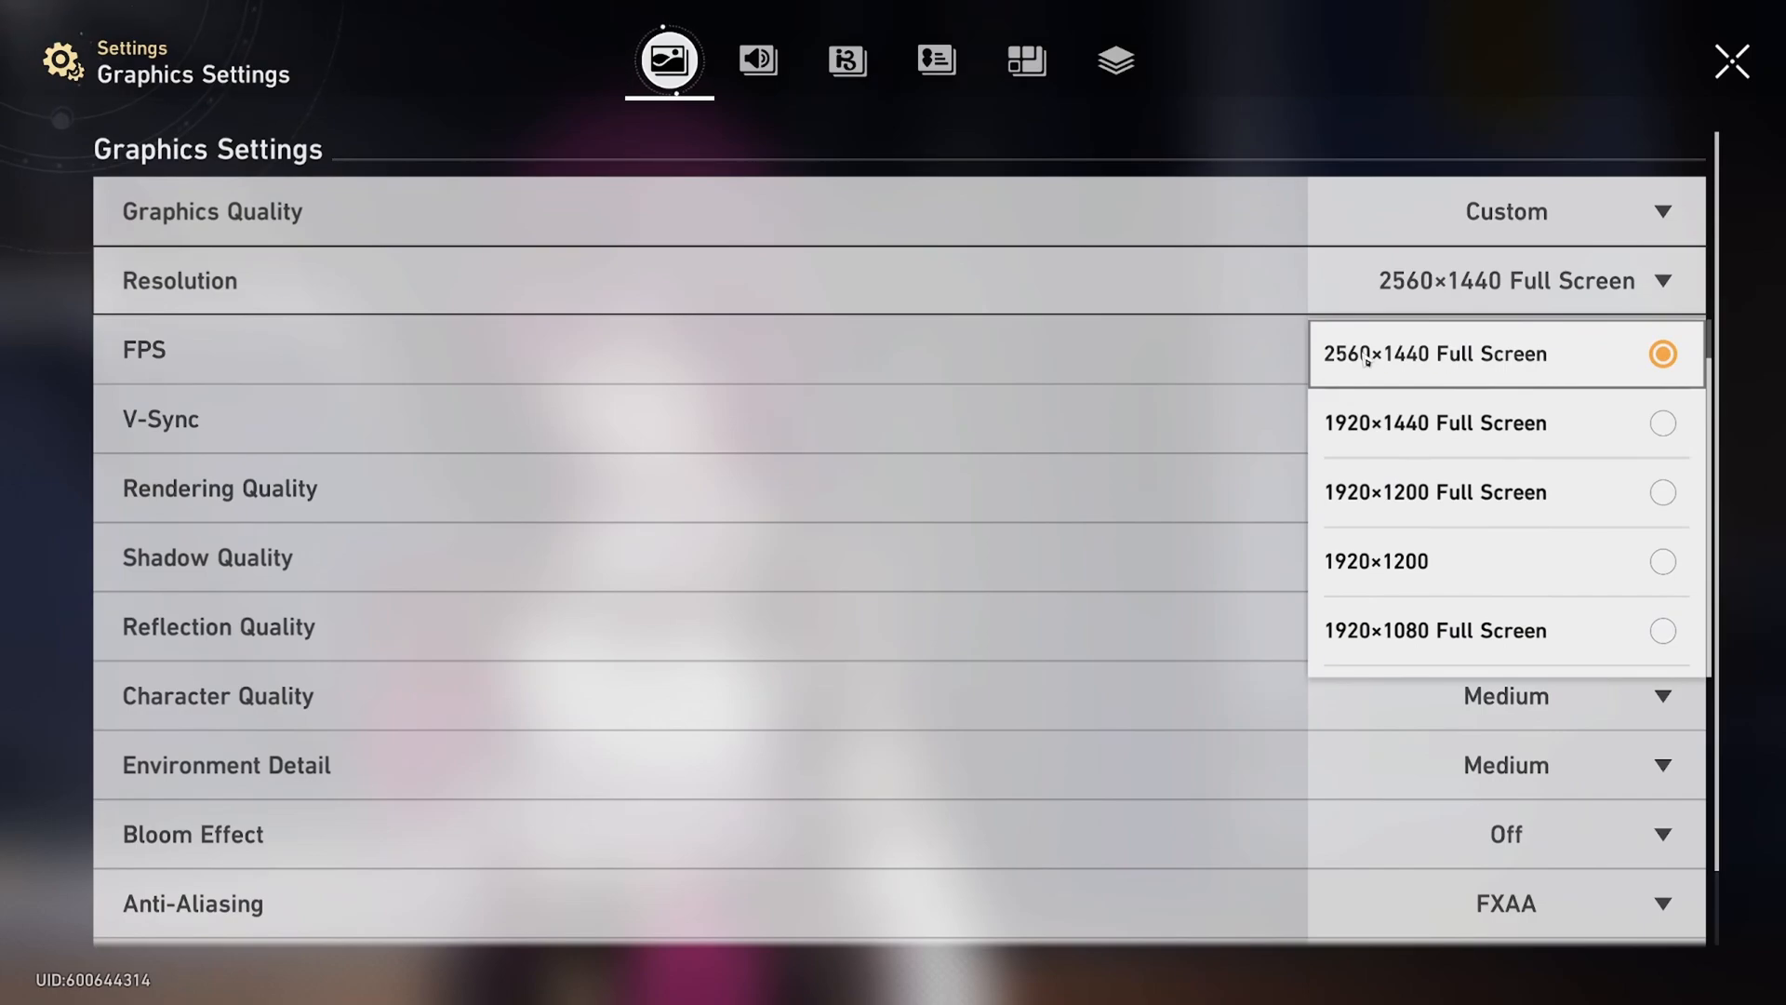
pyautogui.moveTo(1531, 359)
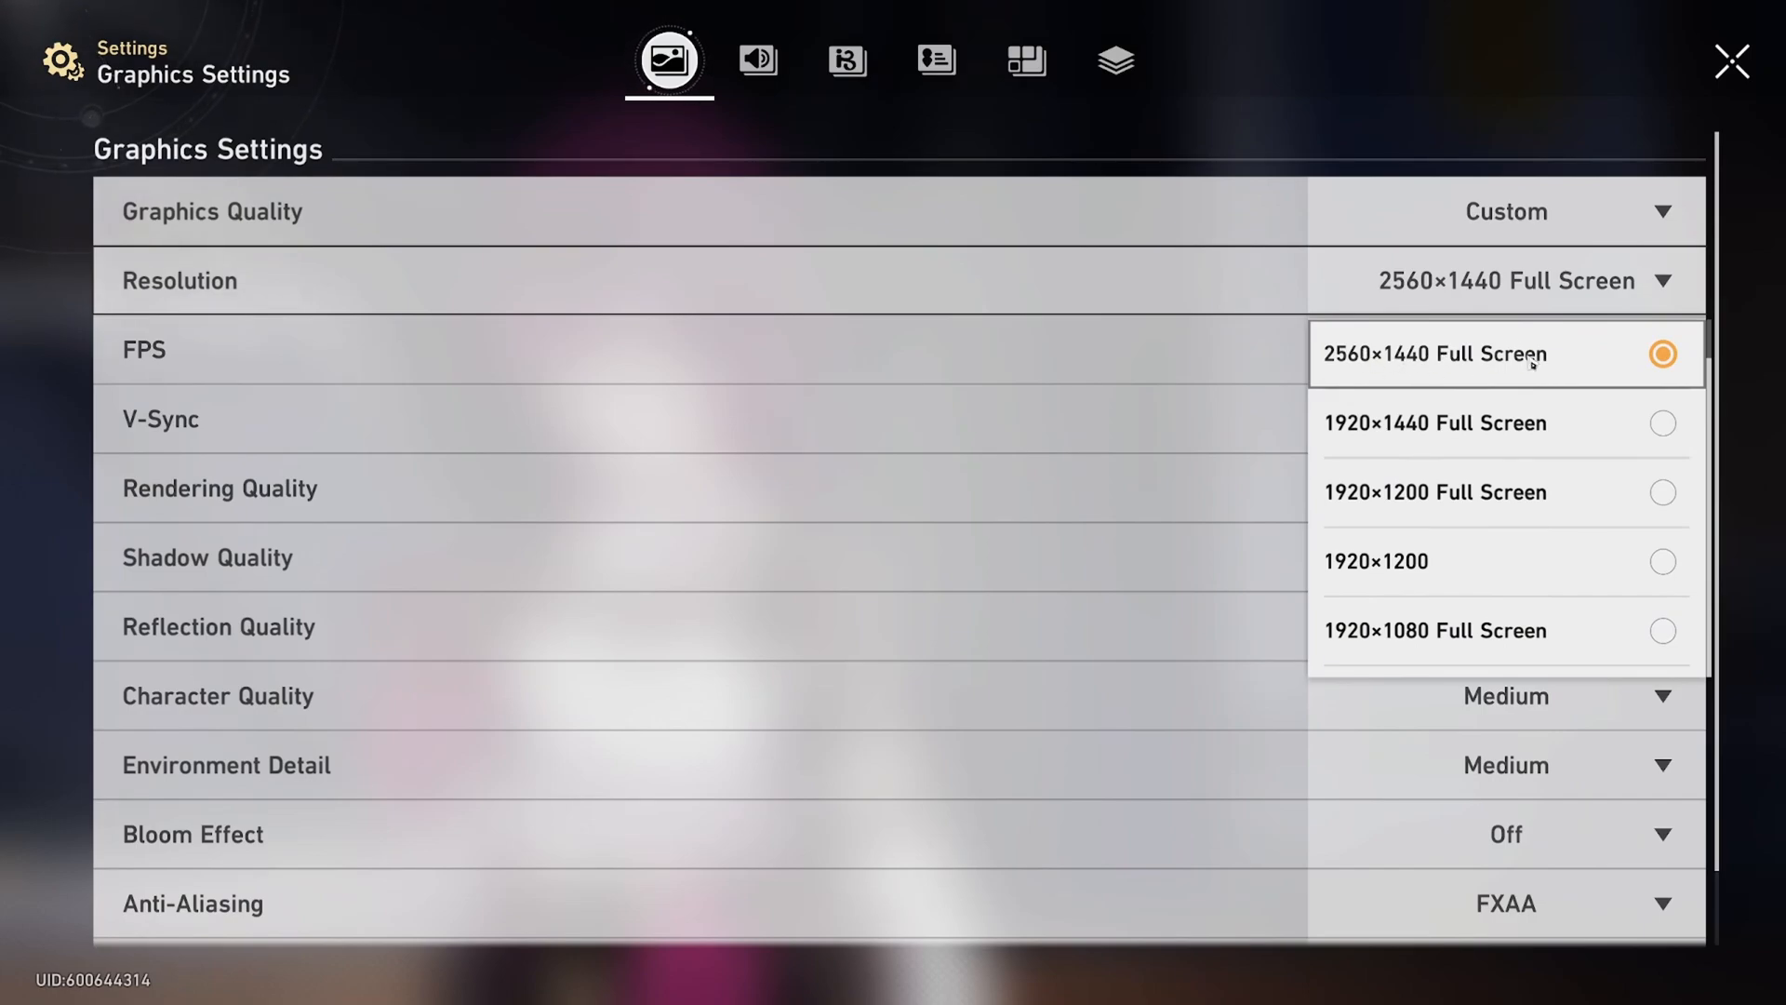
pyautogui.click(1503, 350)
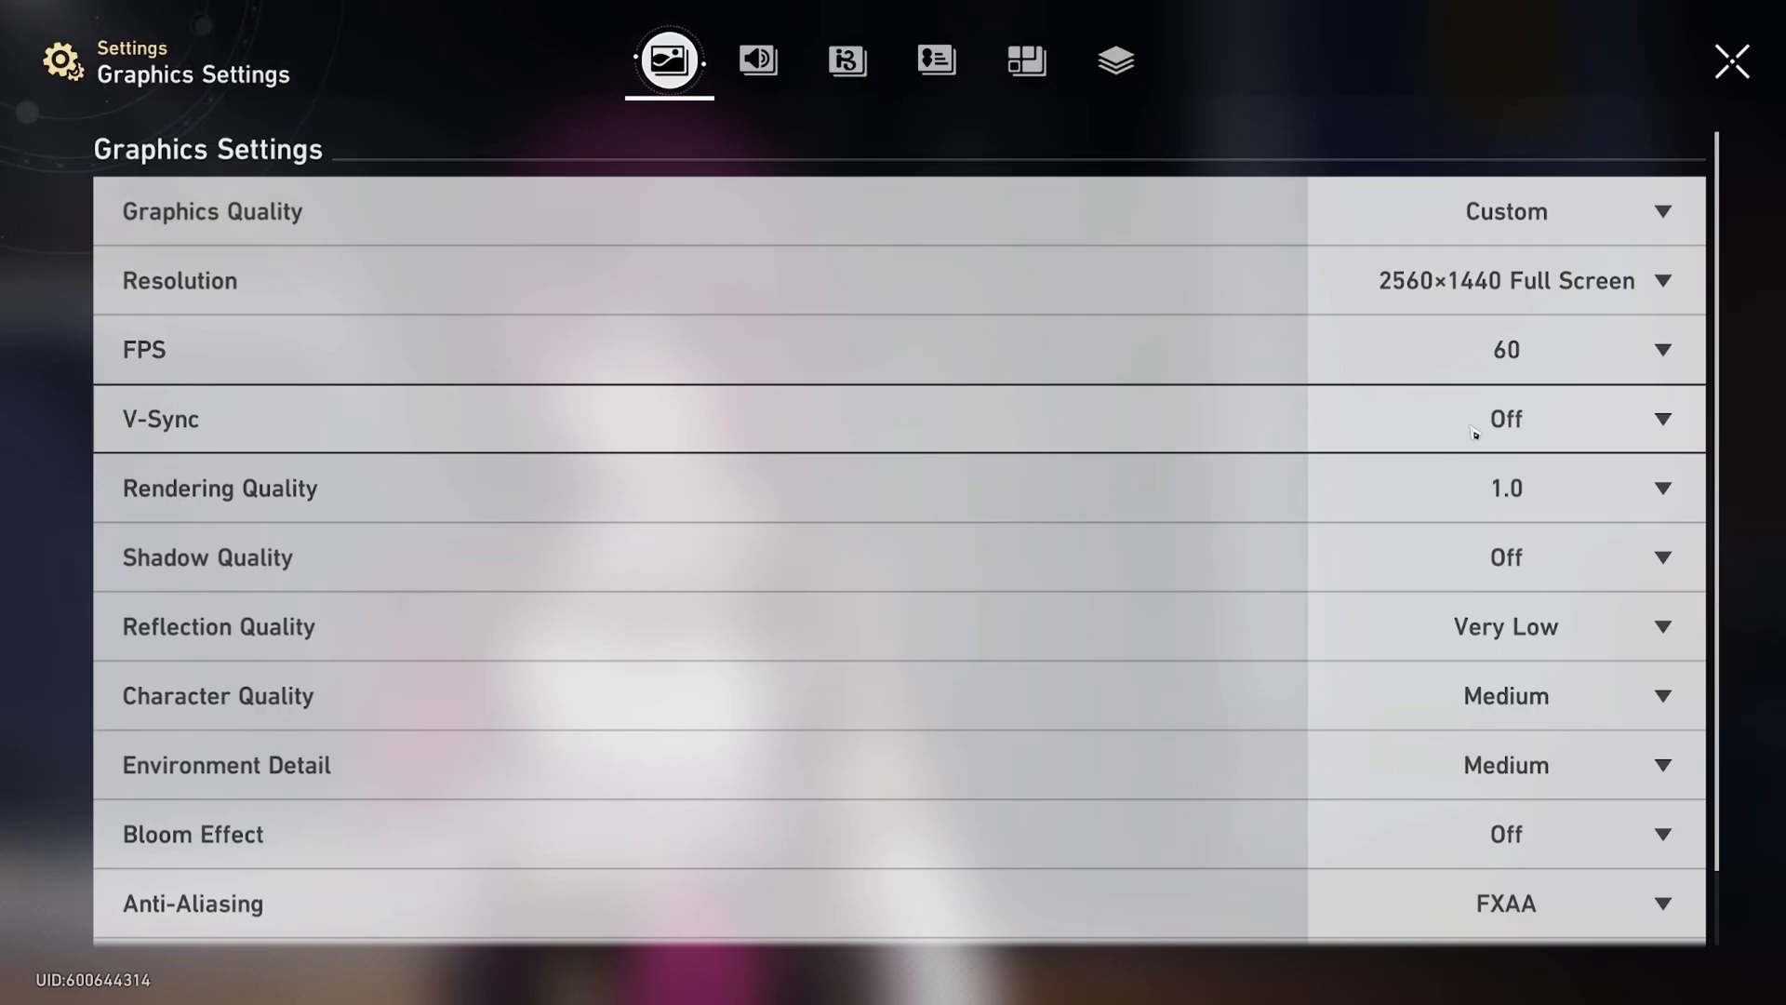
pyautogui.moveTo(1498, 444)
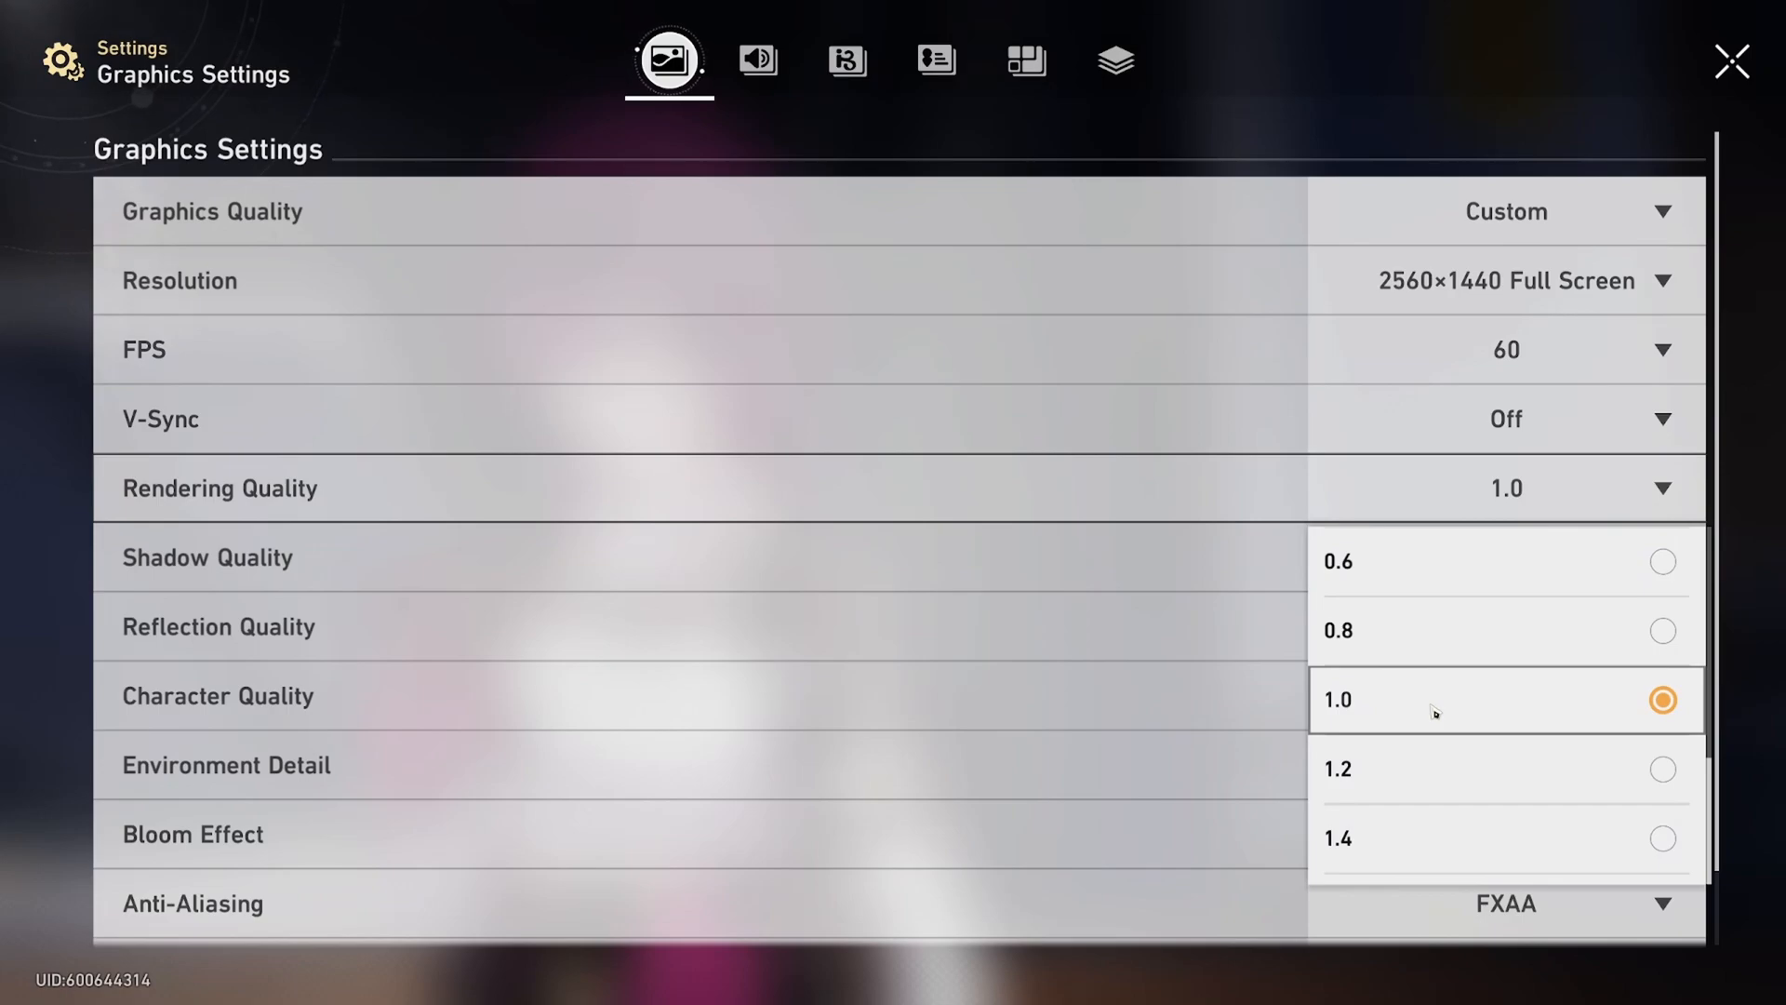
pyautogui.moveTo(1442, 616)
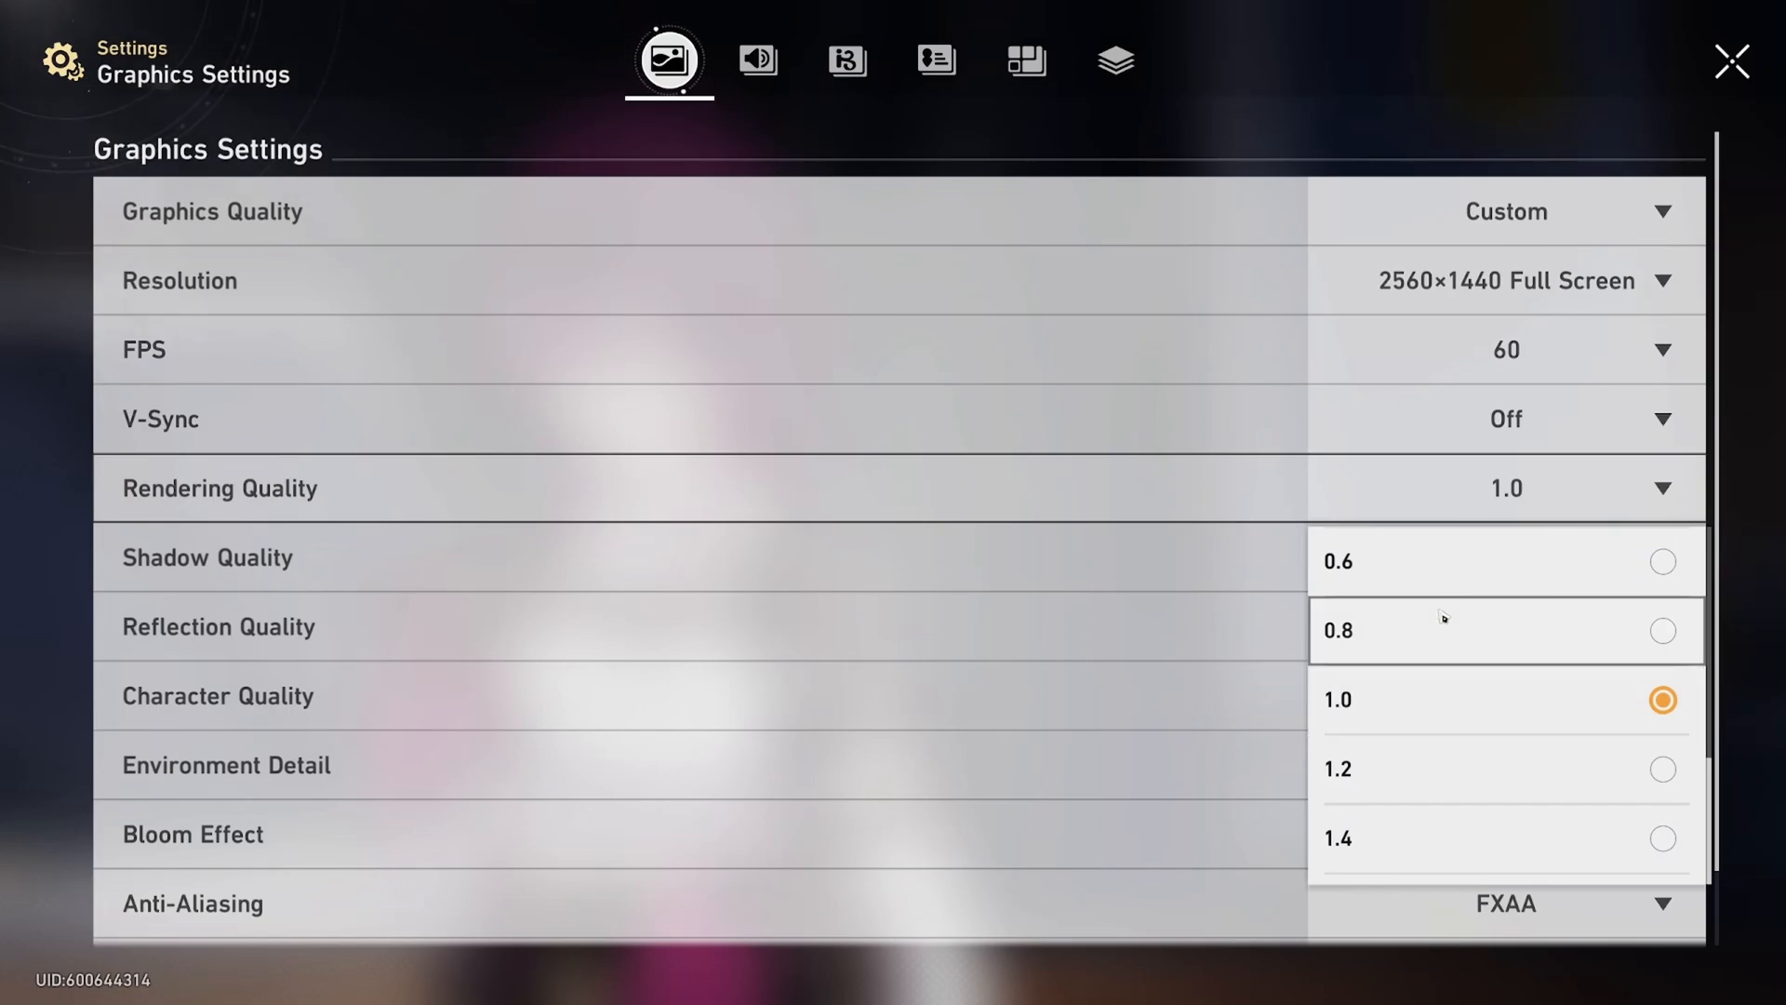
pyautogui.scroll(-3)
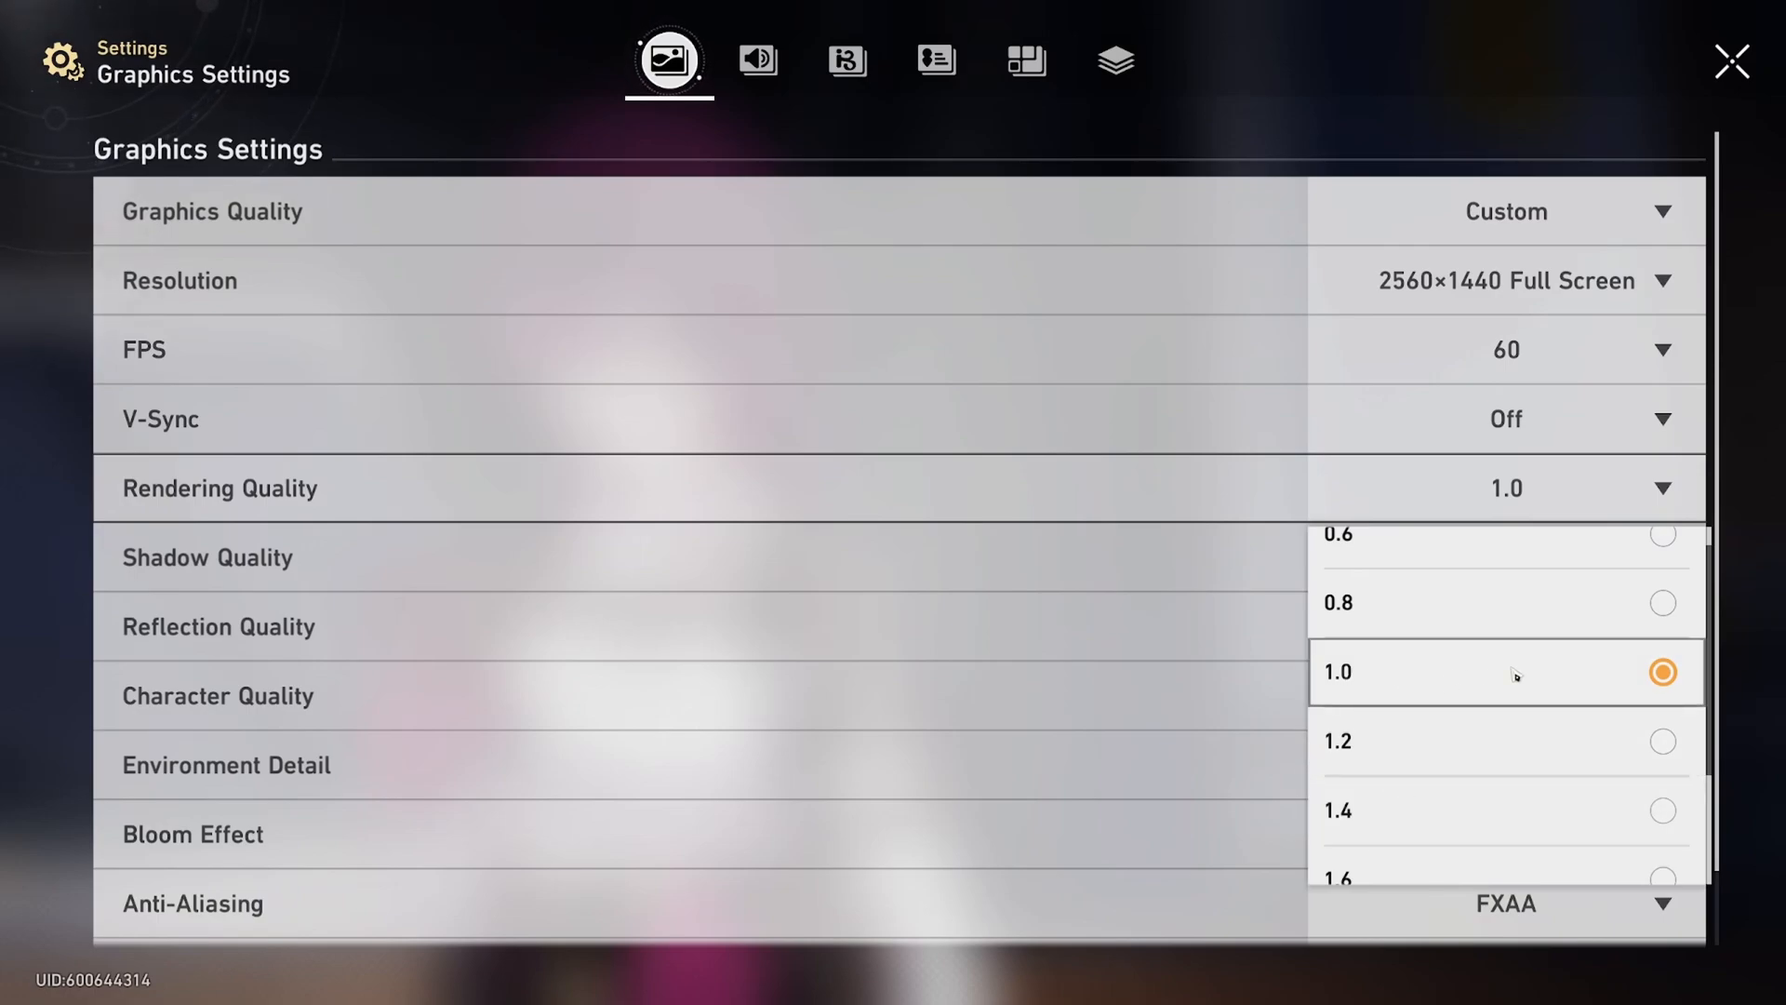
pyautogui.click(1504, 672)
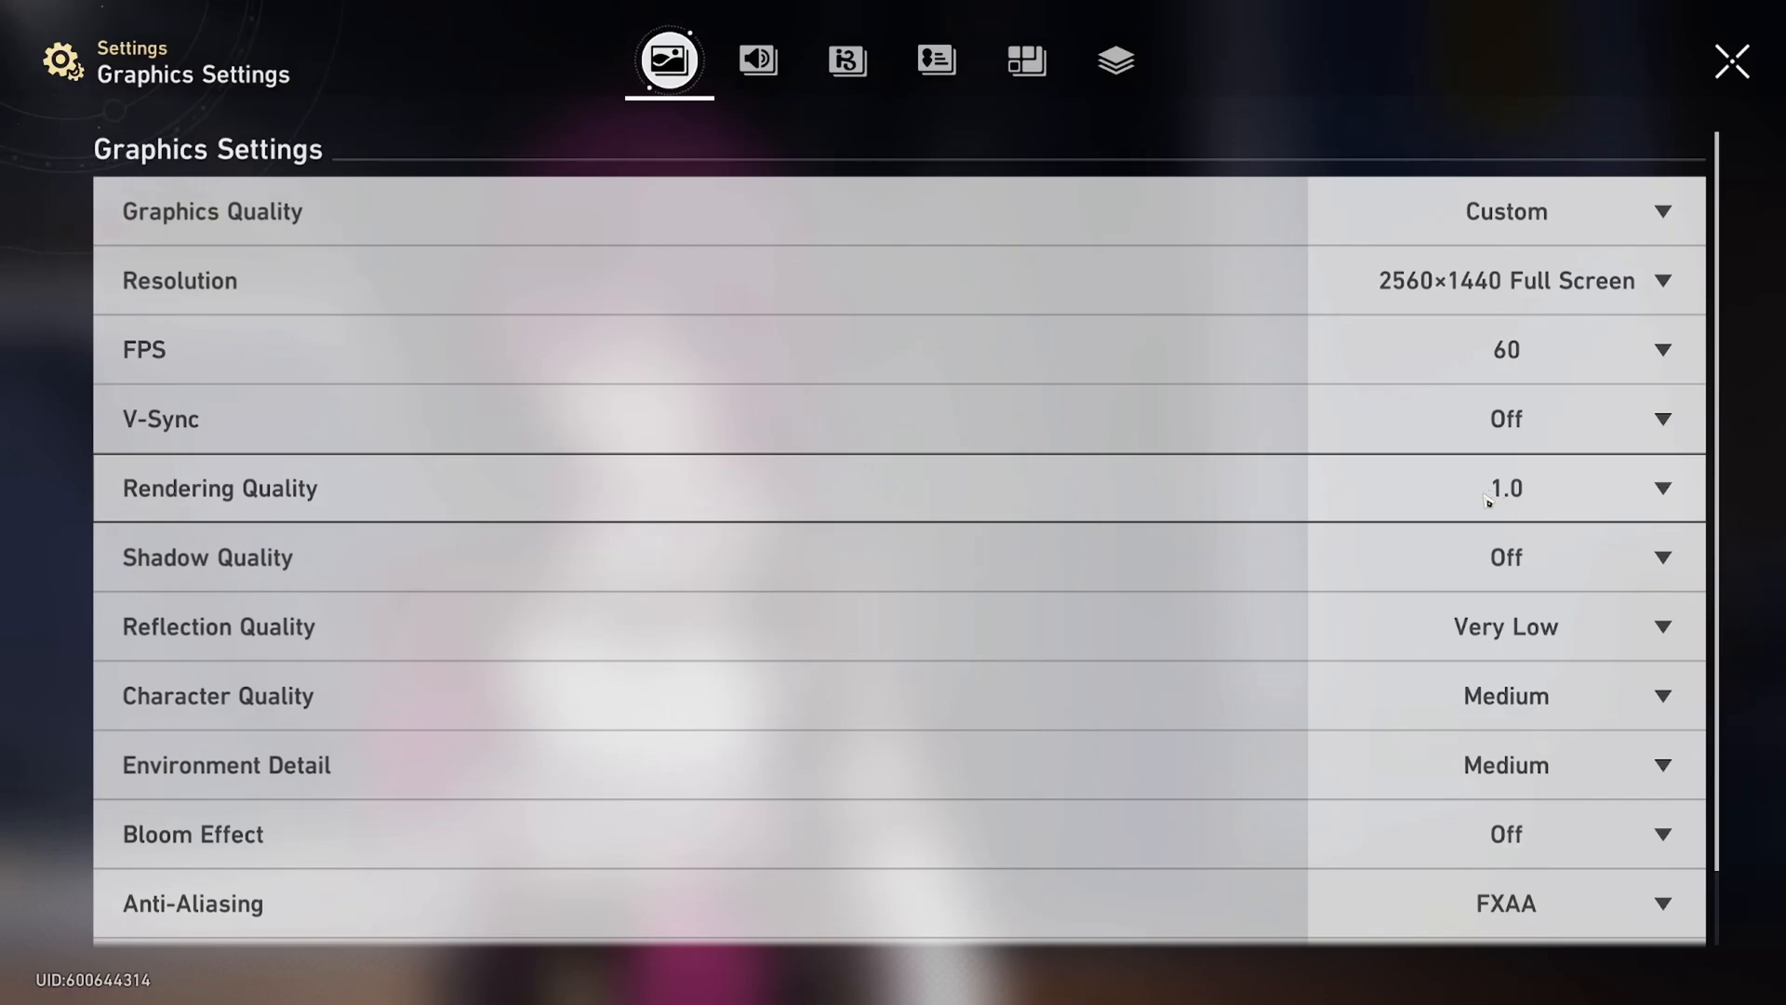
pyautogui.moveTo(1449, 521)
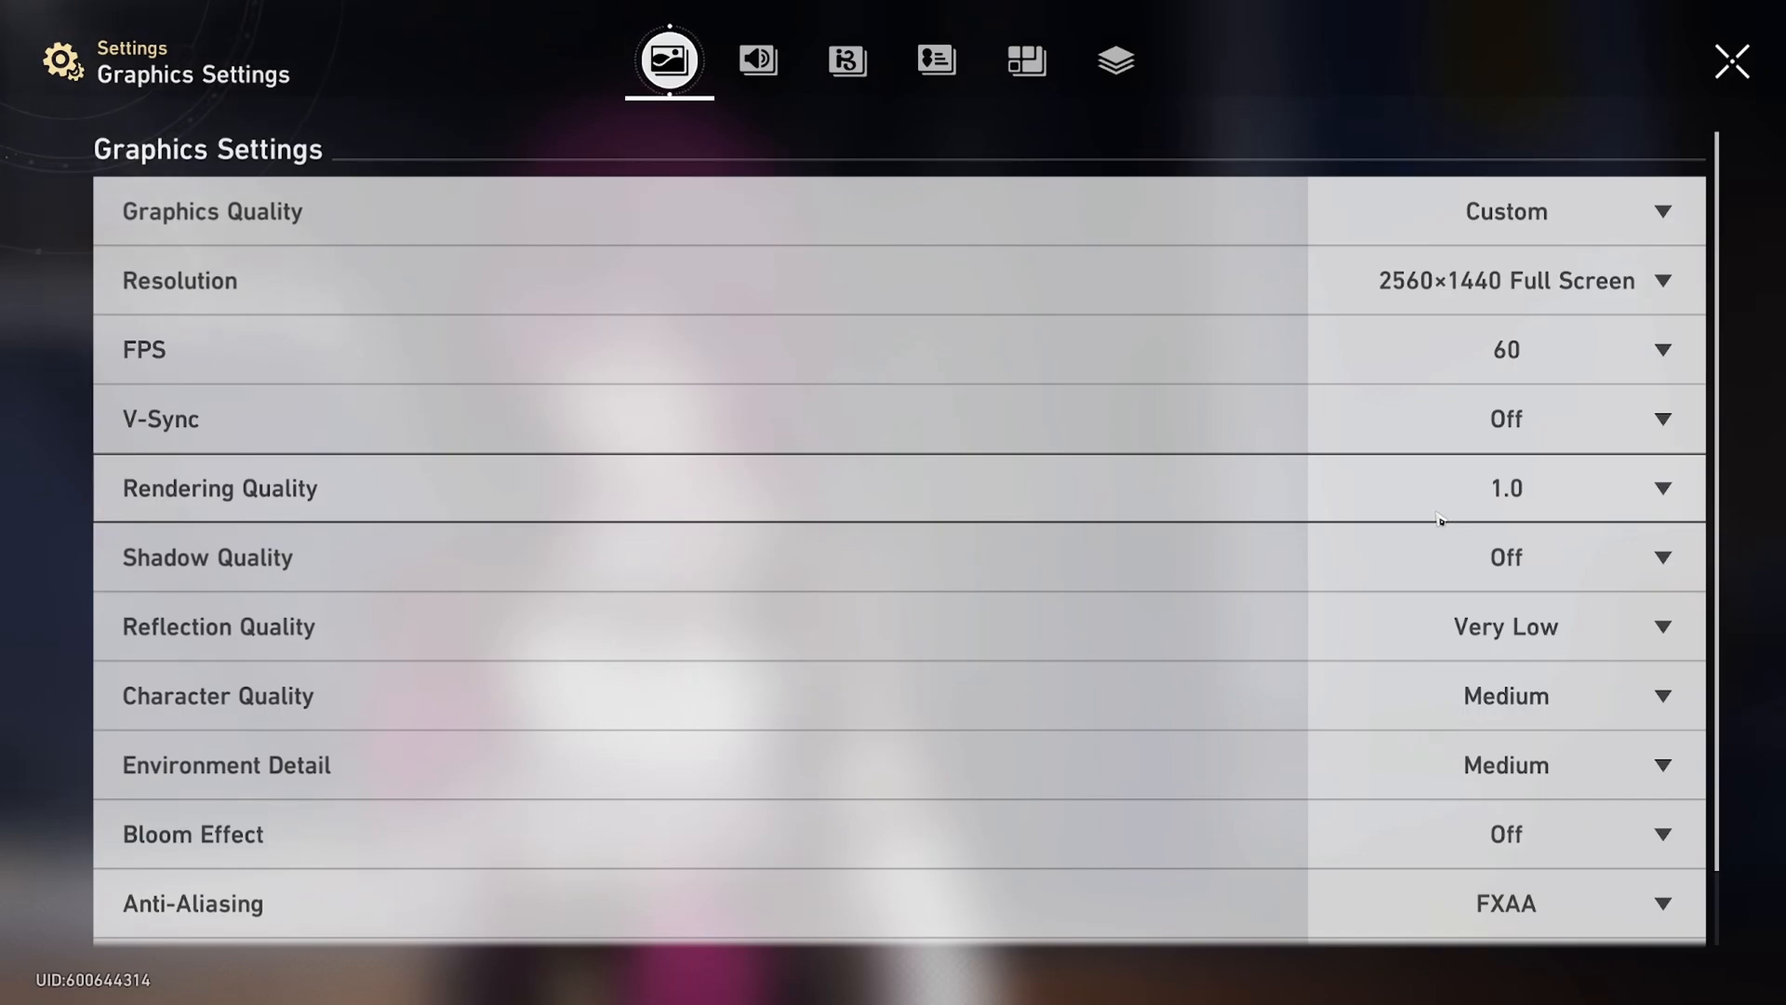
pyautogui.moveTo(1523, 445)
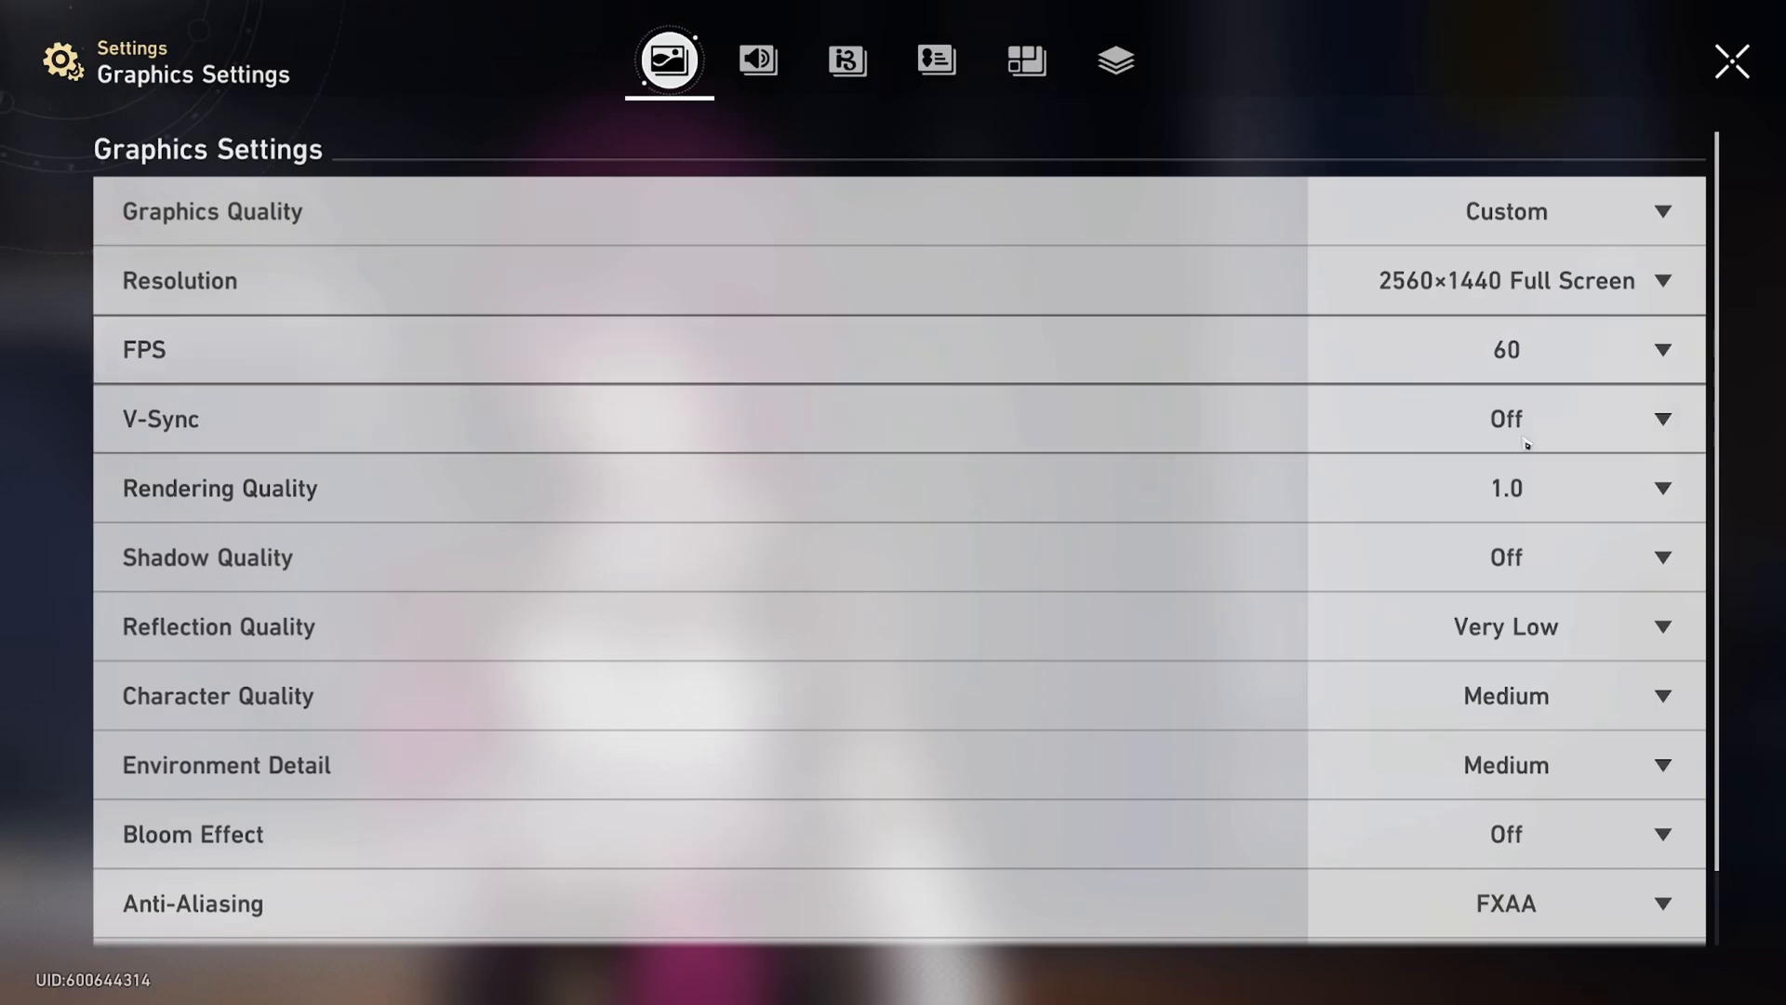
pyautogui.moveTo(1475, 487)
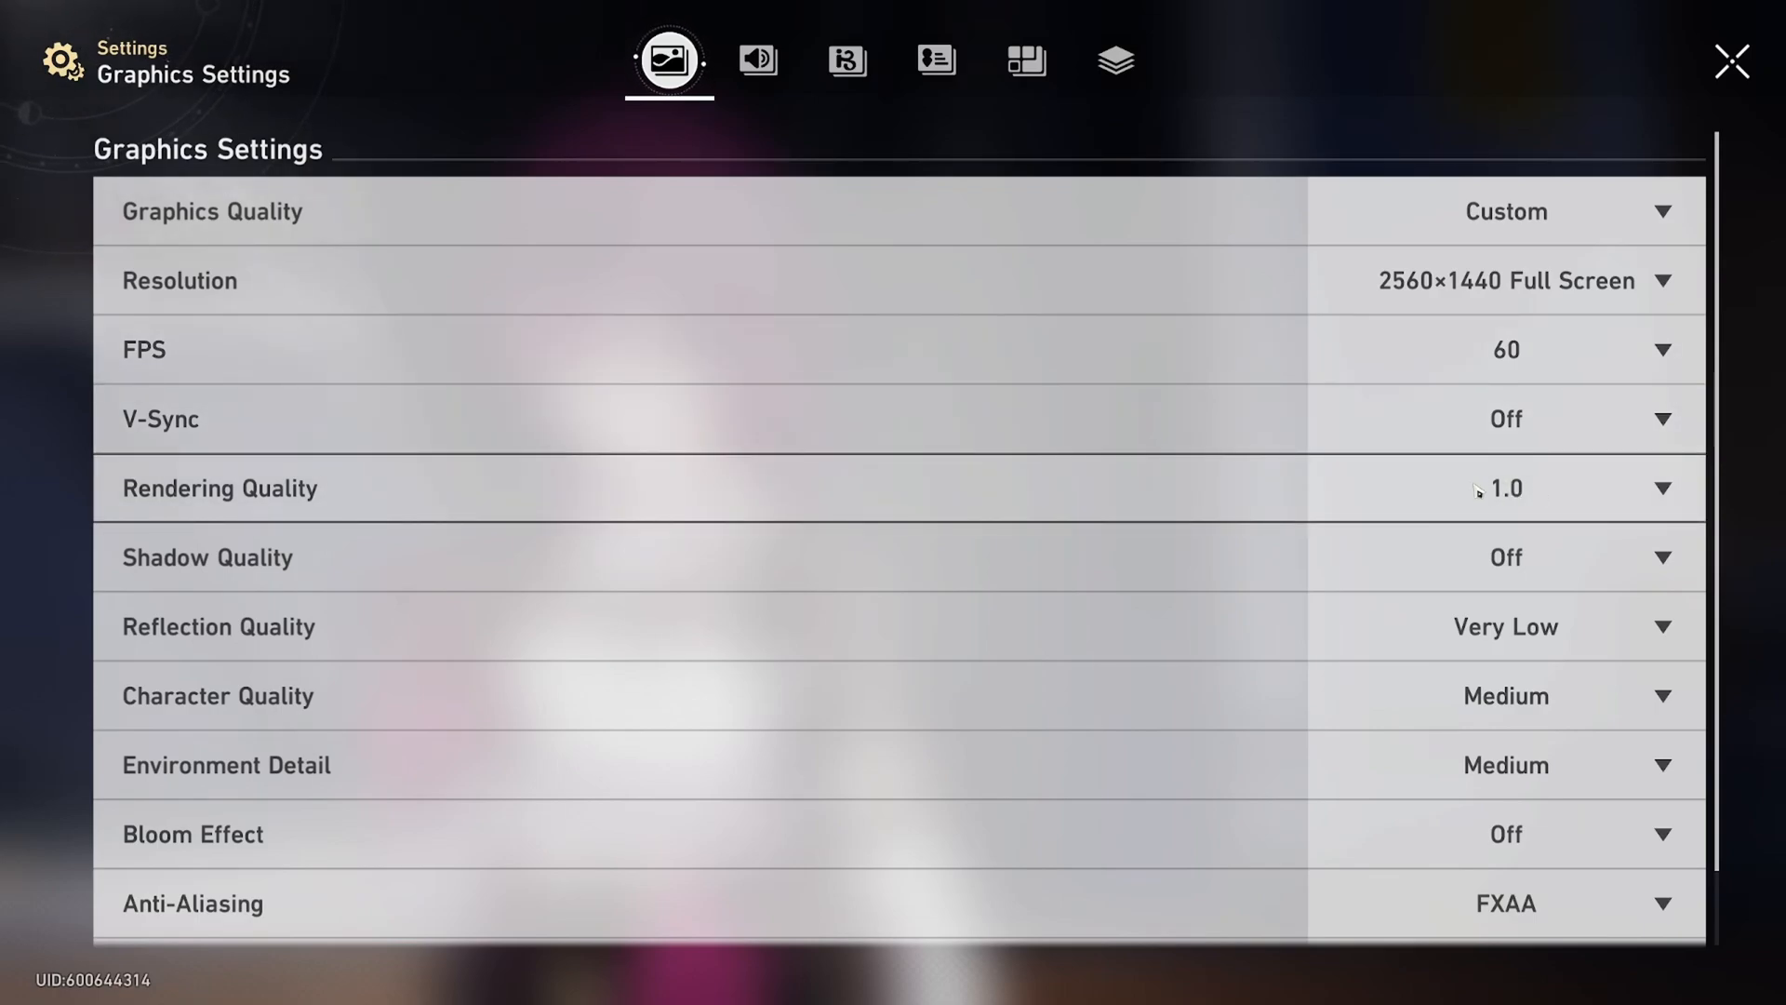
pyautogui.click(1503, 625)
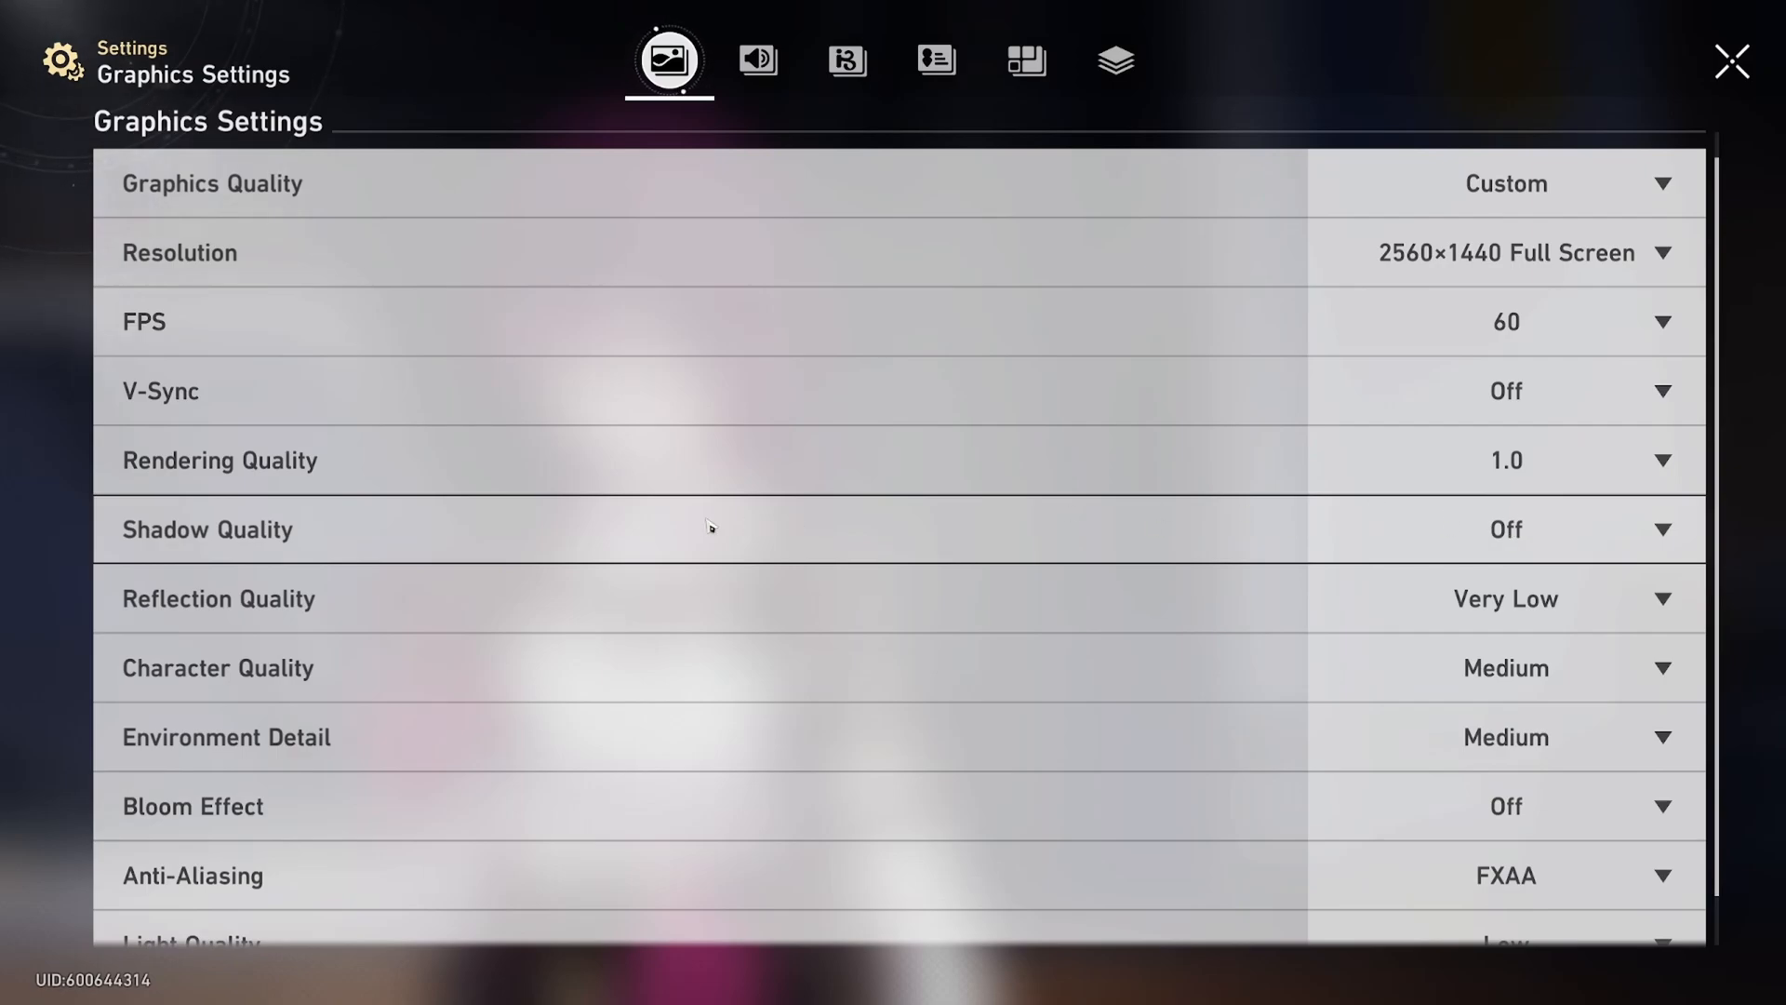
pyautogui.moveTo(703, 558)
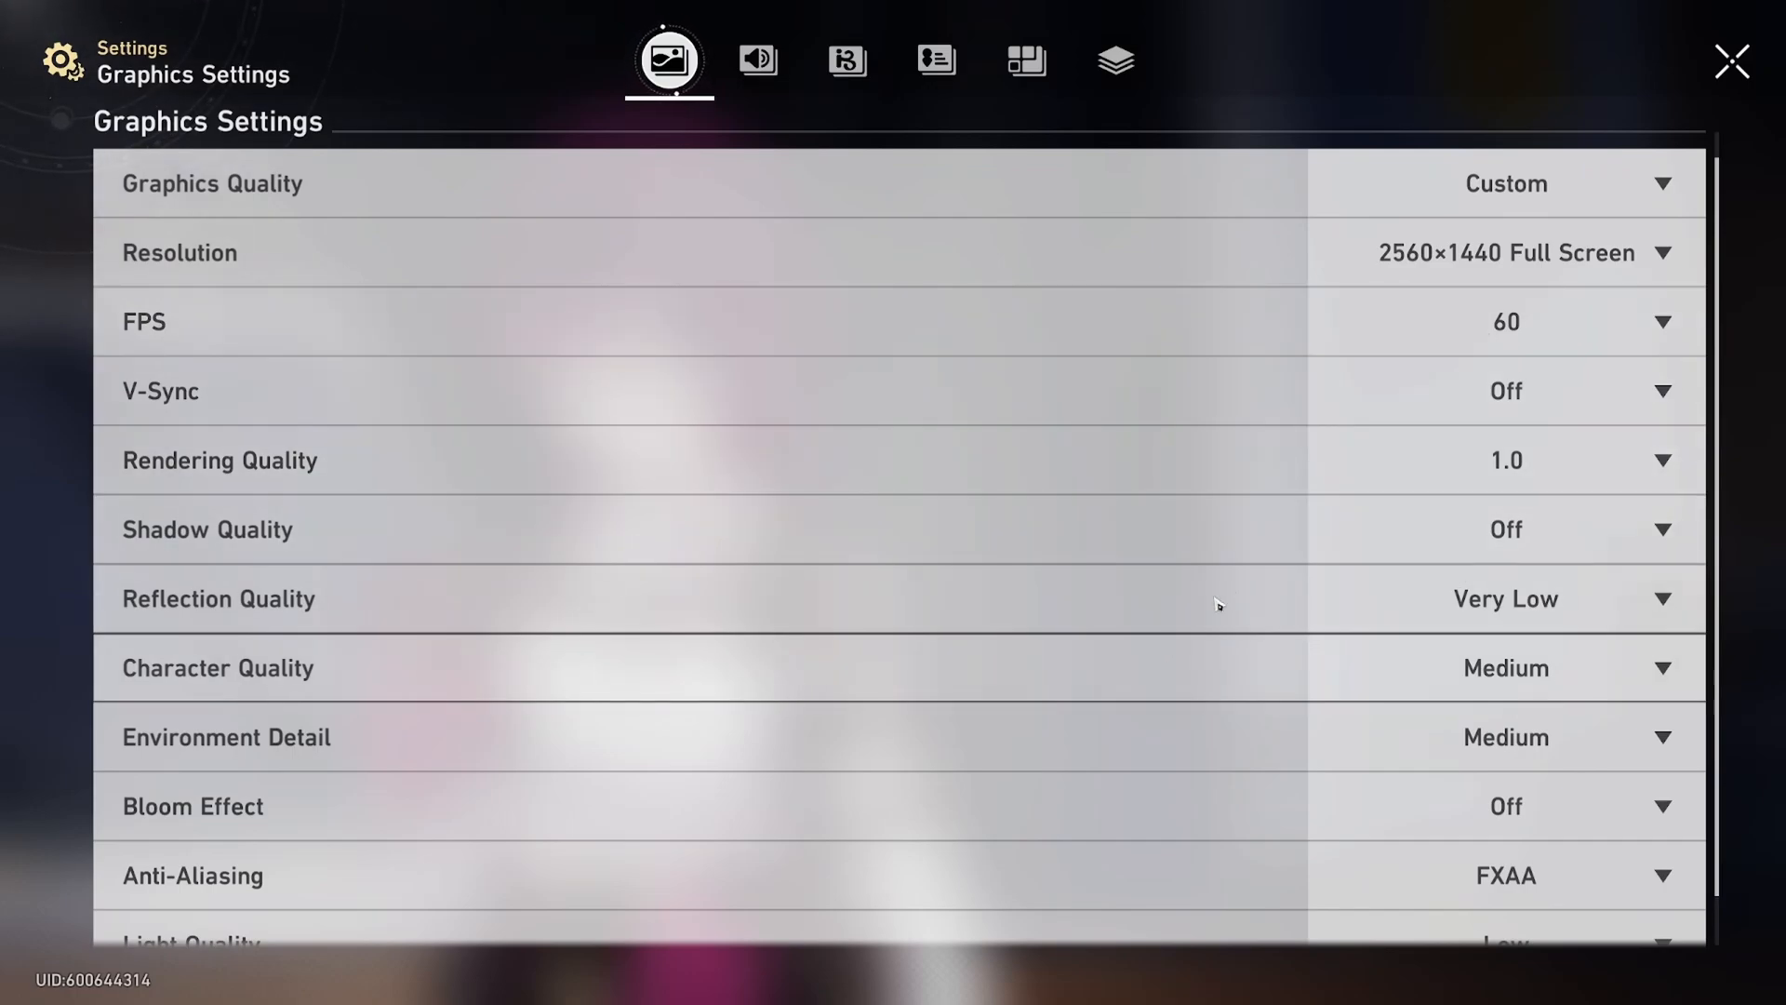
pyautogui.scroll(-3)
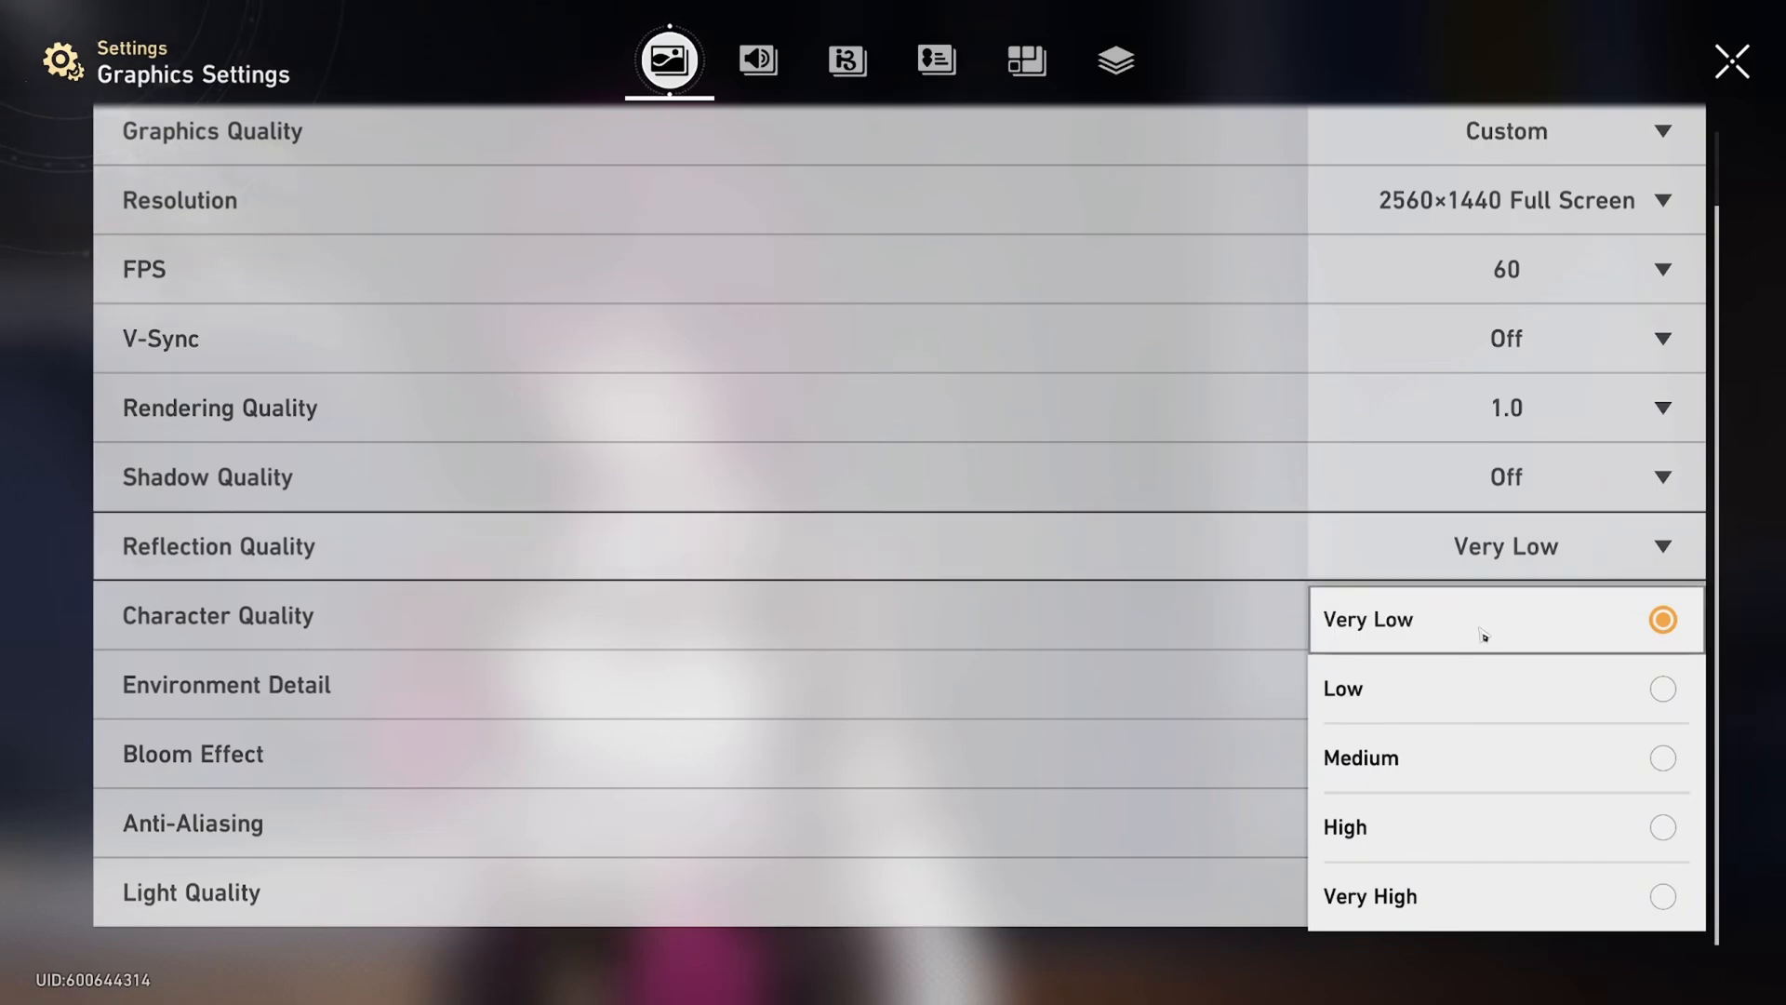
pyautogui.moveTo(1402, 921)
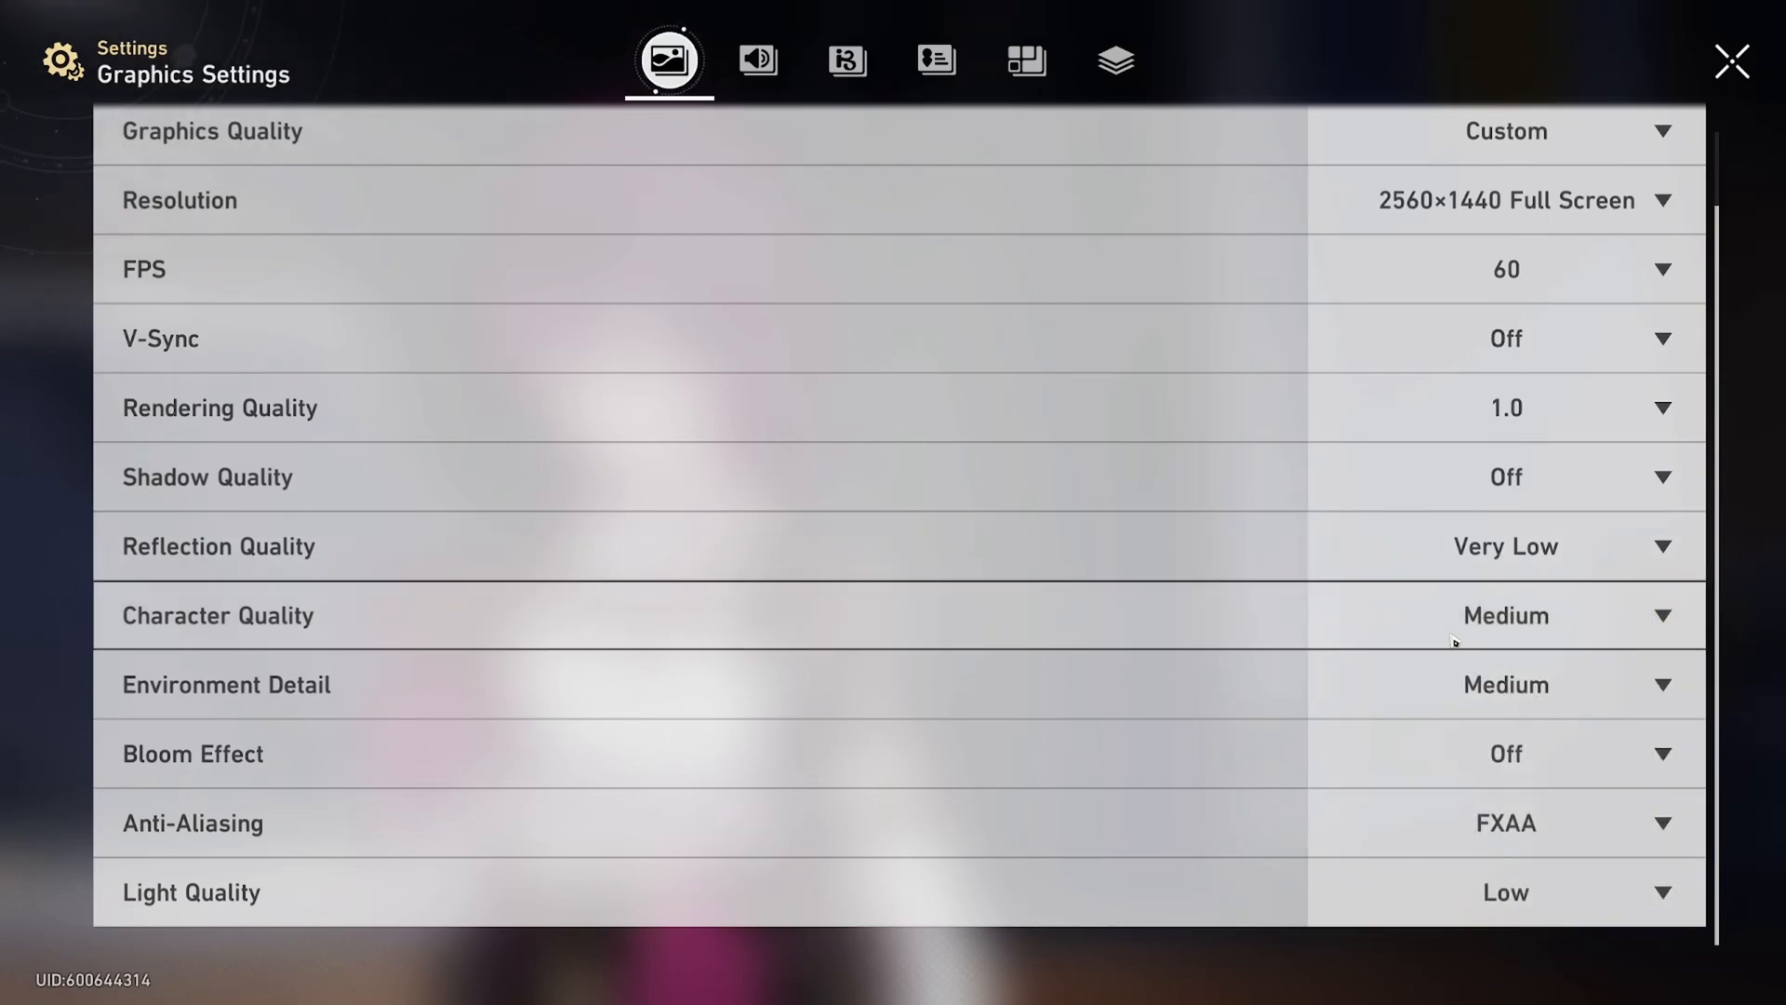
pyautogui.click(1503, 683)
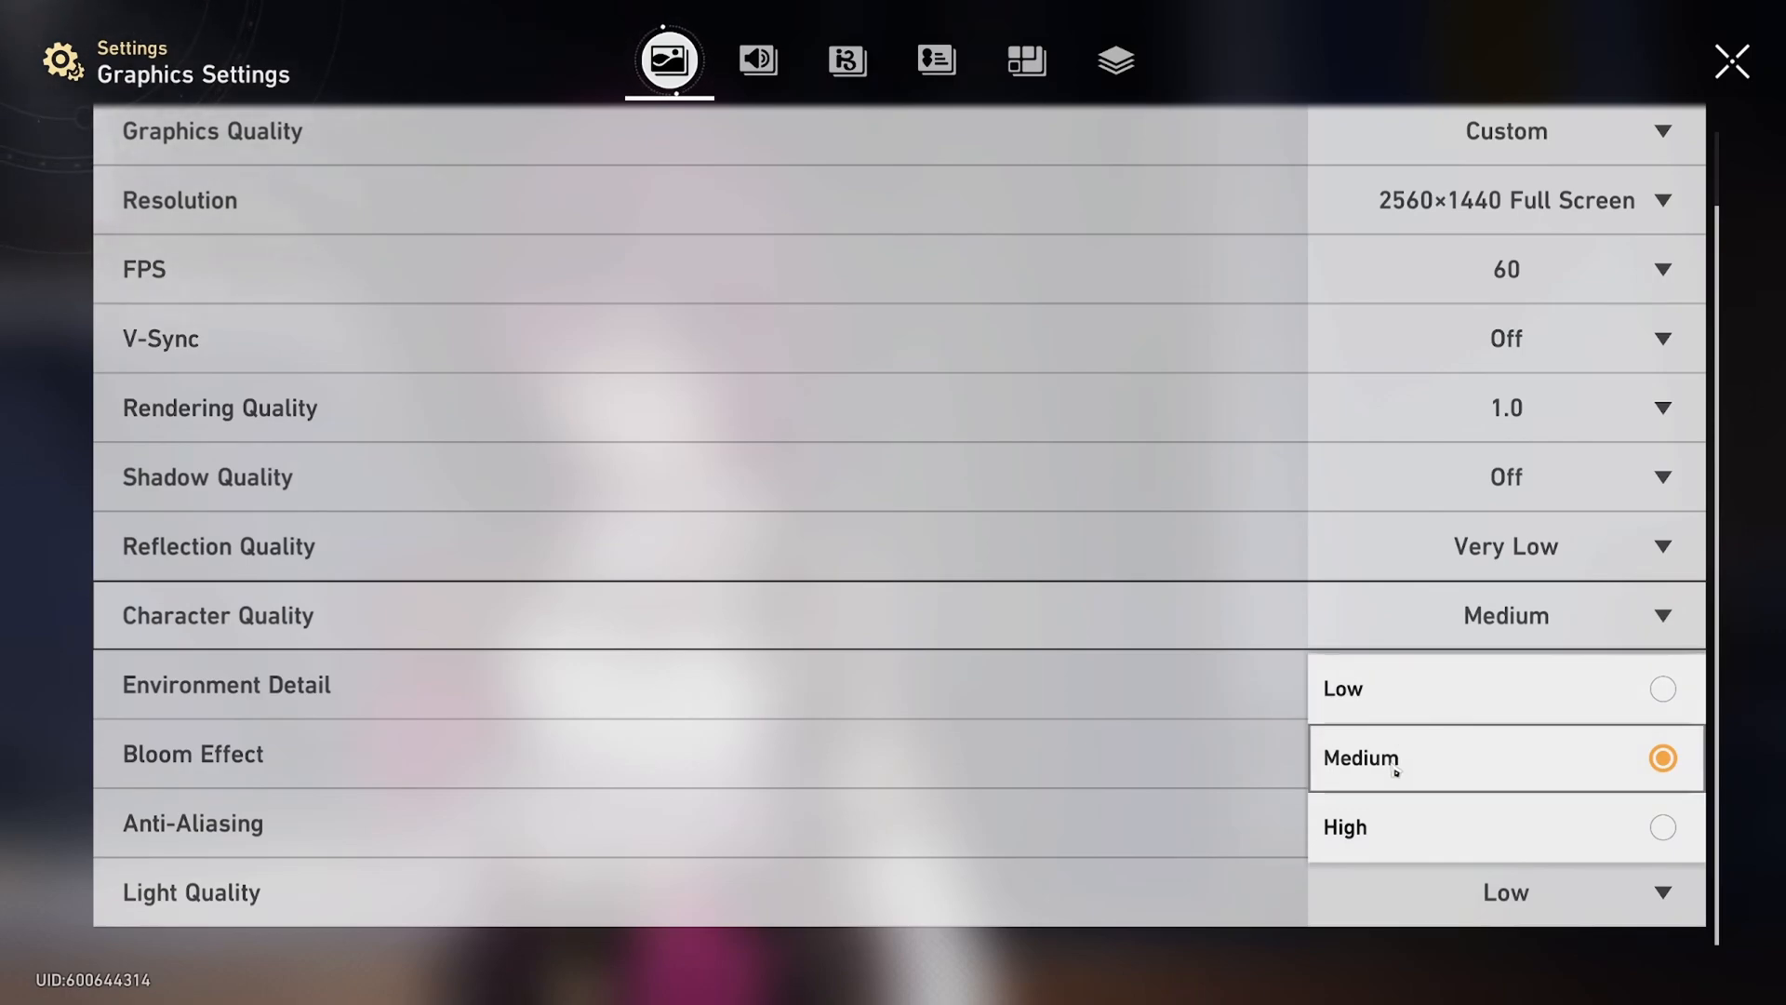
pyautogui.click(1358, 757)
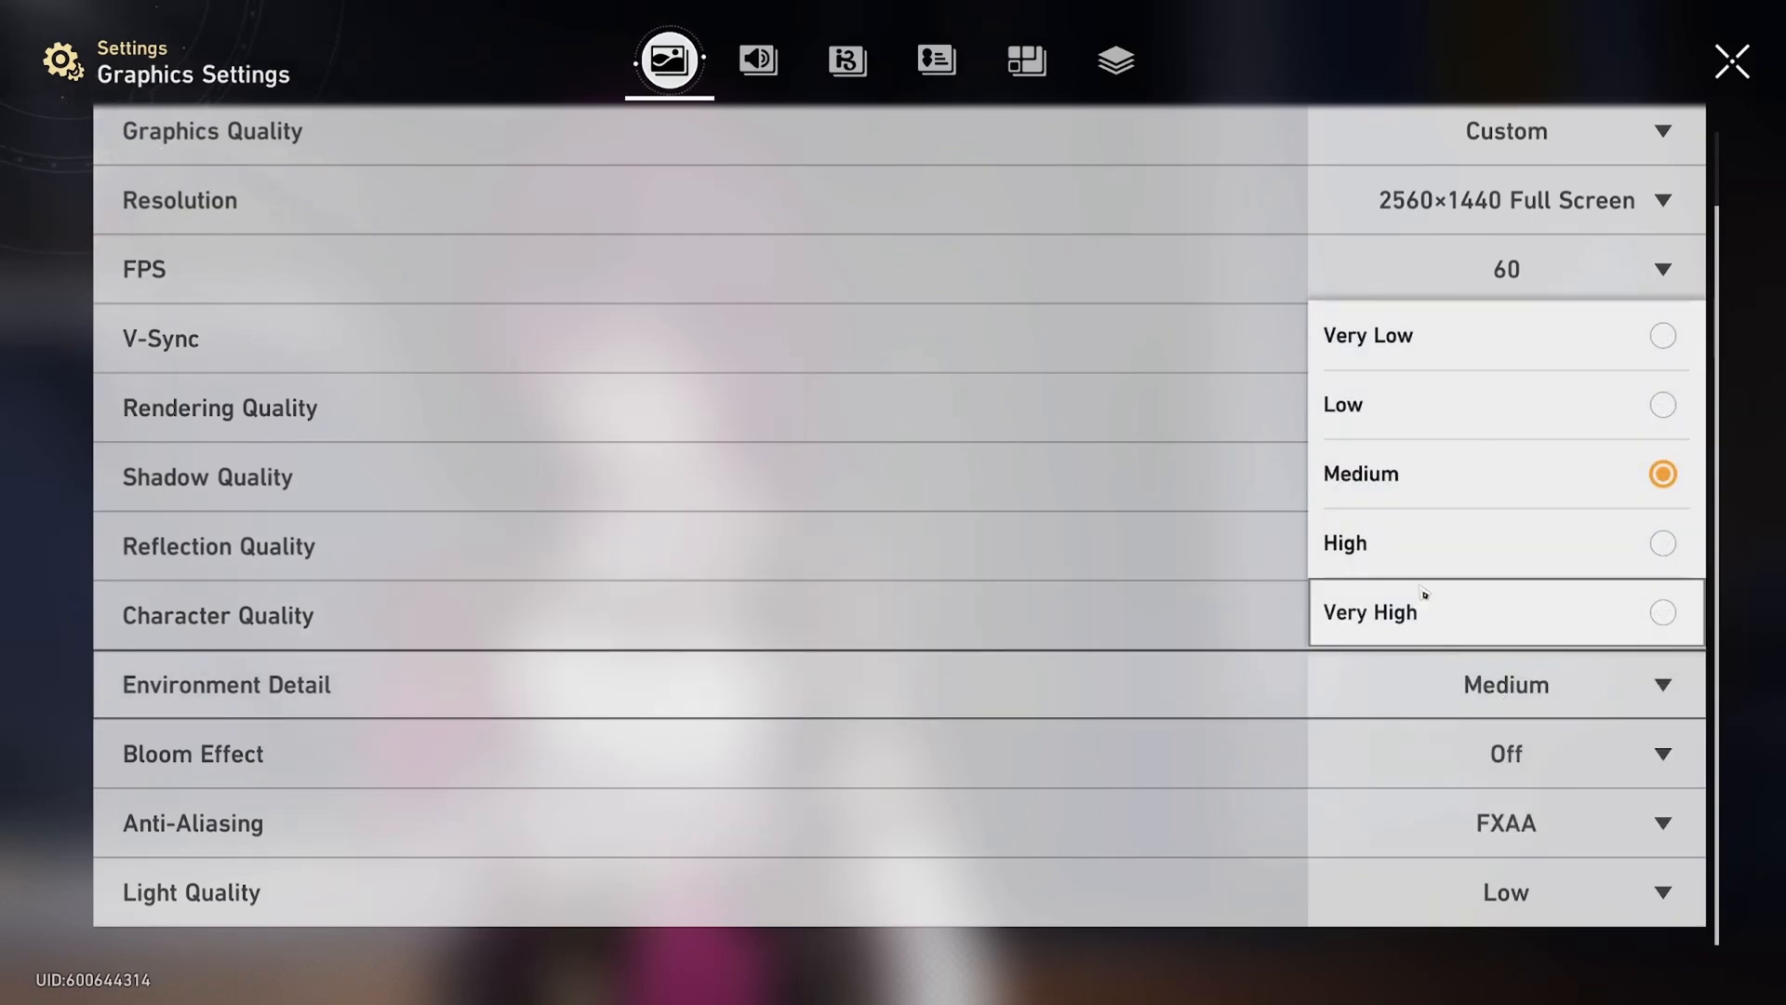
pyautogui.moveTo(1386, 363)
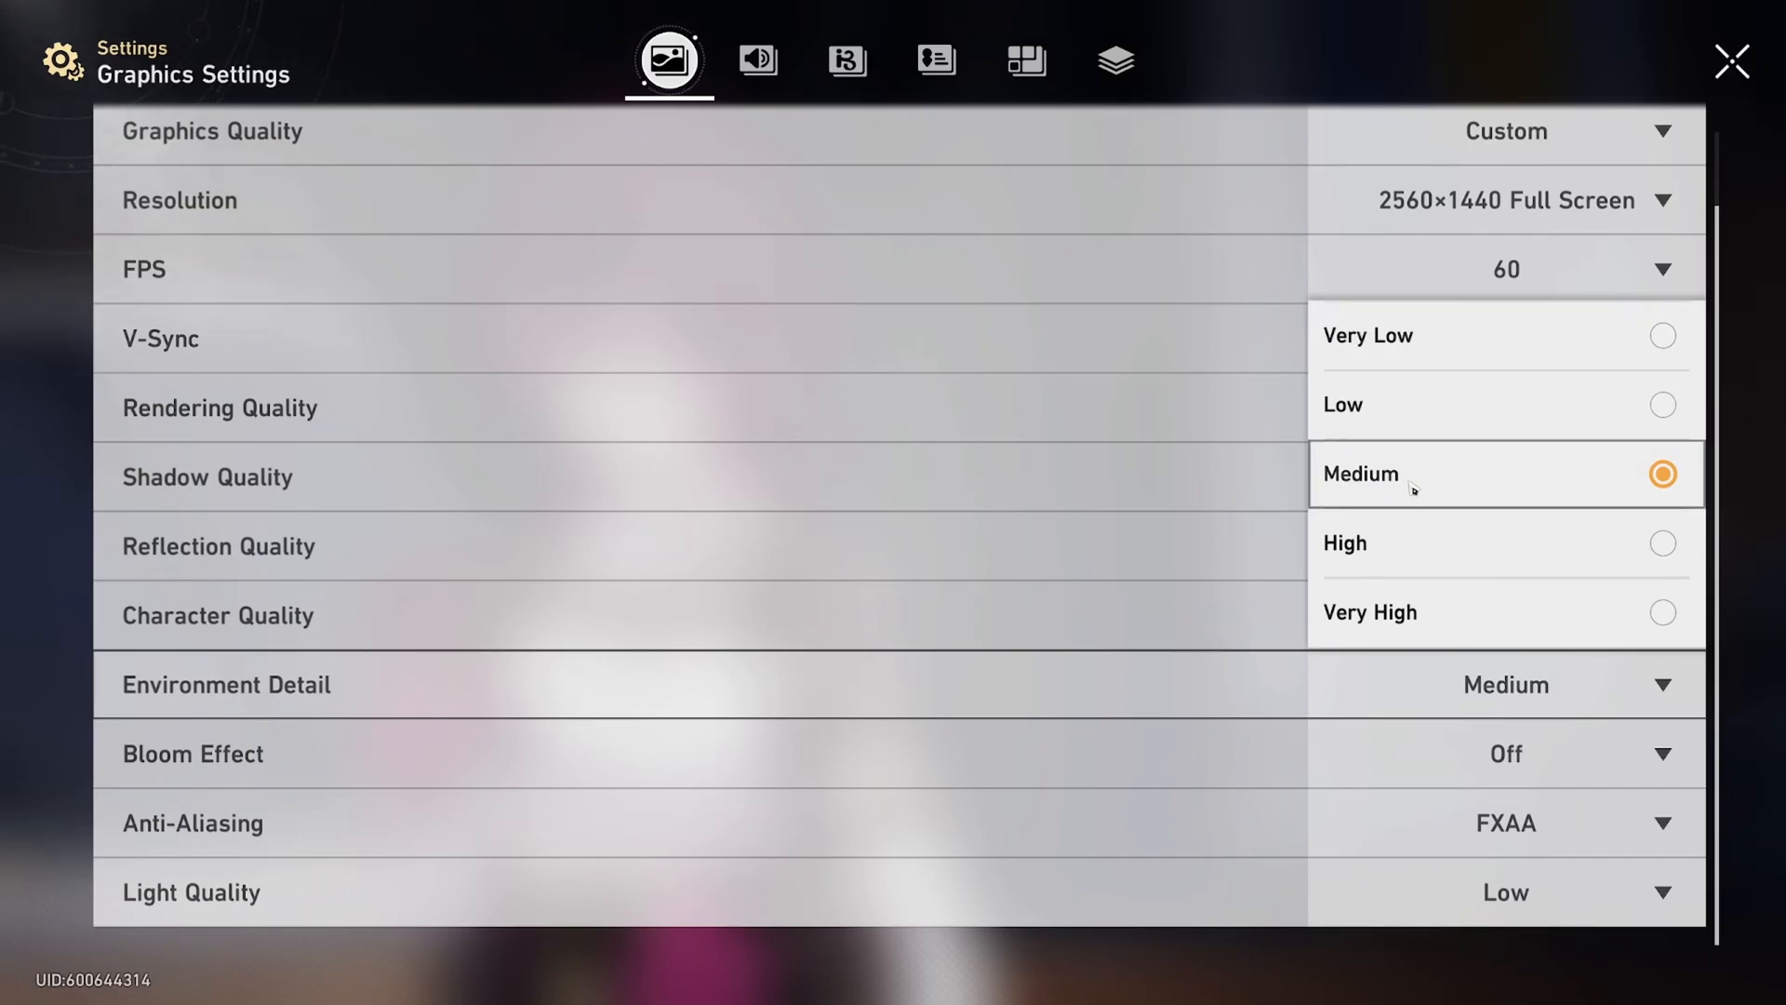
pyautogui.moveTo(1375, 467)
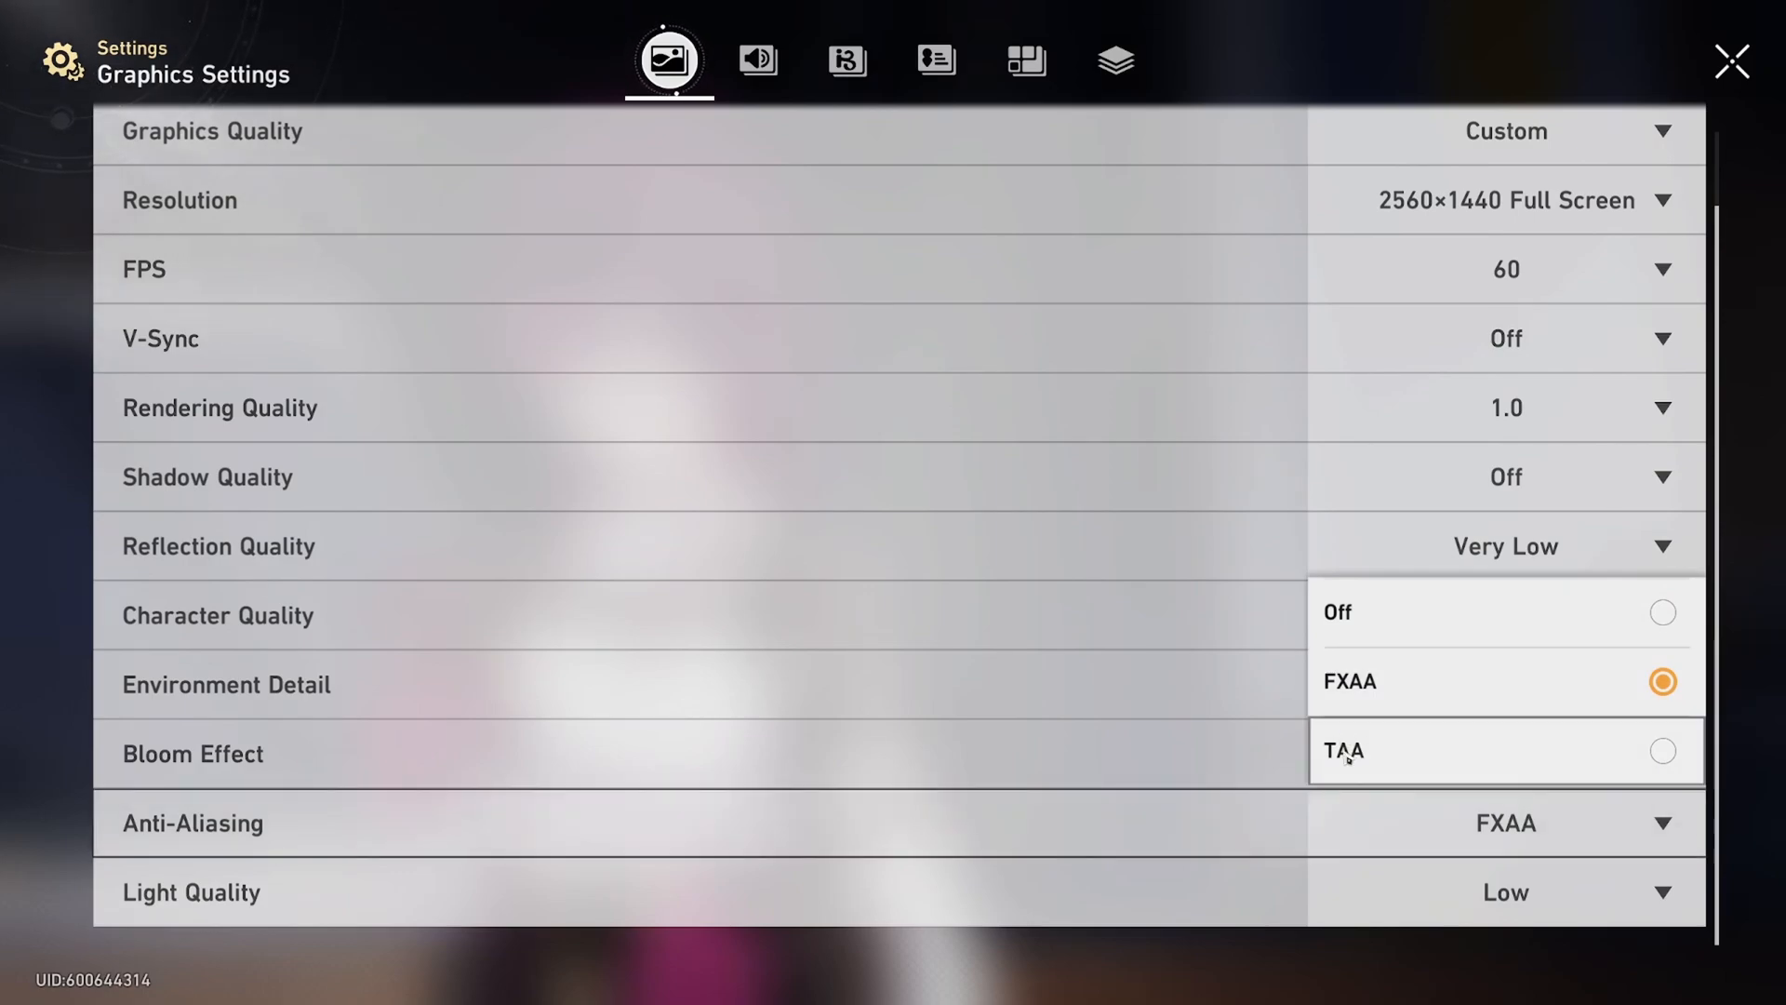
pyautogui.moveTo(1401, 688)
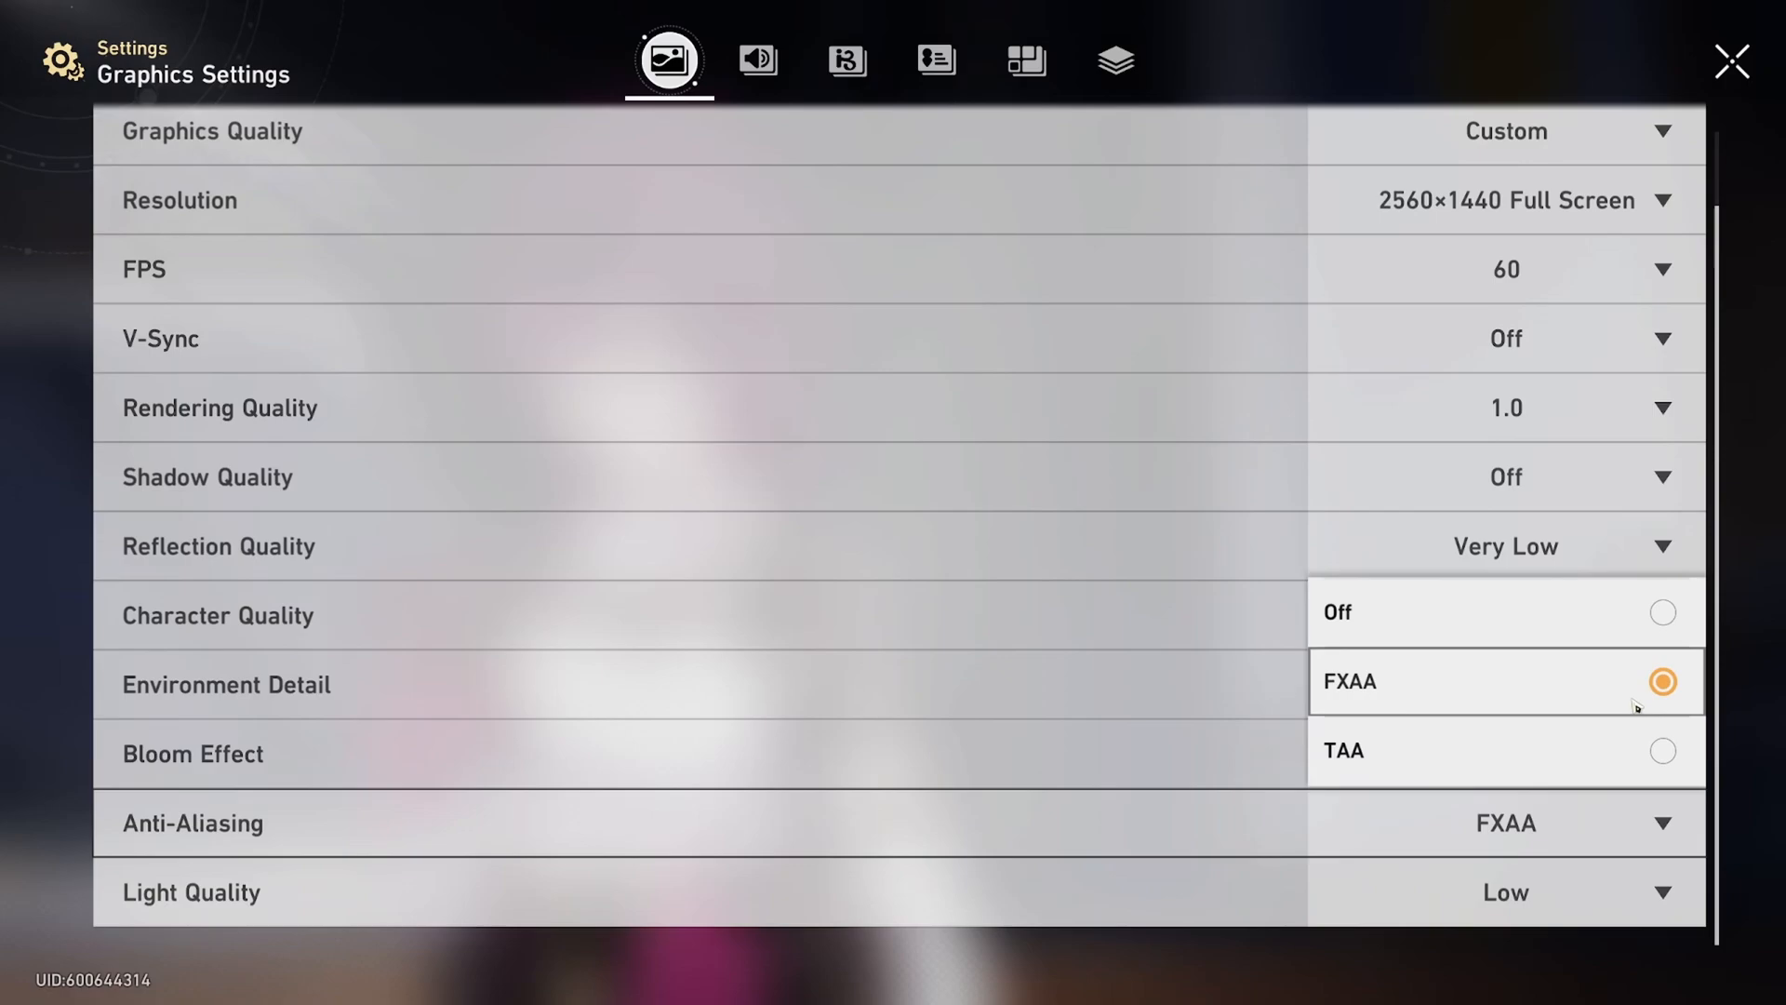
pyautogui.moveTo(1505, 707)
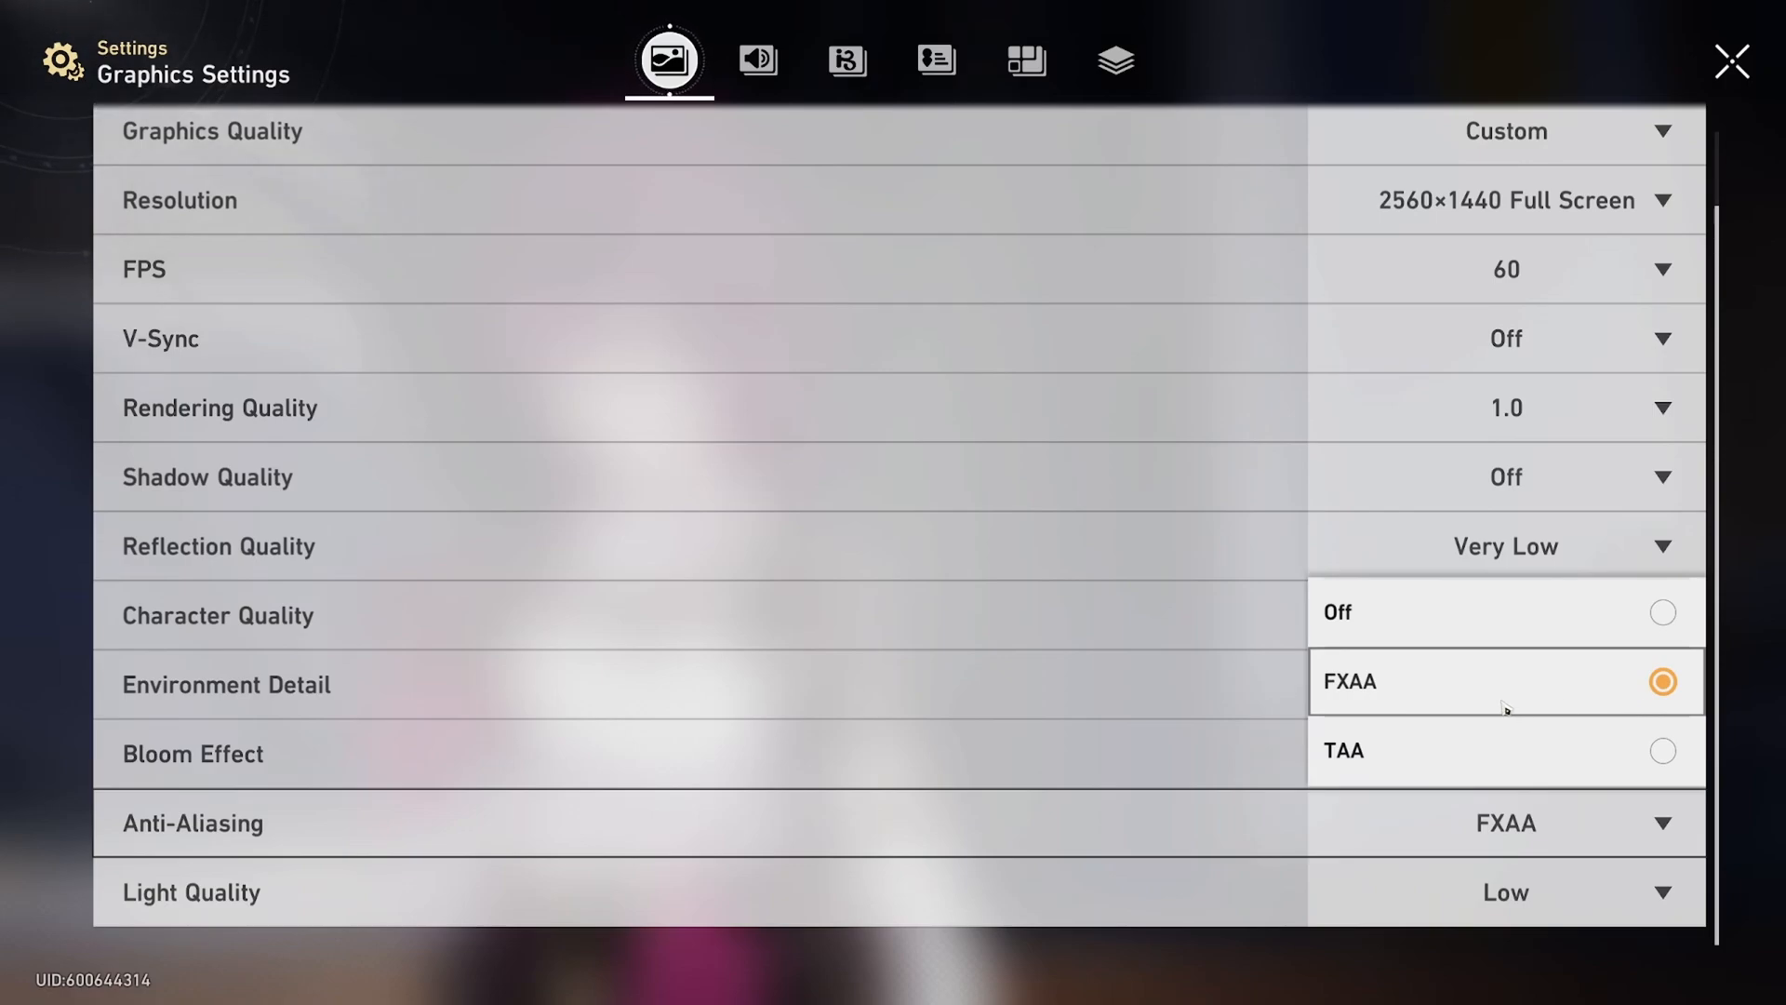
pyautogui.moveTo(1412, 616)
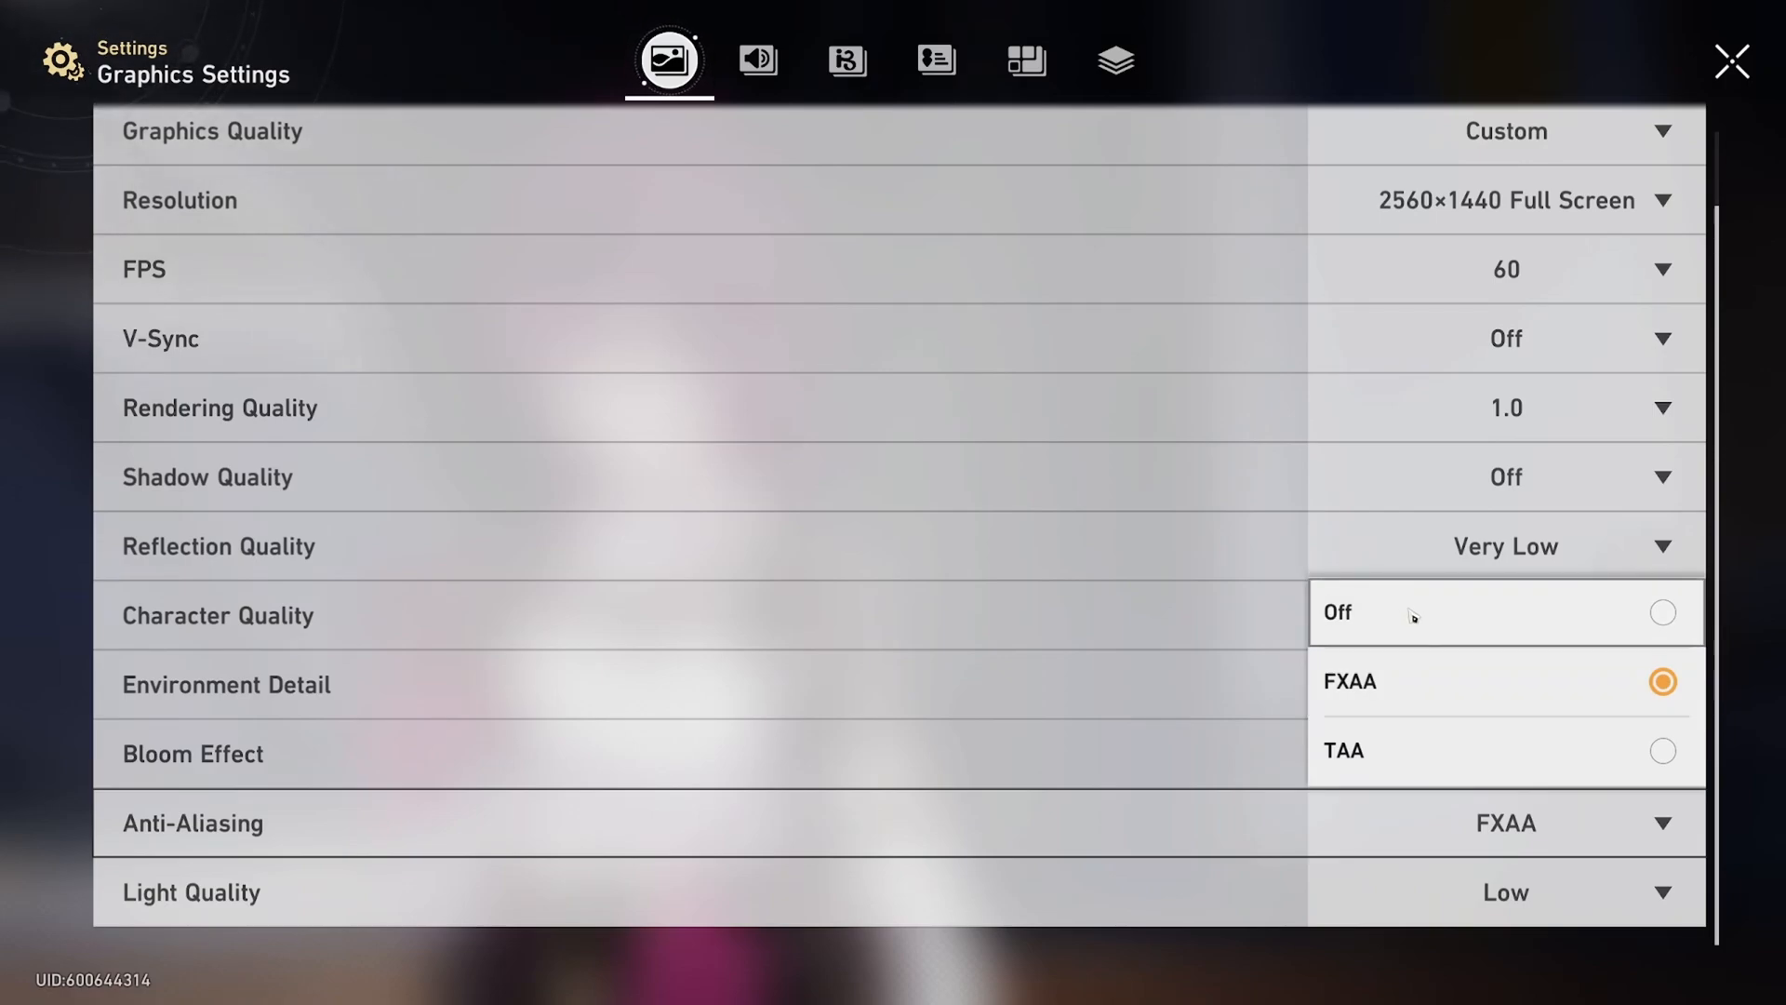
pyautogui.moveTo(1449, 639)
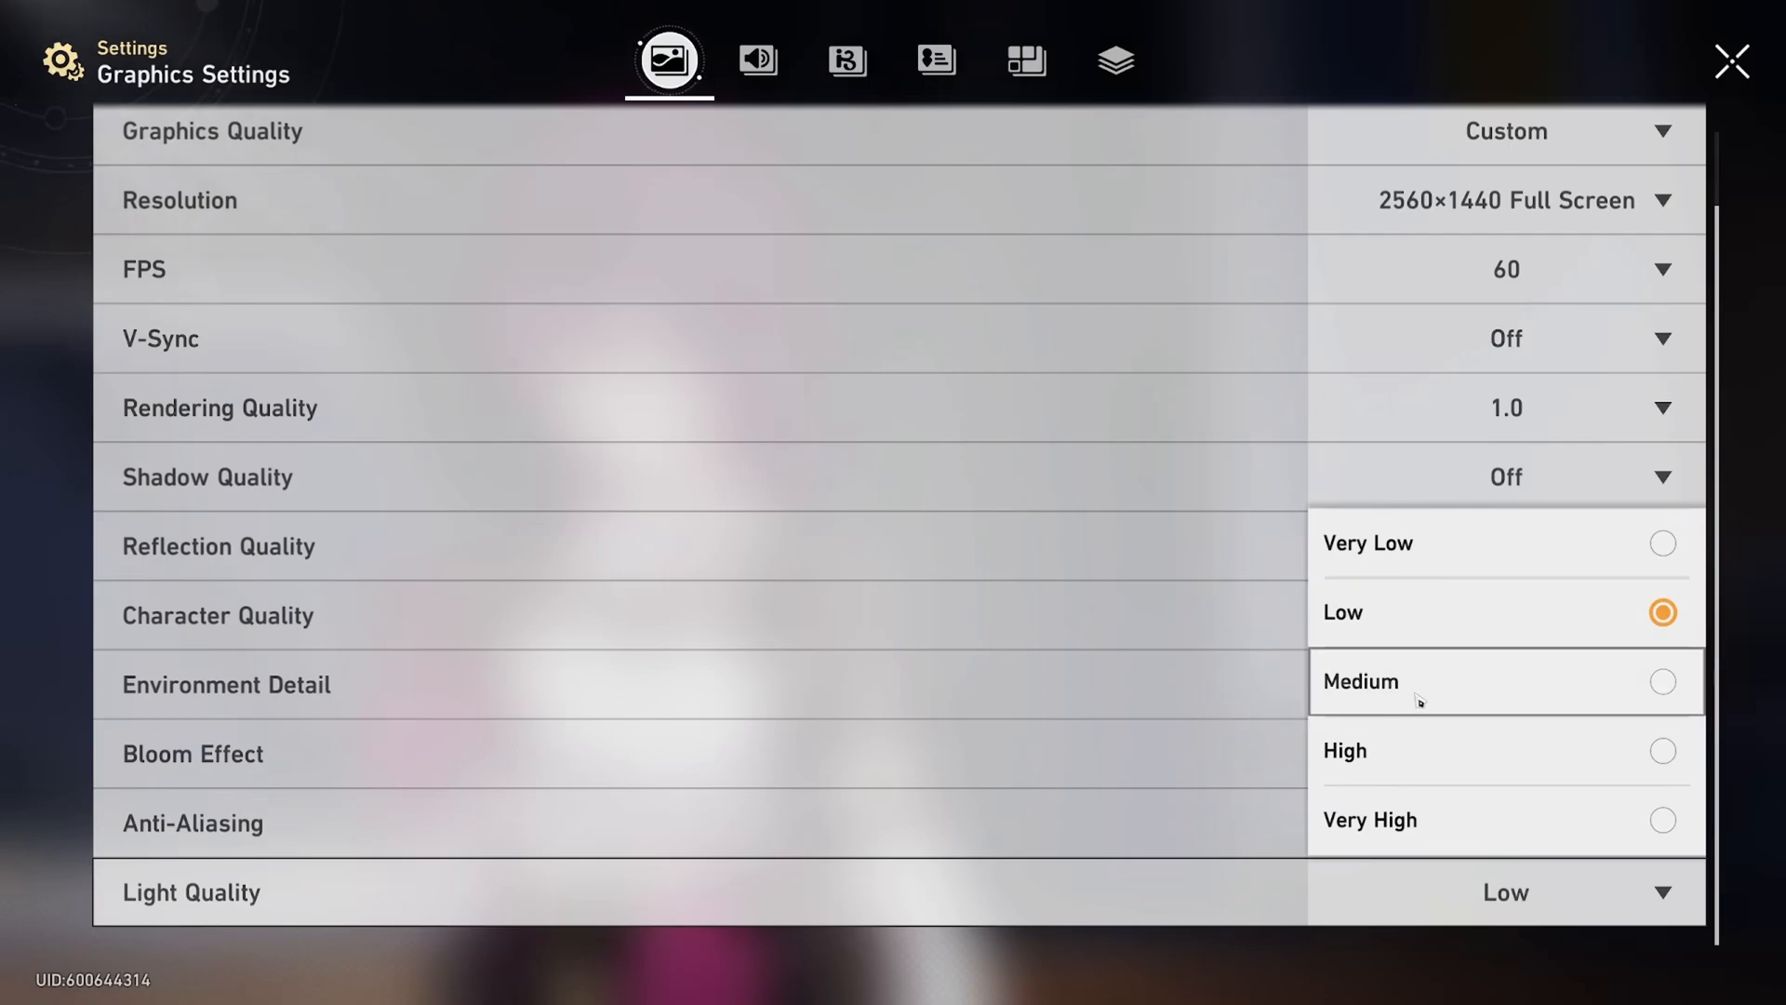
pyautogui.moveTo(1430, 763)
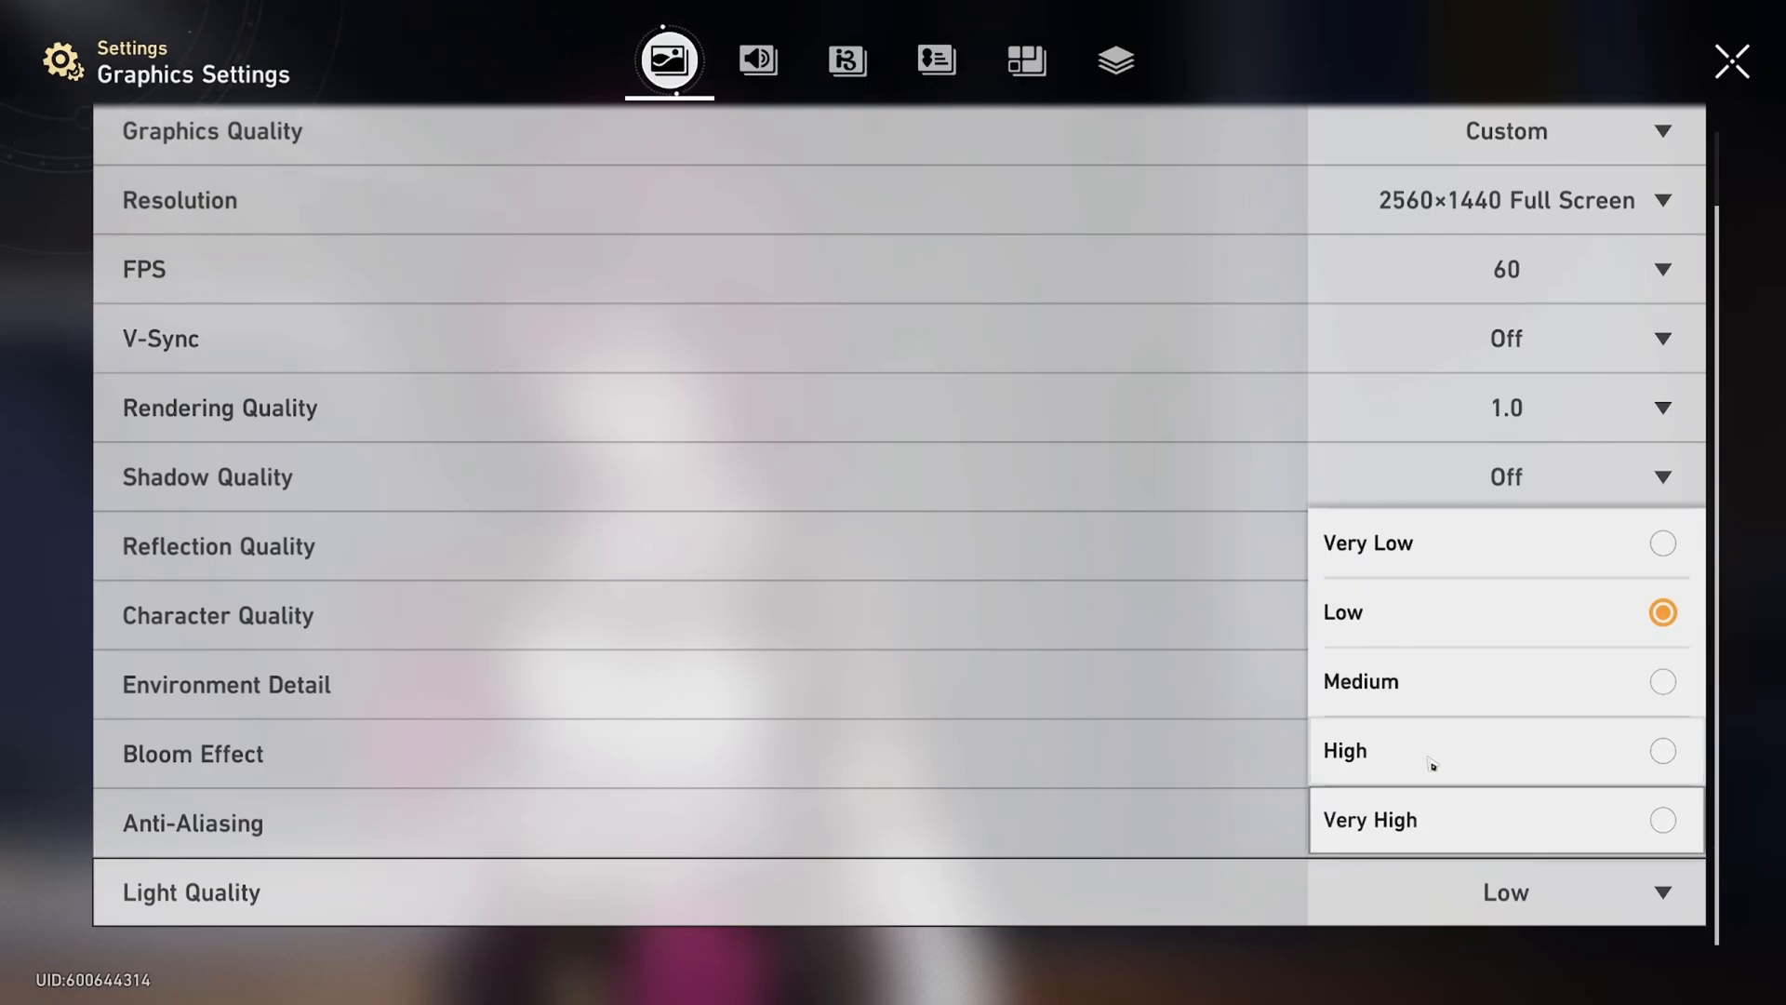
pyautogui.moveTo(1390, 830)
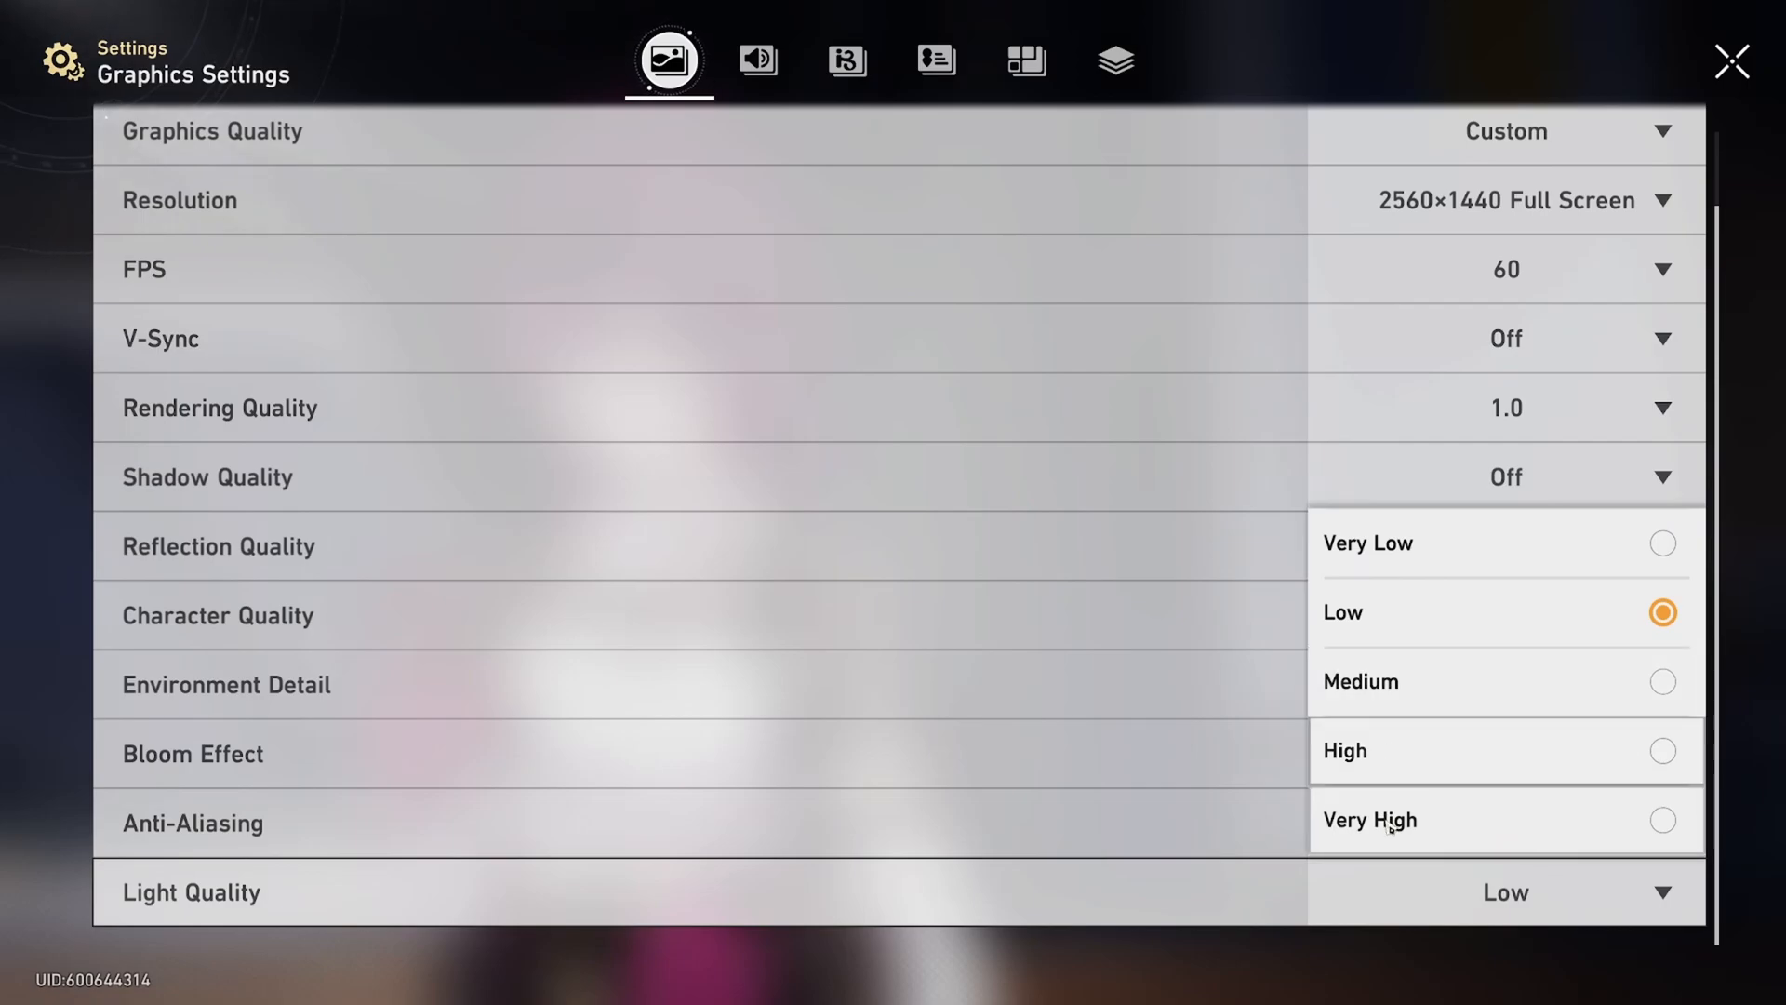